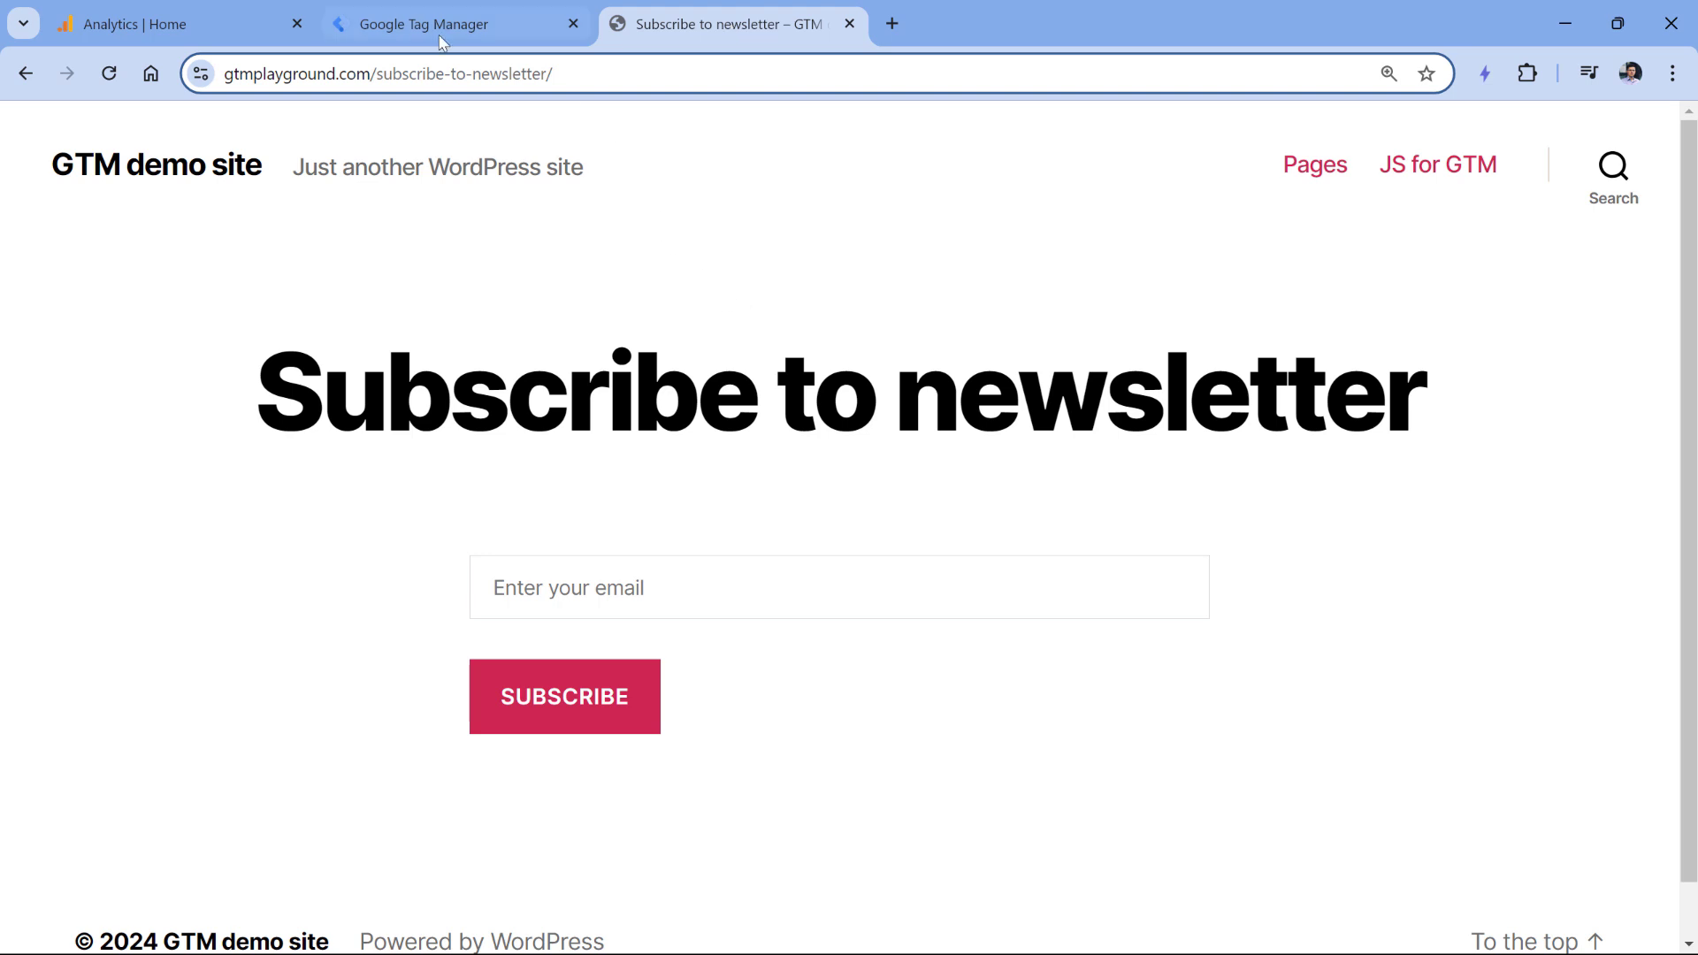
Step: Switch between the subscribe page and the New demo 5 container, ending on its Tags list
left_click(423, 24)
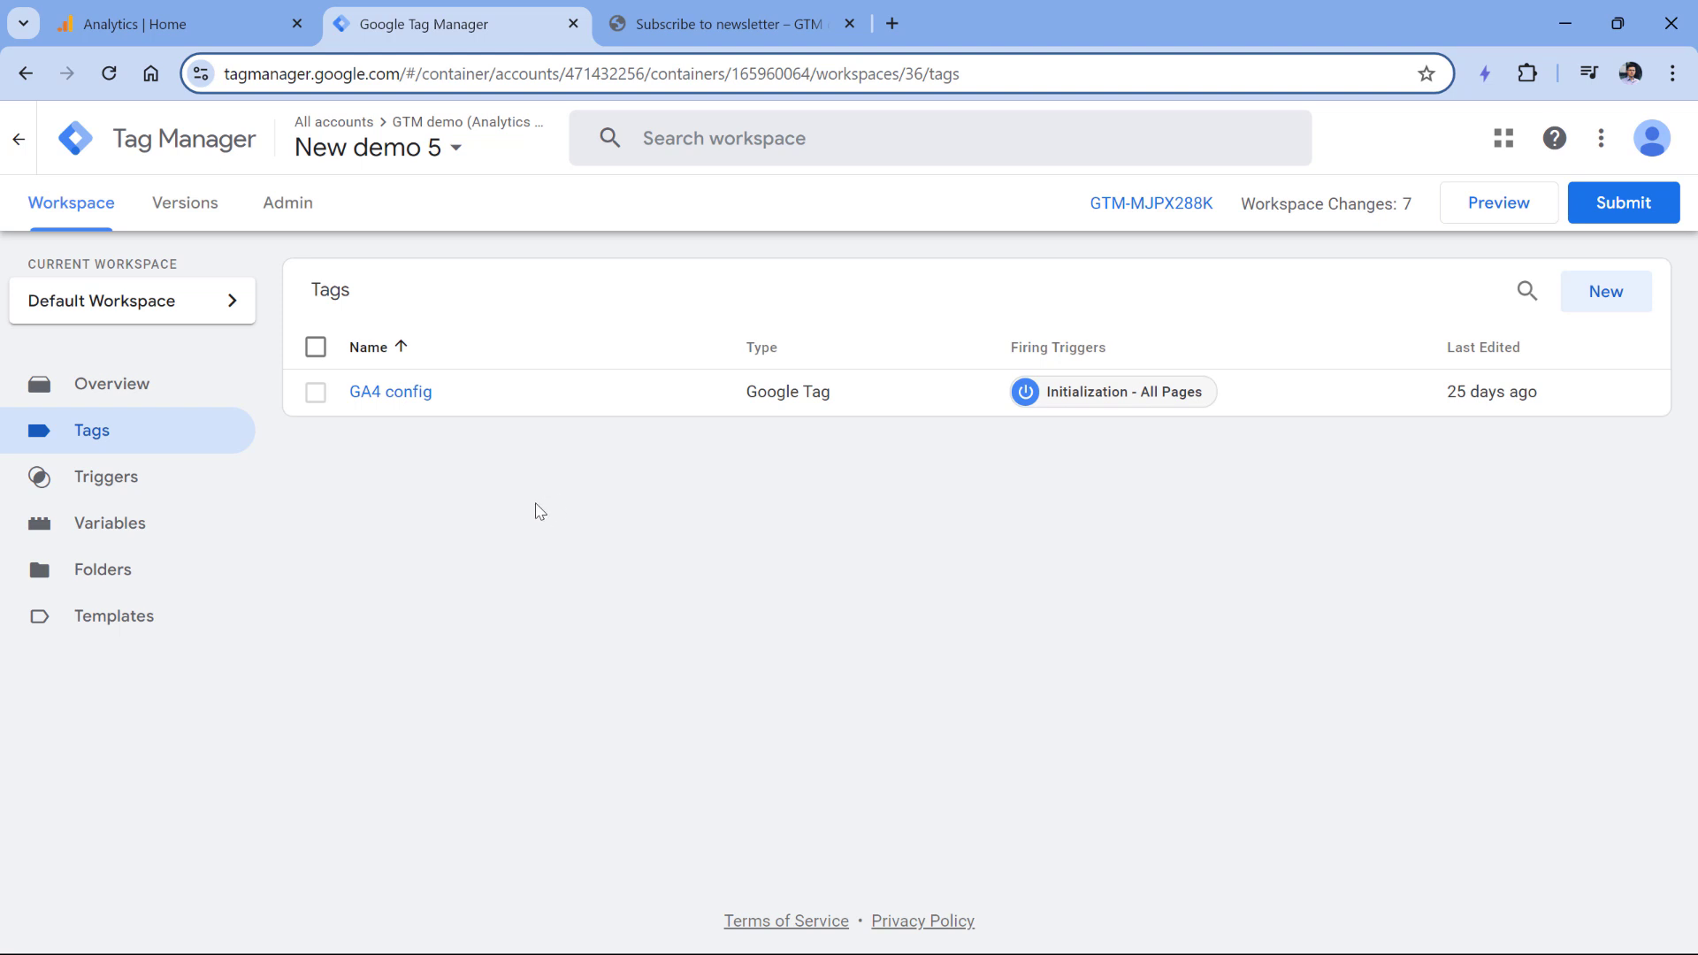
mouse_move(389, 392)
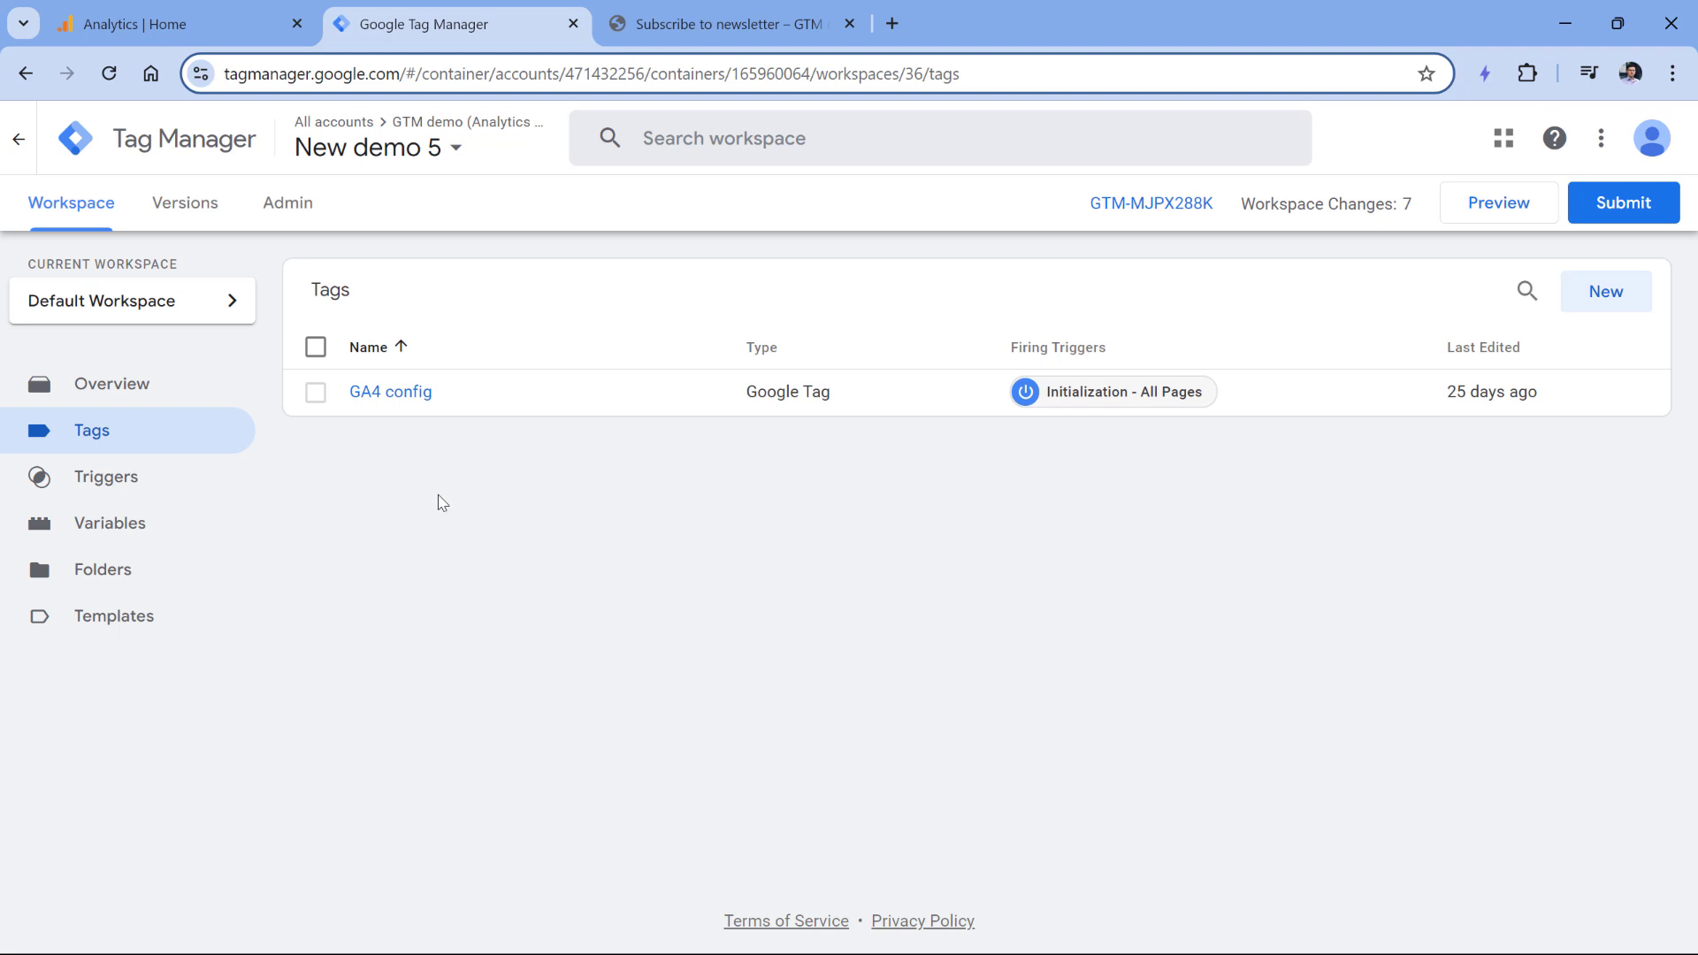
left_click(731, 24)
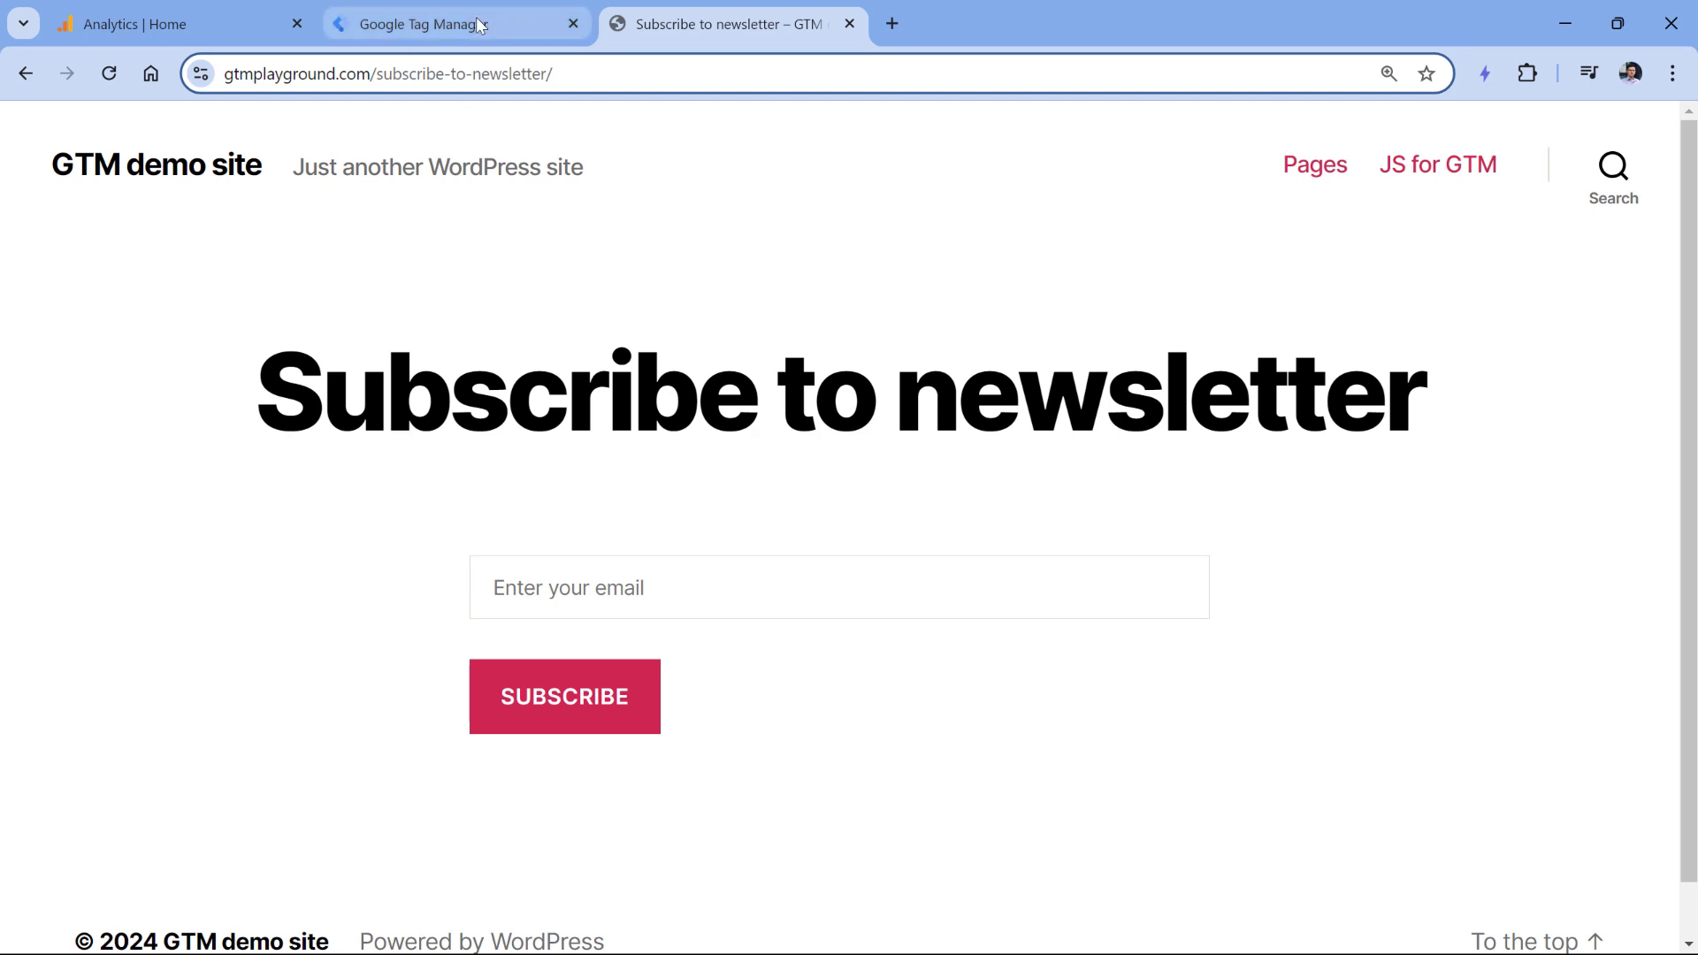
left_click(439, 24)
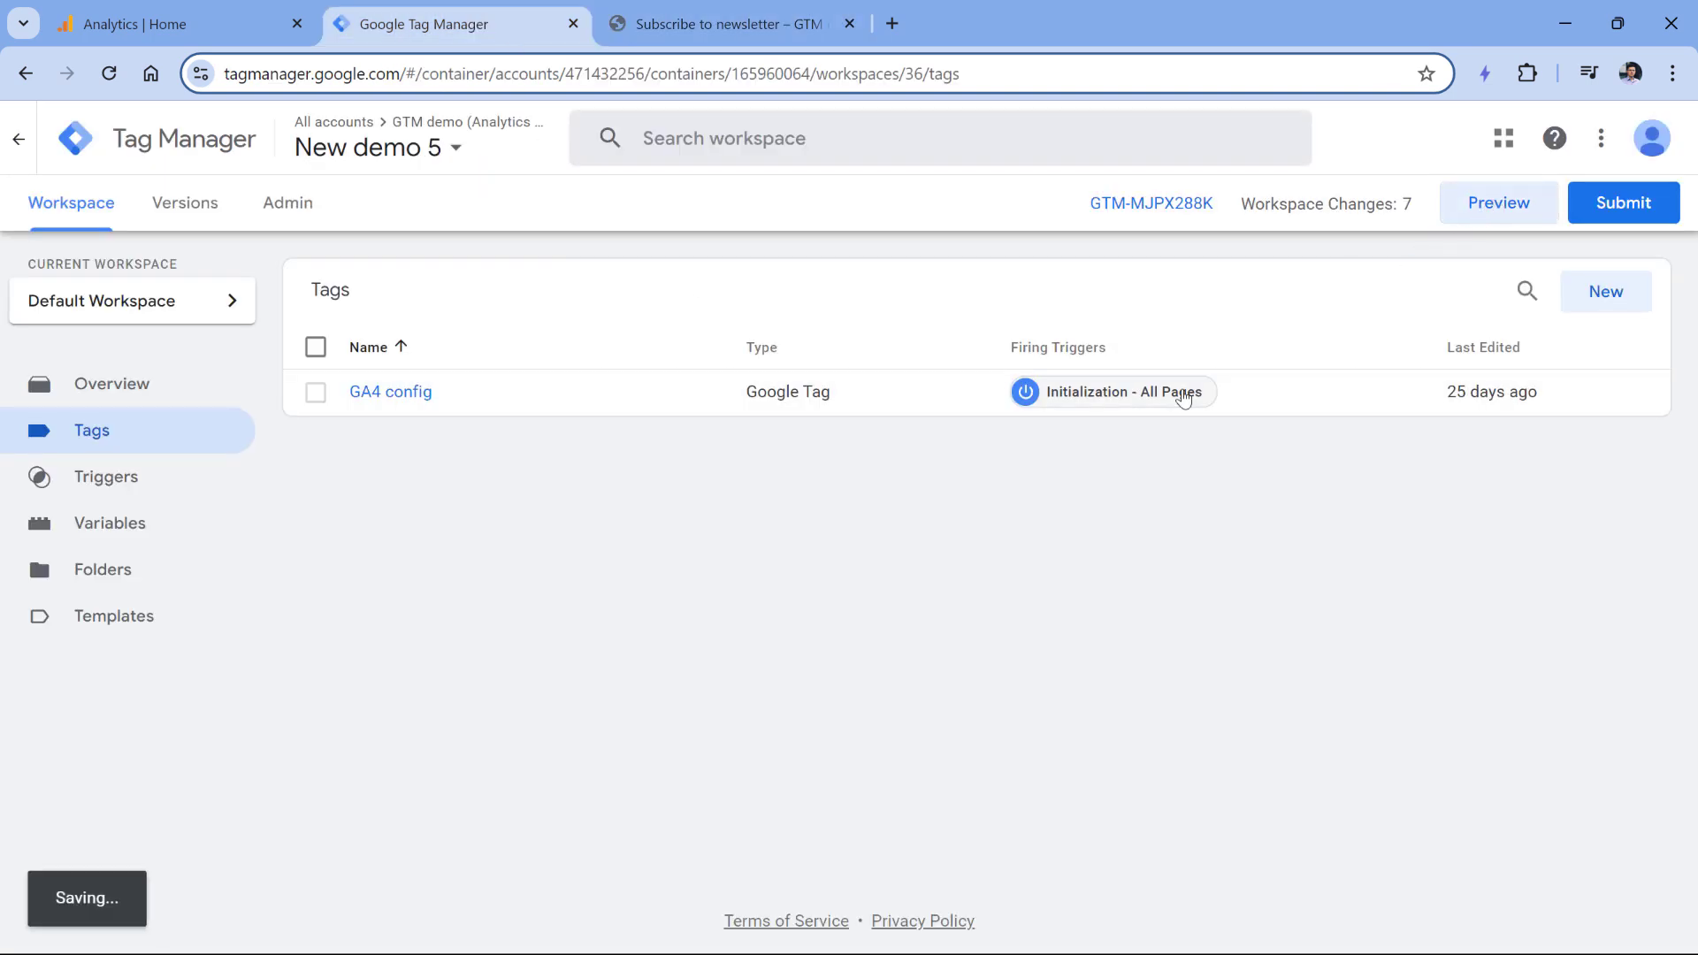
Step: Connect the subscribe page URL in Tag Assistant, then submit a test@tes signup to reach Thank you
left_click(1008, 24)
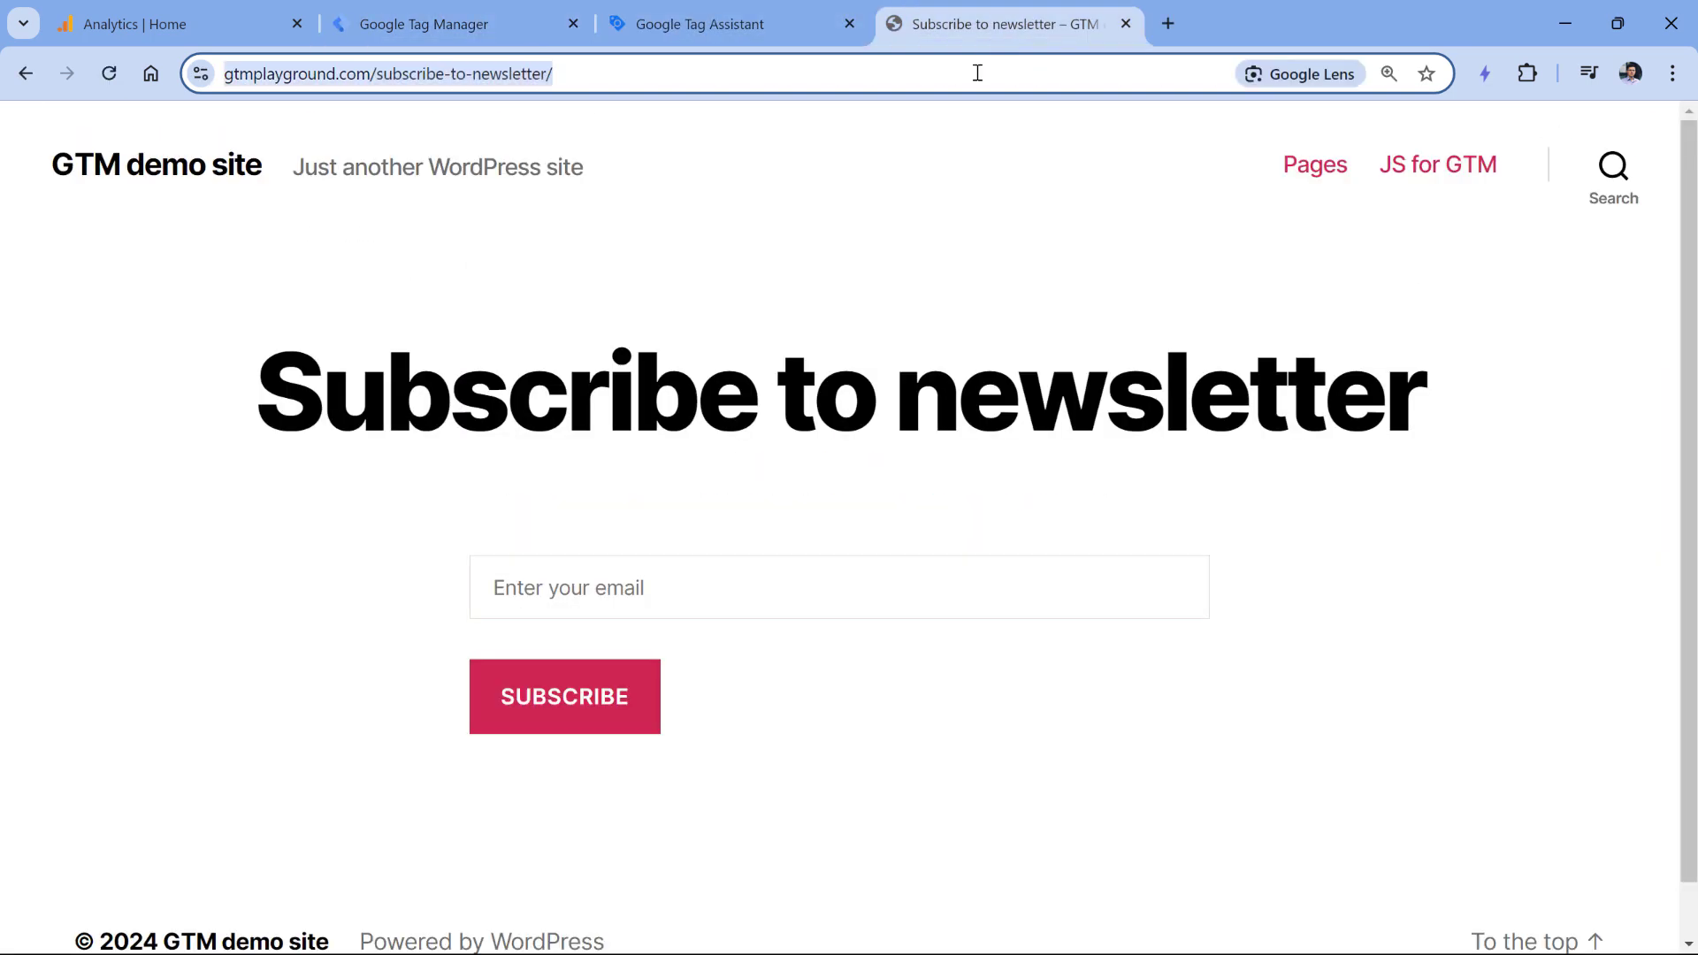
left_click(733, 24)
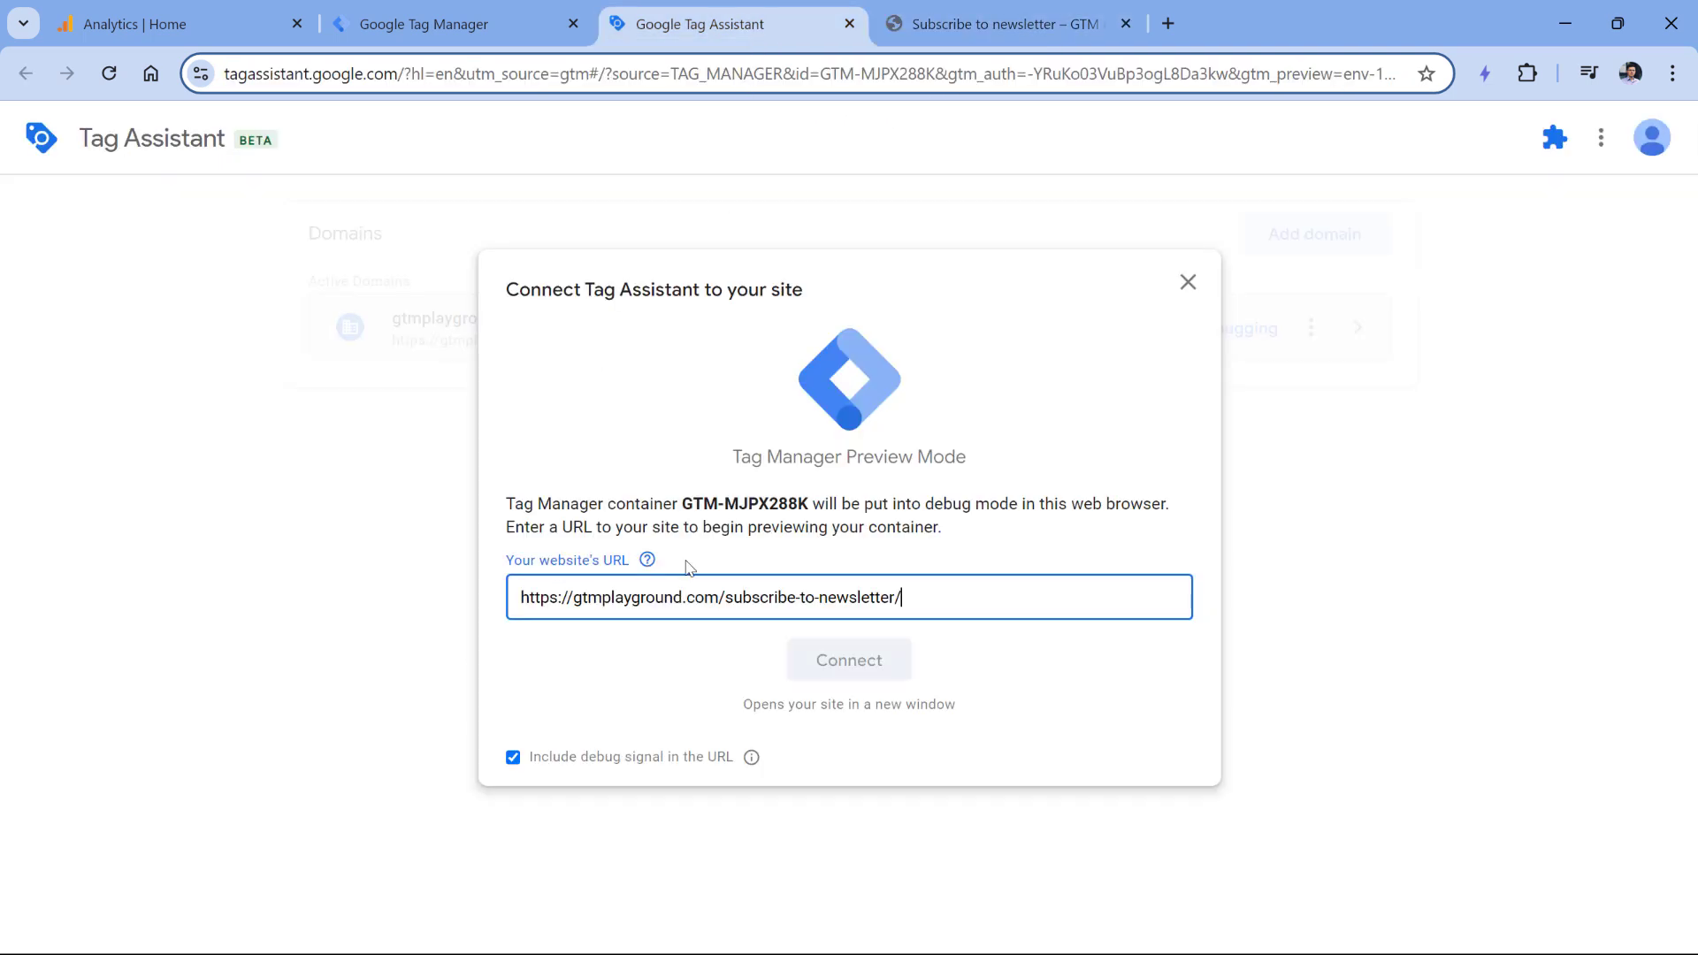
left_click(850, 660)
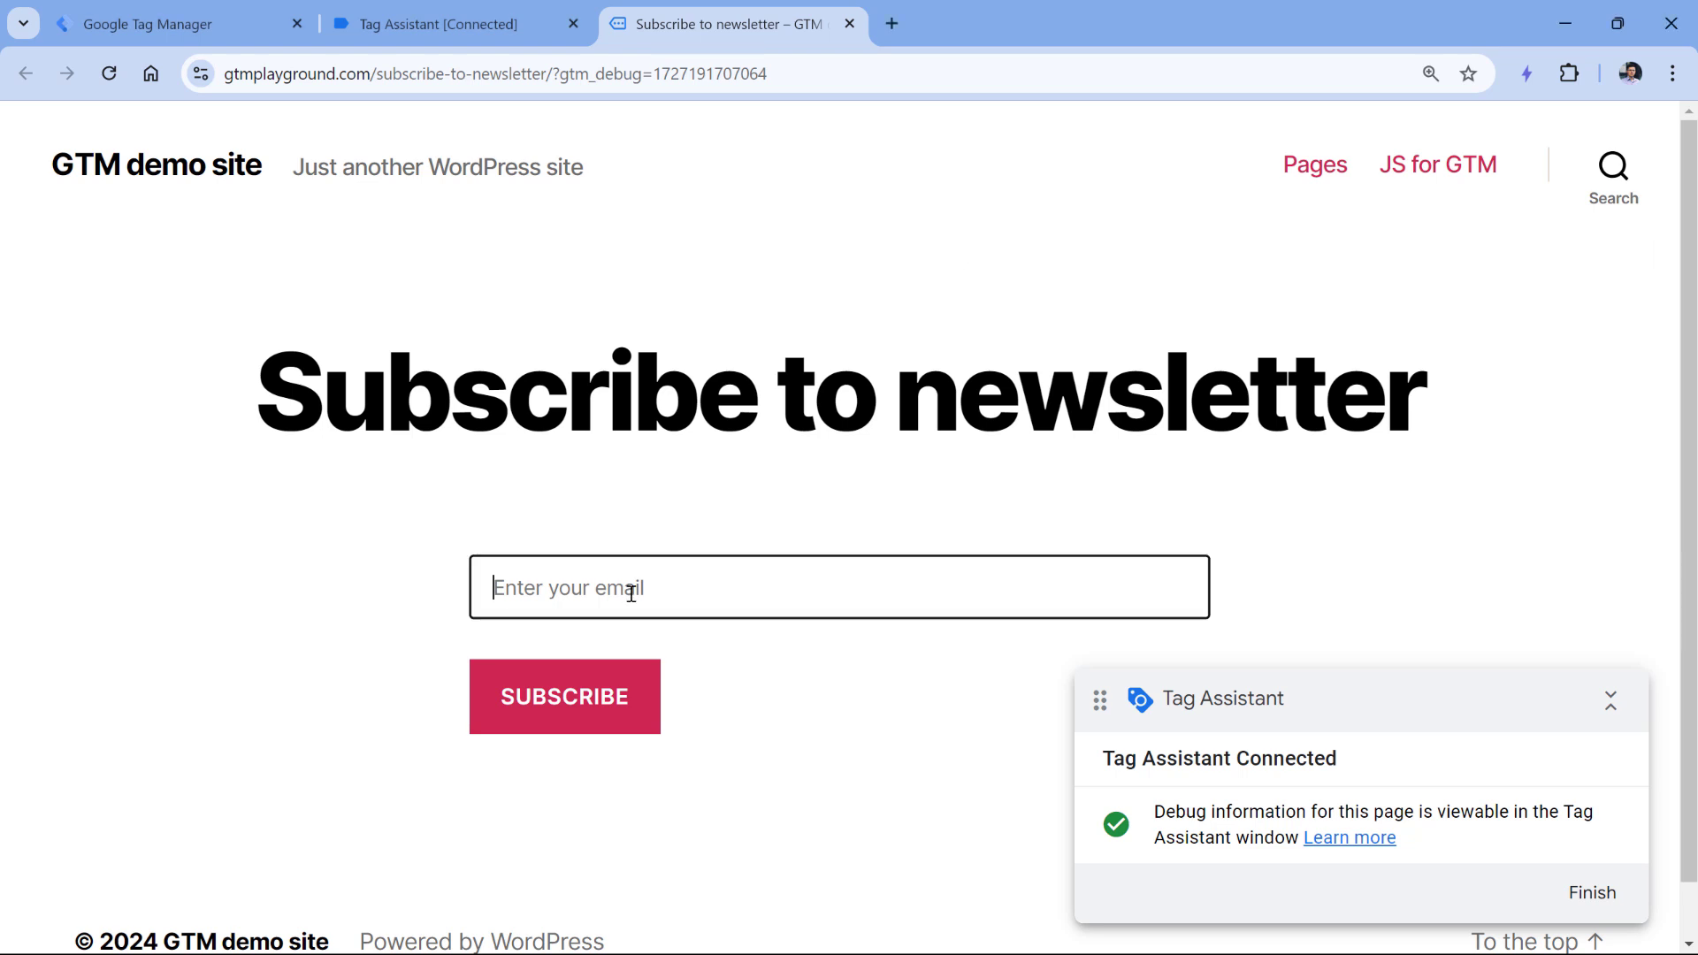
type("test@tes")
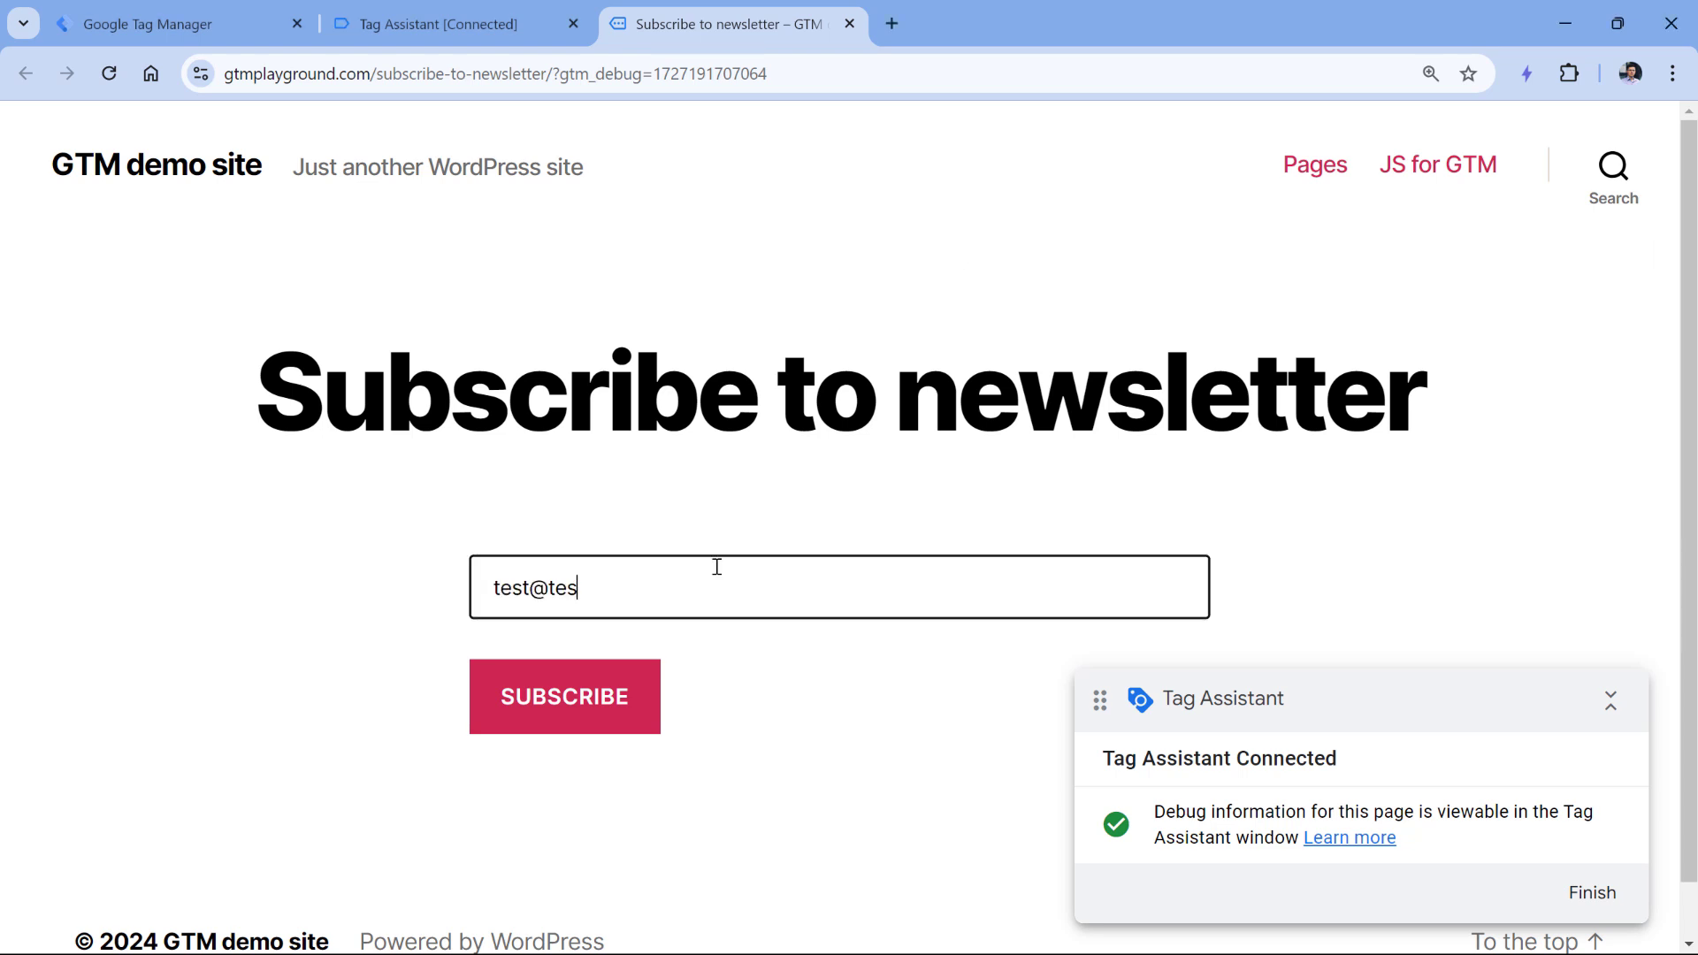
left_click(563, 695)
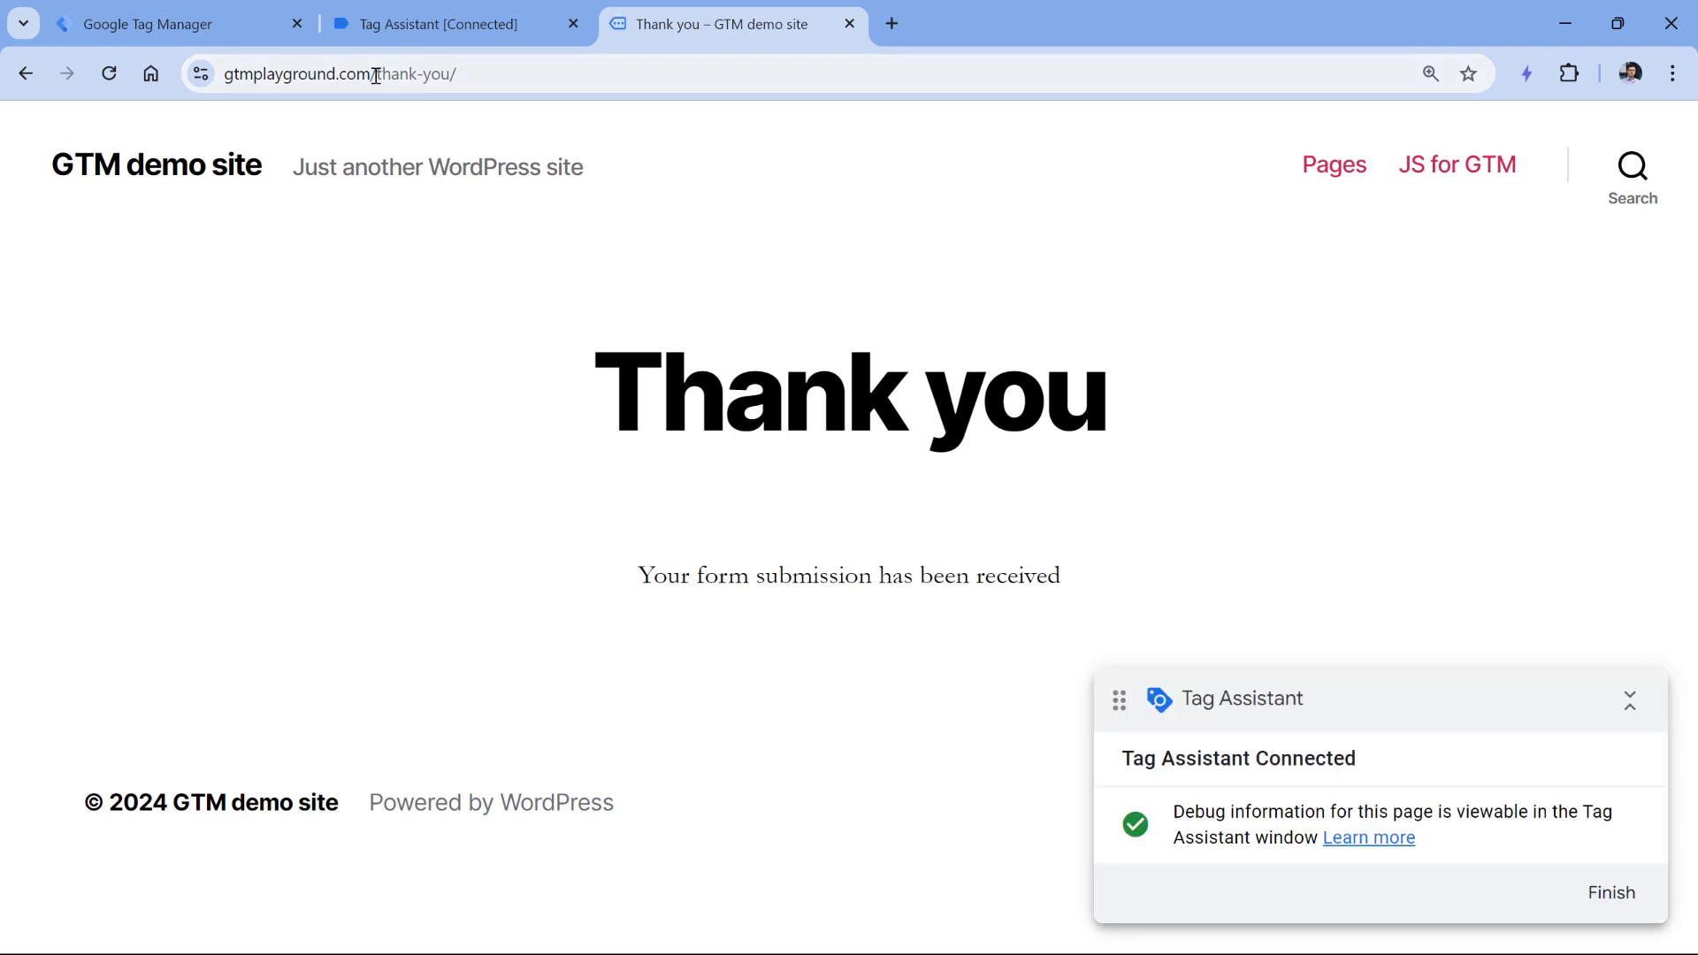
mouse_move(485, 67)
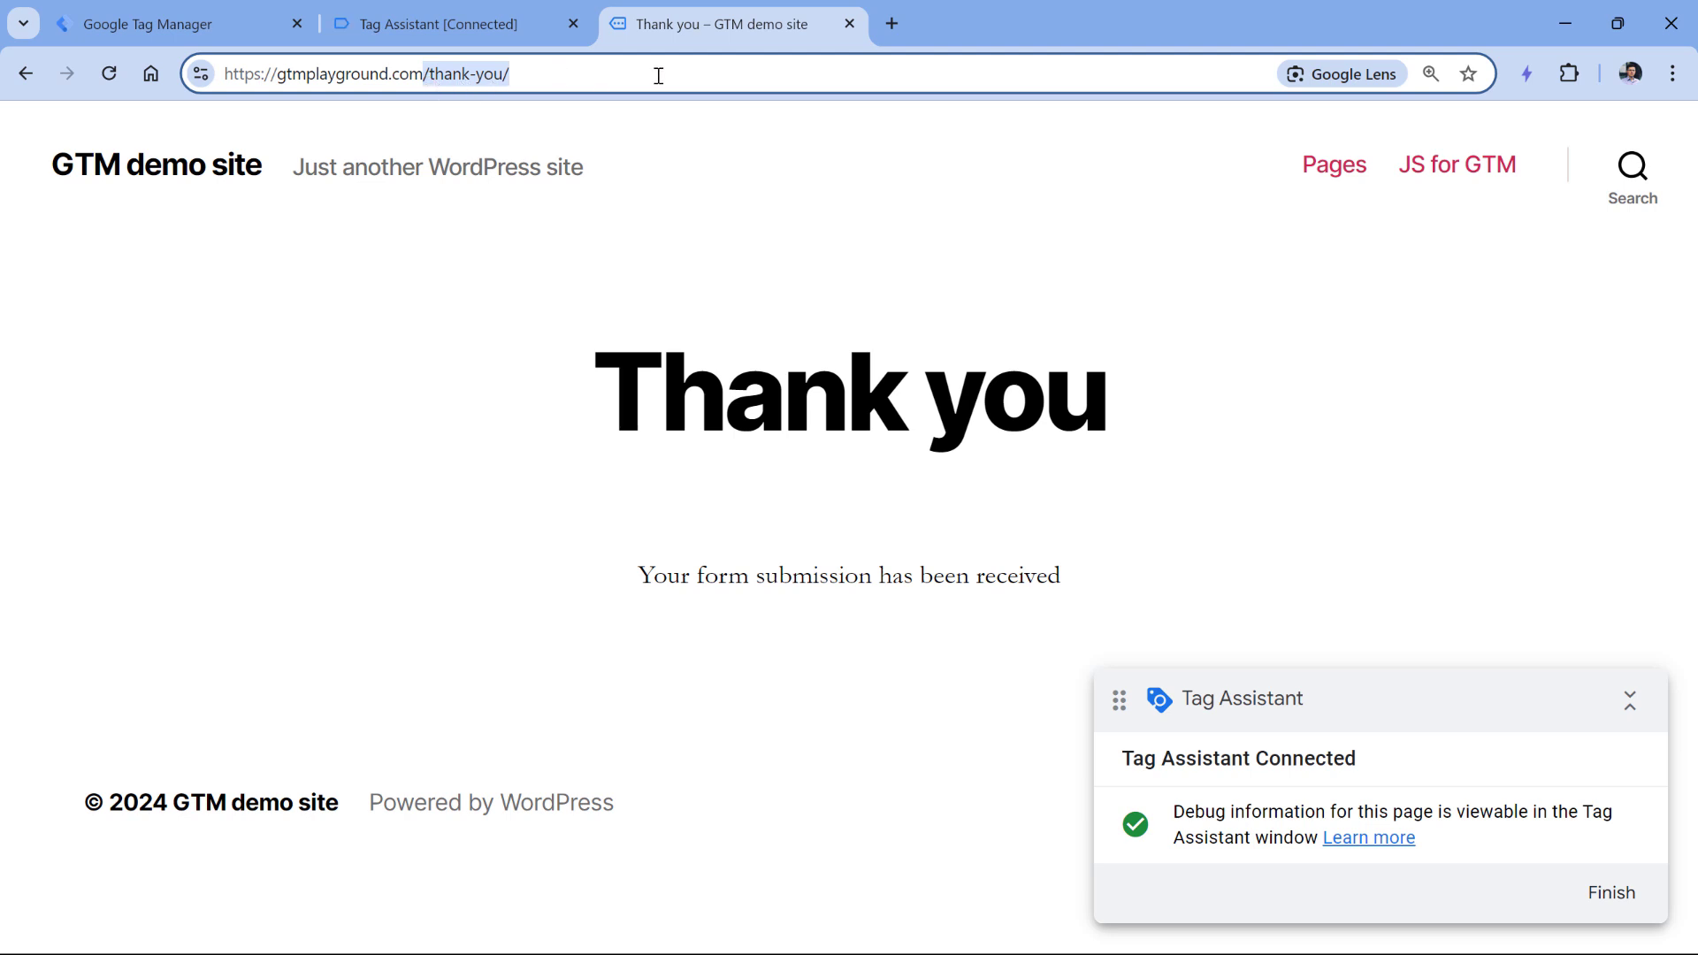
mouse_move(438, 24)
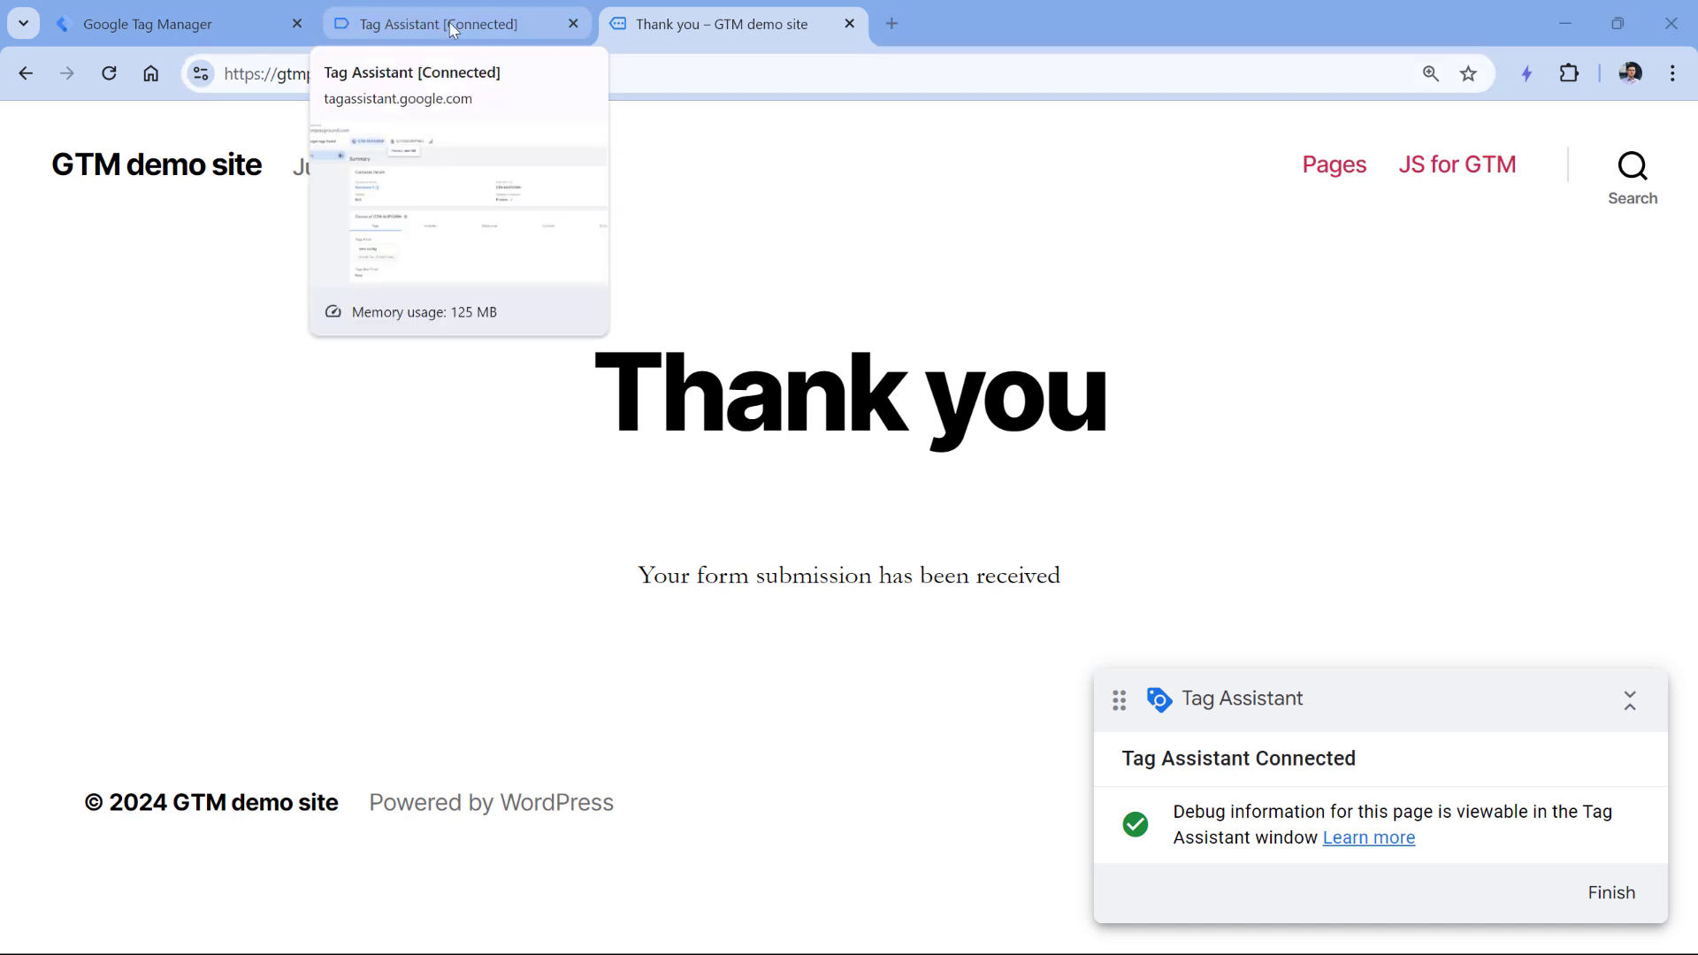
Step: Inspect the Thank you page's Container Loaded variables and pick out Page Path /thank-you/
left_click(444, 24)
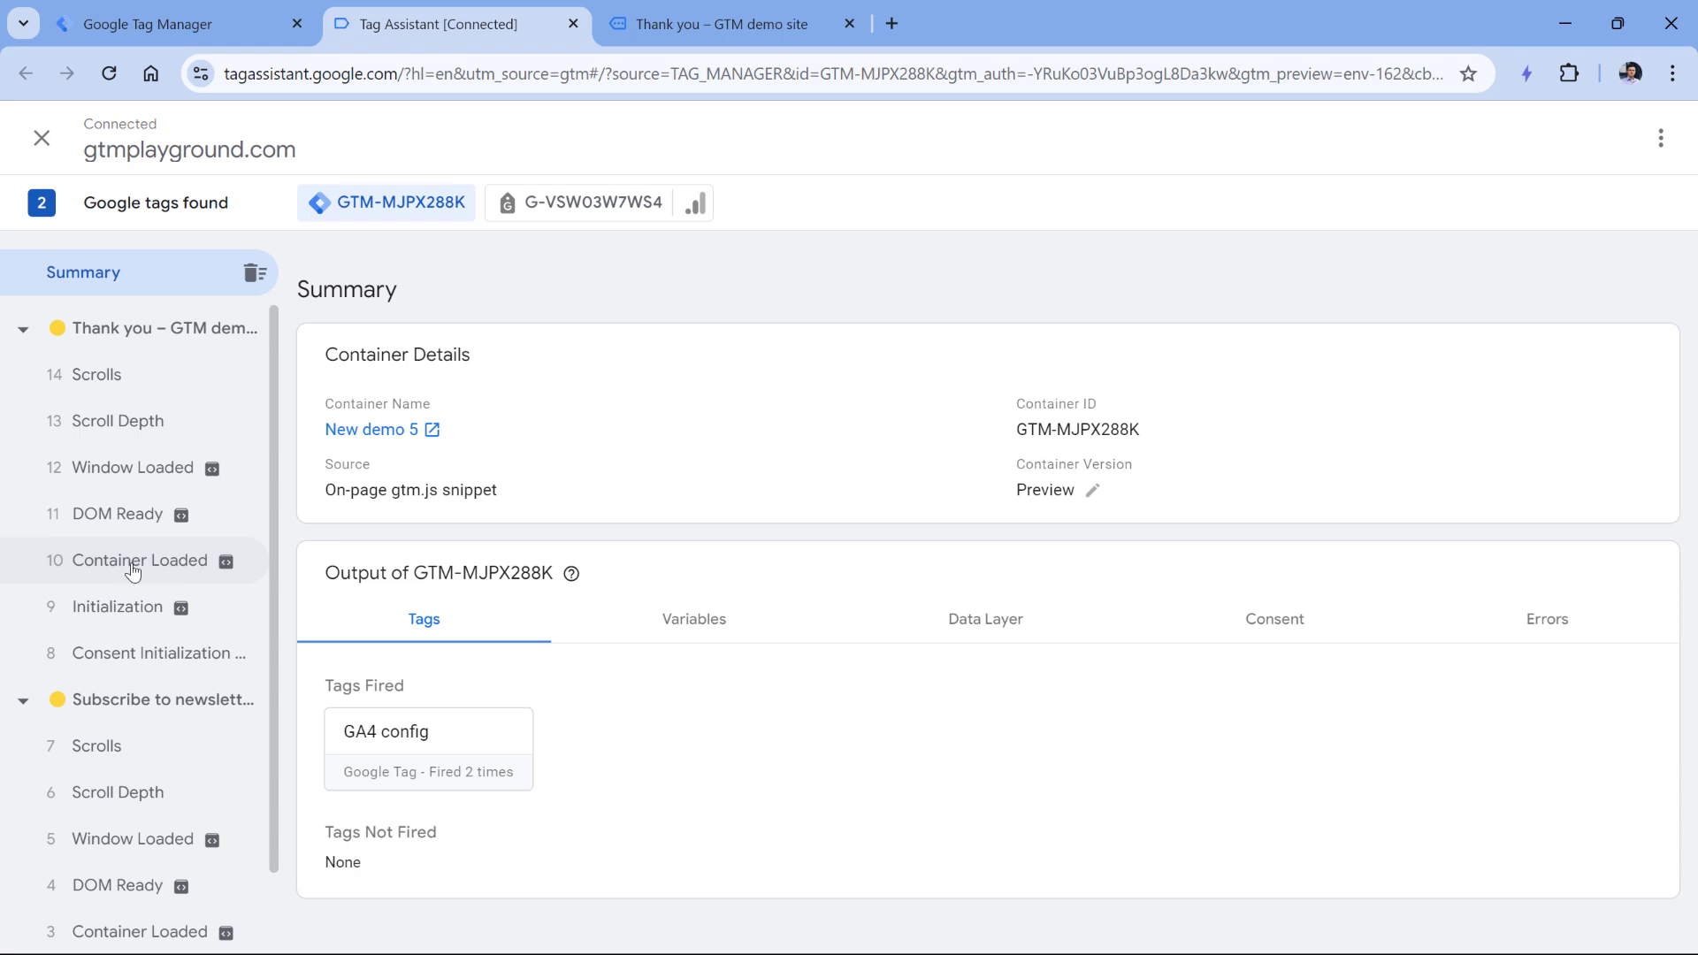
left_click(138, 560)
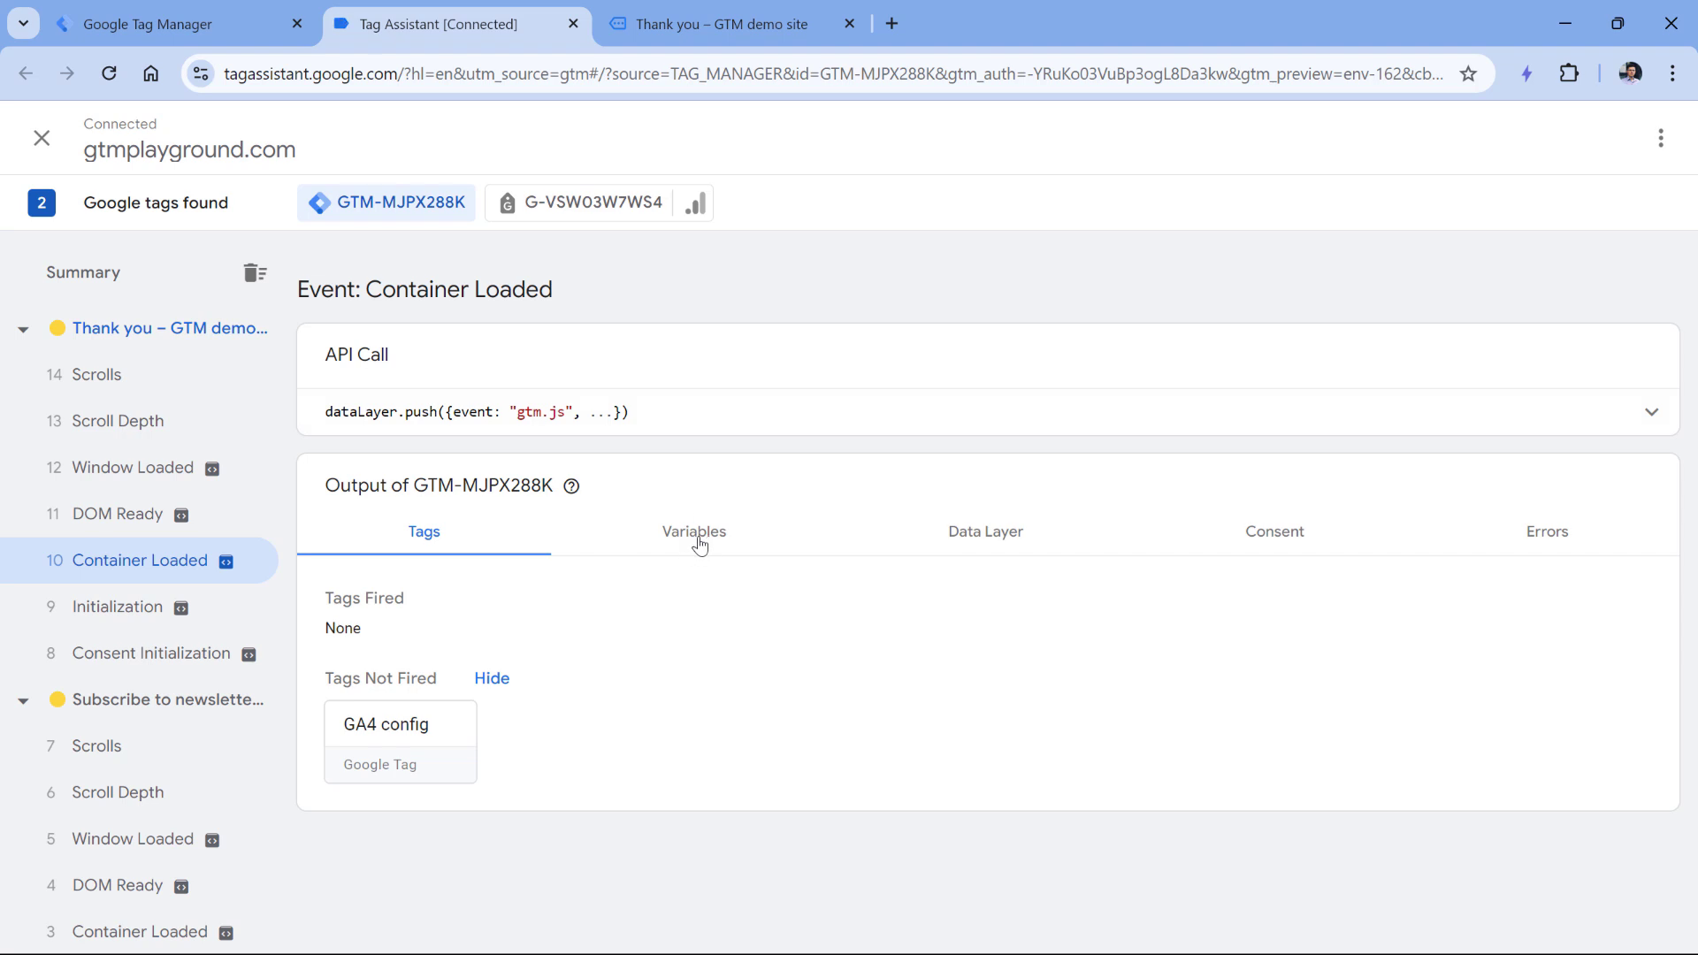
left_click(693, 530)
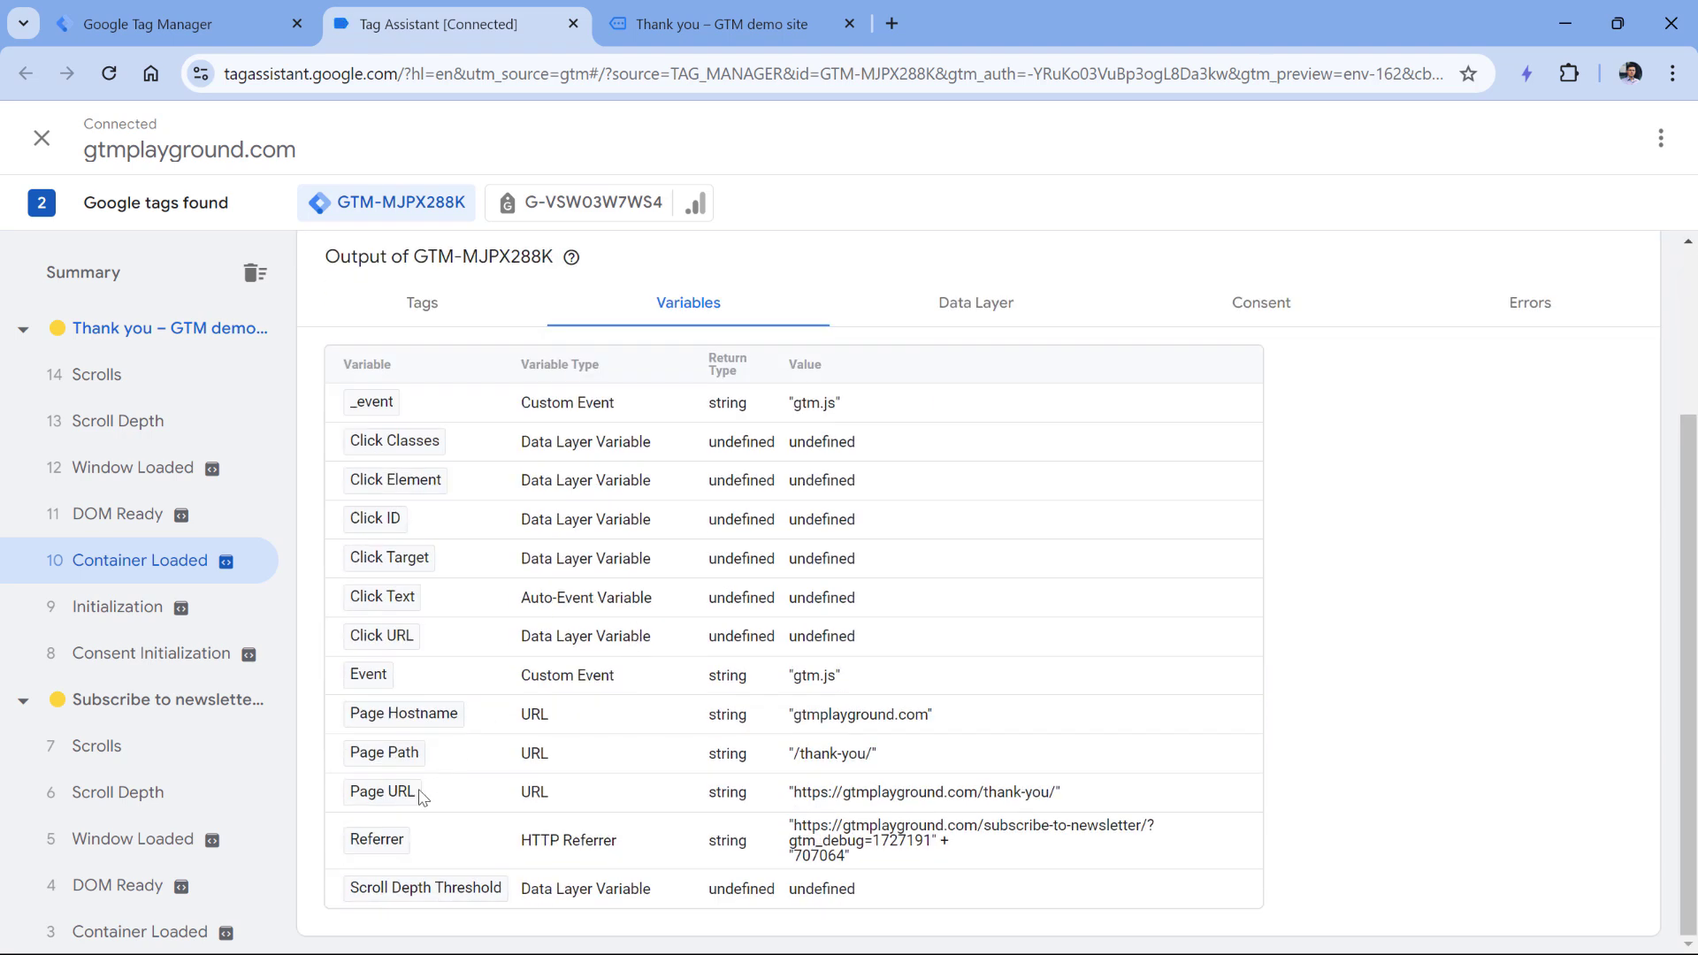
mouse_move(816, 768)
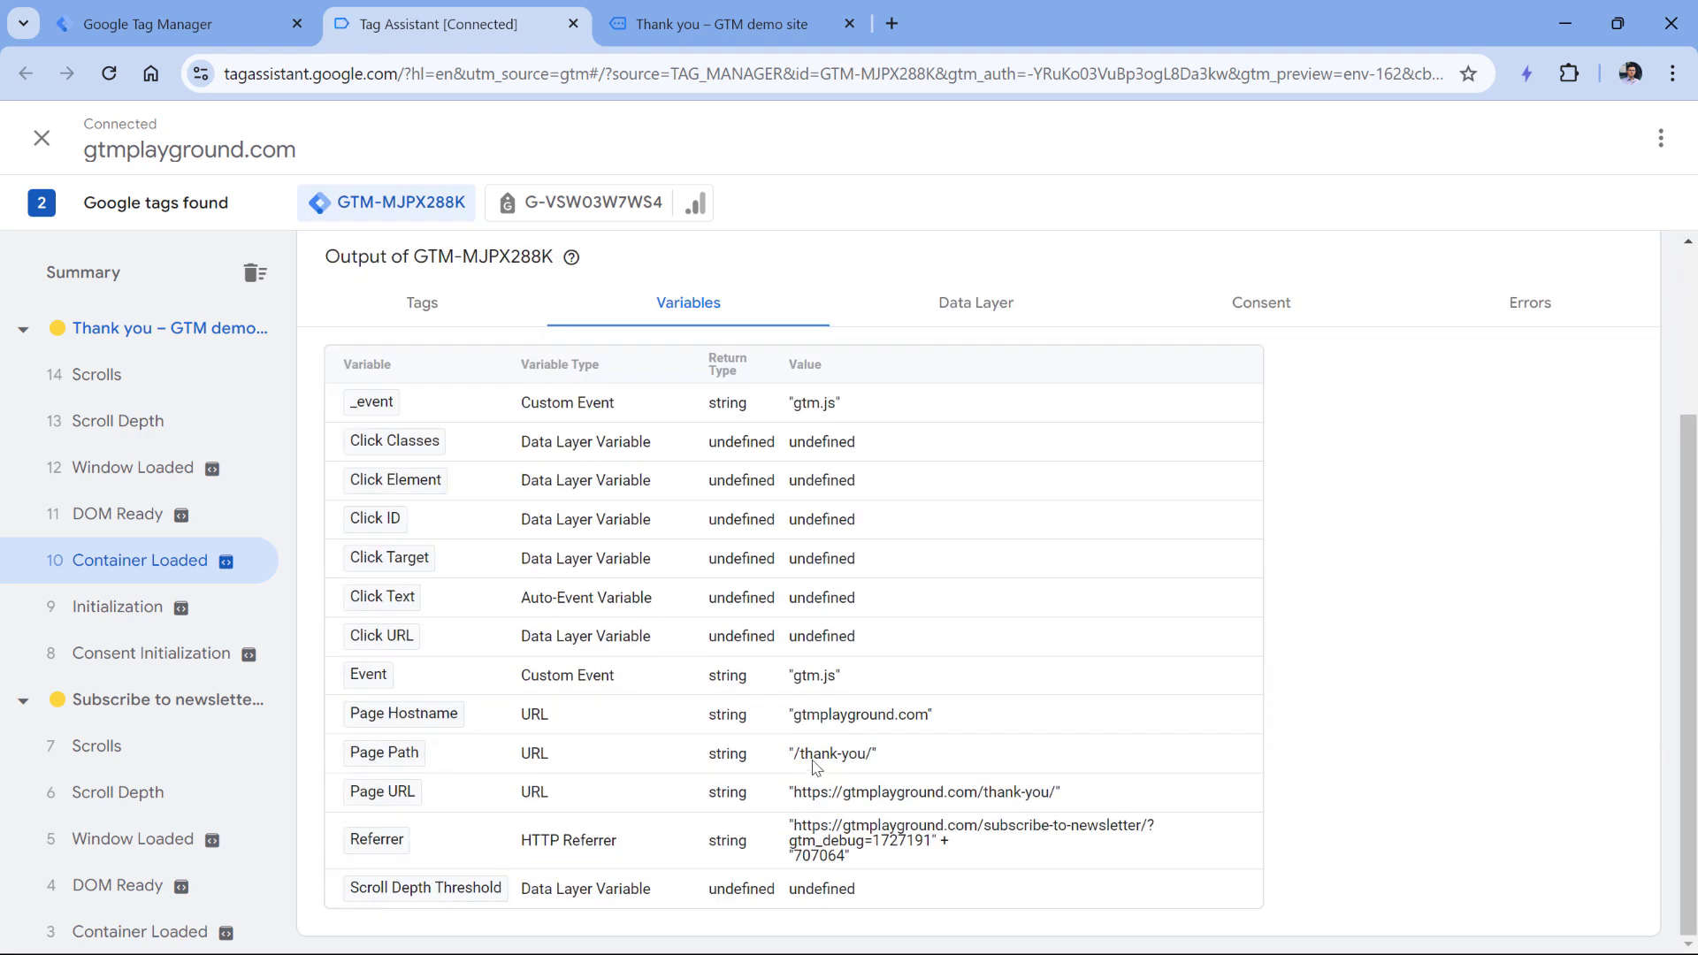
double_click(831, 753)
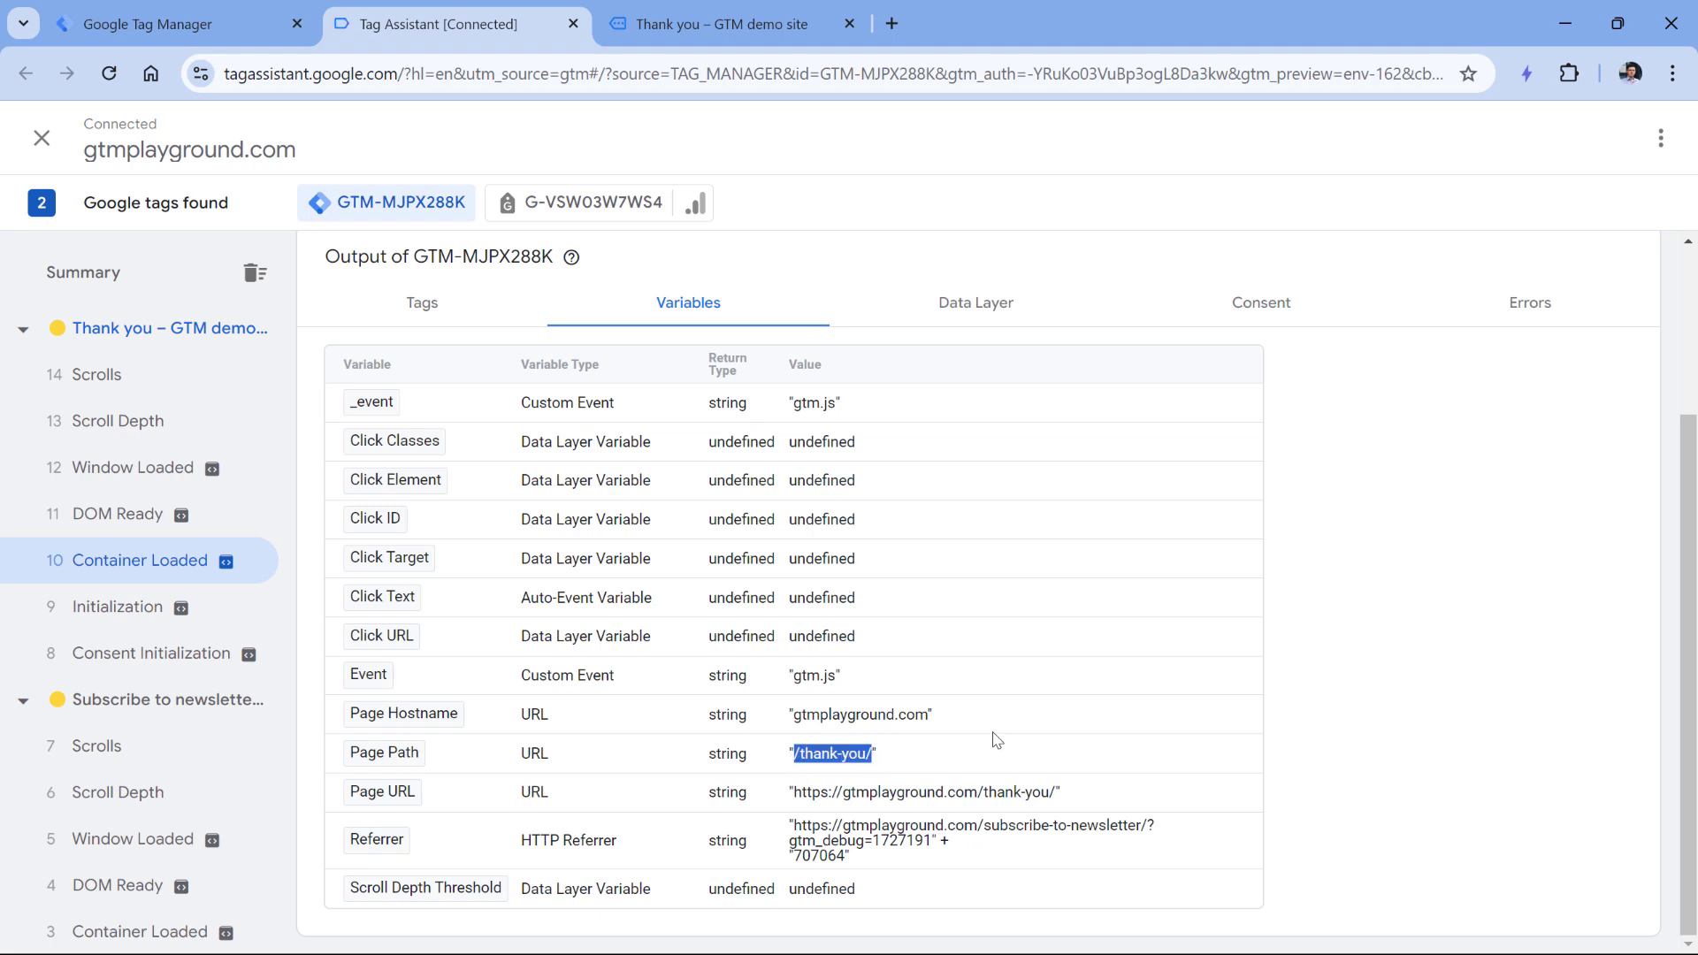
mouse_move(1033, 728)
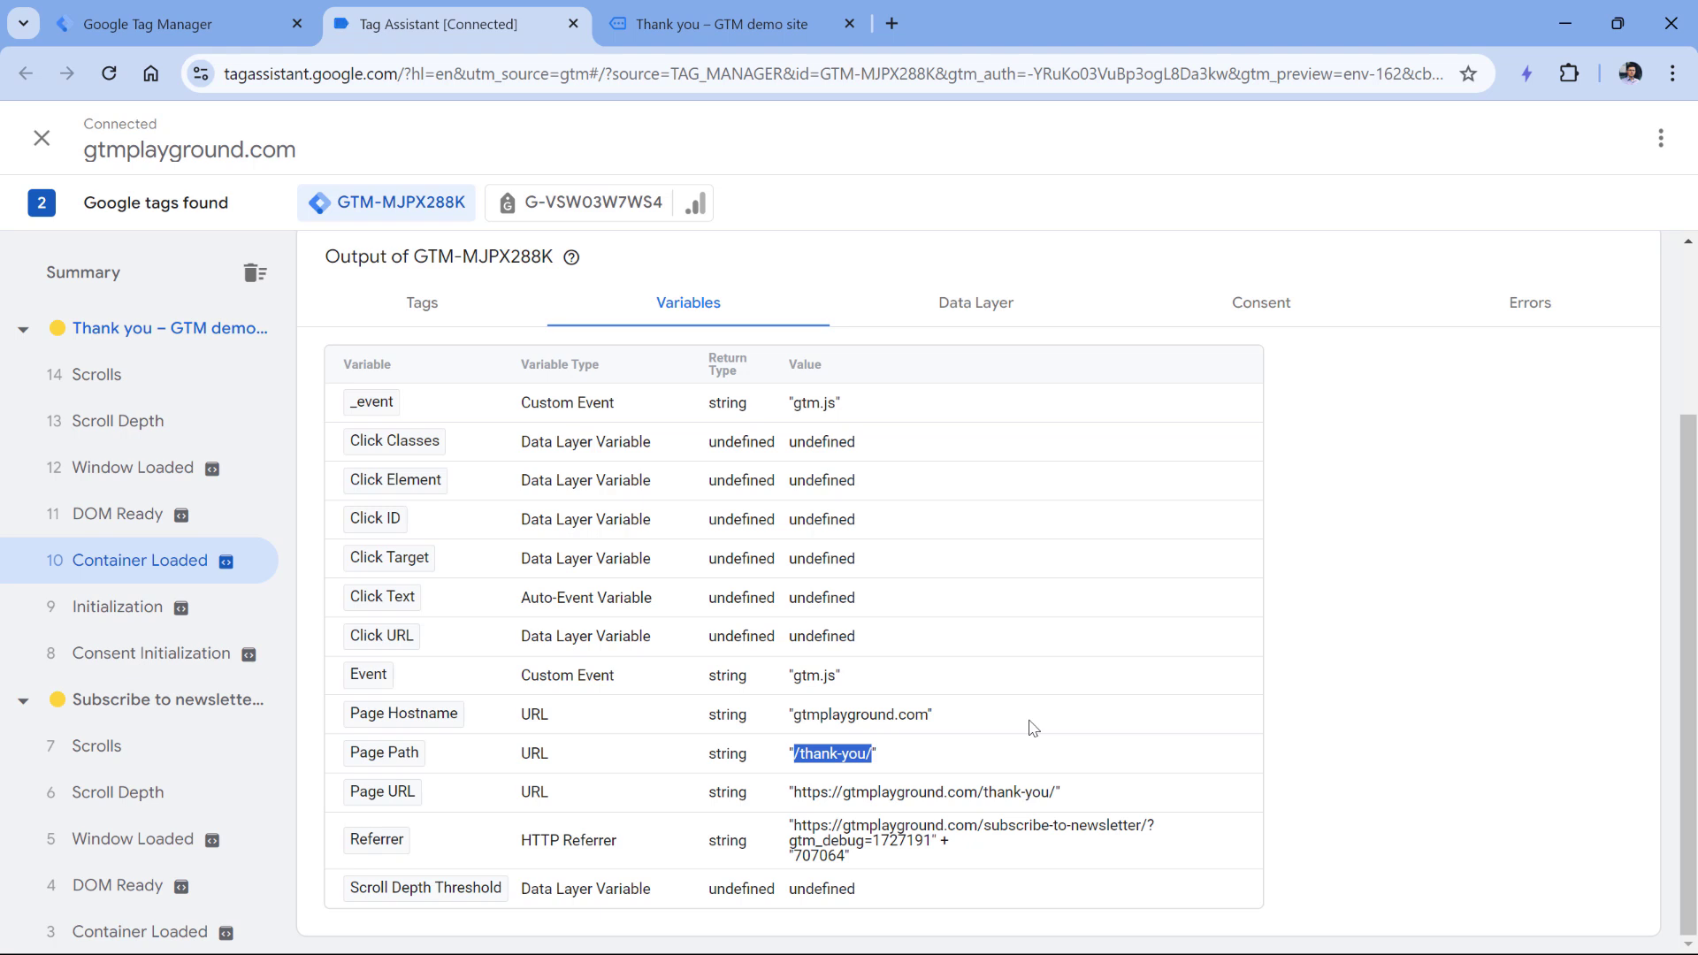
mouse_move(856, 684)
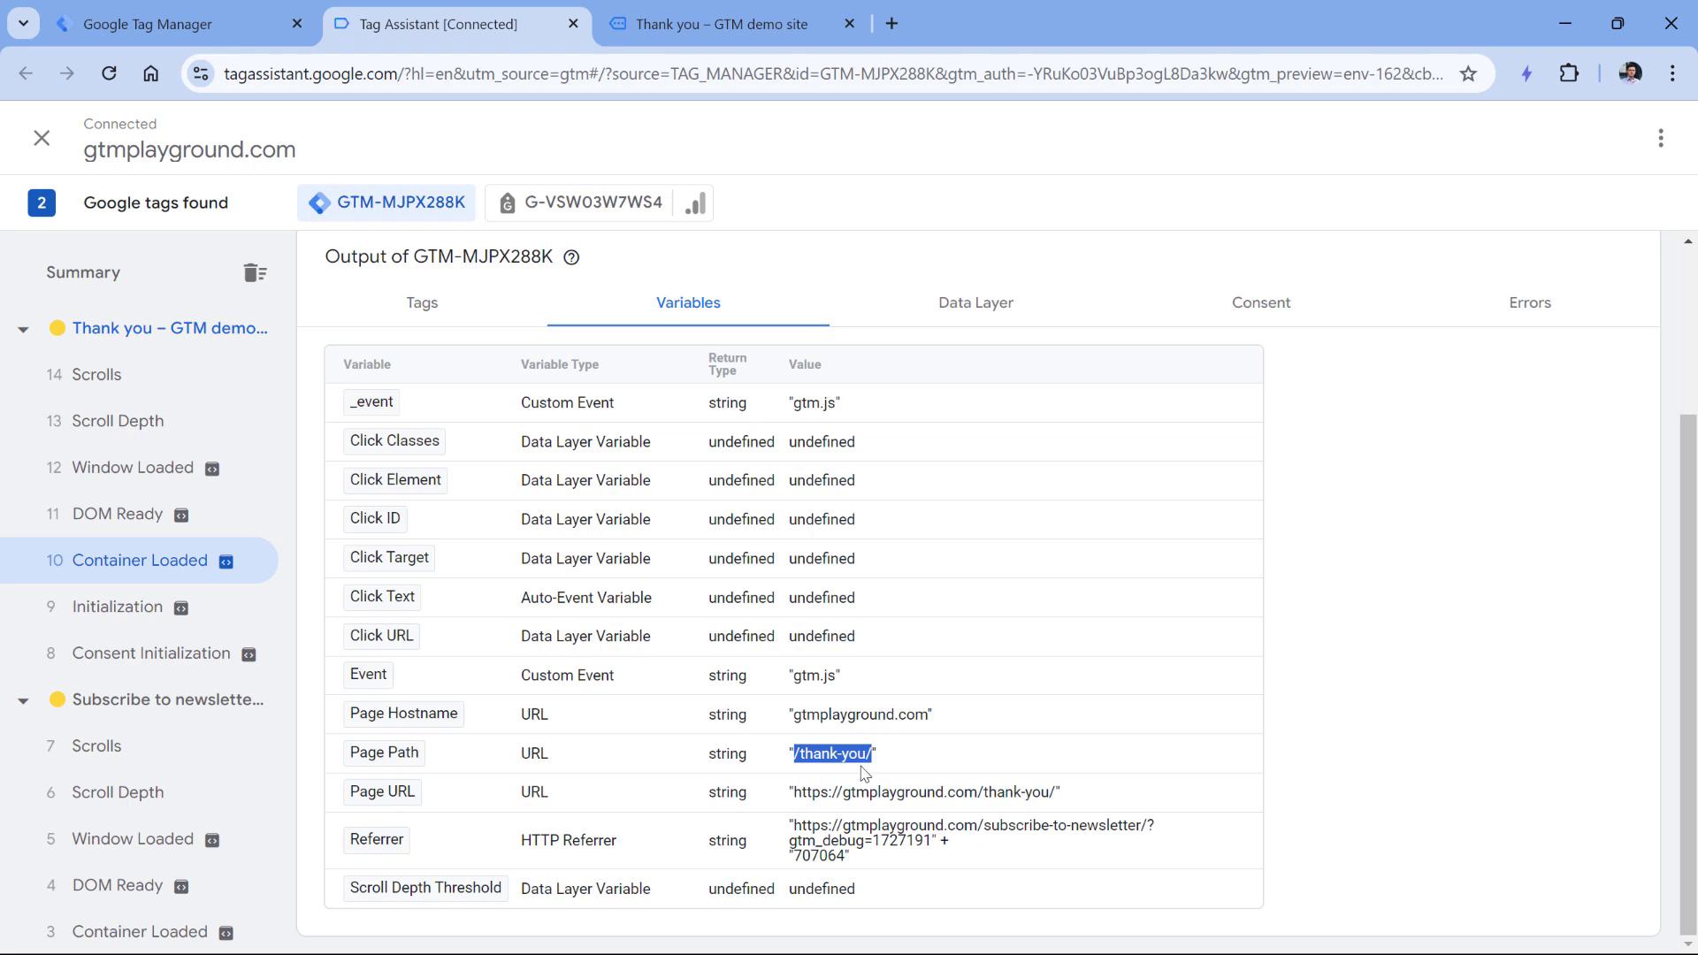
Step: Start a new Page View trigger limited to some page views where Page Path equals /thank-you/
left_click(174, 24)
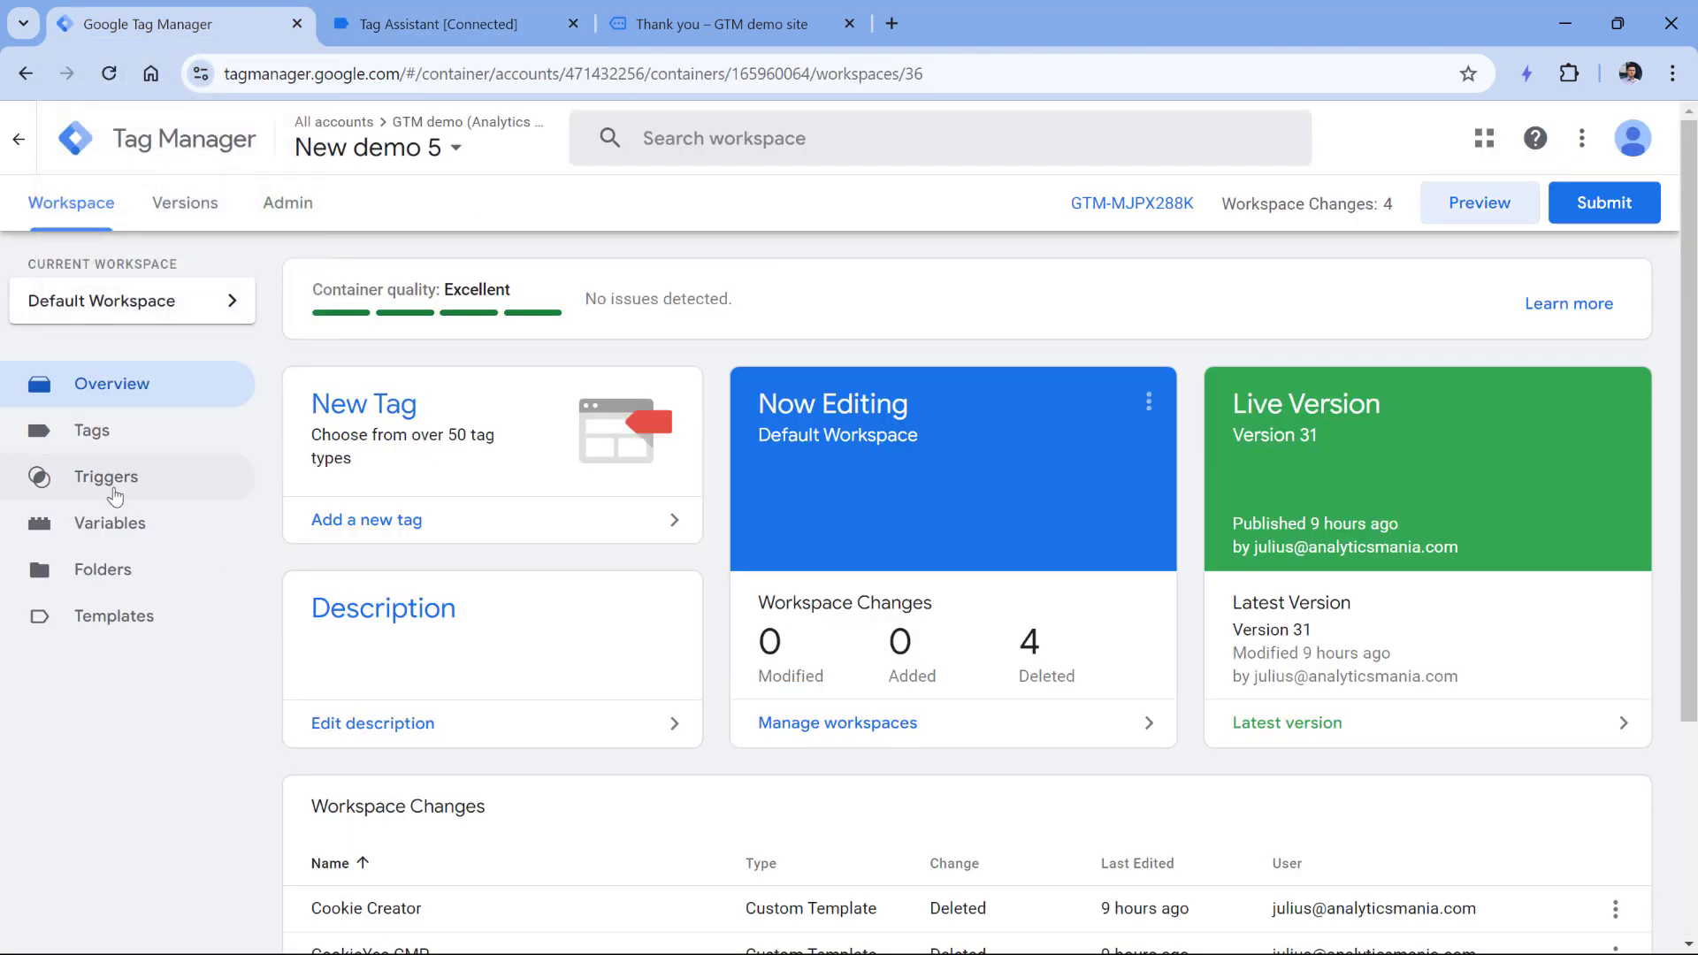
left_click(105, 477)
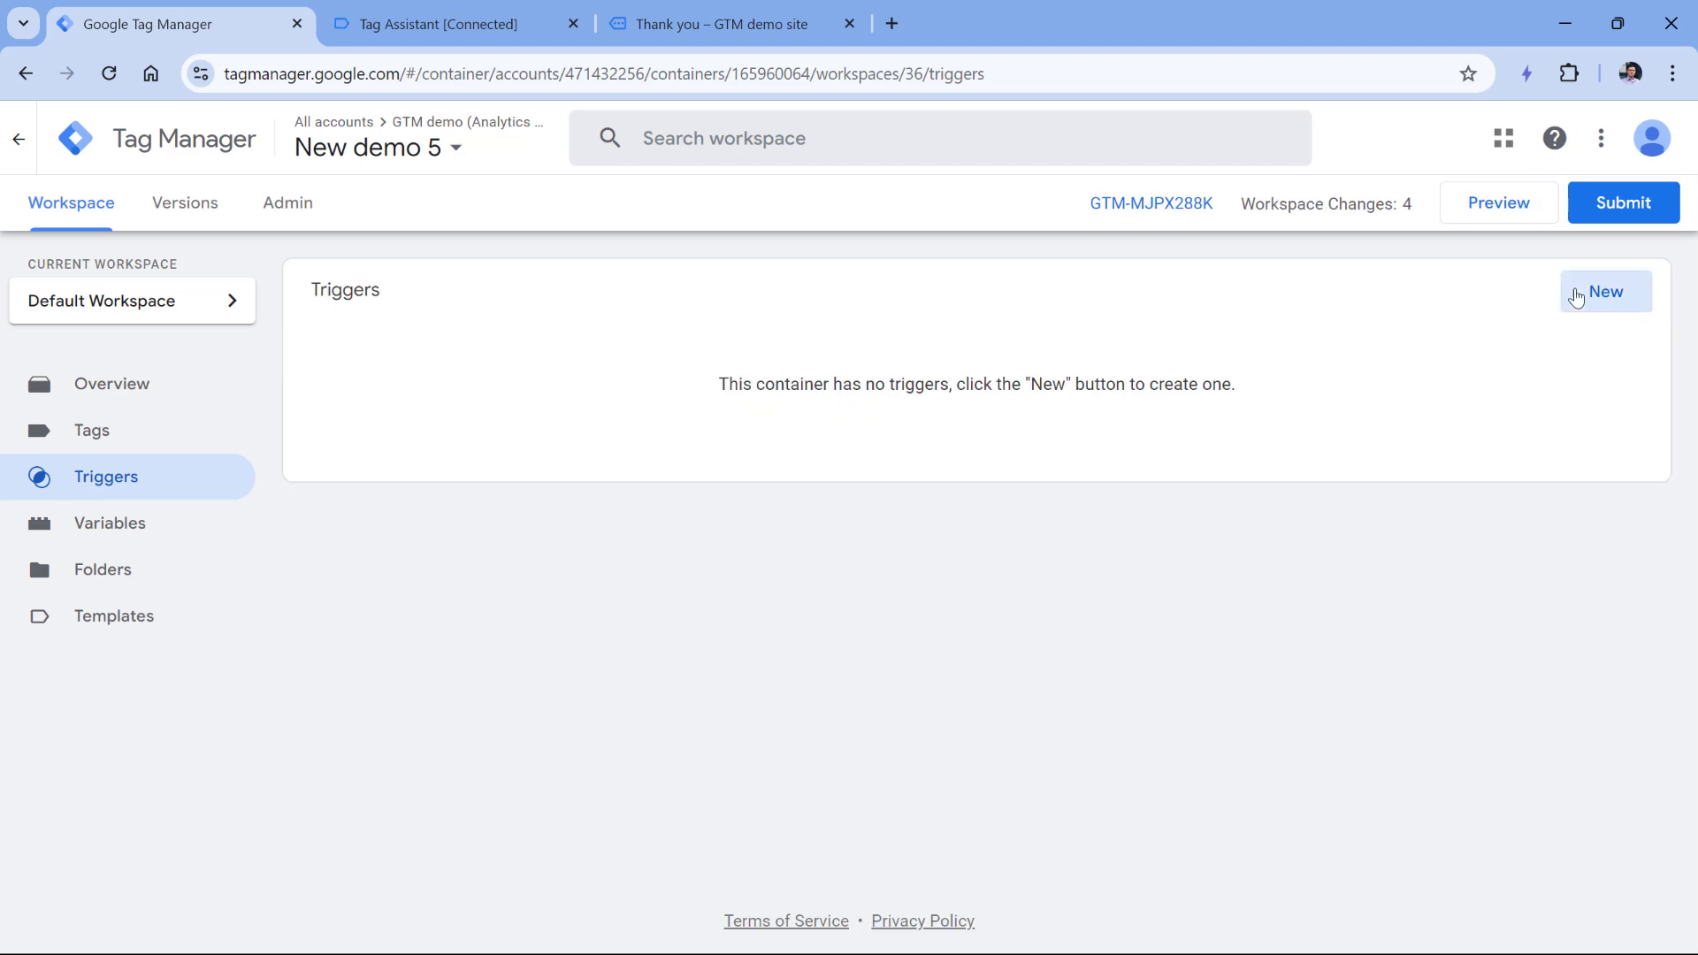
left_click(1606, 292)
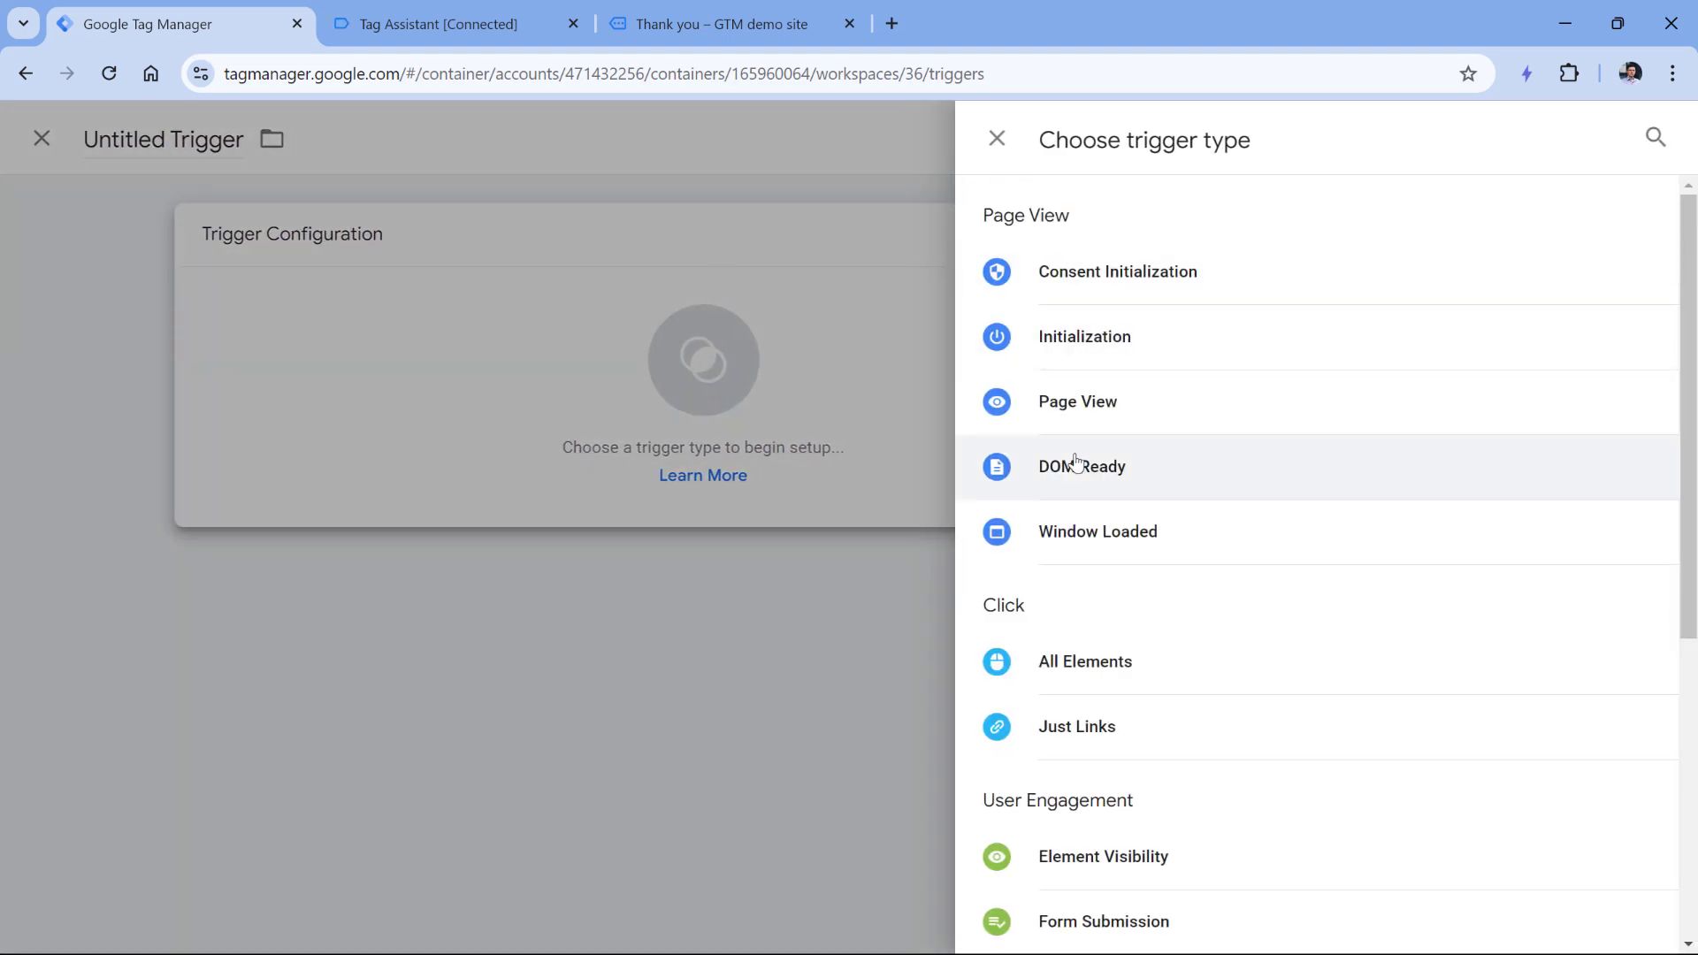
left_click(1078, 401)
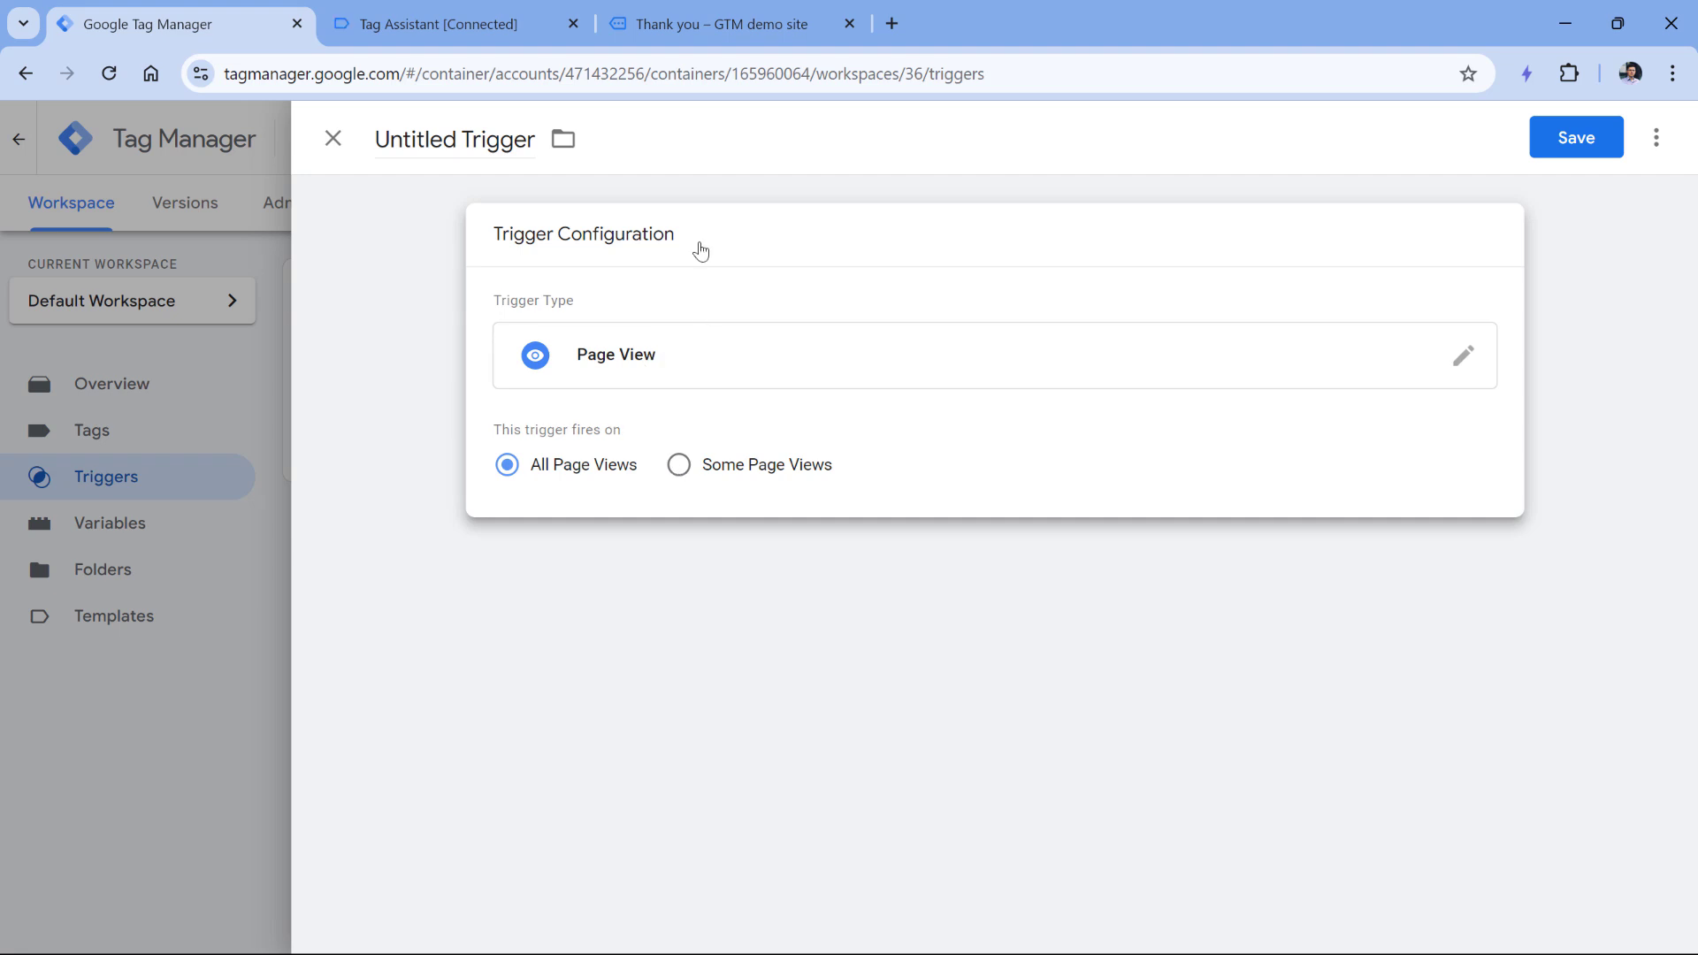
left_click(641, 559)
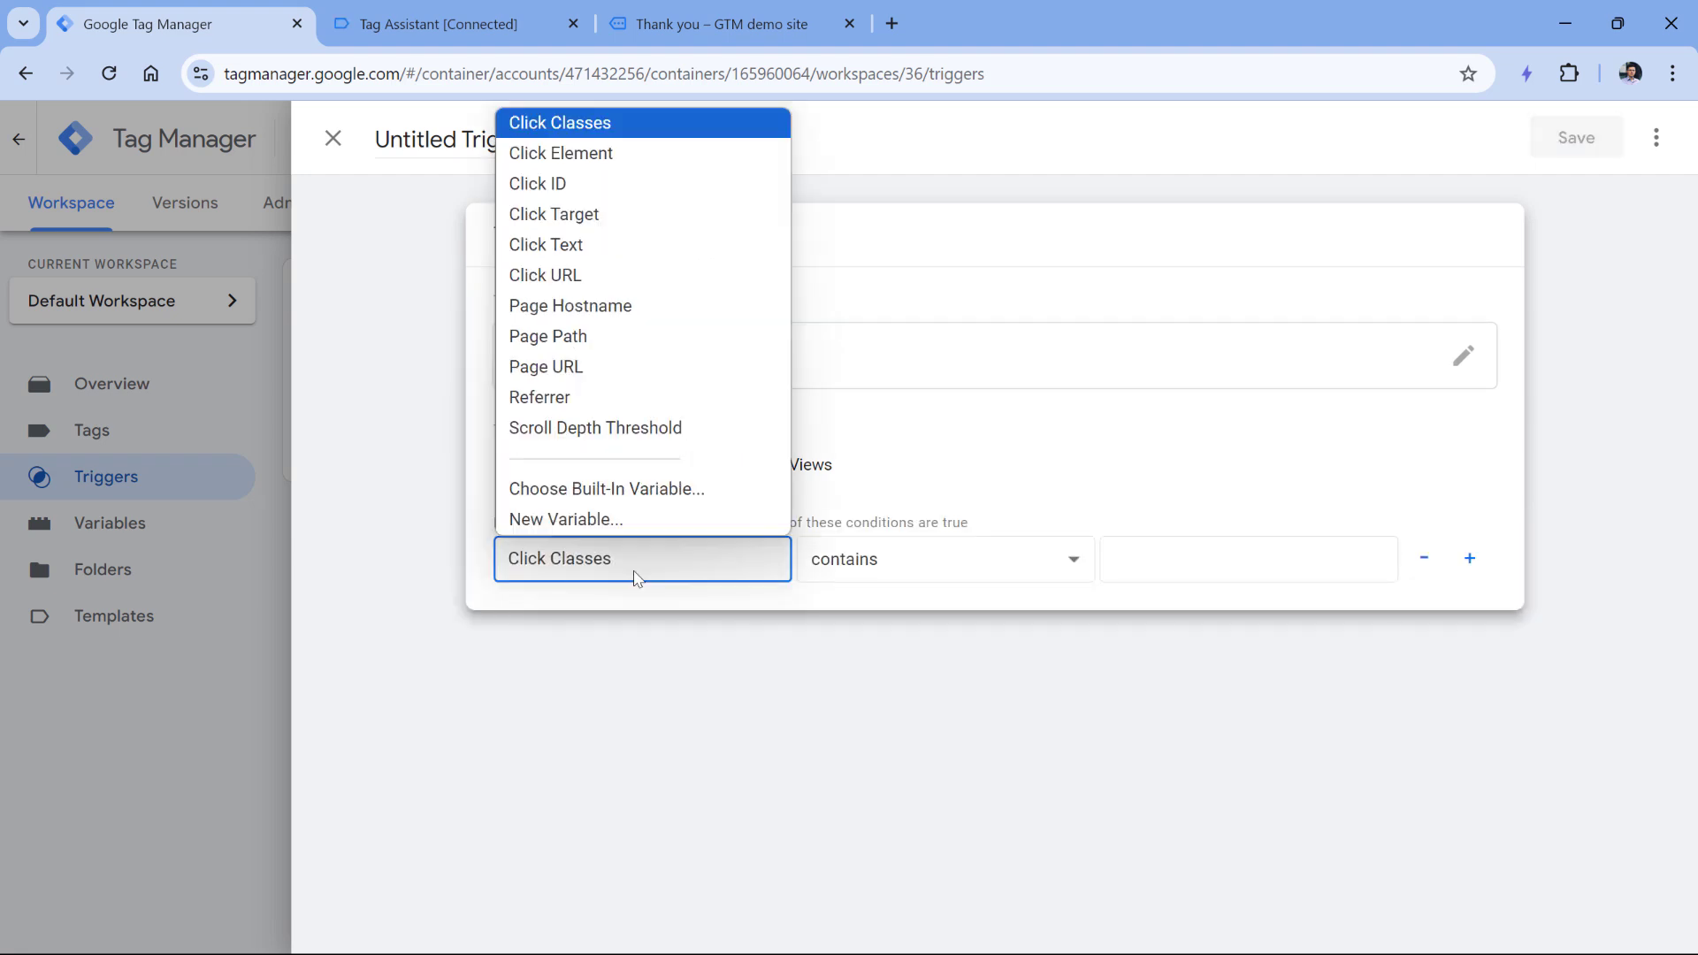
left_click(942, 559)
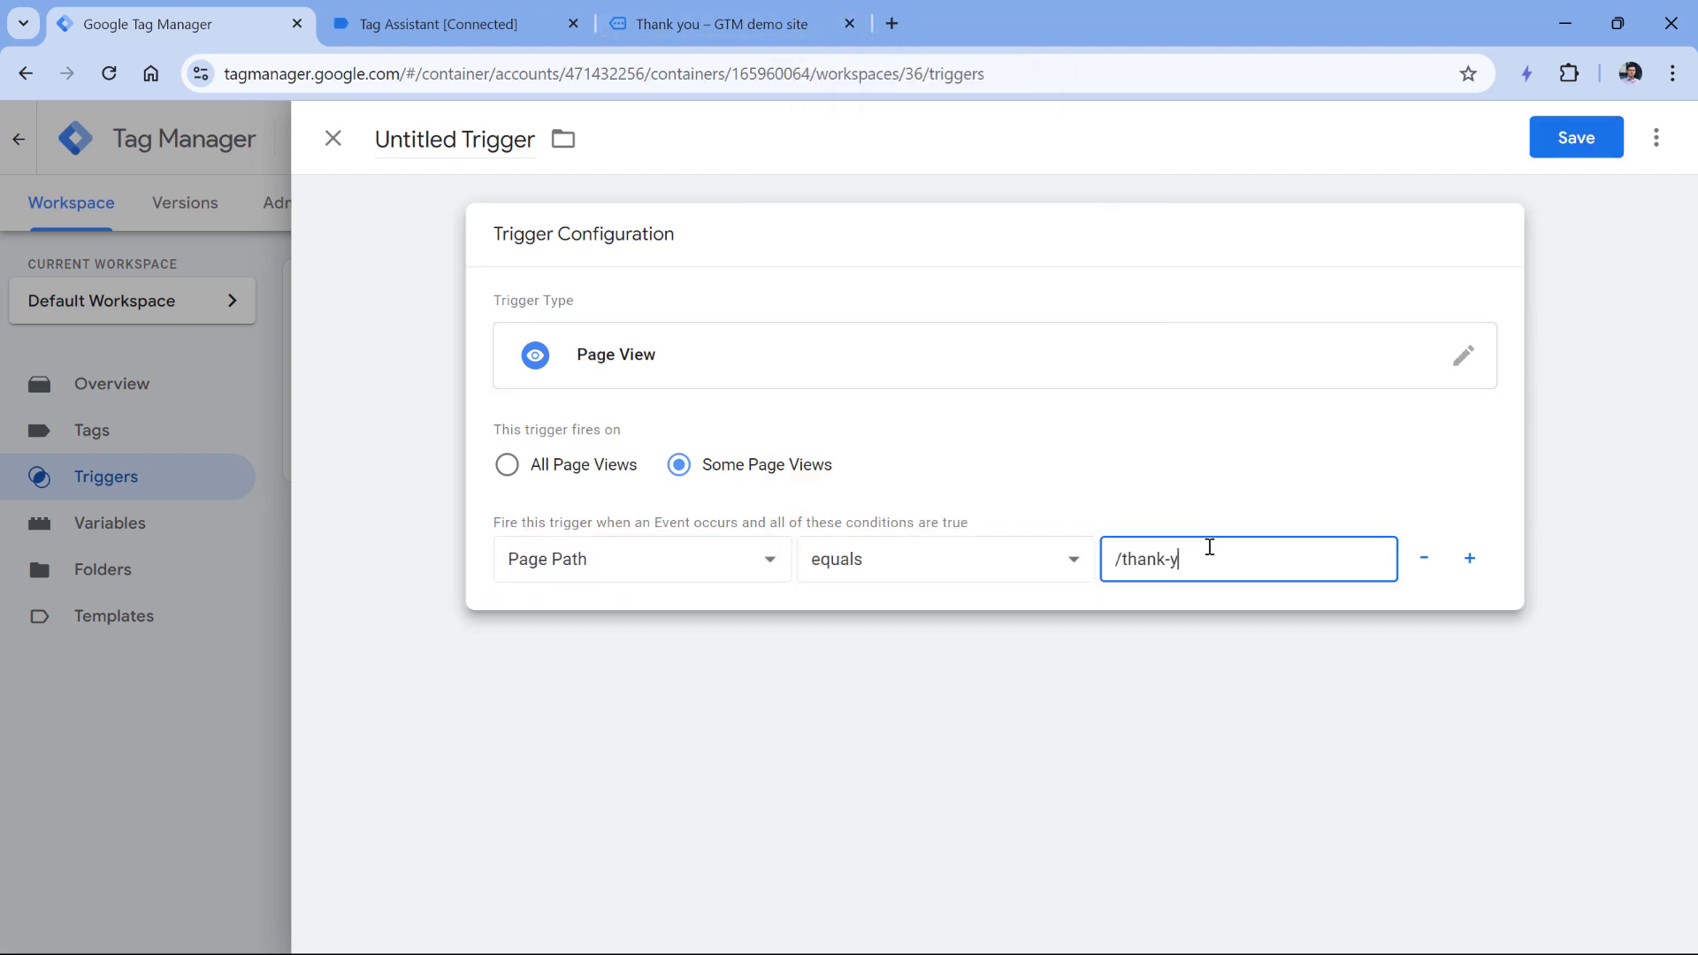
Step: Name the trigger 'Pageview - Thank You' and save it
left_click(444, 24)
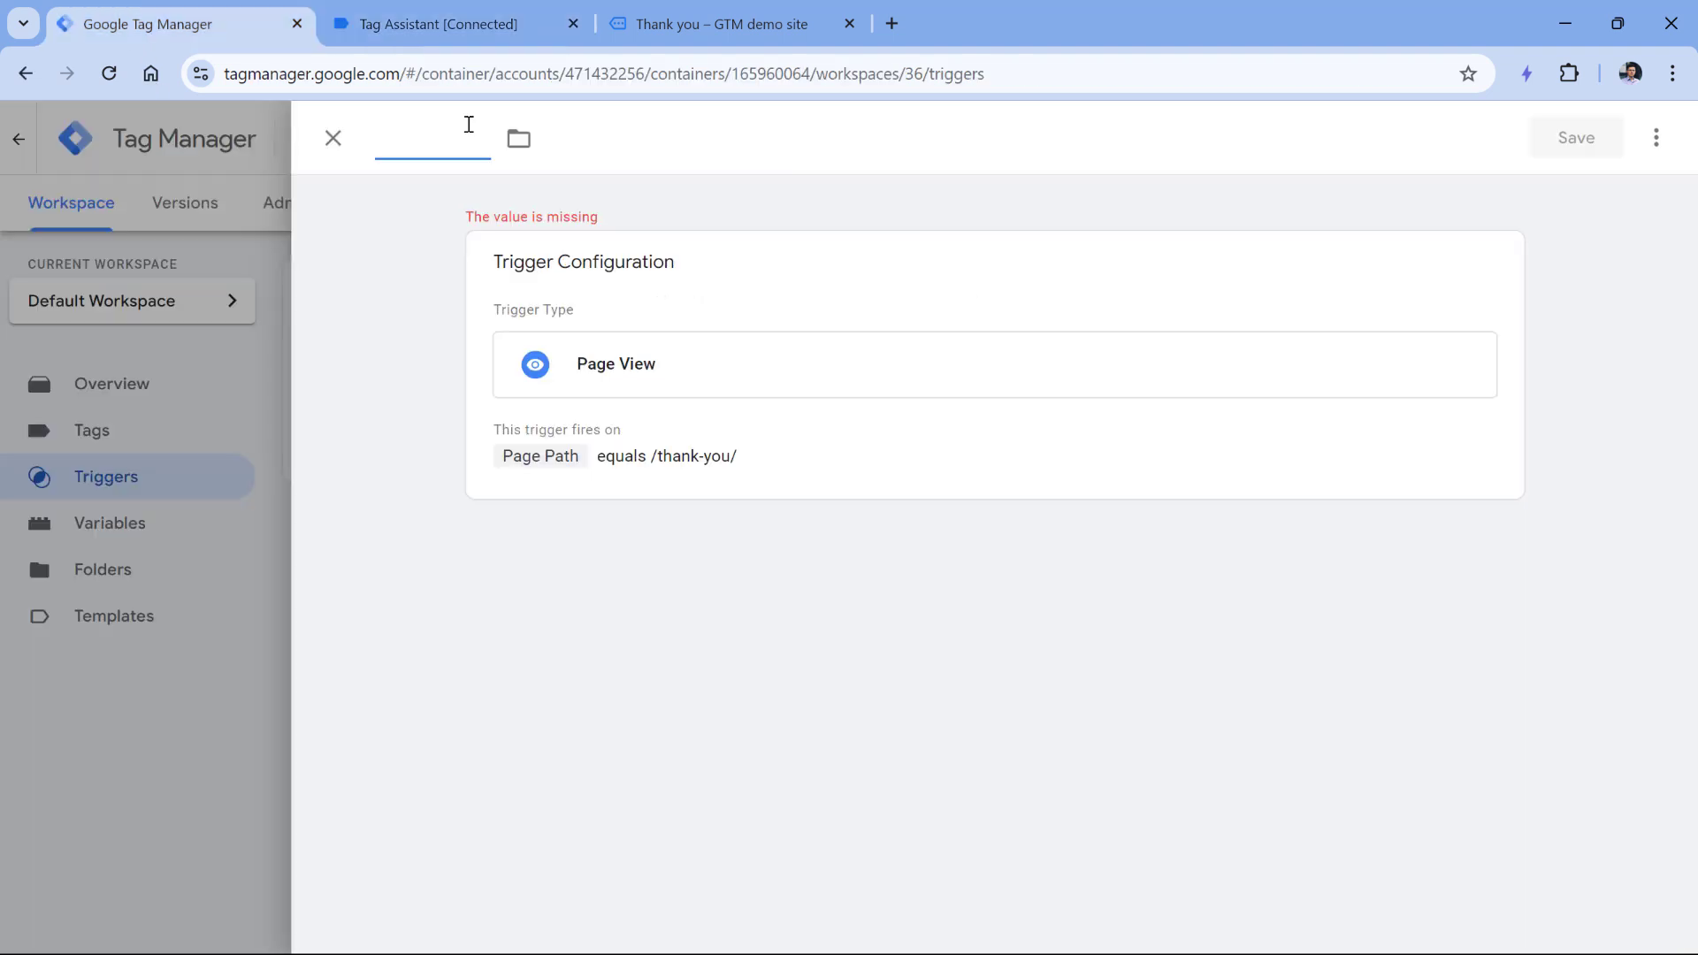
type("Pageview - Thank You")
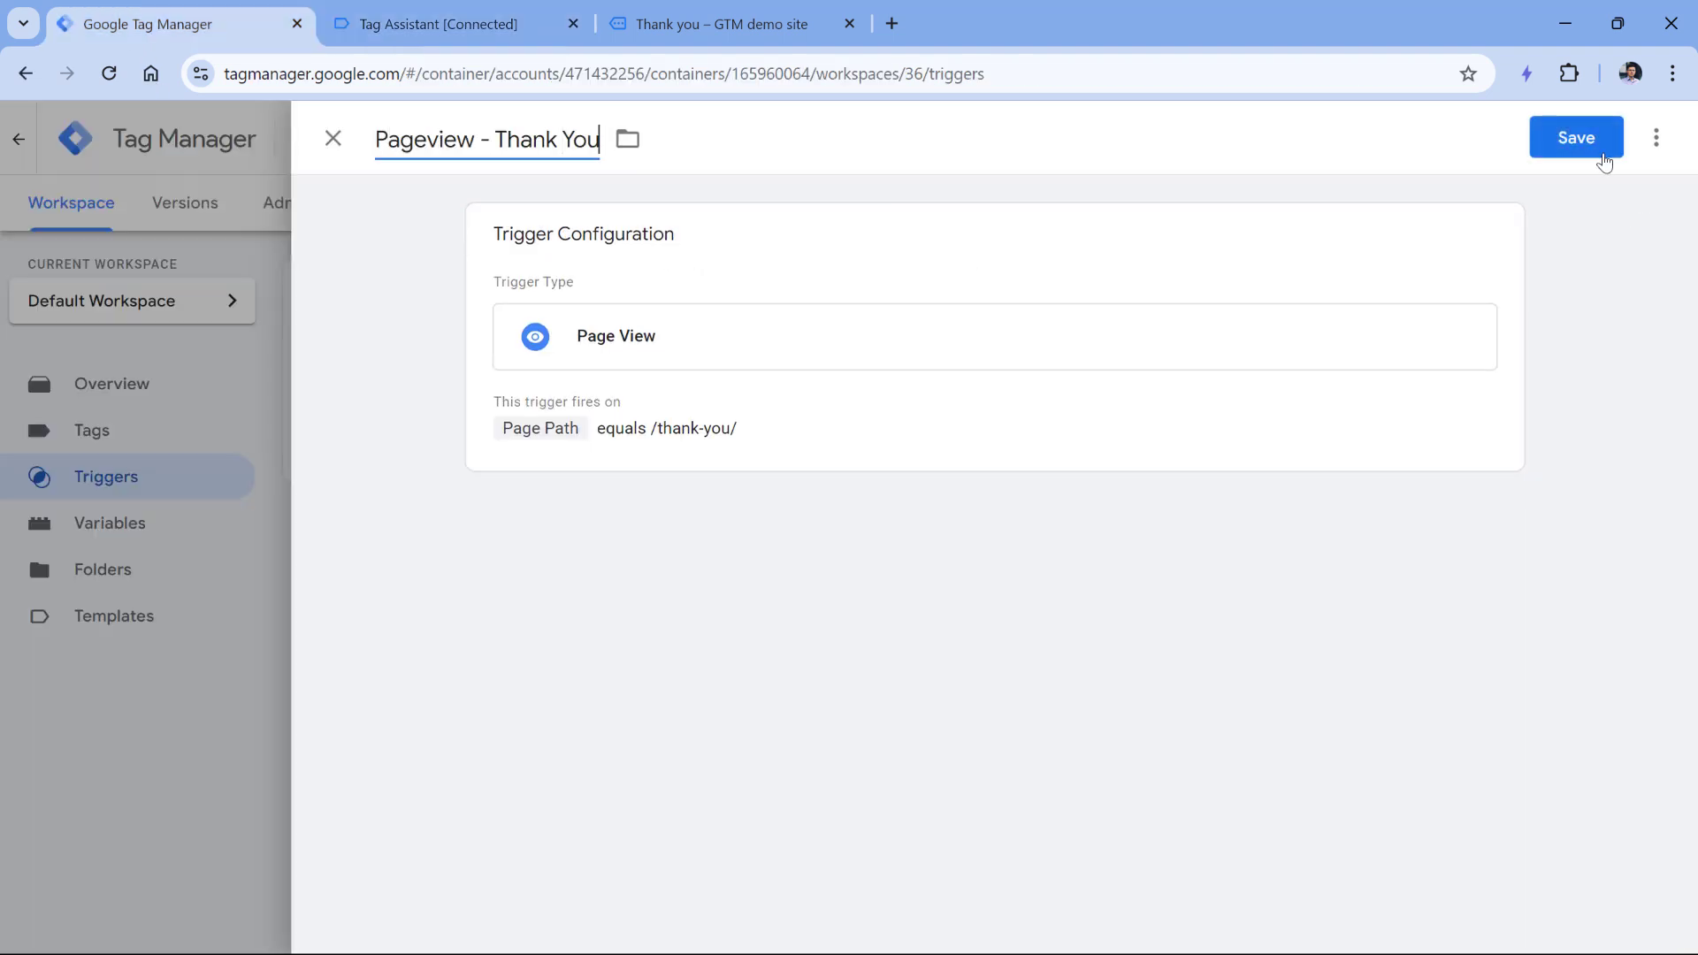
left_click(1575, 138)
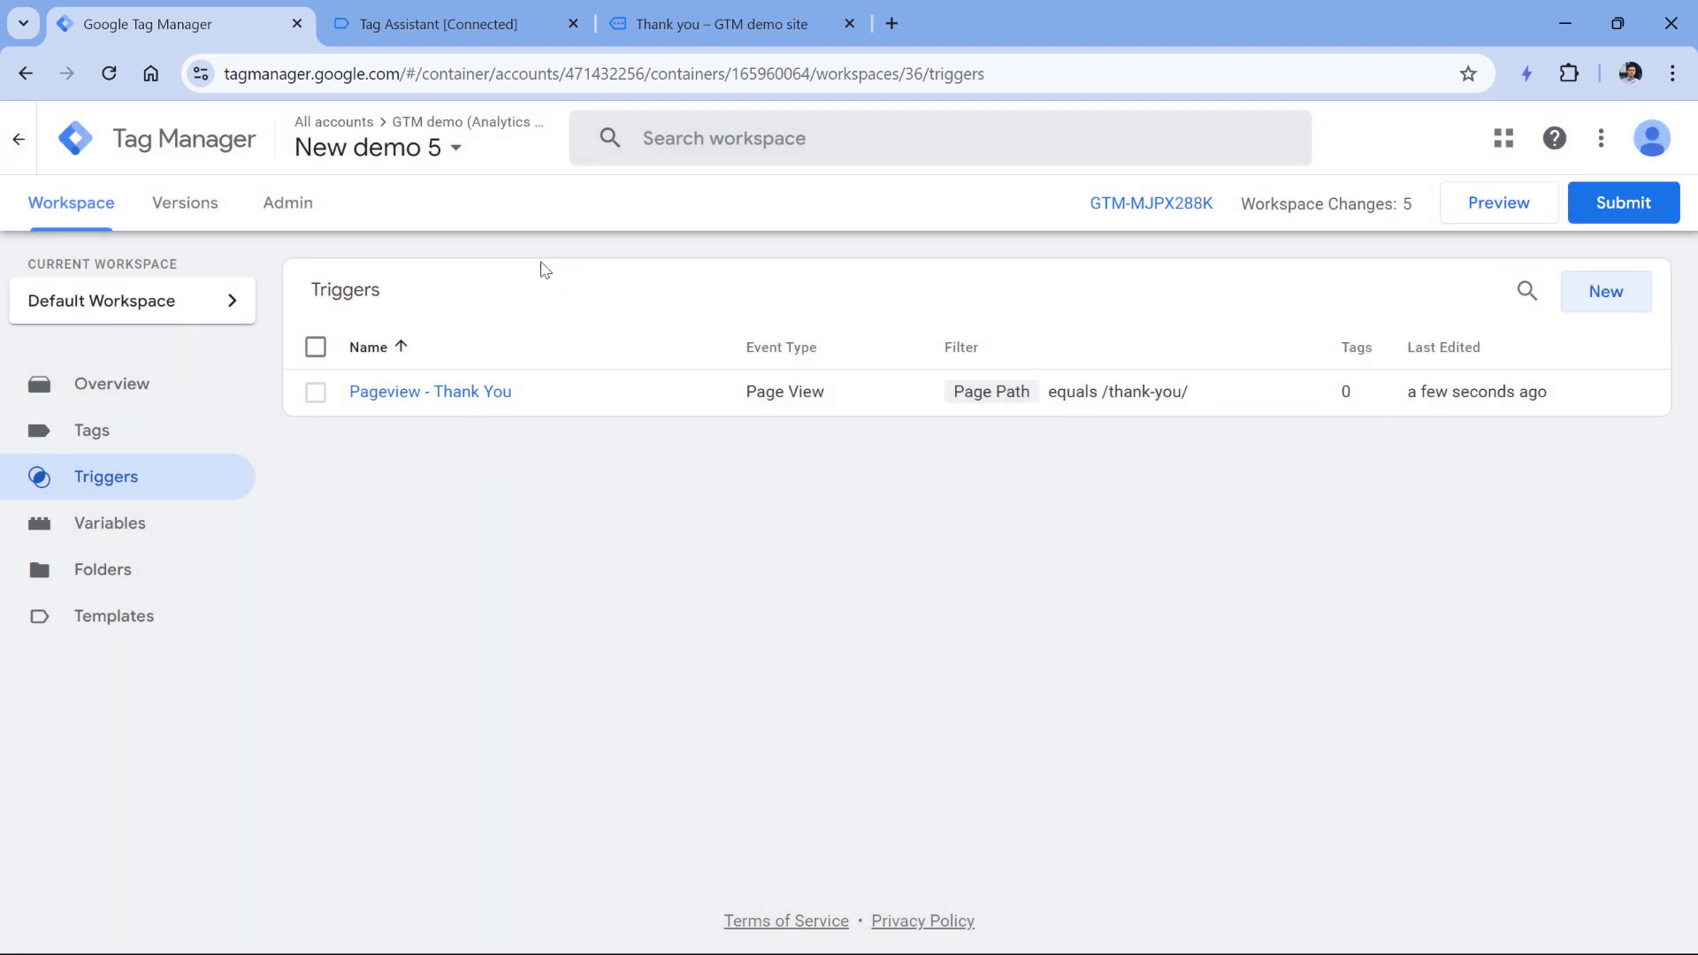
mouse_move(426, 275)
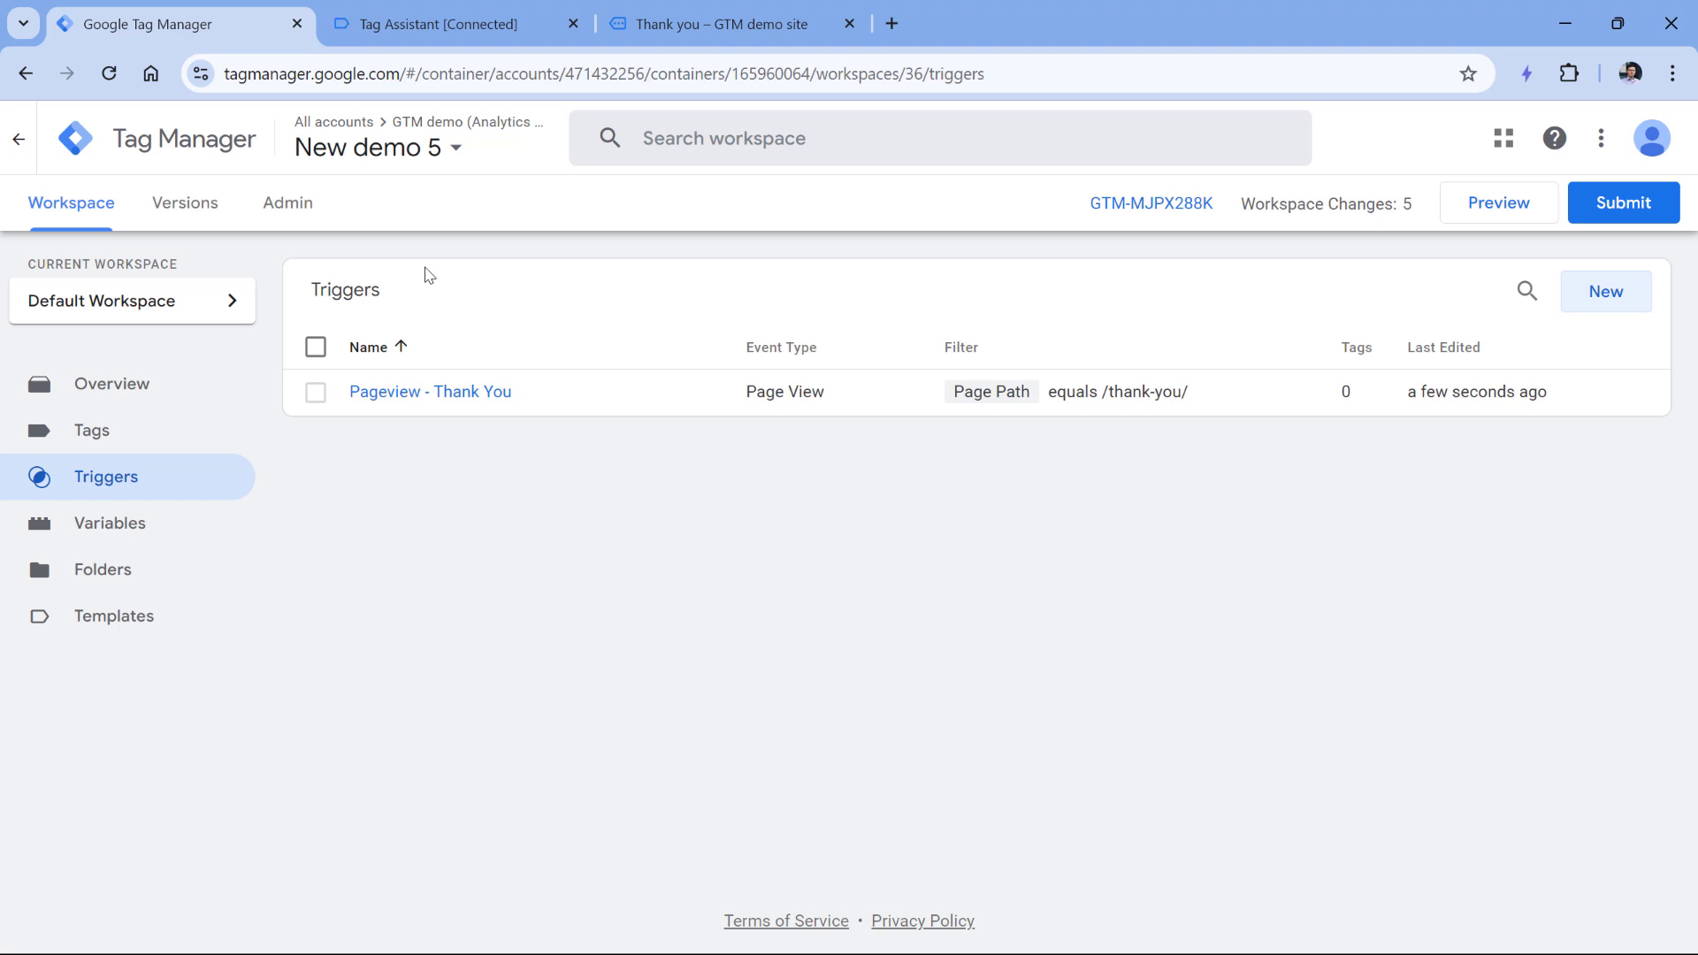
Step: Create a new tag of type Google Analytics: GA4 Event
left_click(92, 430)
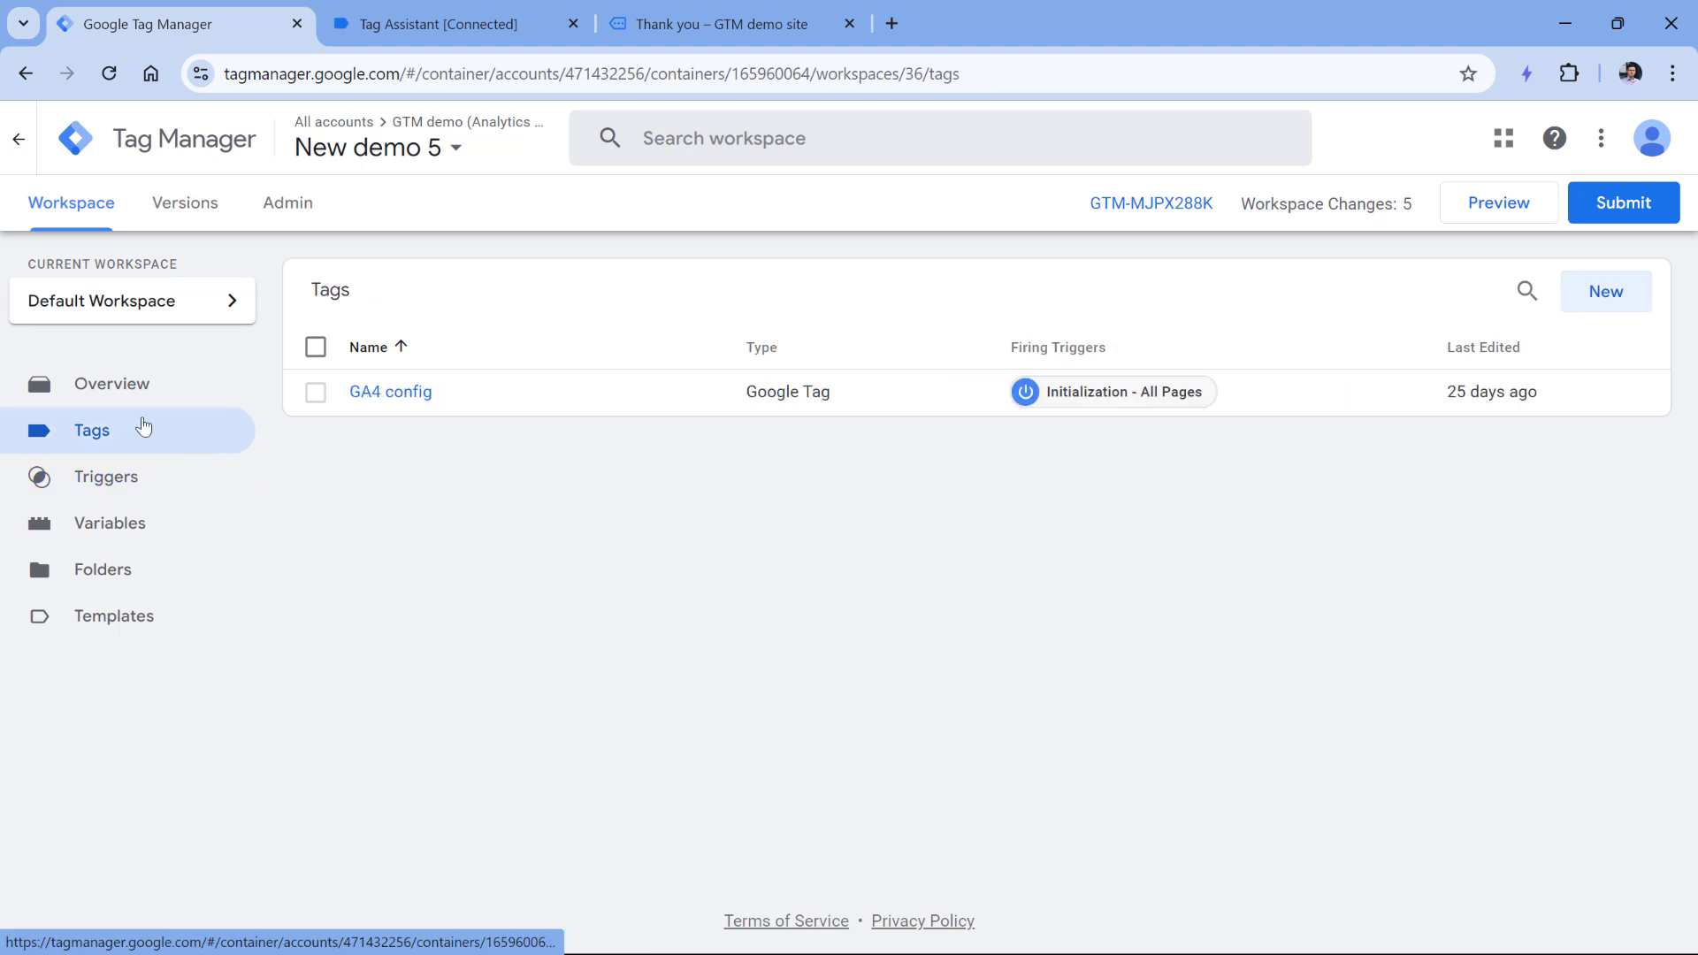
left_click(1606, 291)
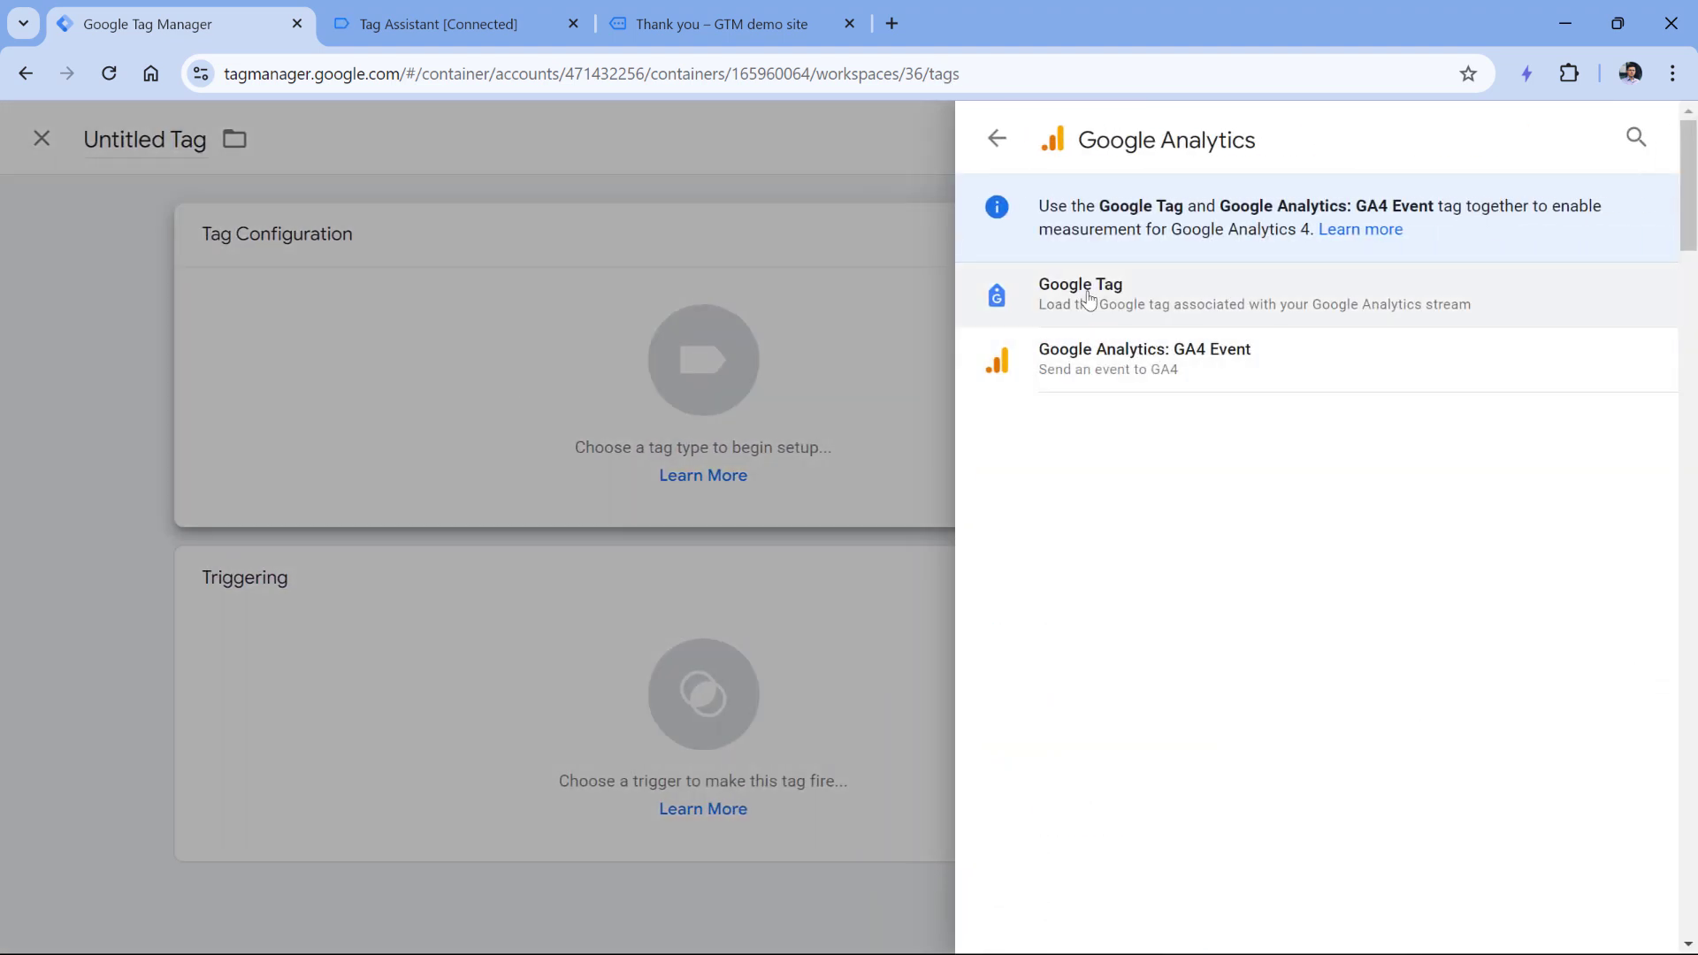
mouse_move(1164, 370)
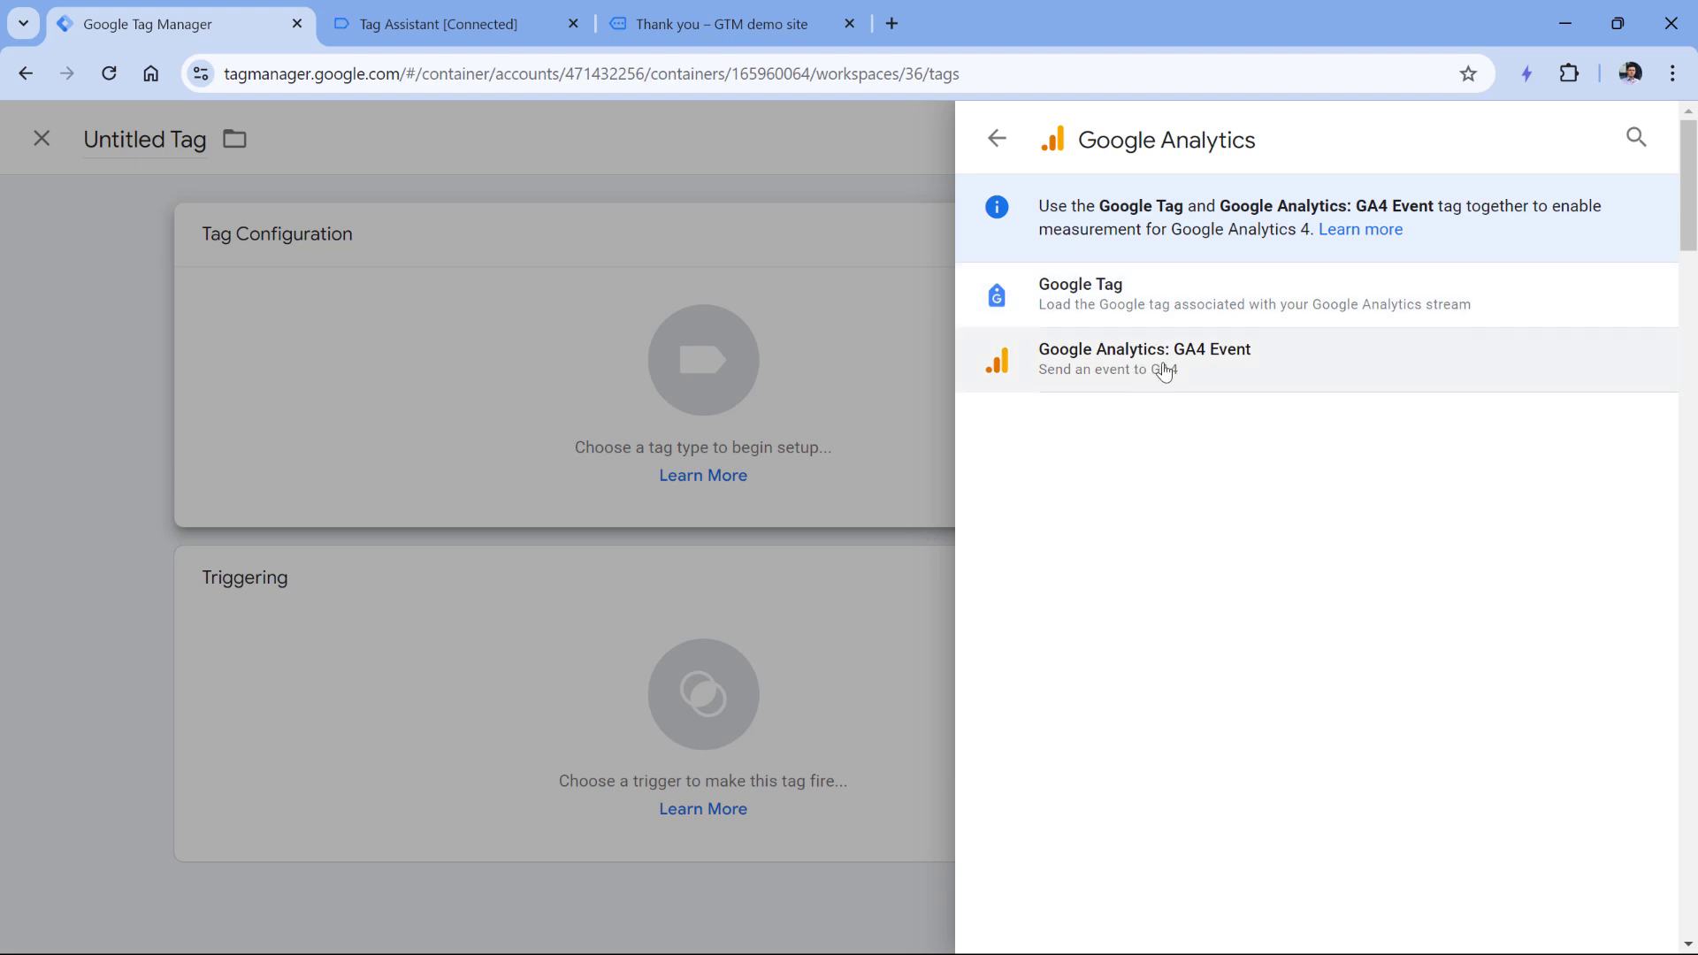
left_click(1145, 359)
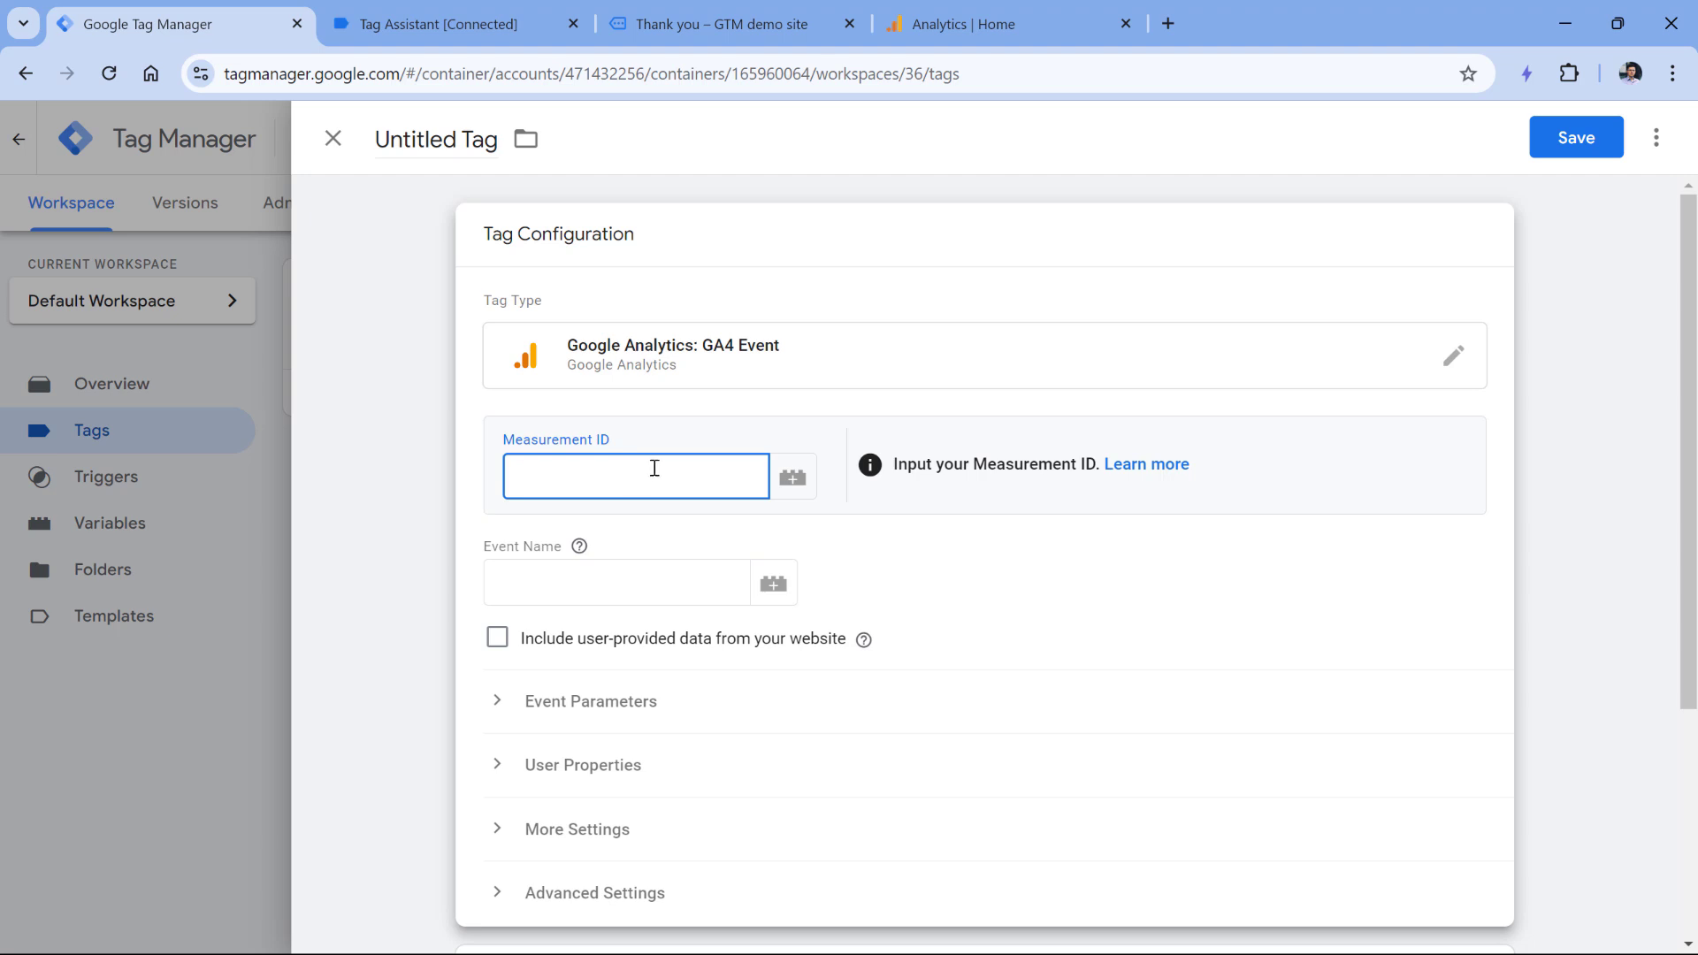
mouse_move(633, 472)
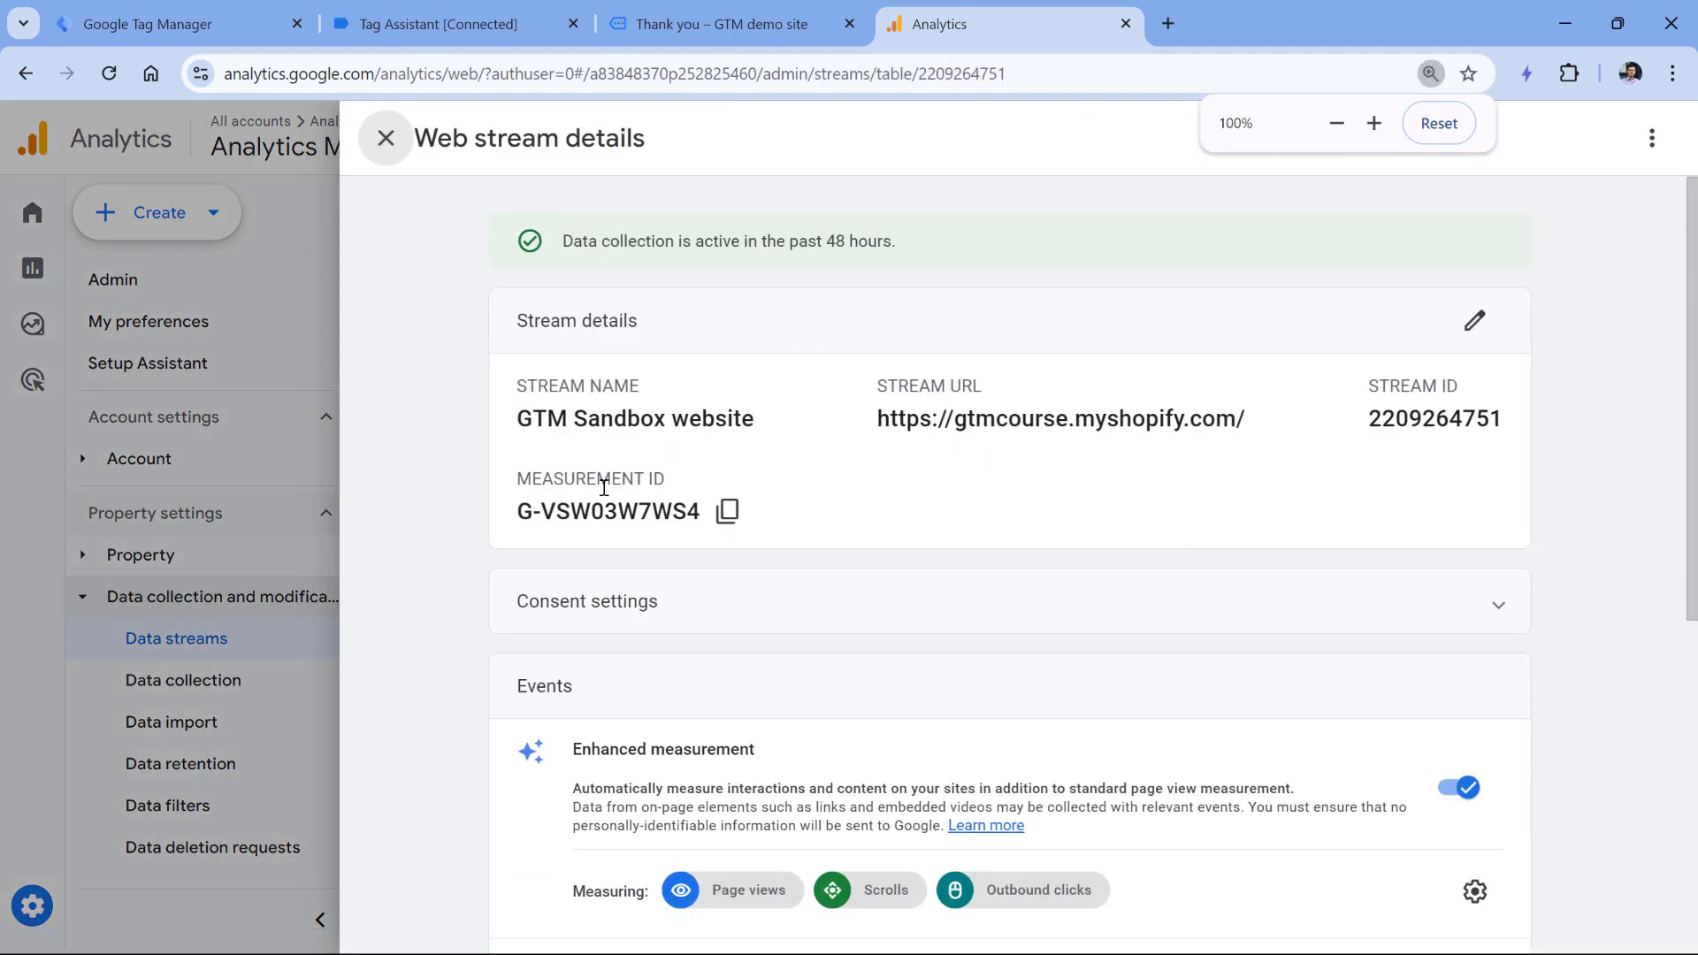
Step: Copy the GTM Sandbox web stream's measurement ID G-VSW03W7WS4 for the GA4 event tag
left_click(728, 512)
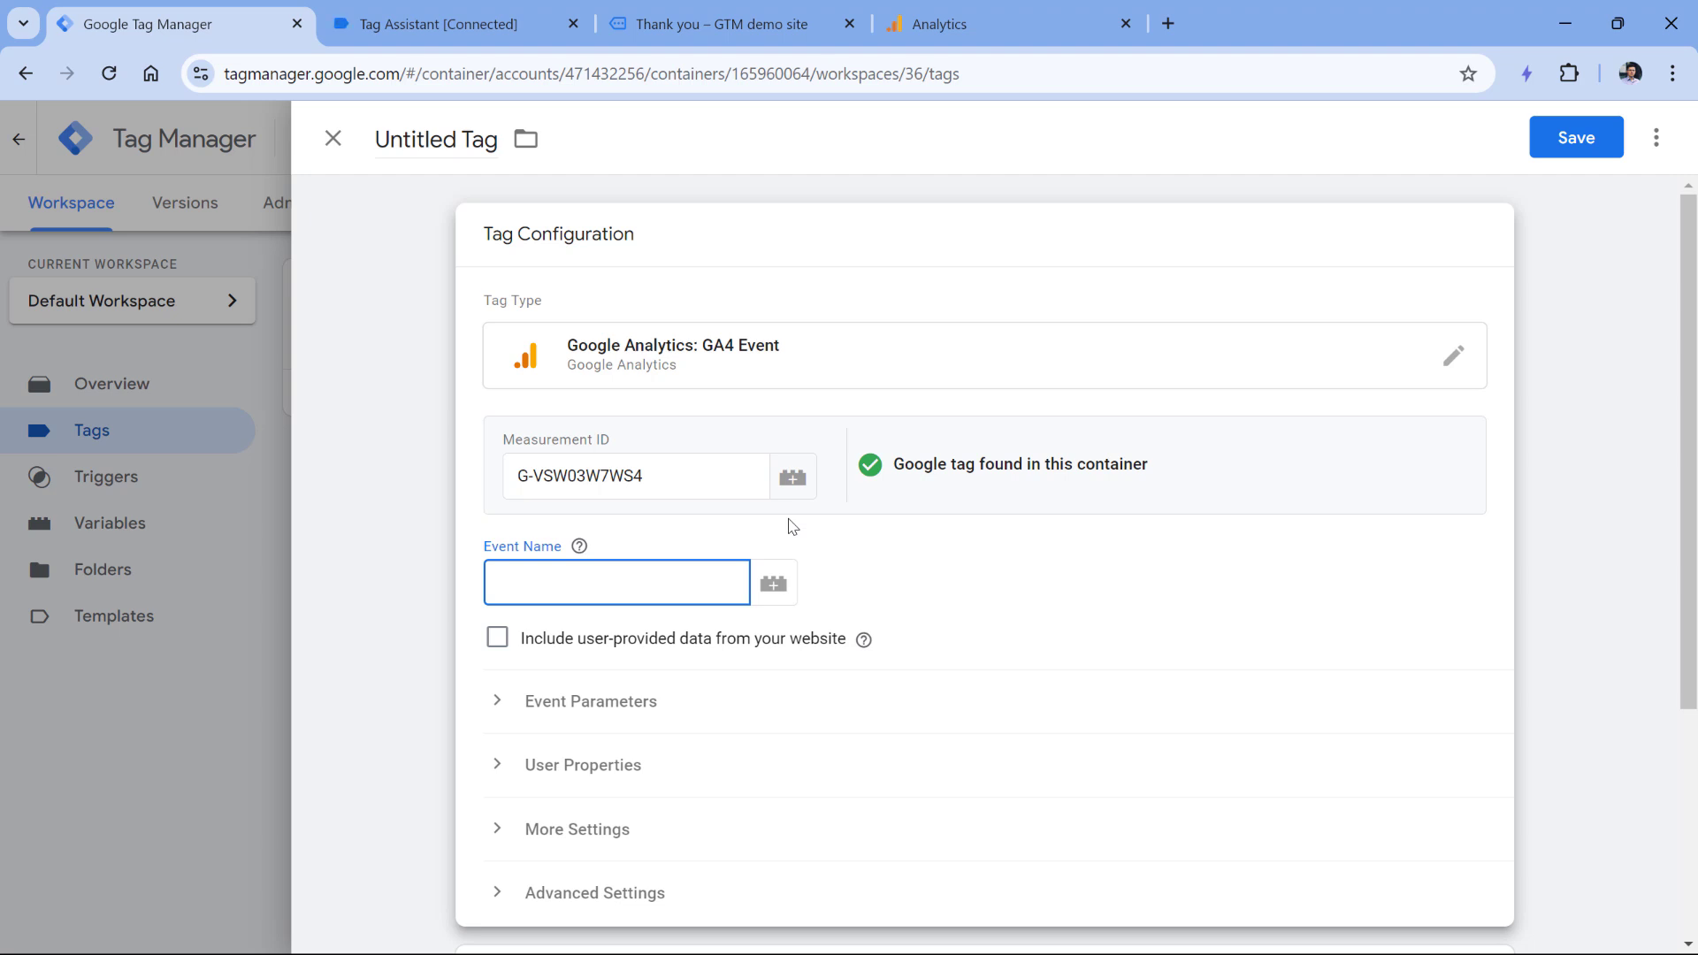
Step: Set the GA4 event tag's Event Name to newsletter_signup
type("ge")
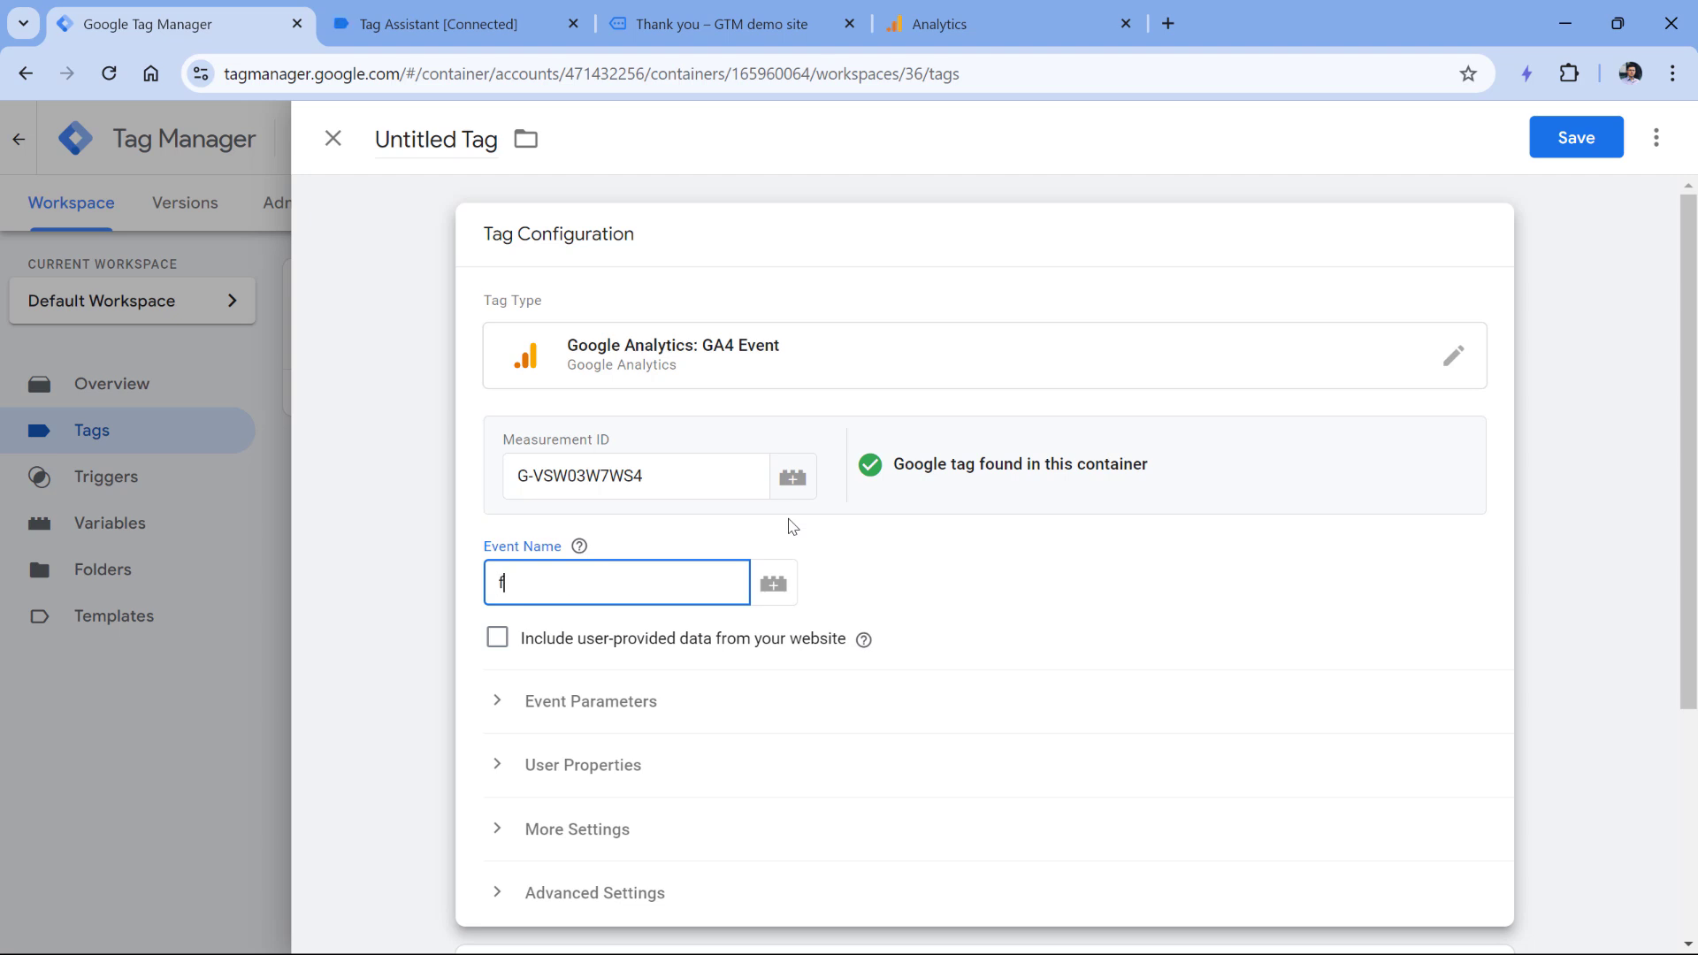
type("orm_submission")
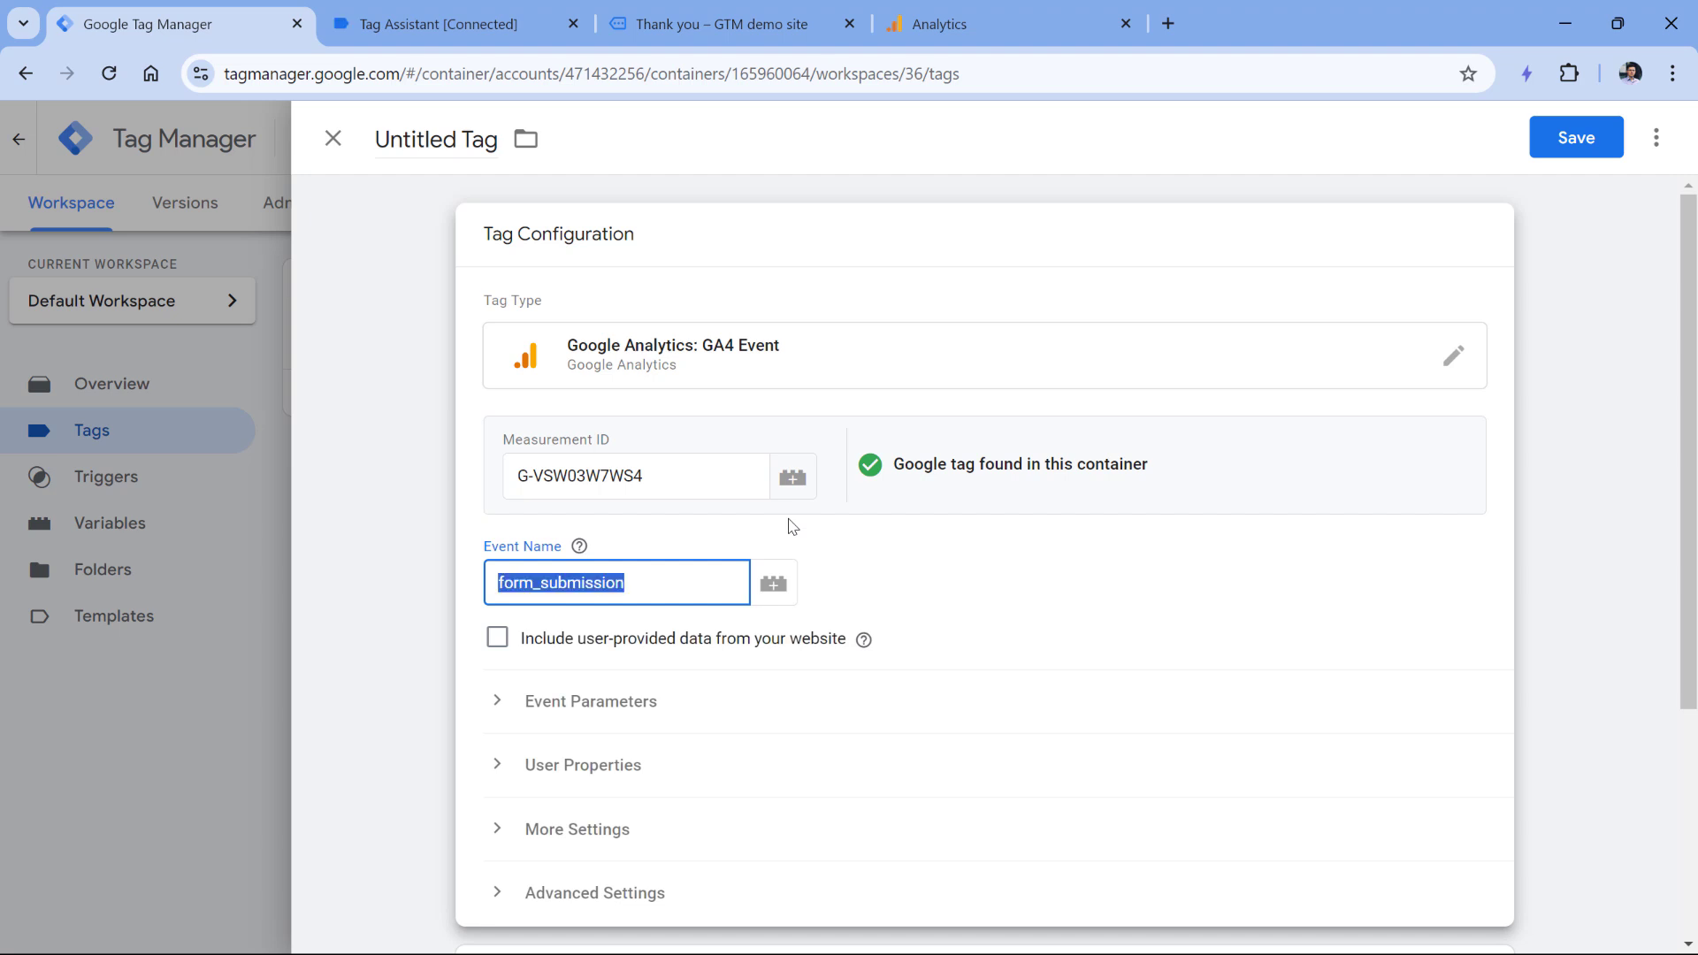
type("newsletter")
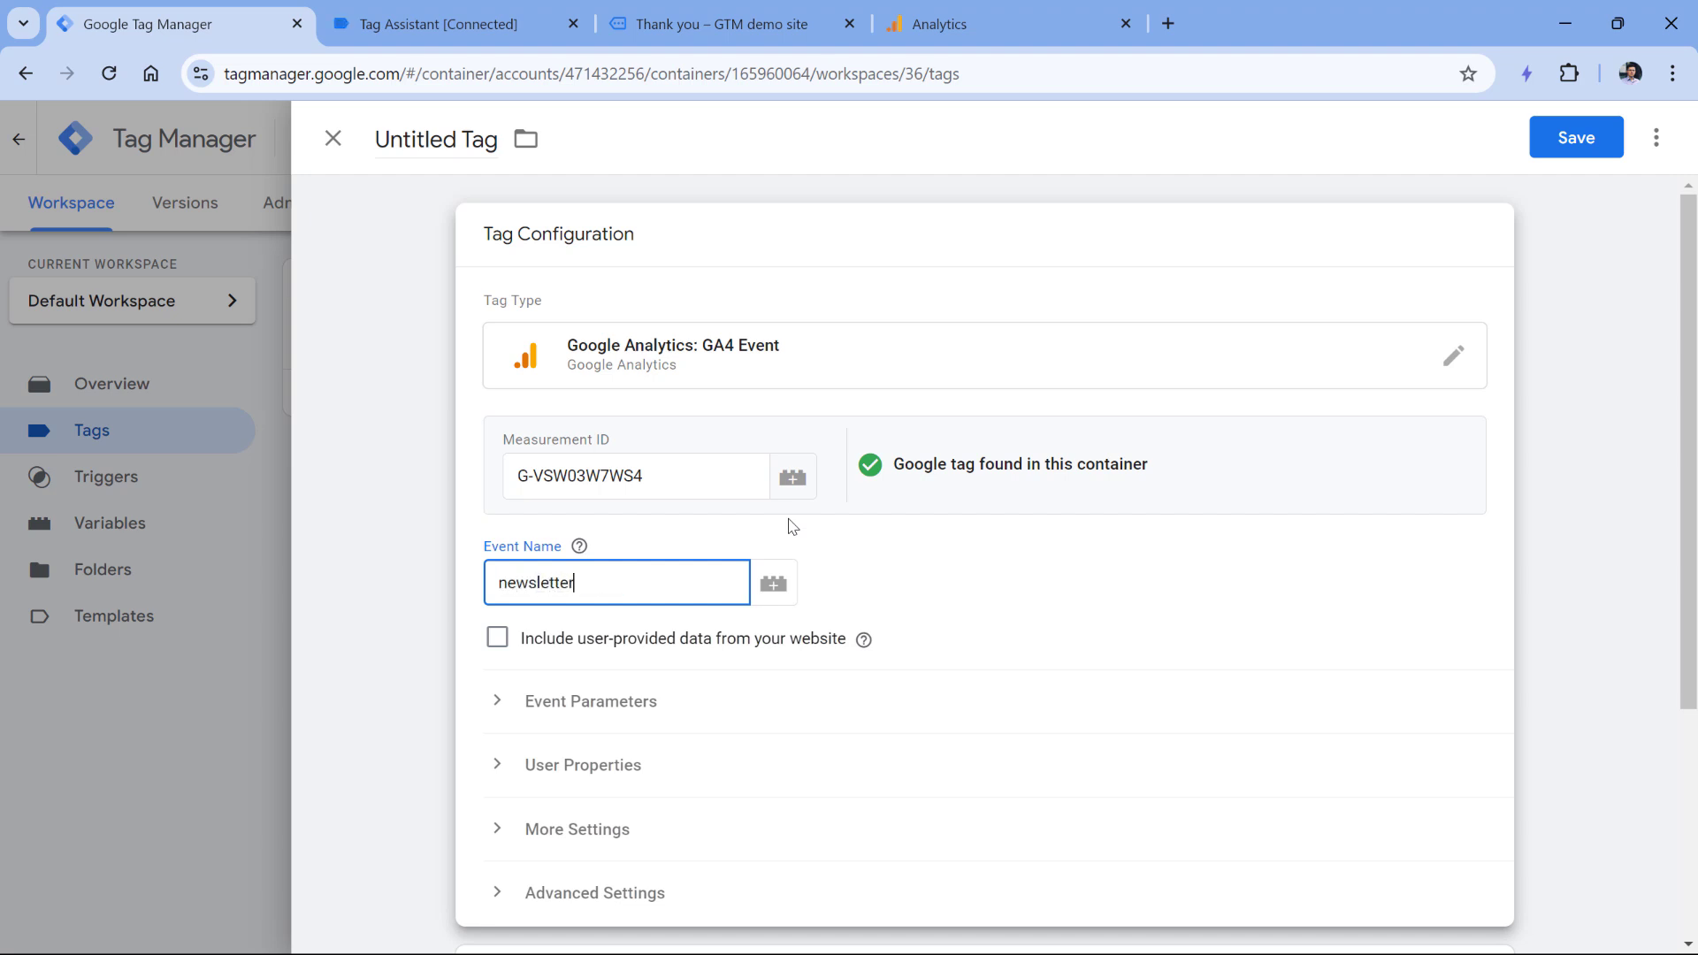
type("_signup")
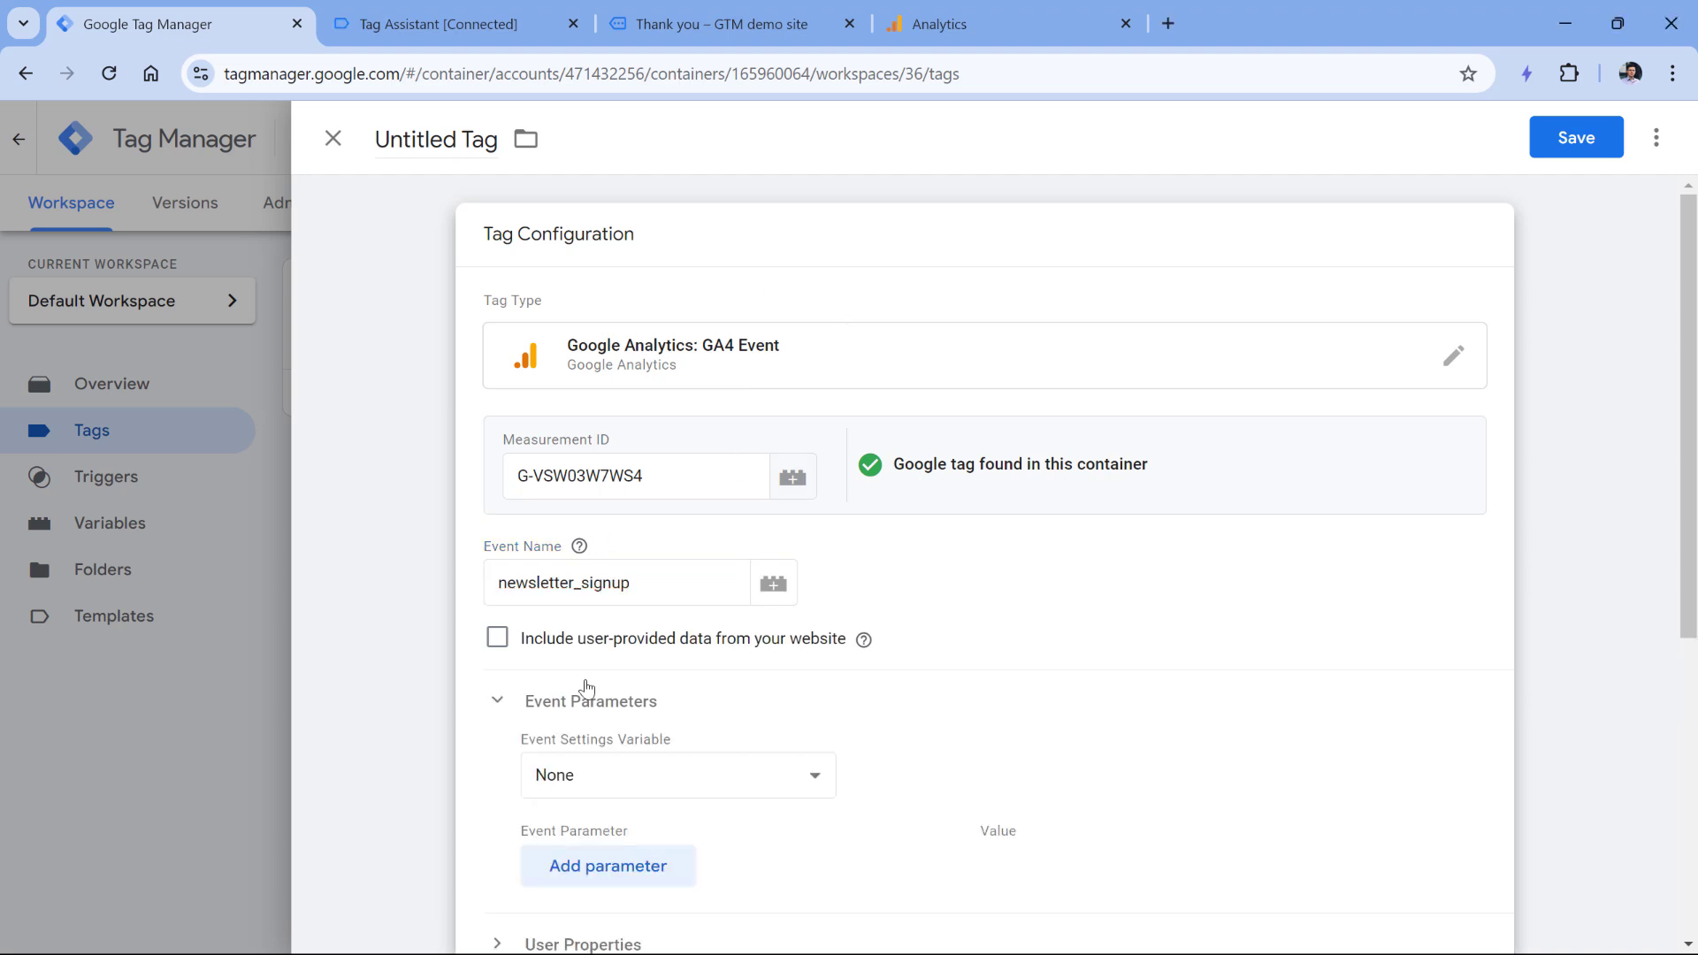
Step: Add then remove a form_id parameter, and set the tag to fire on Pageview - Thank You
left_click(608, 865)
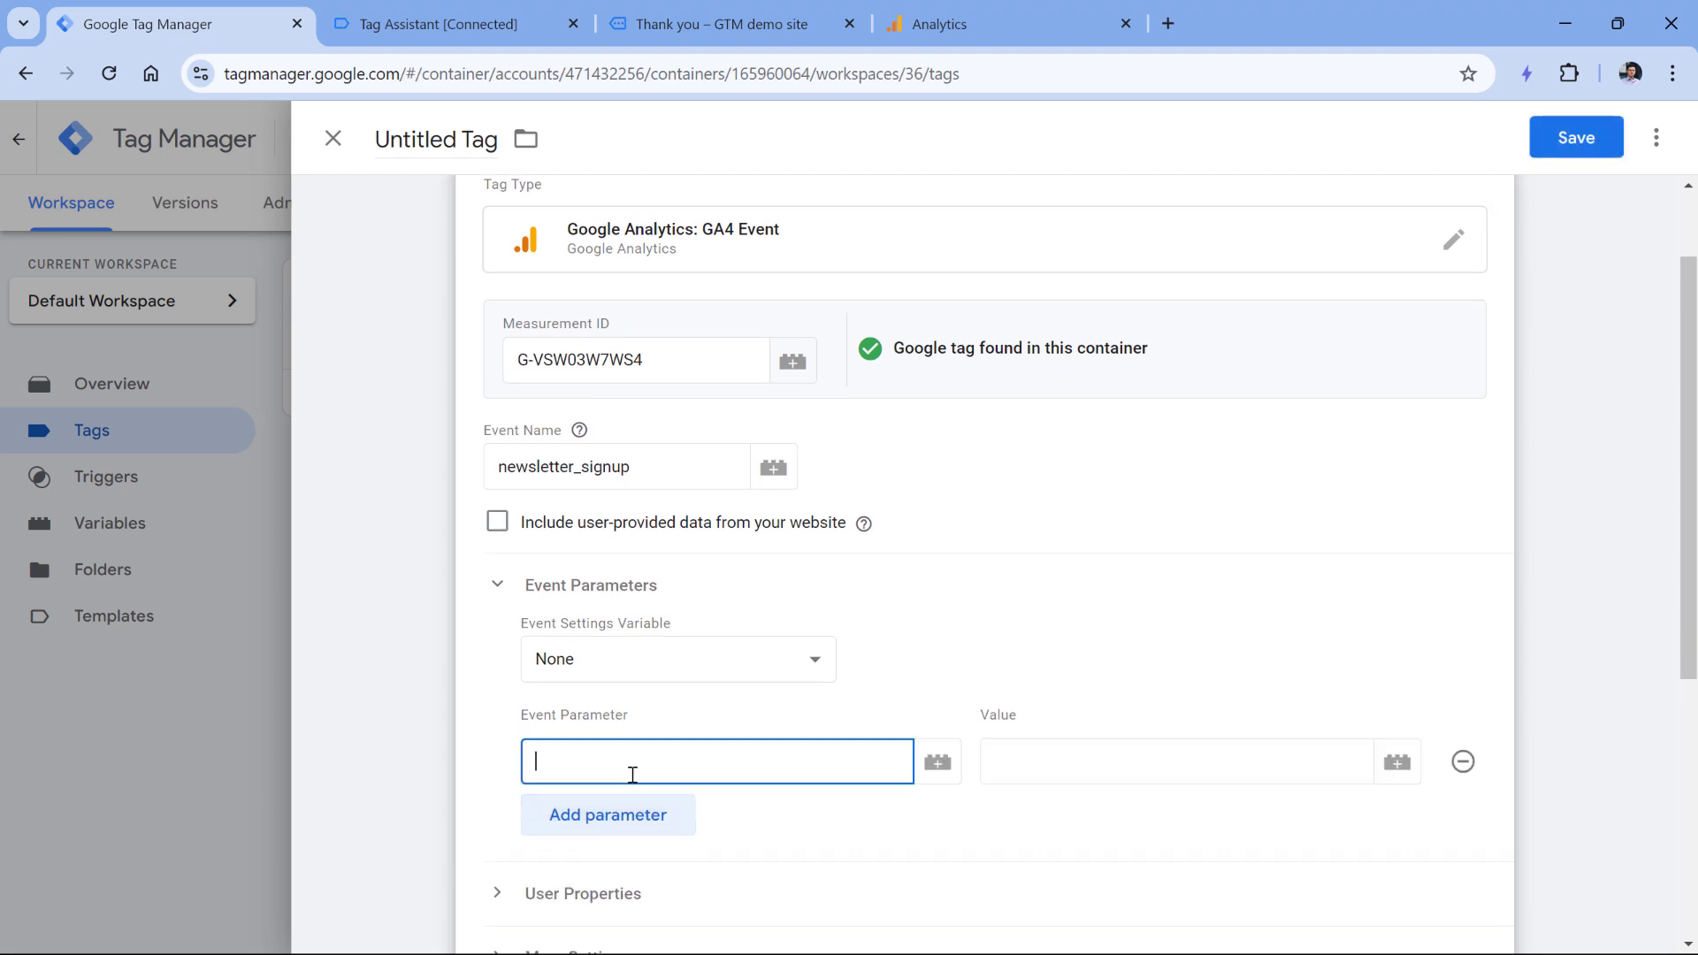
type("form_id")
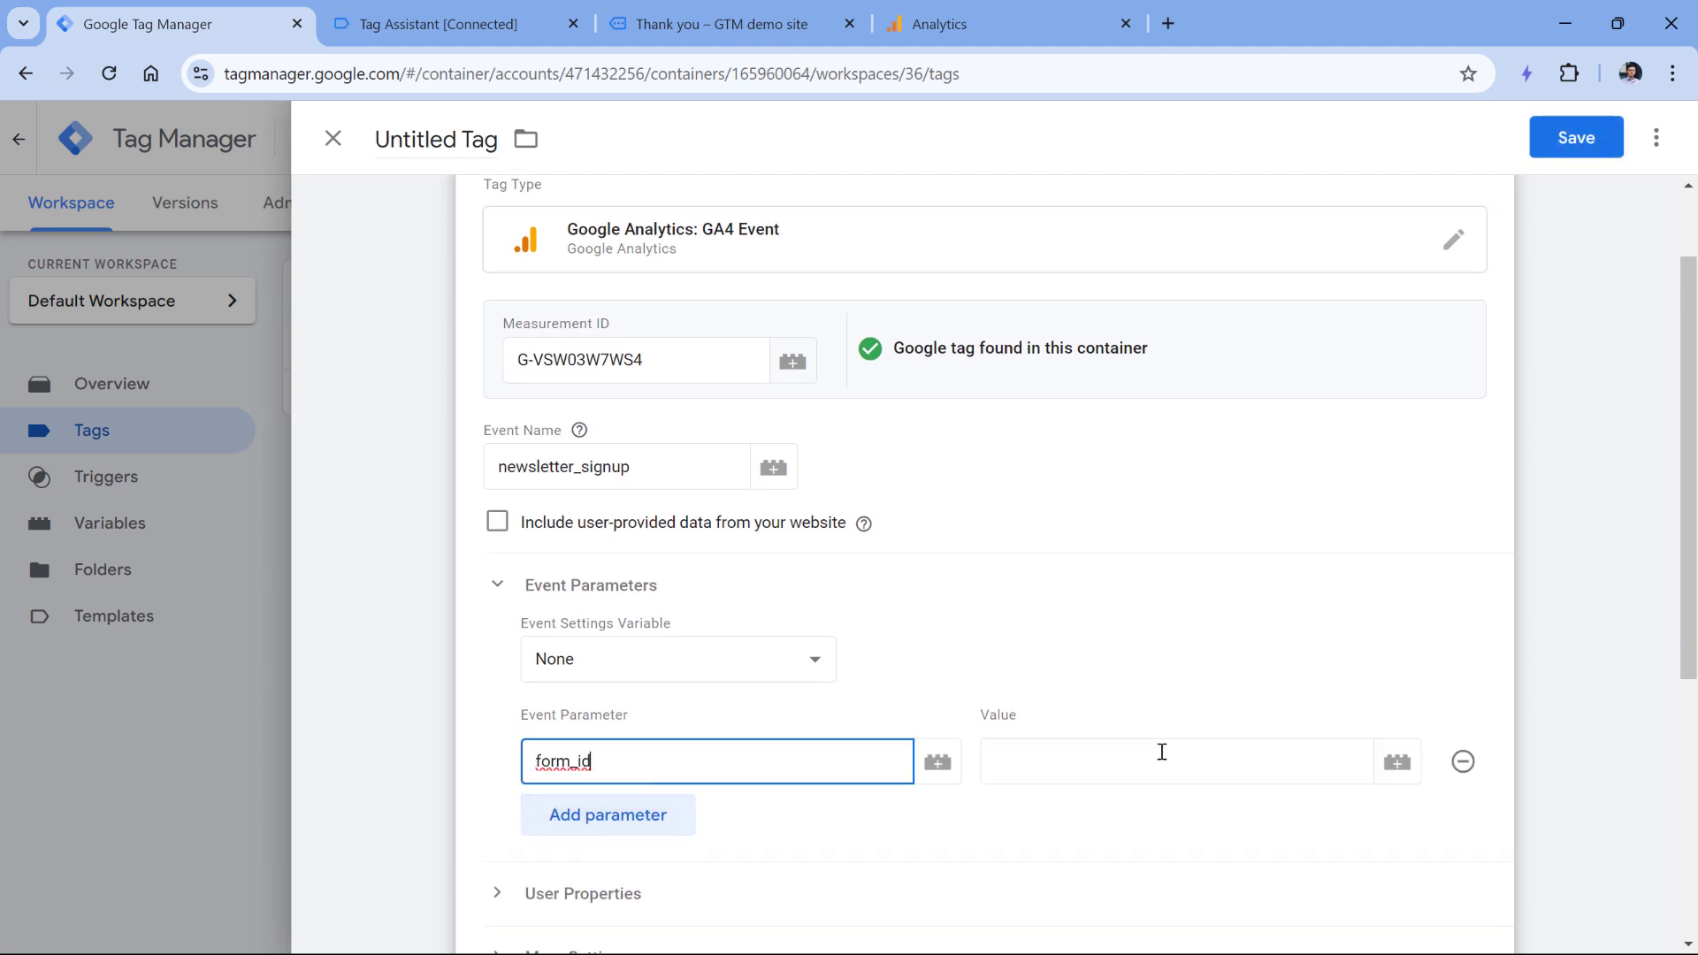
mouse_move(1147, 752)
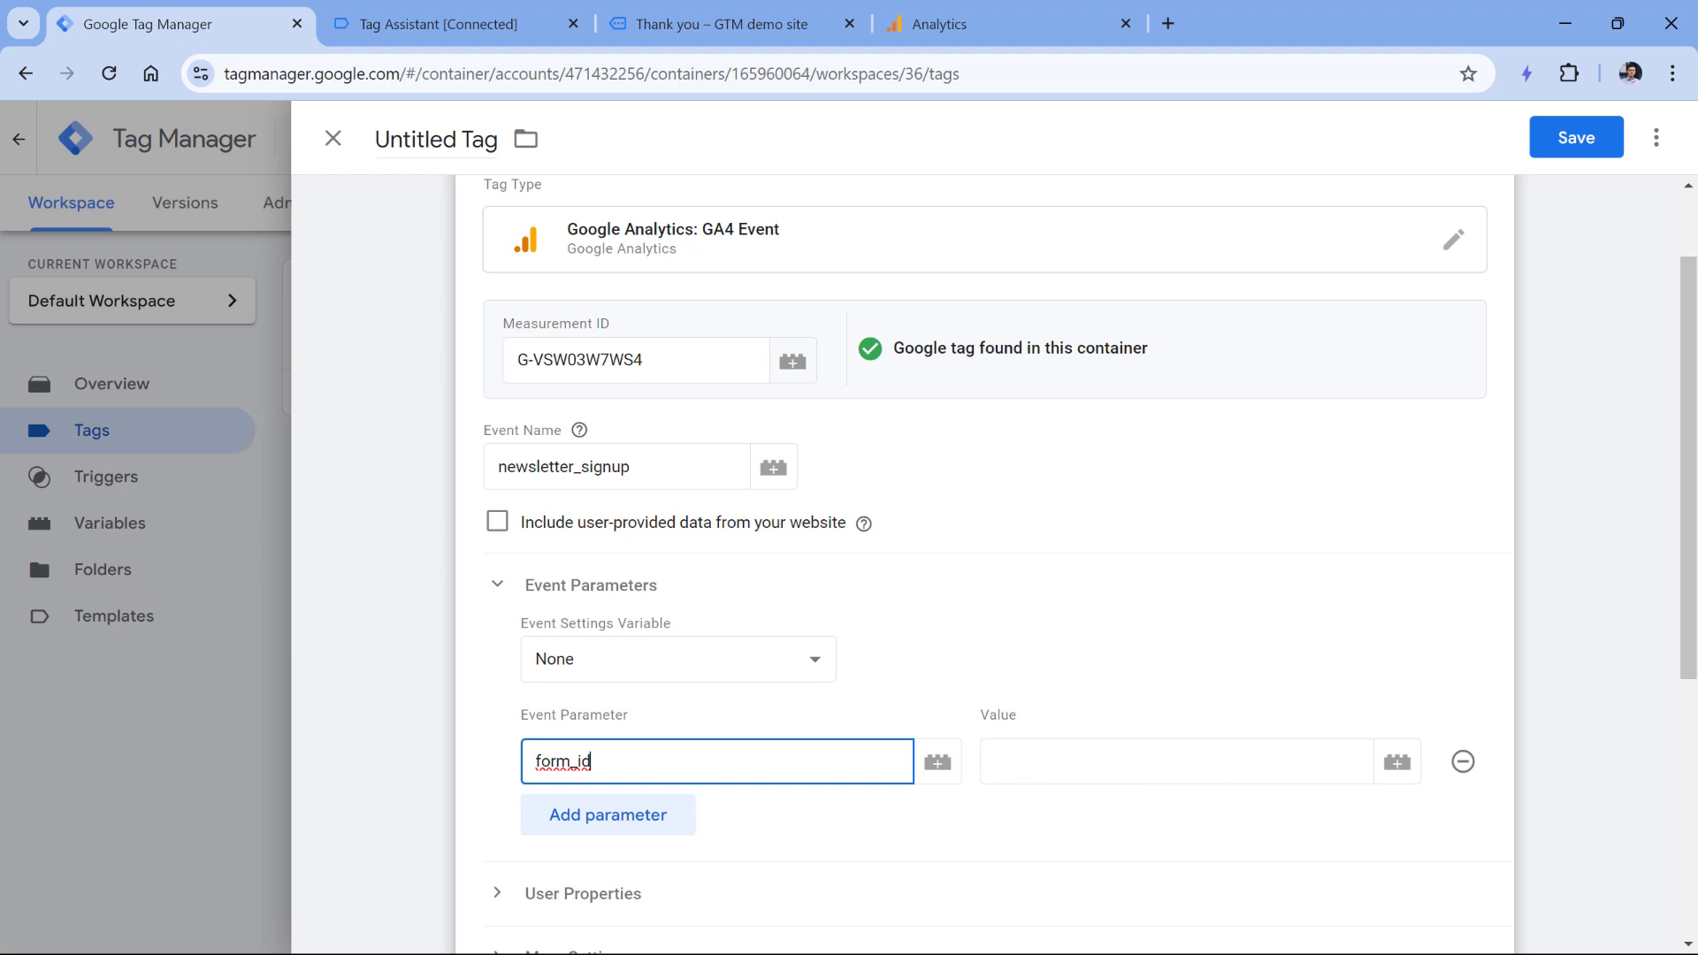
left_click(1462, 761)
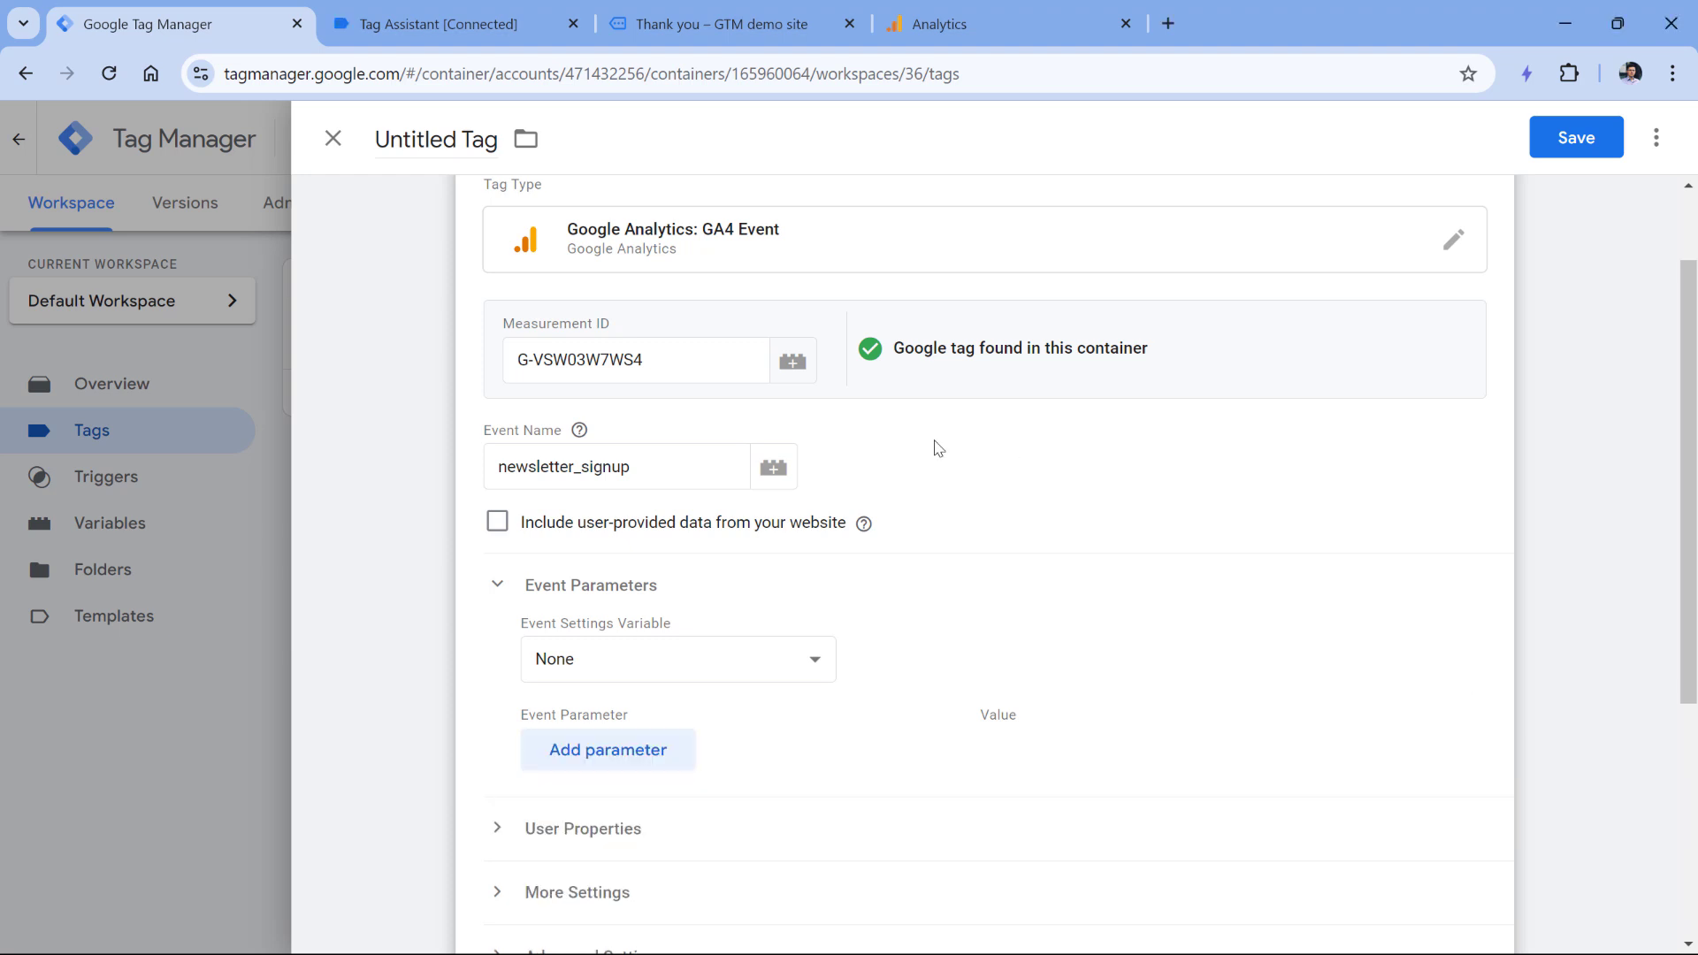
left_click(497, 575)
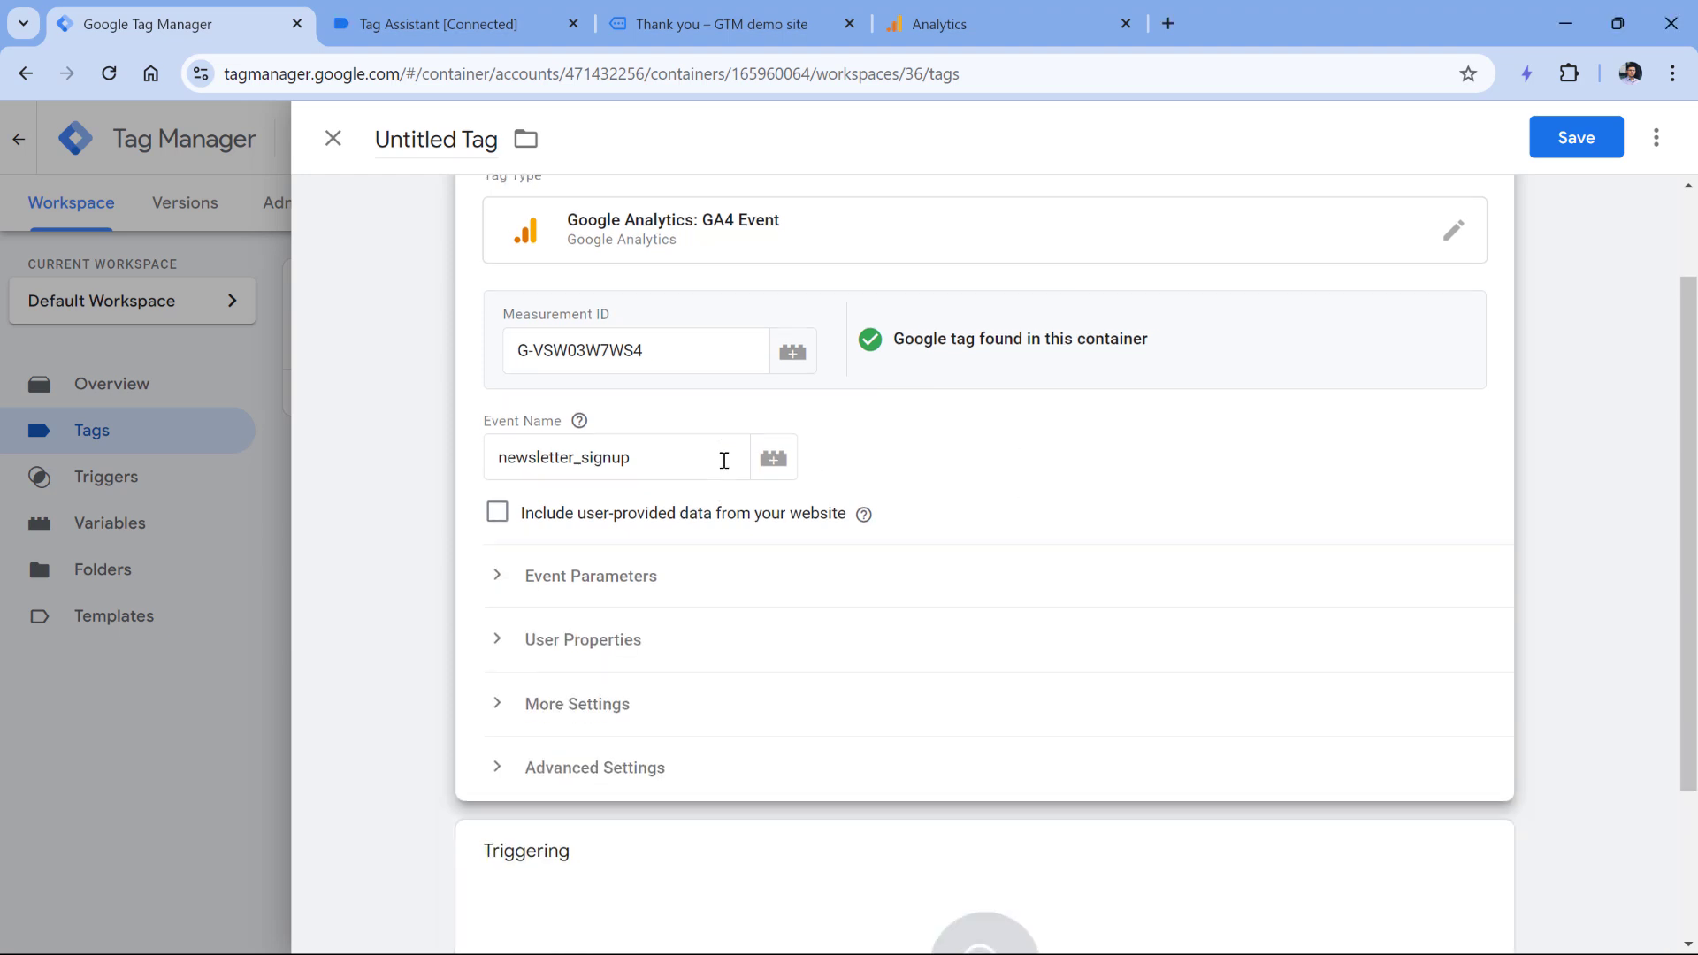
scroll("down", 3)
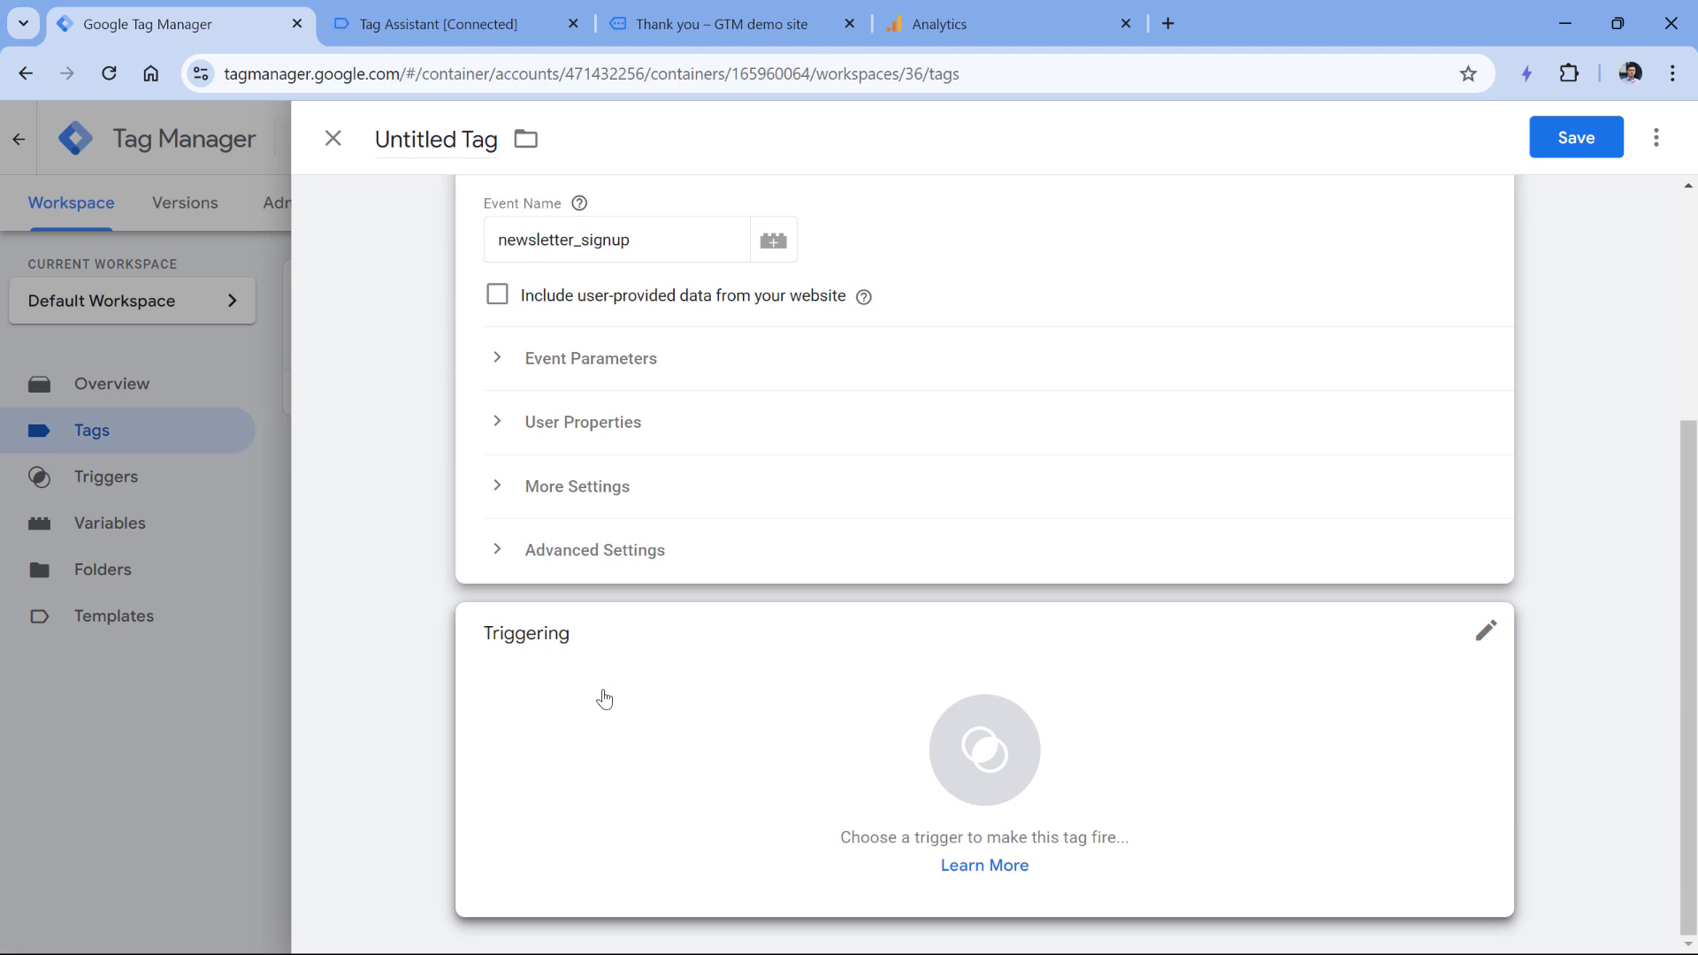
left_click(1486, 631)
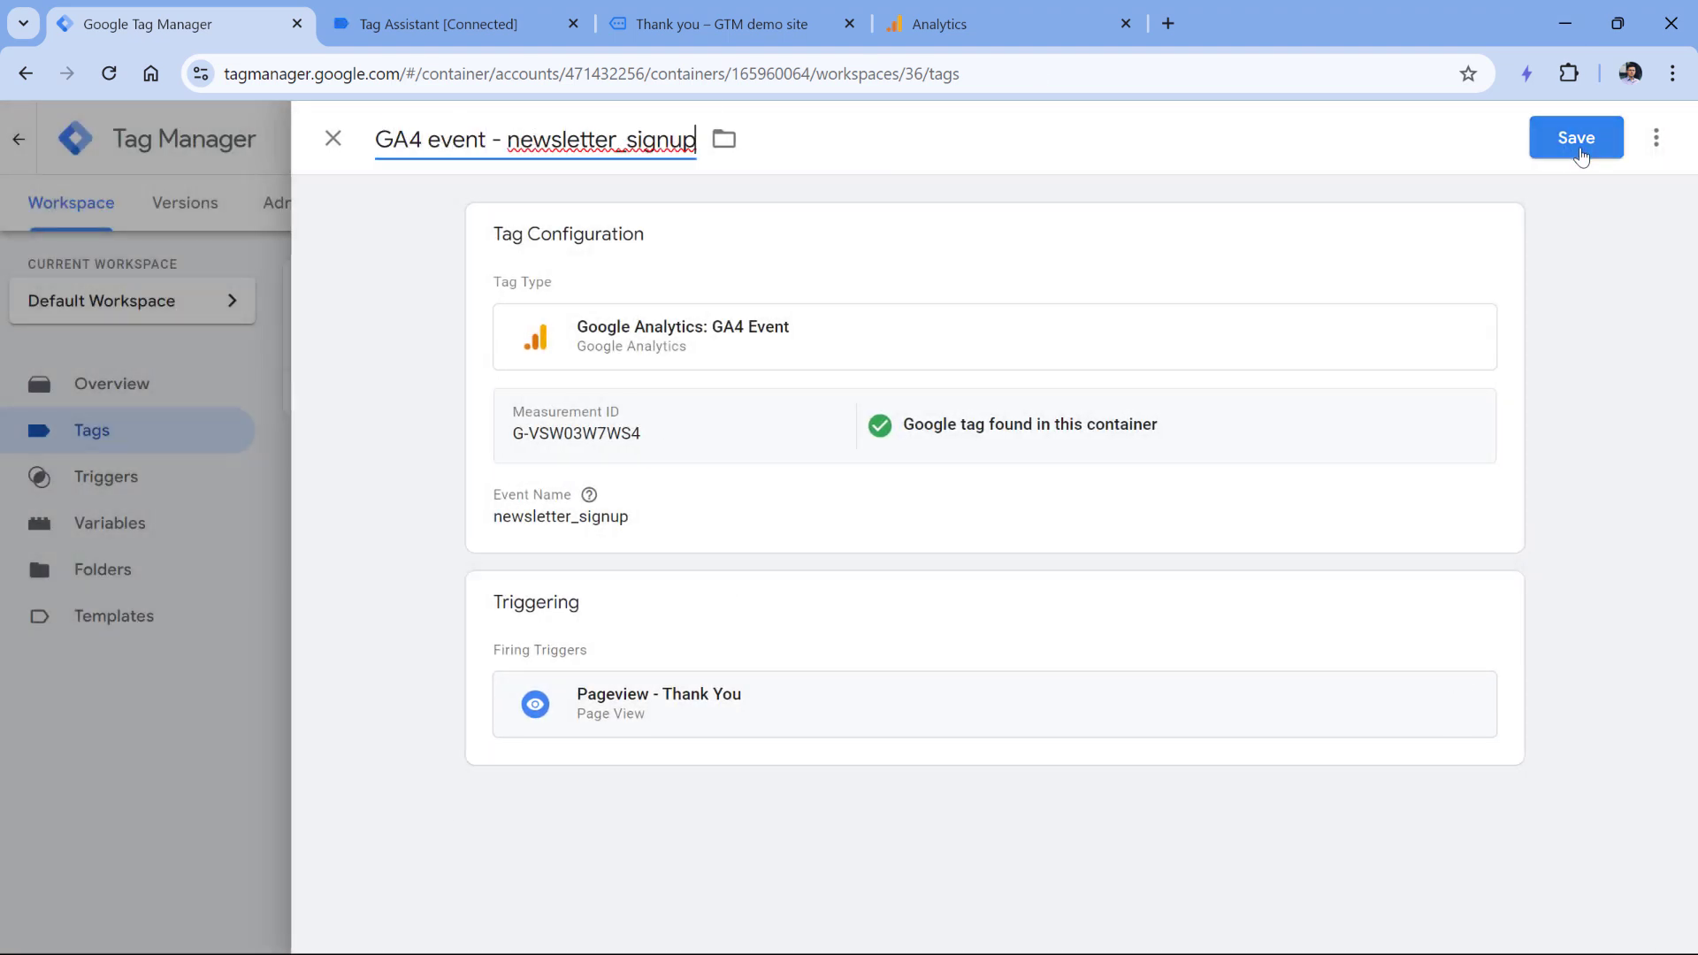
Step: Save the newsletter_signup tag, preview the workspace, and submit a test signup to reach Thank you
left_click(1575, 138)
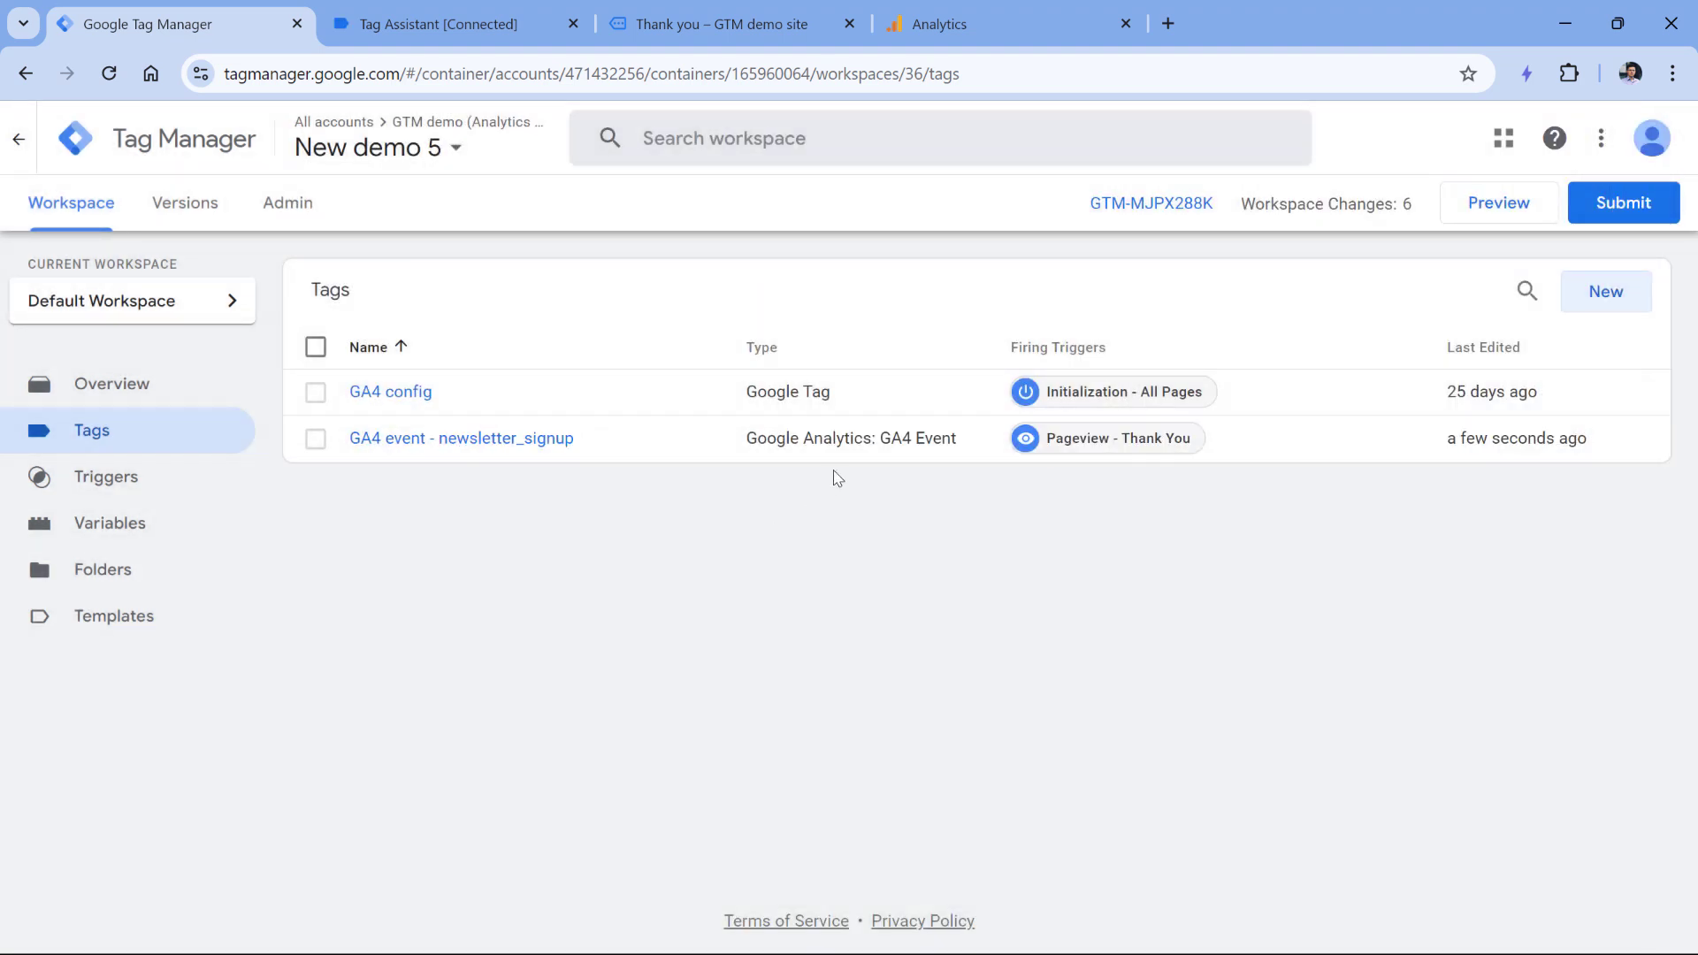
mouse_move(1499, 204)
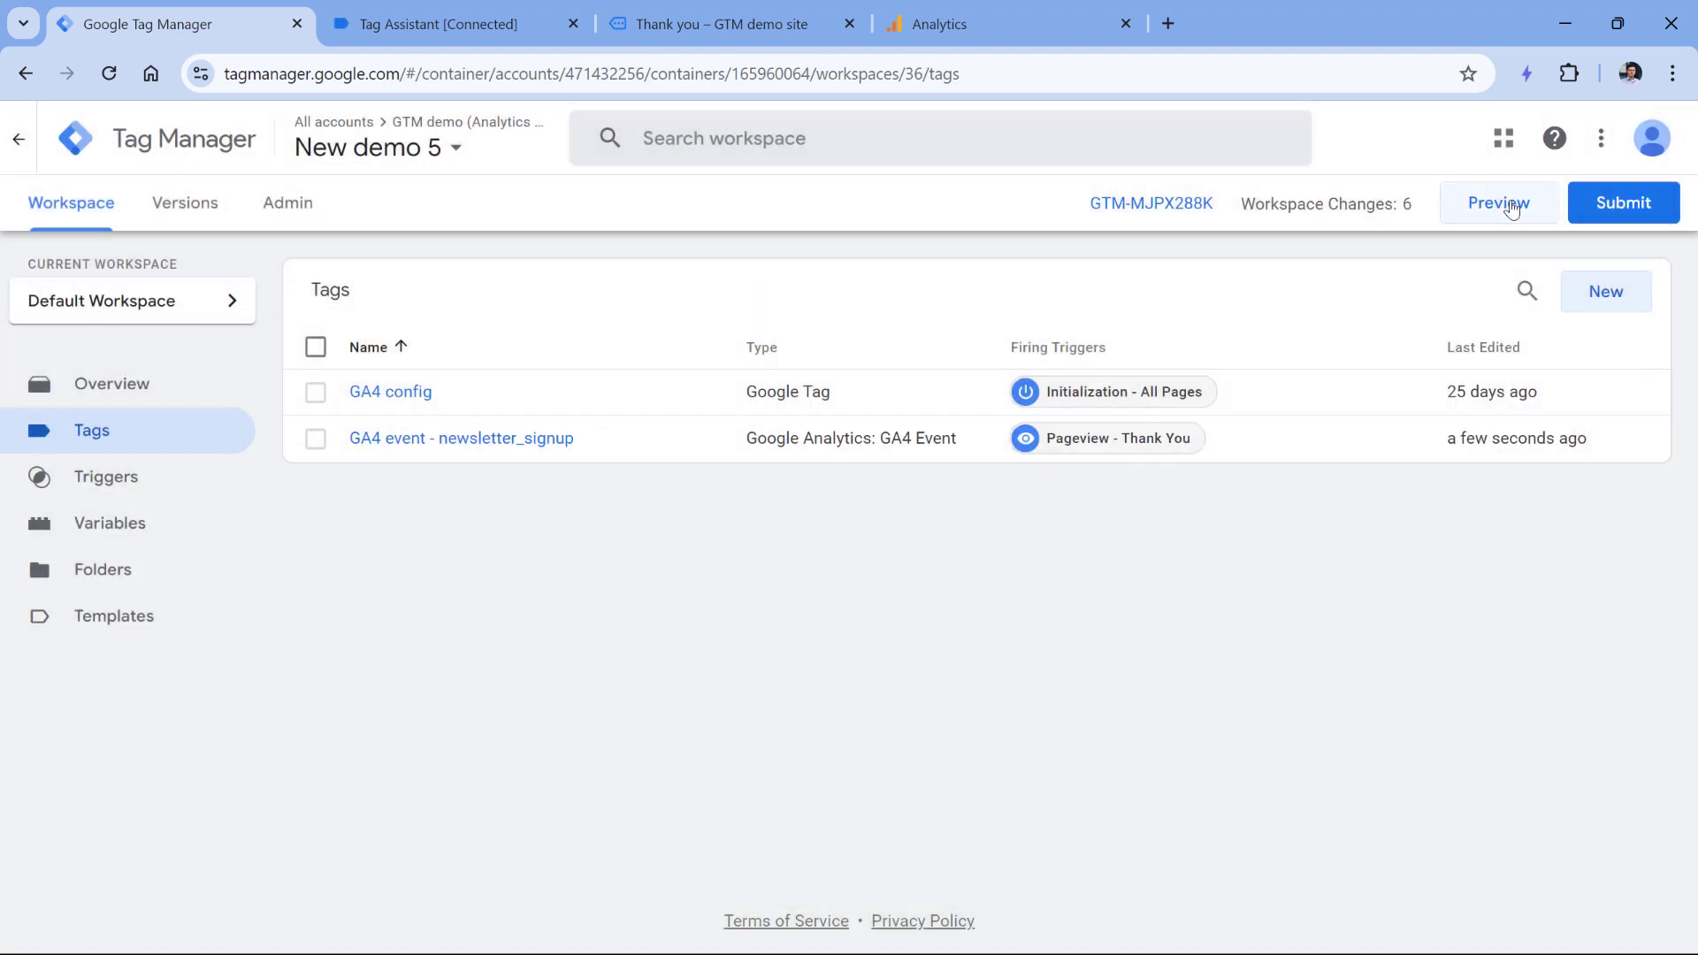
left_click(1499, 202)
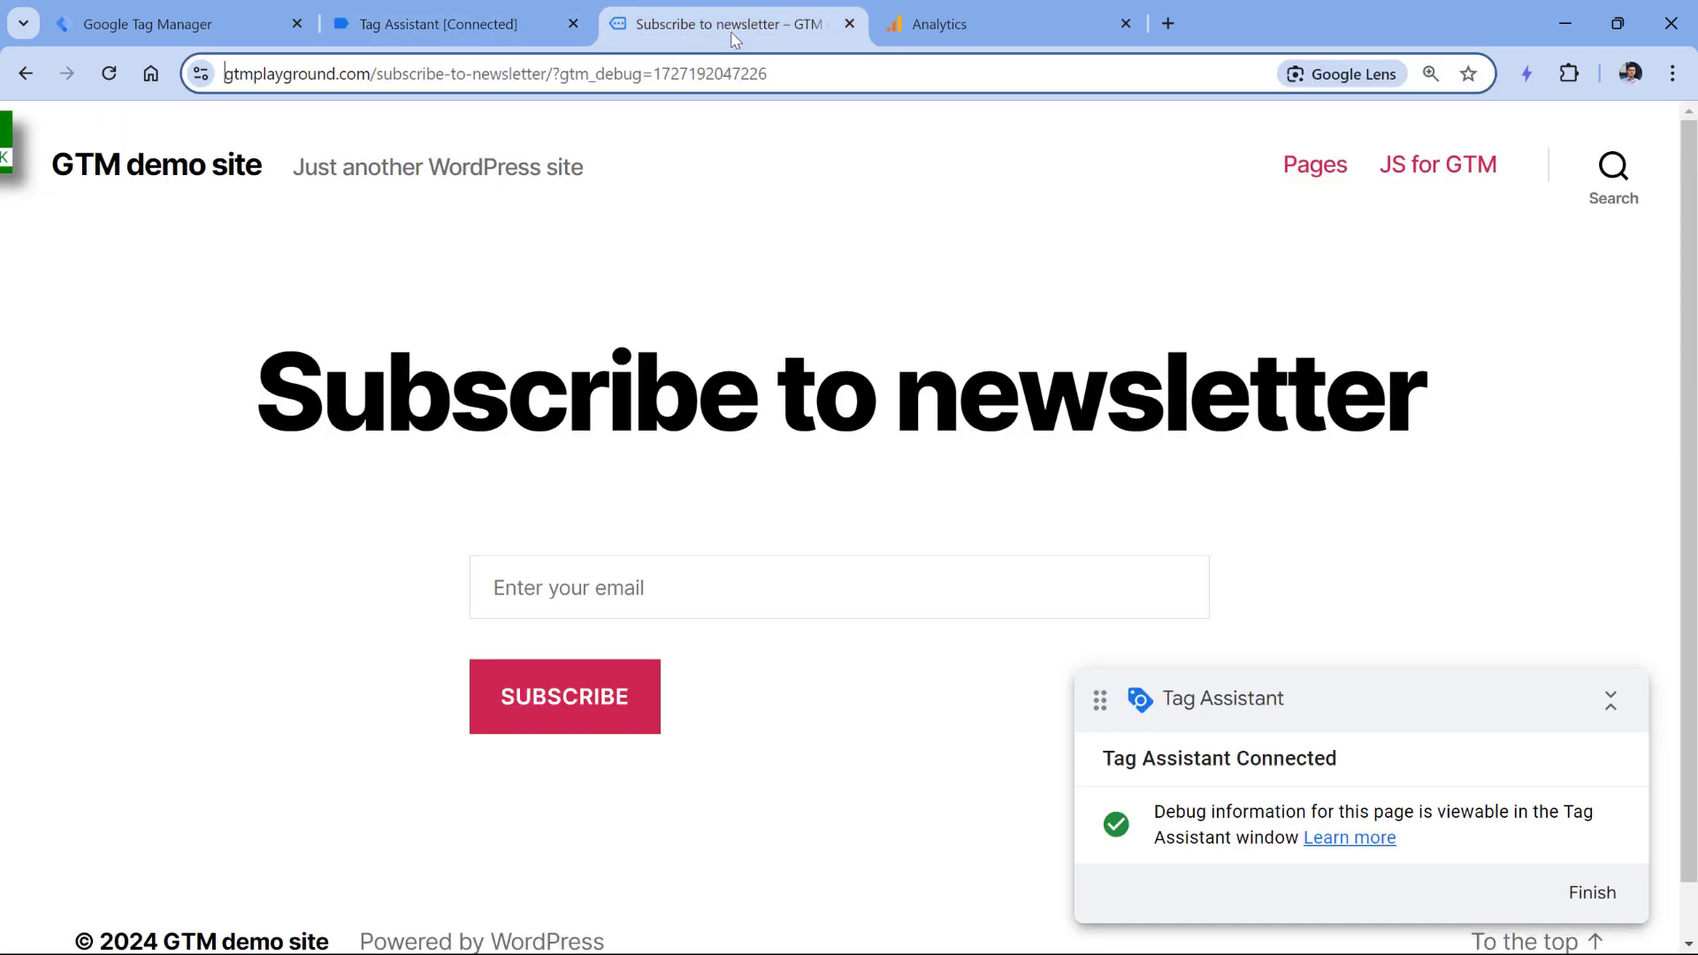
type("test@test.com")
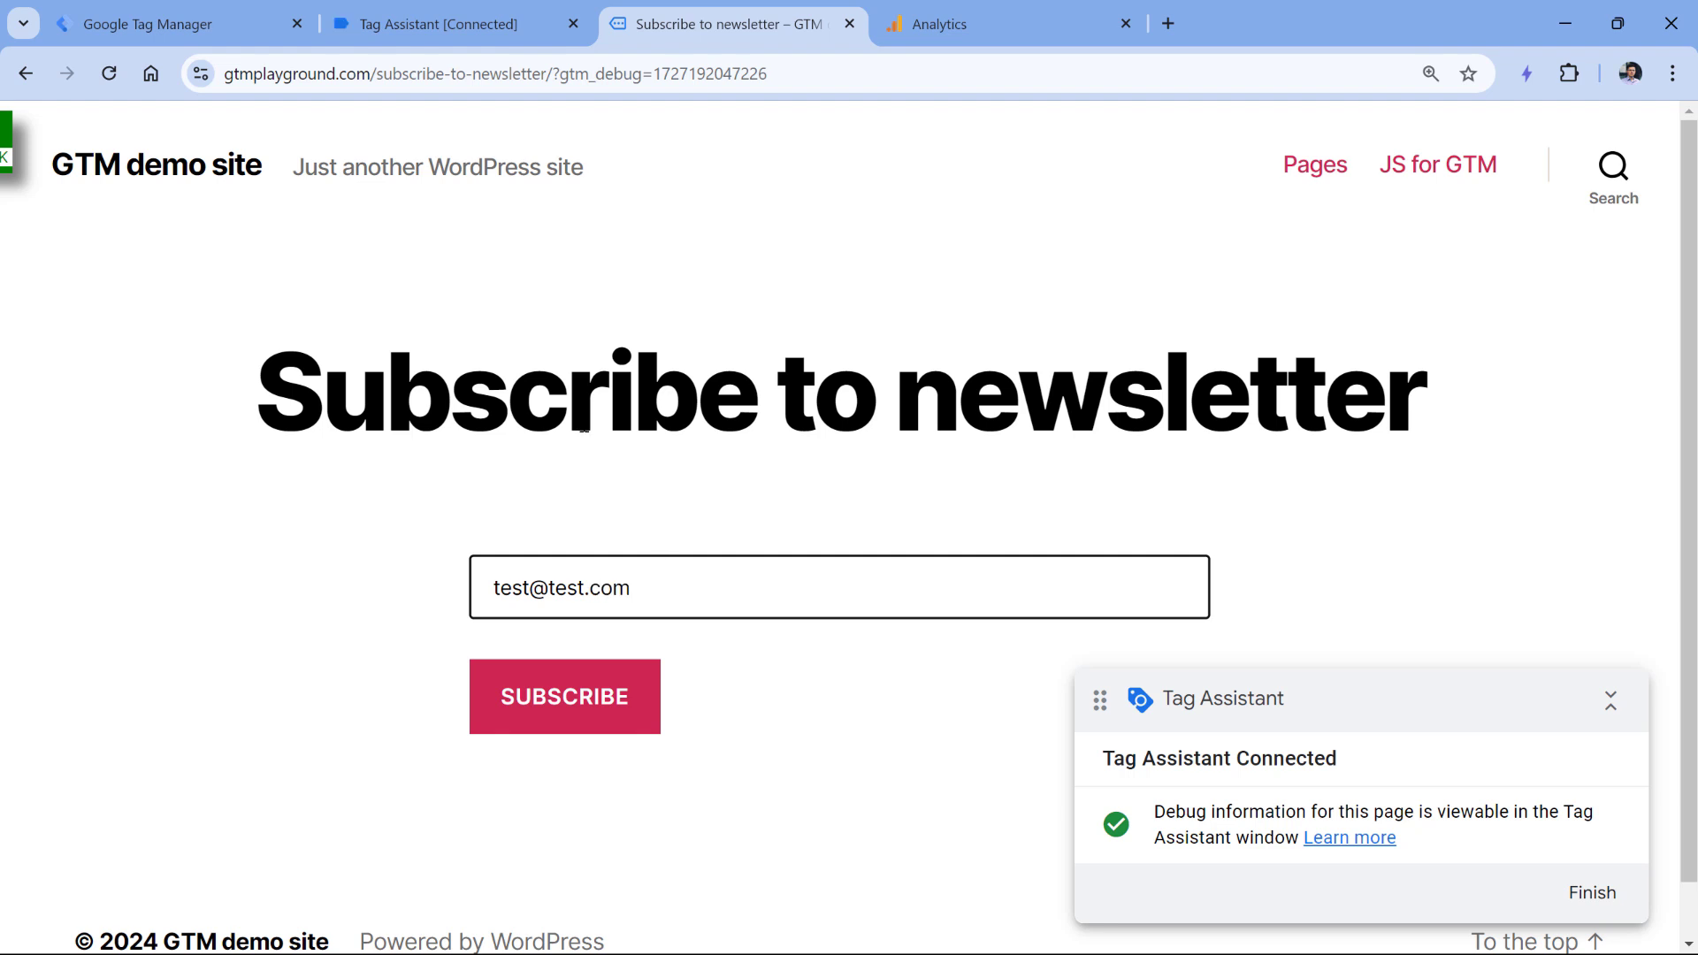
left_click(563, 696)
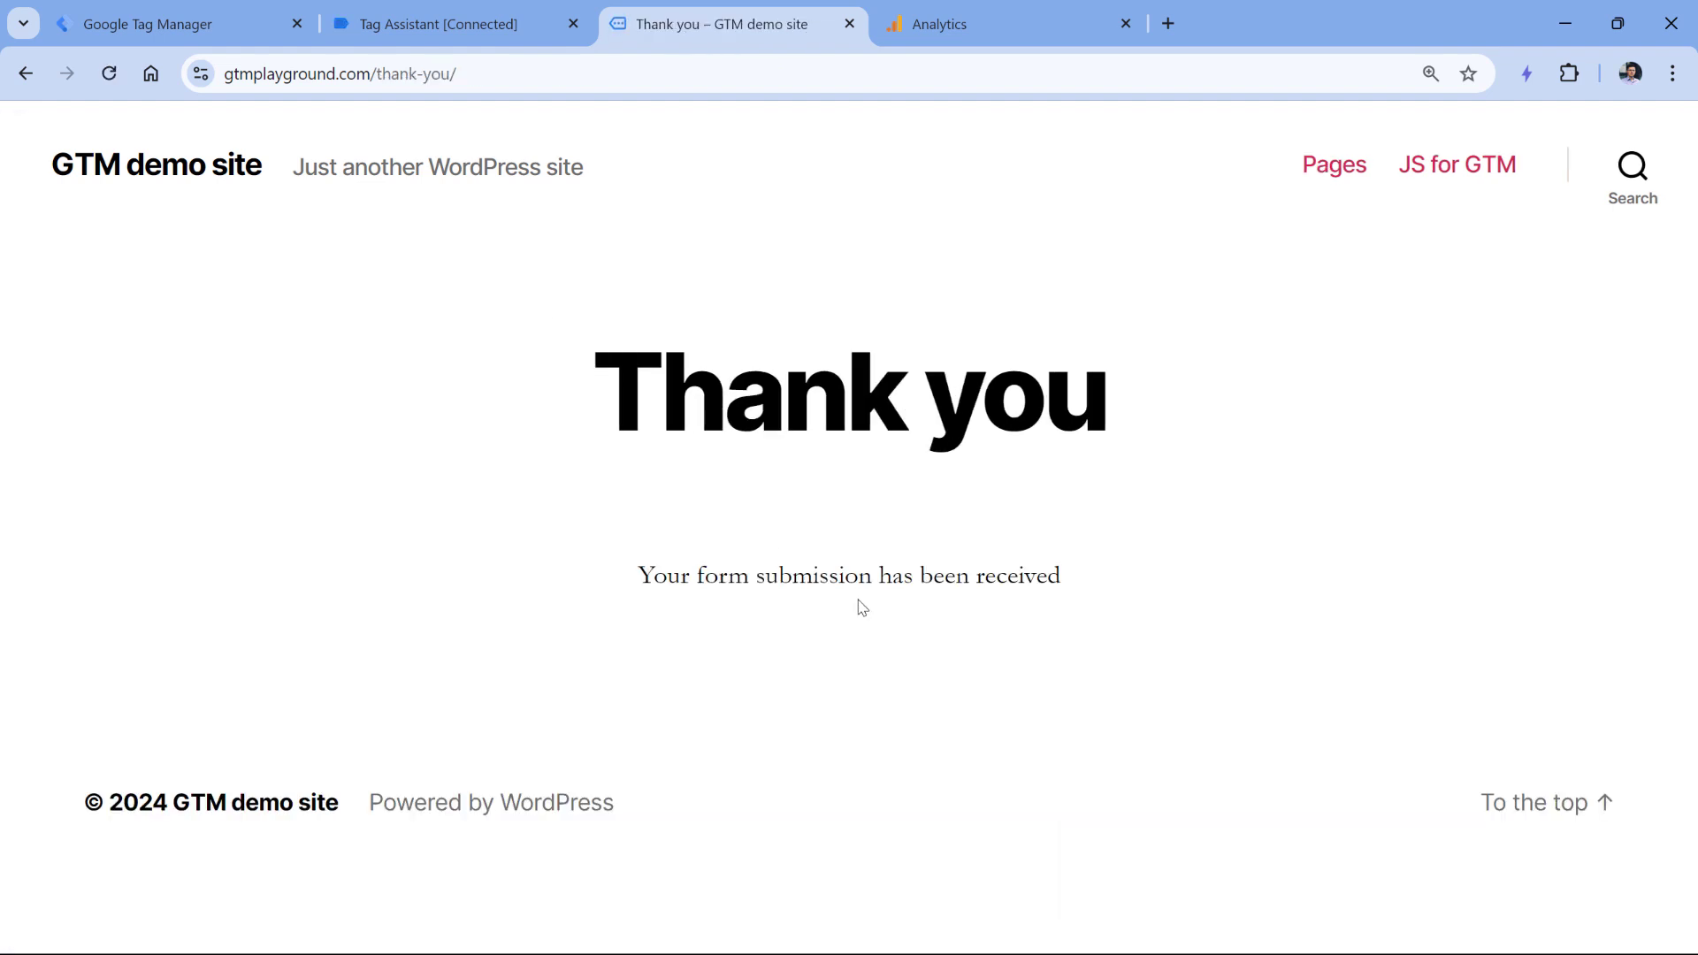
Step: Check in Tag Assistant that GA4 event - newsletter_signup fired on the Thank you page's Container Loaded
left_click(450, 24)
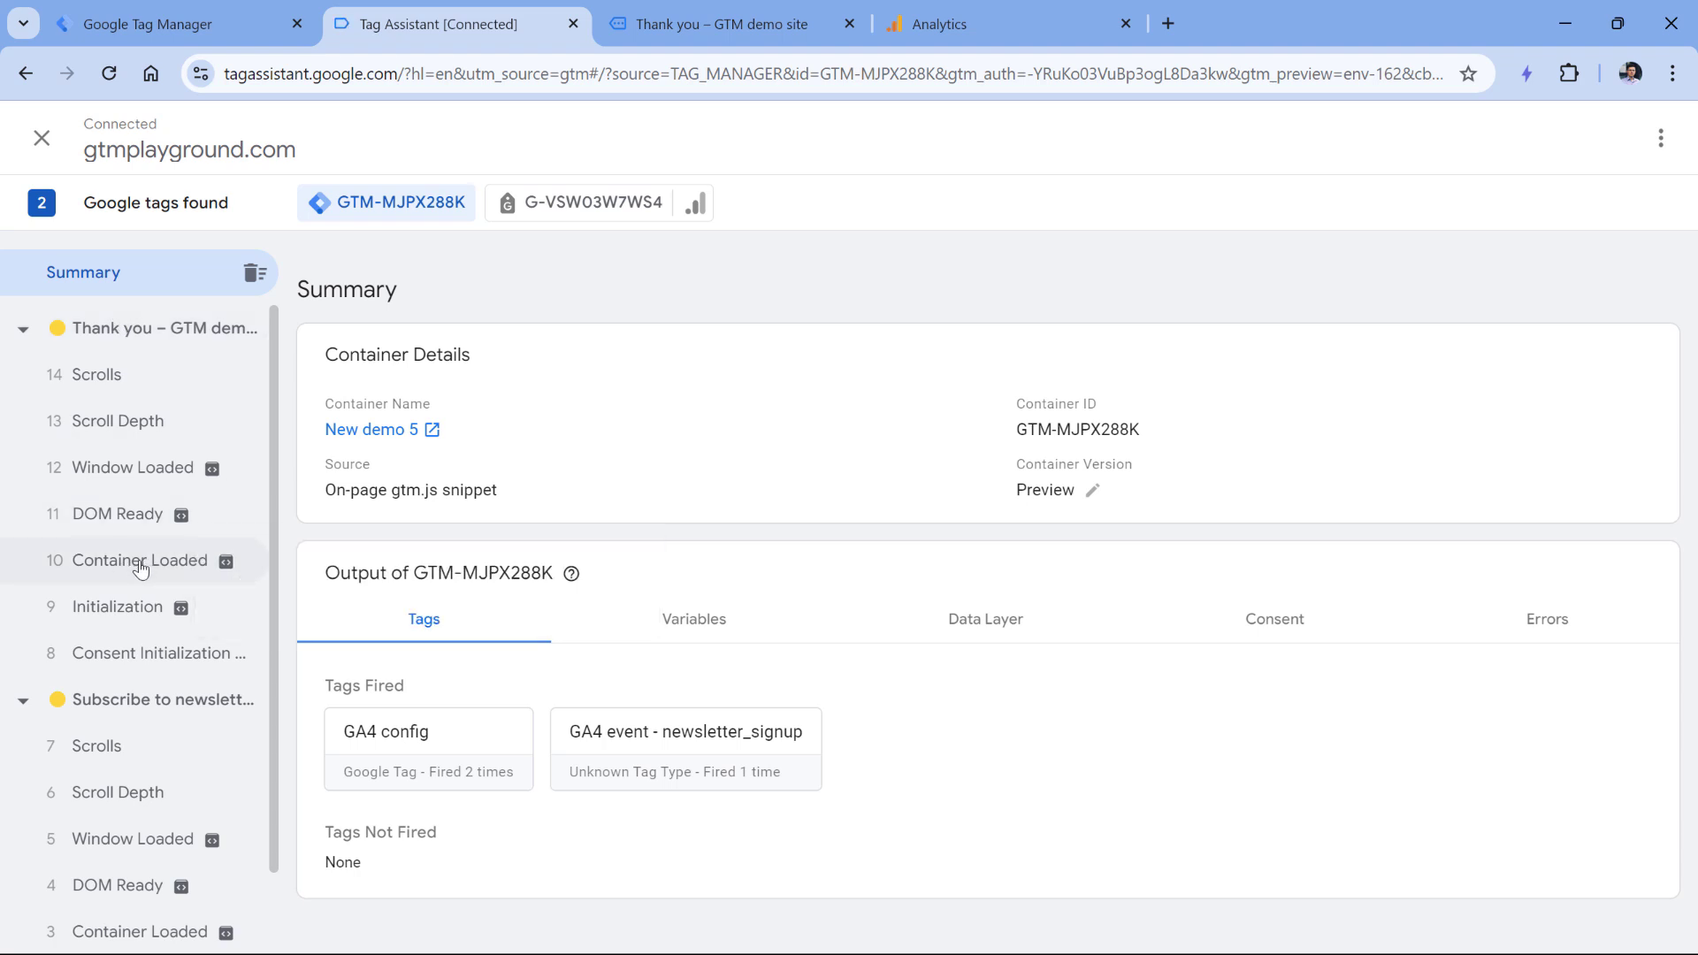
mouse_move(139, 561)
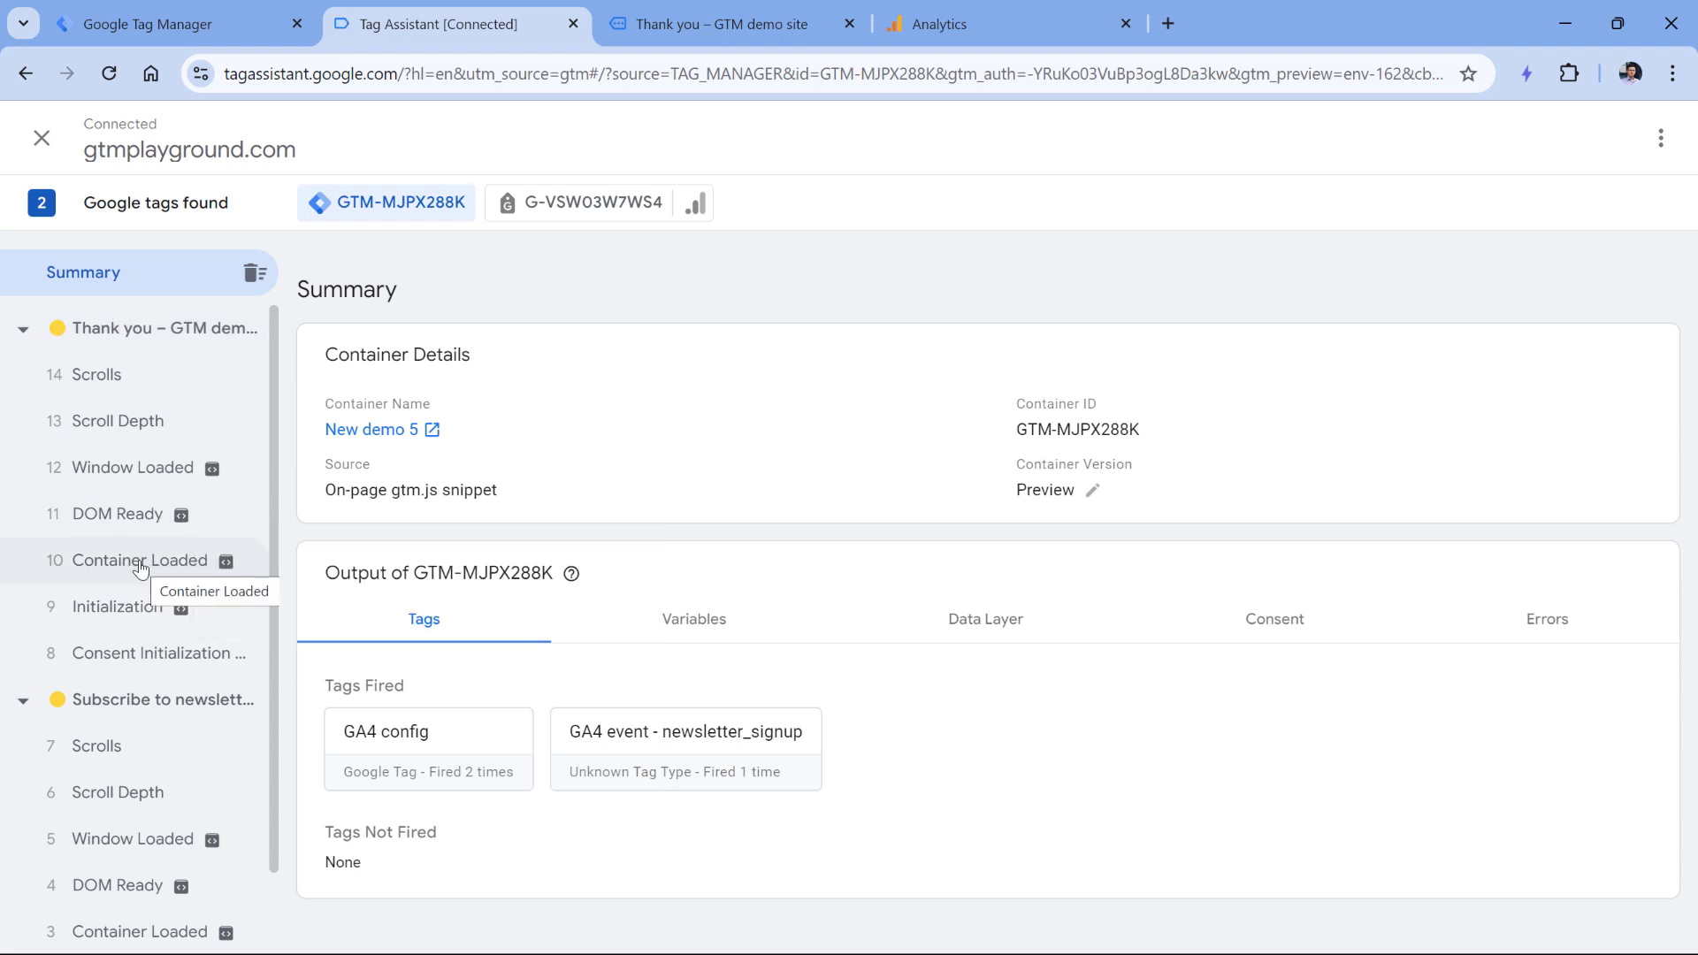
left_click(138, 560)
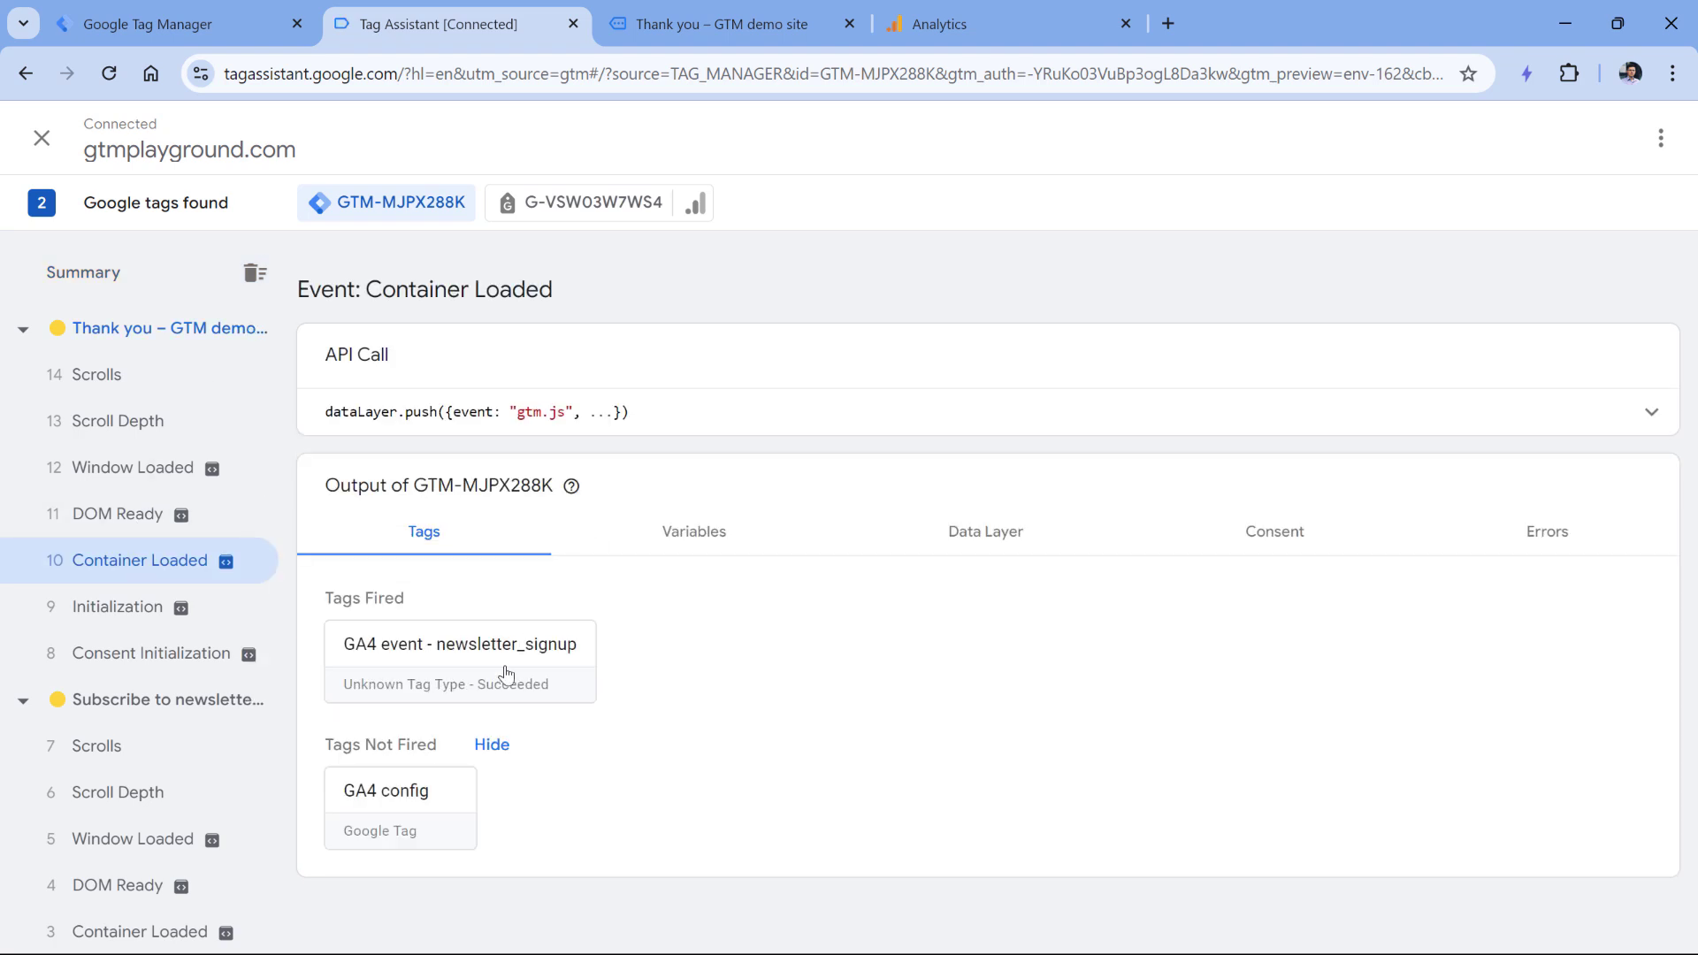
mouse_move(609, 658)
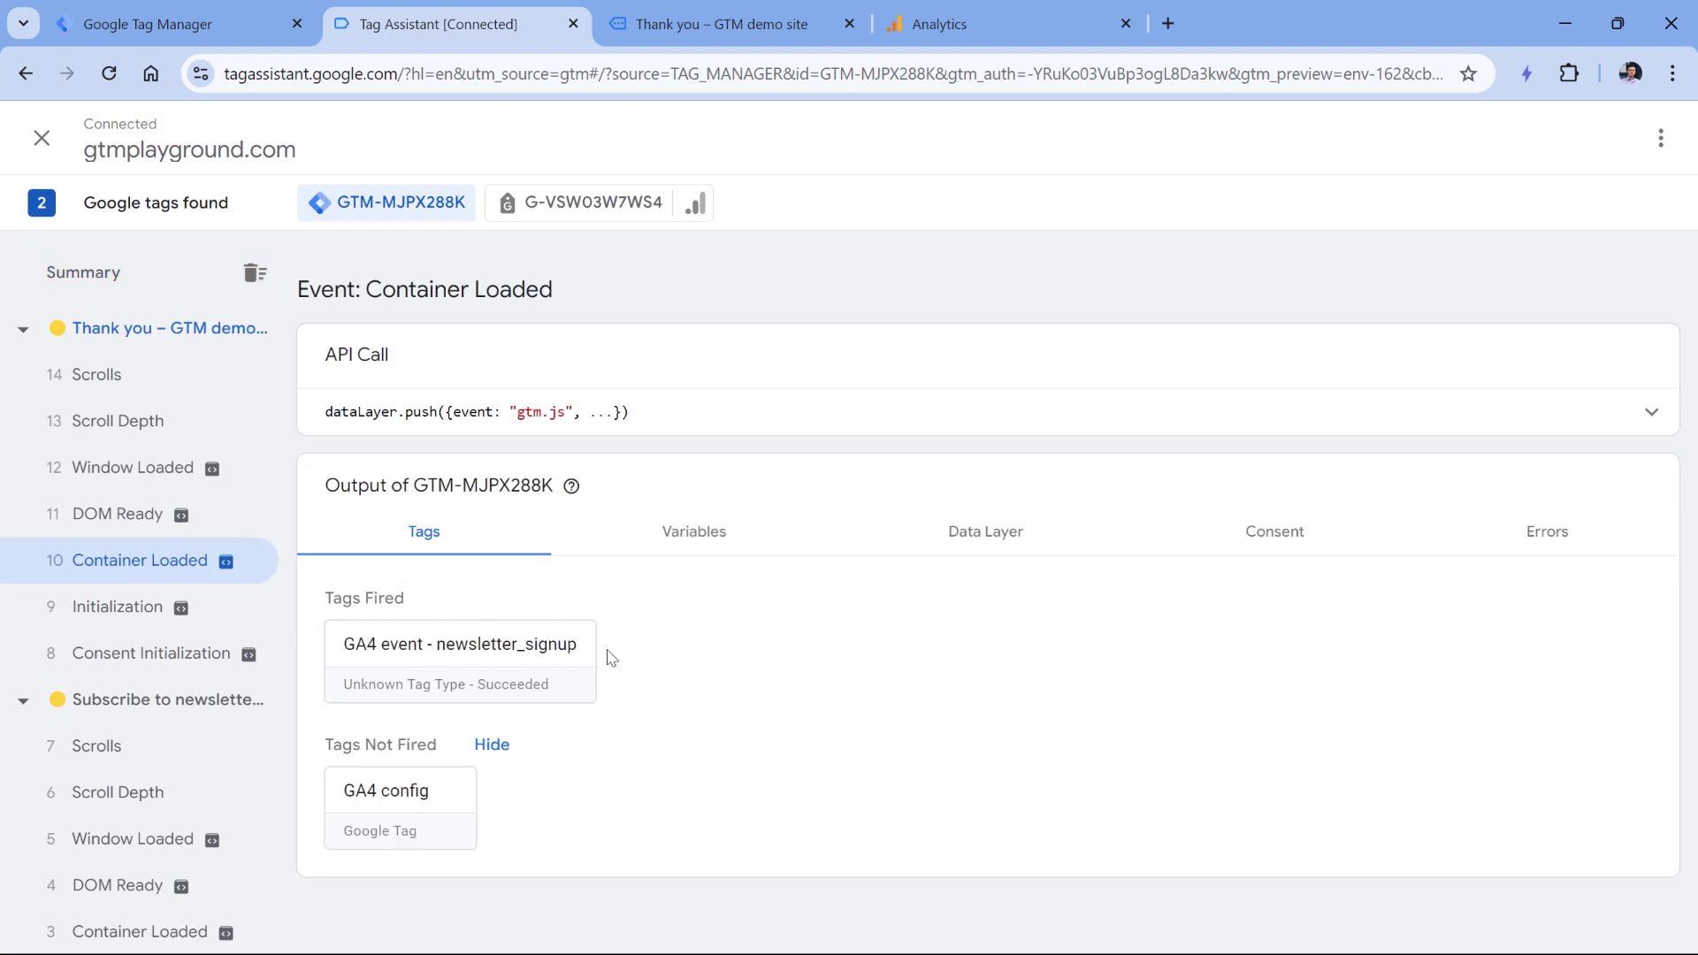
mouse_move(371, 701)
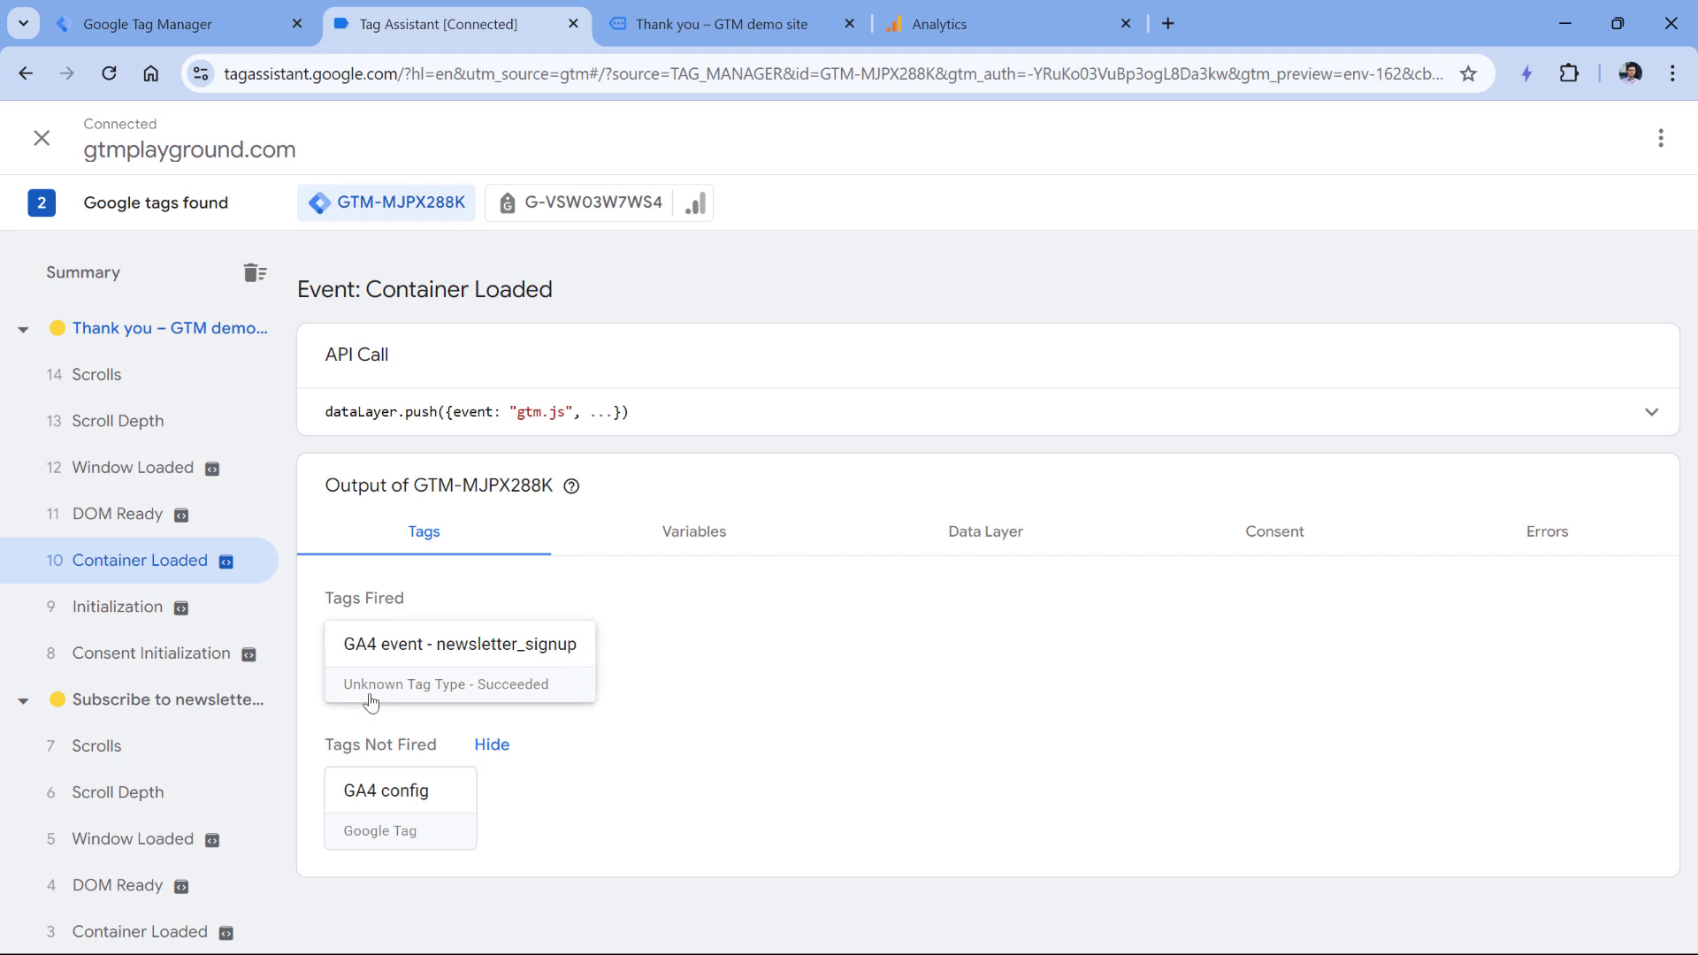
mouse_move(693, 679)
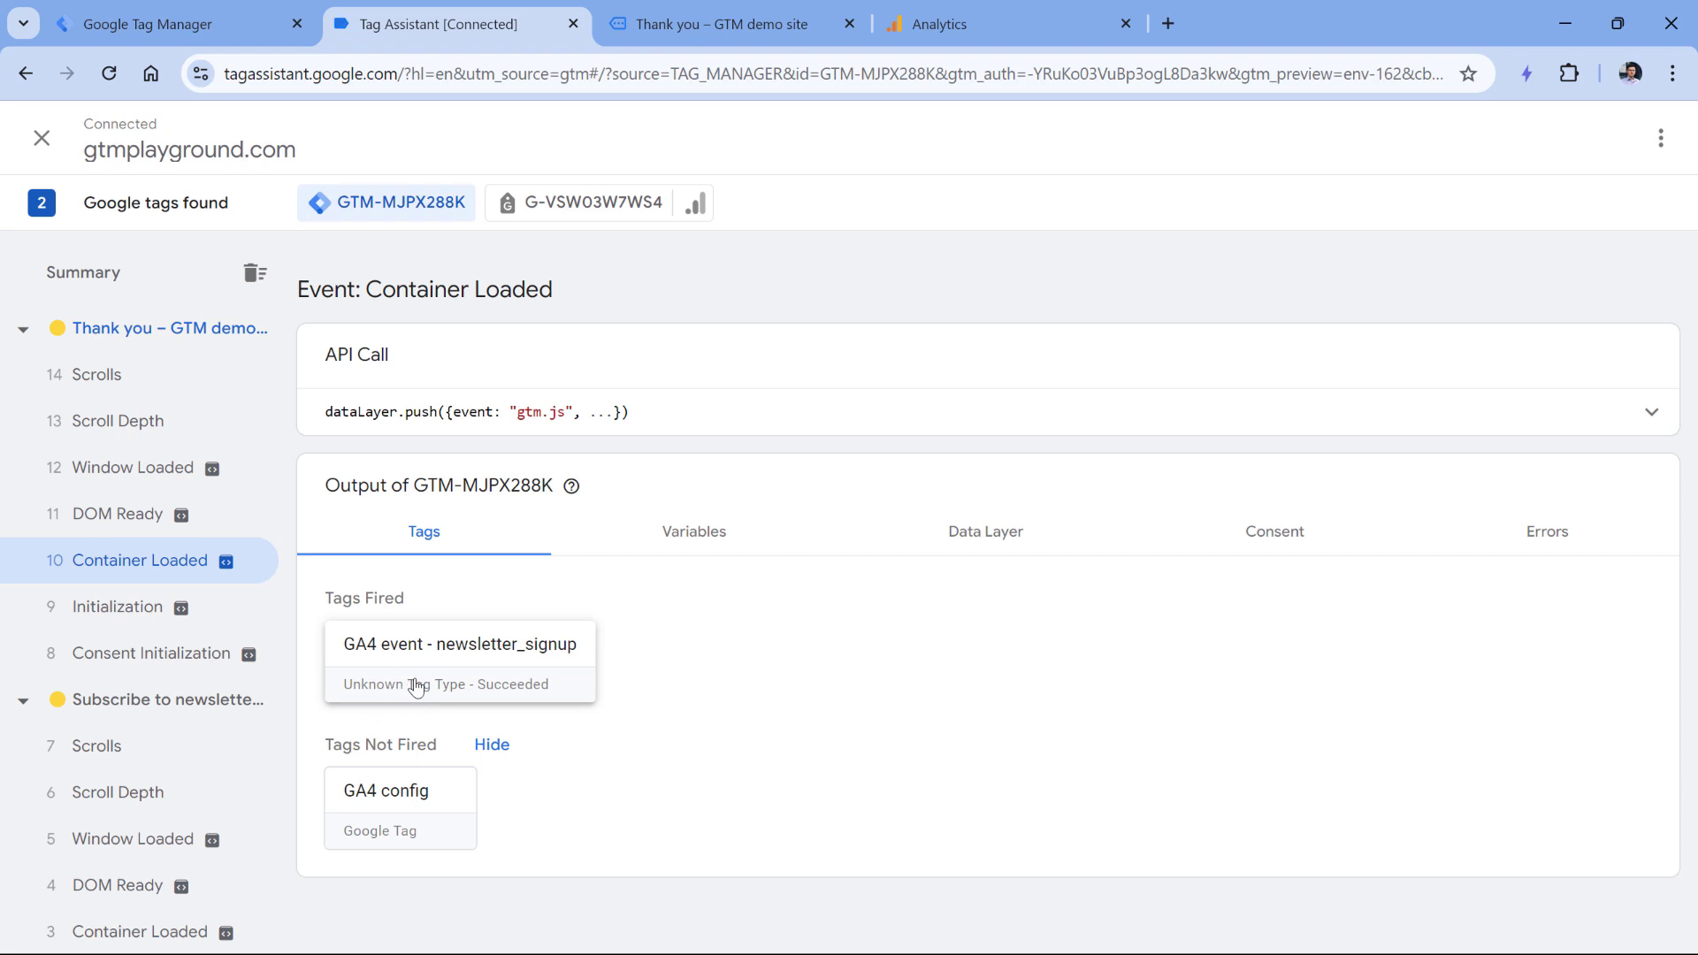
mouse_move(464, 666)
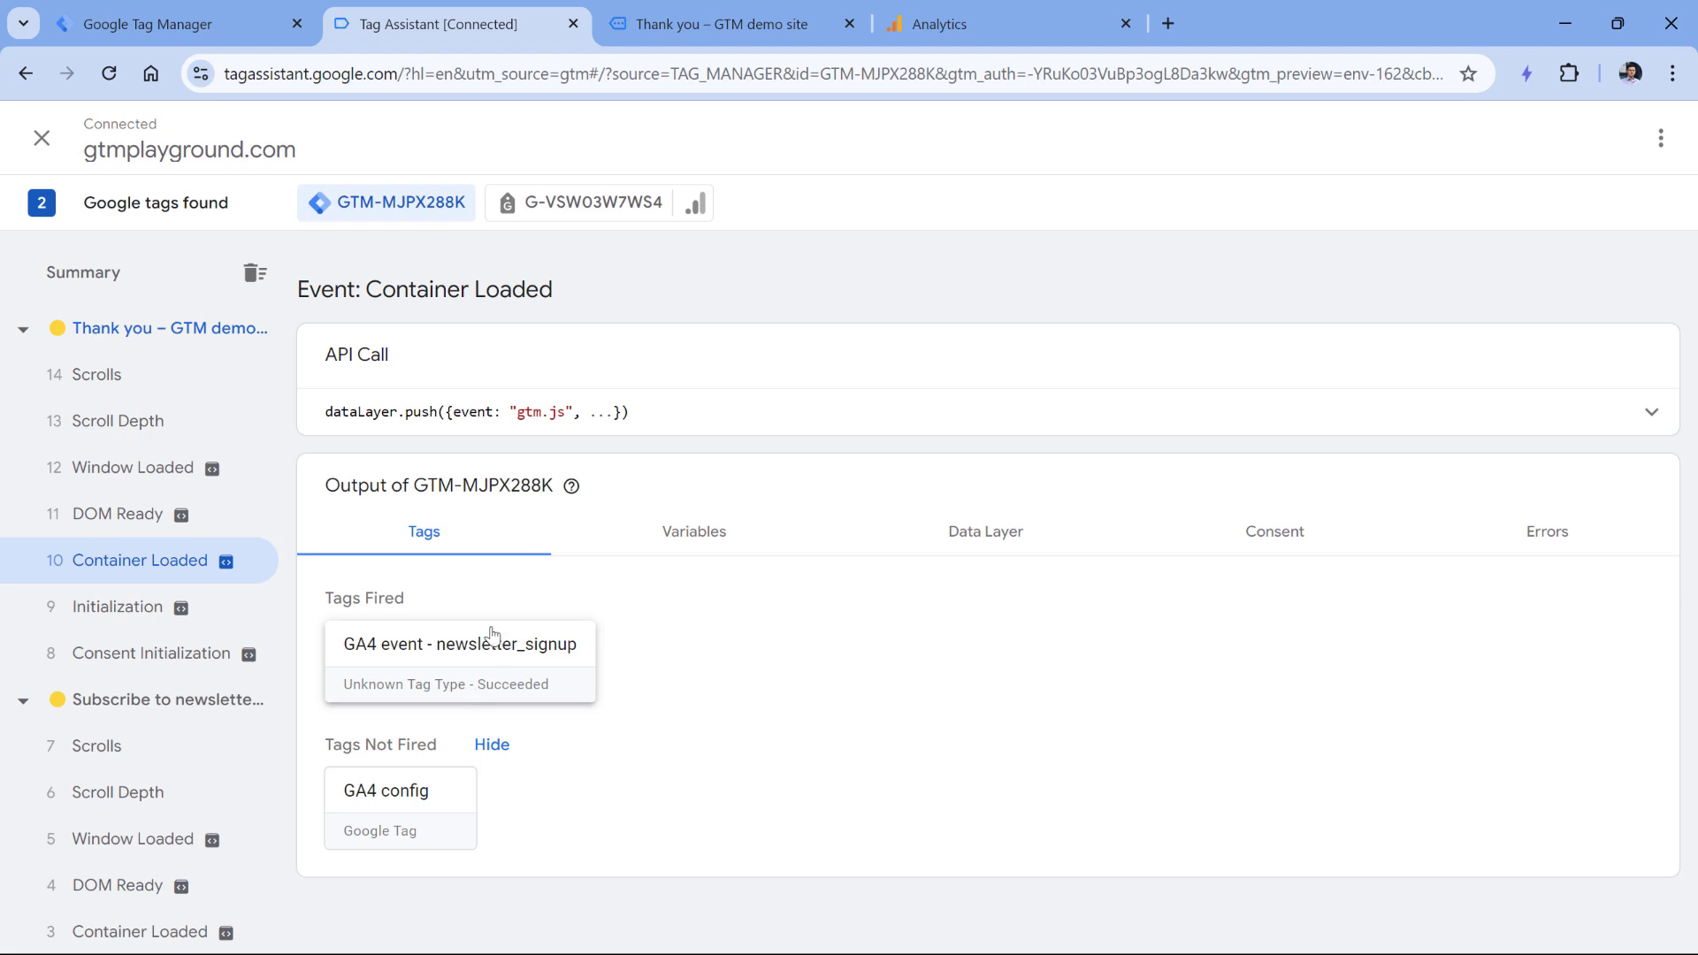
mouse_move(675, 655)
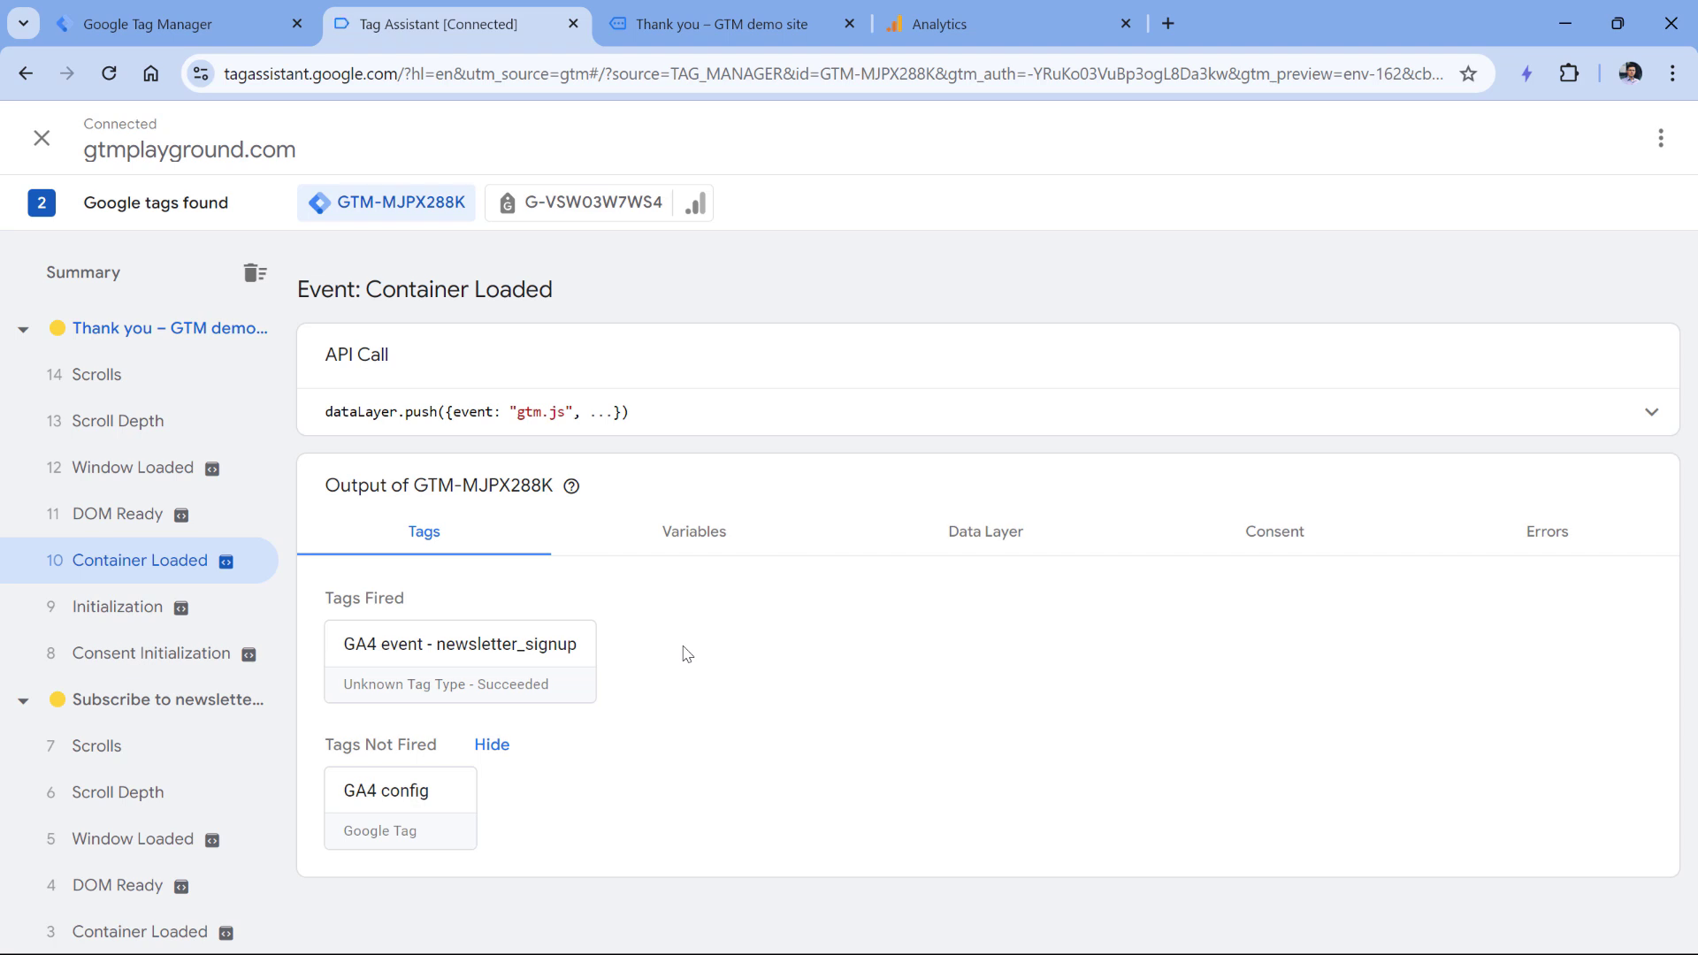
mouse_move(926, 666)
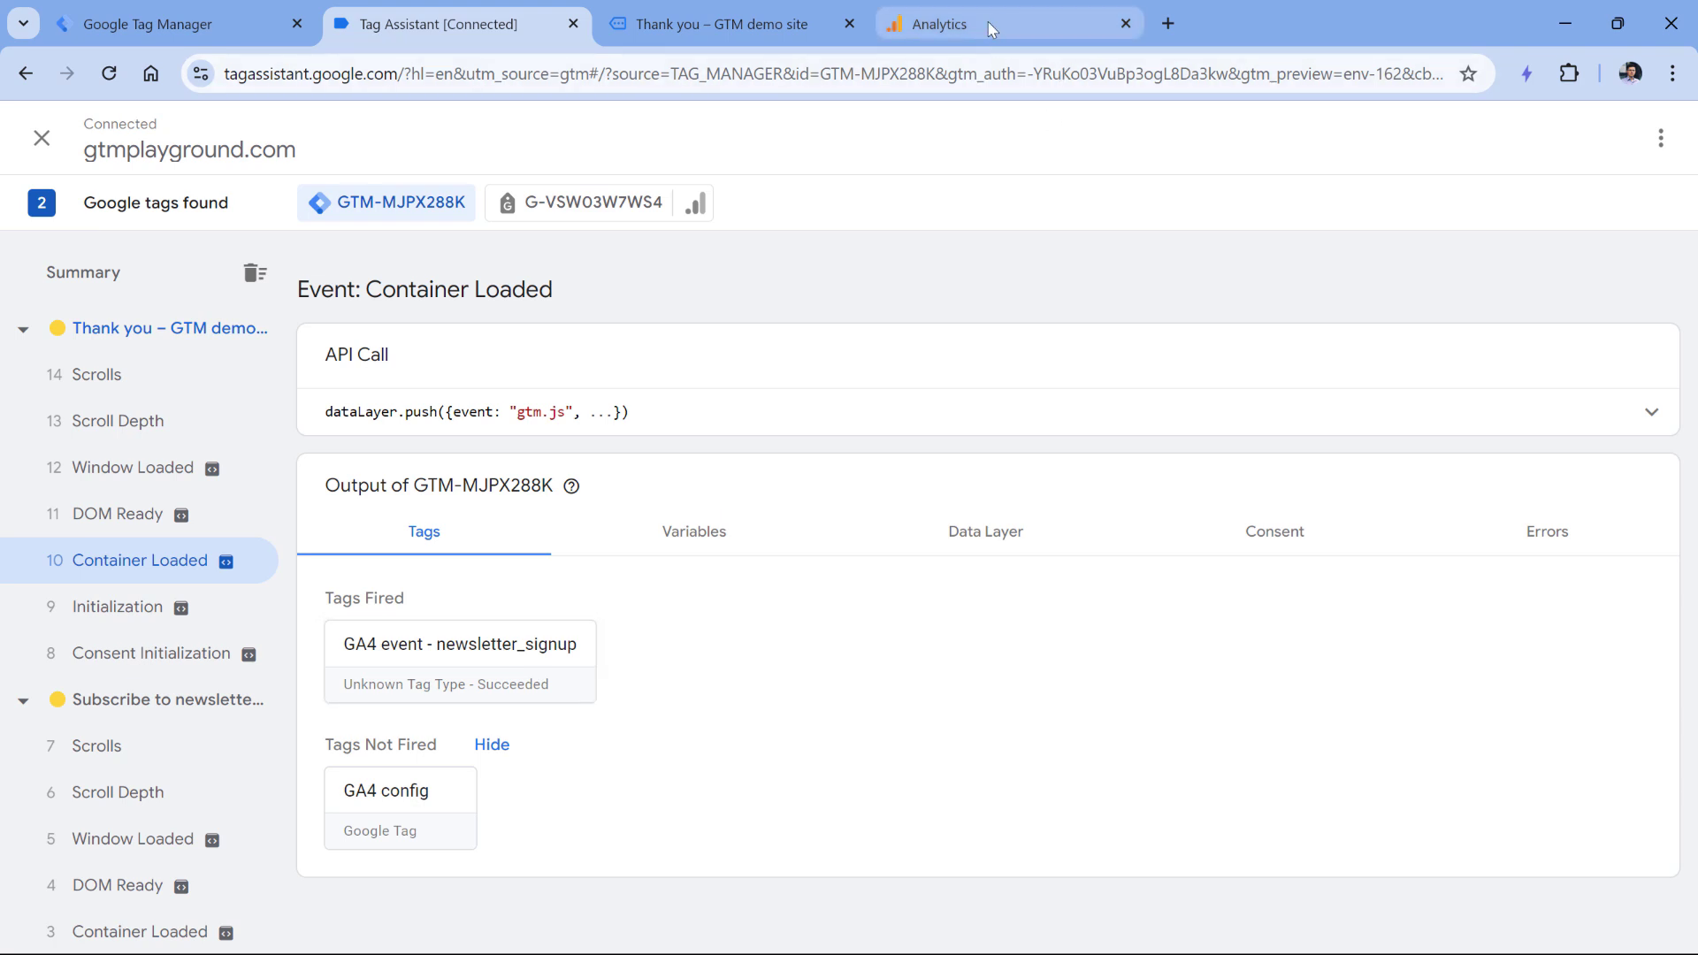
Step: Return to Google Analytics, close the web stream details and show the property's Key events list via Admin
left_click(1003, 23)
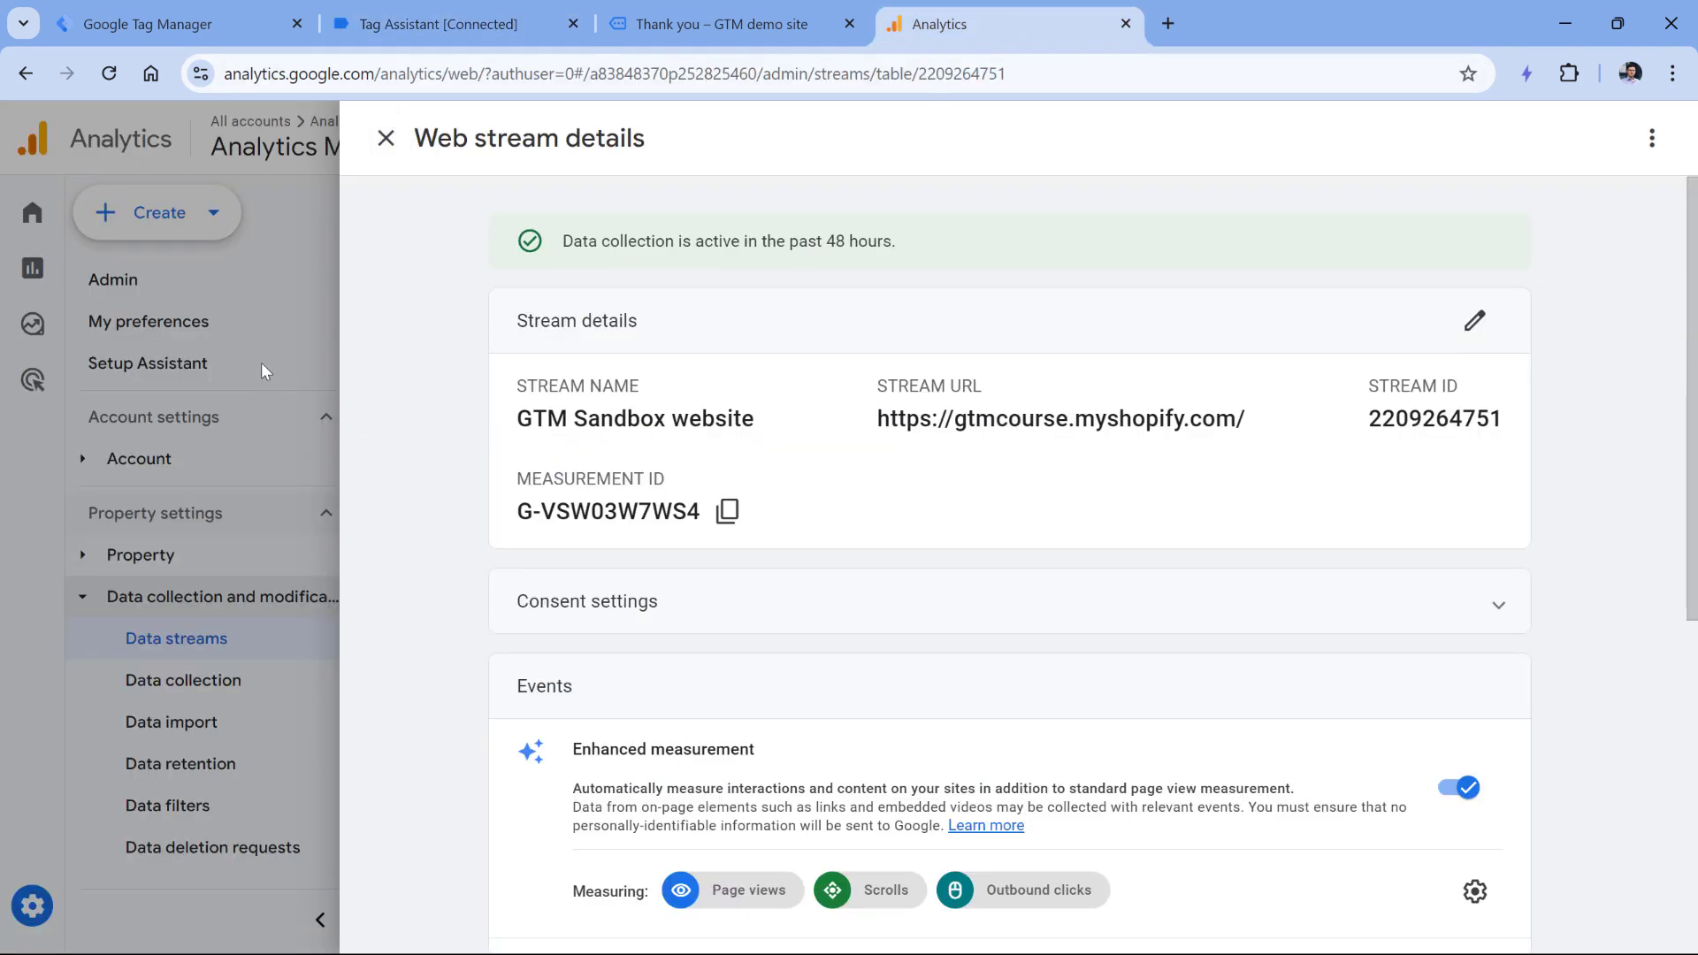
left_click(386, 139)
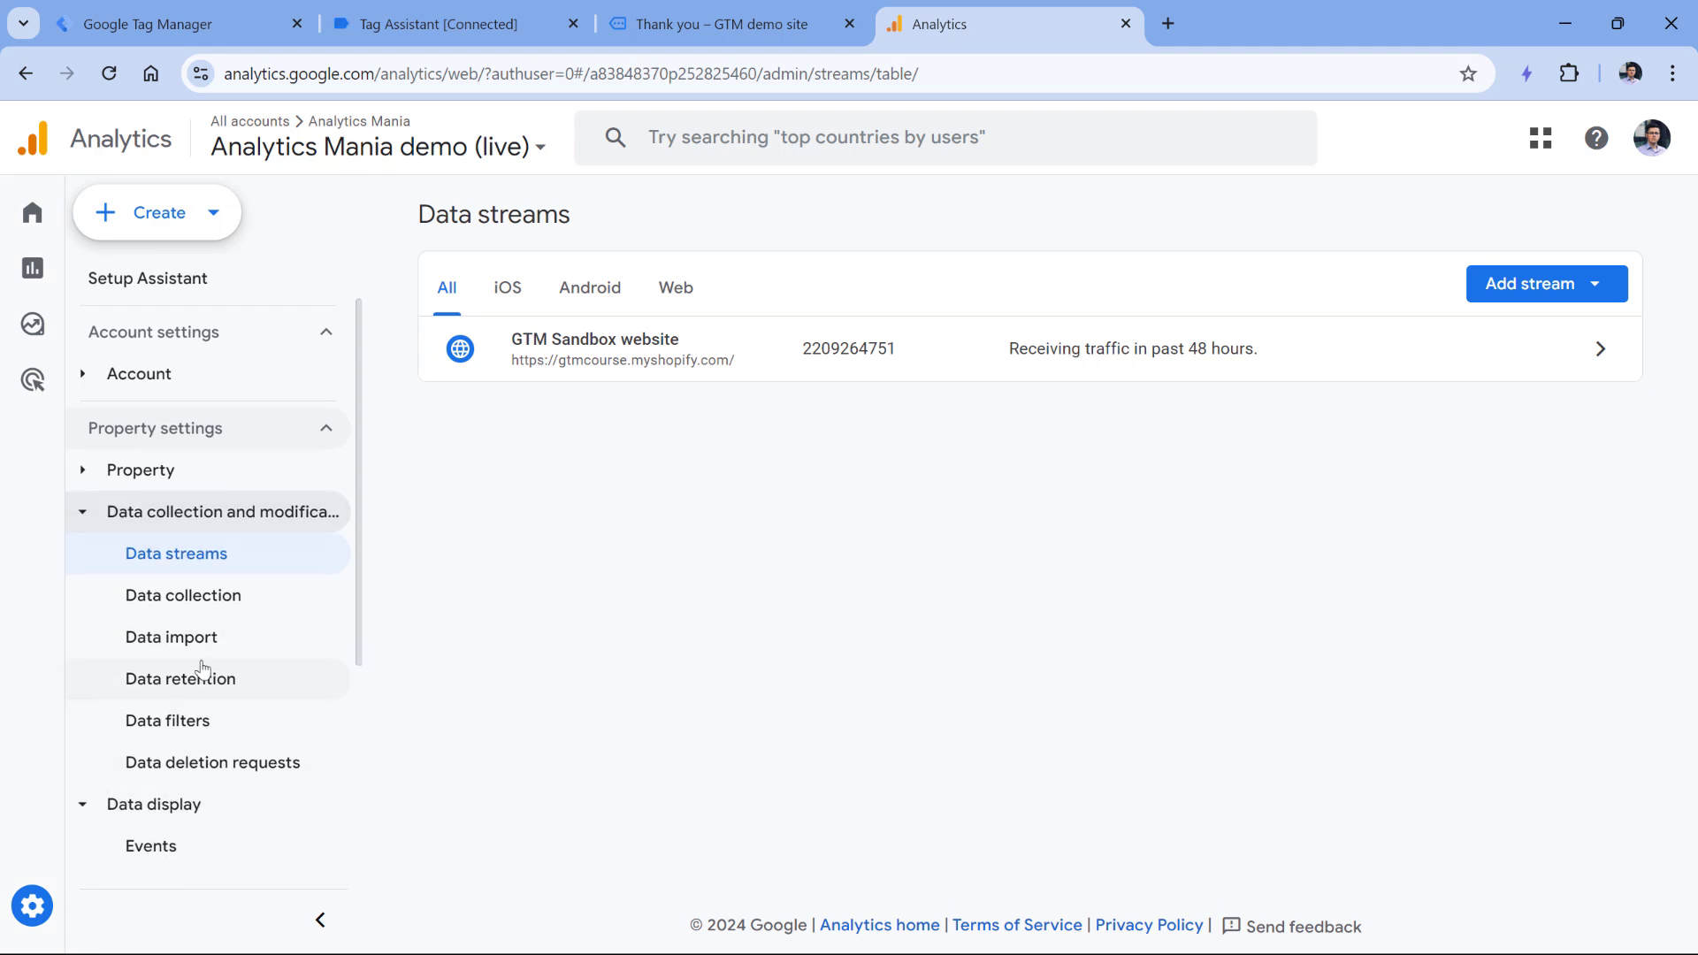
left_click(170, 810)
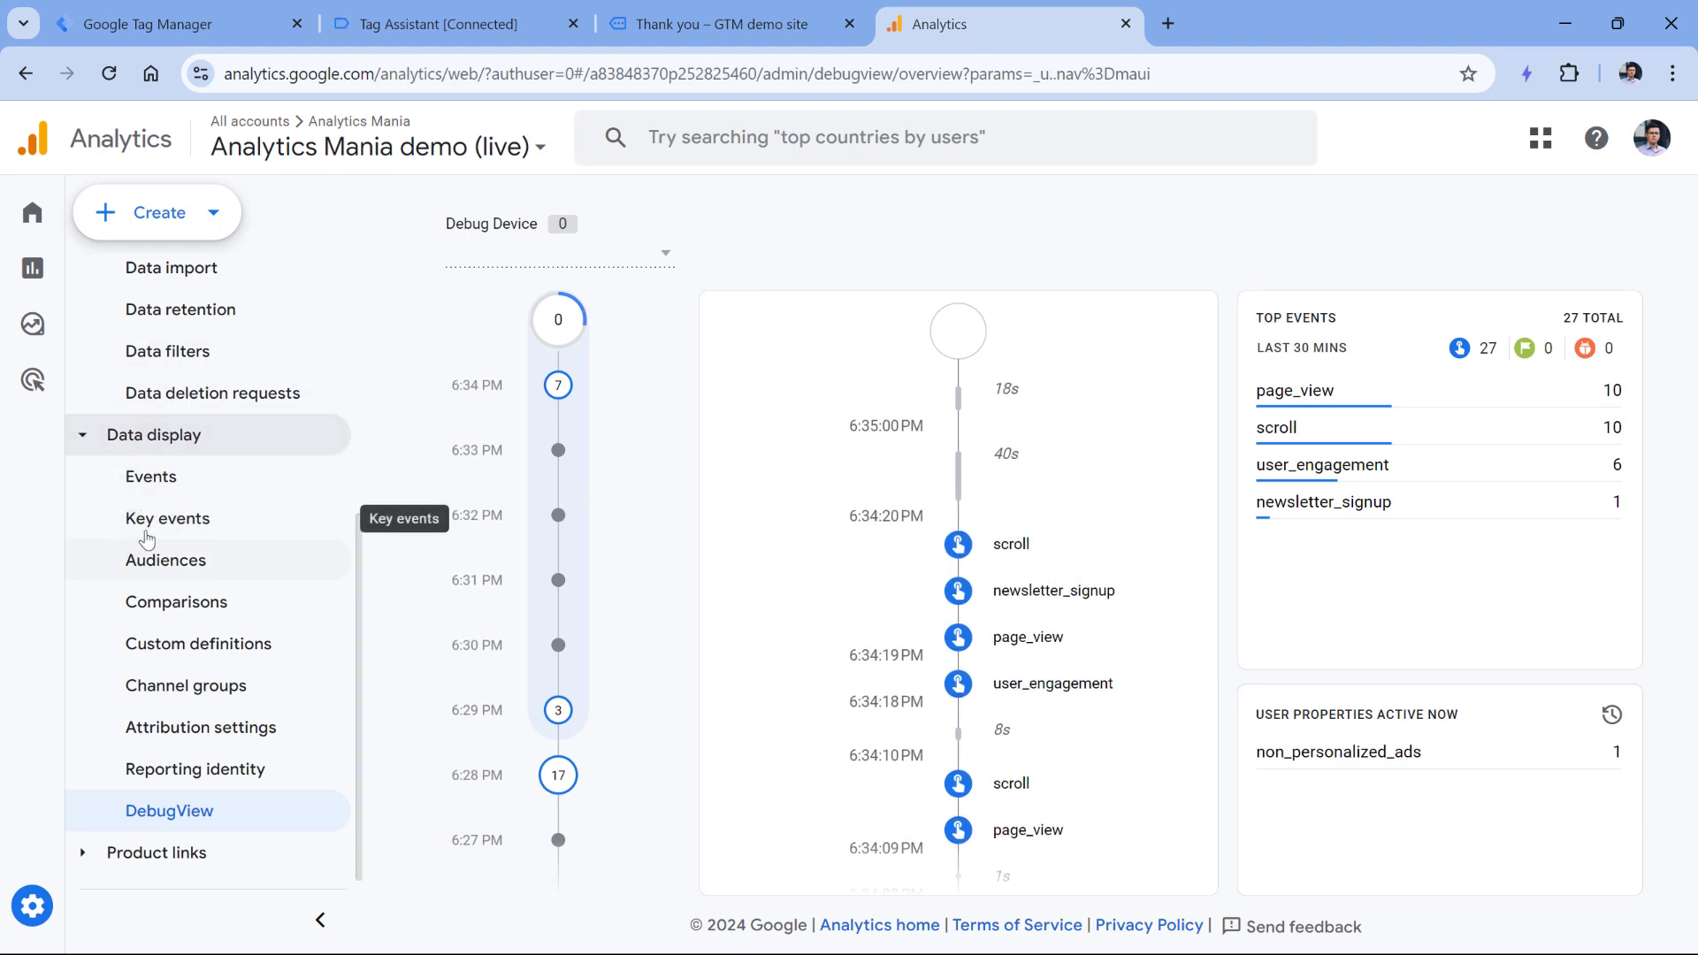
left_click(167, 518)
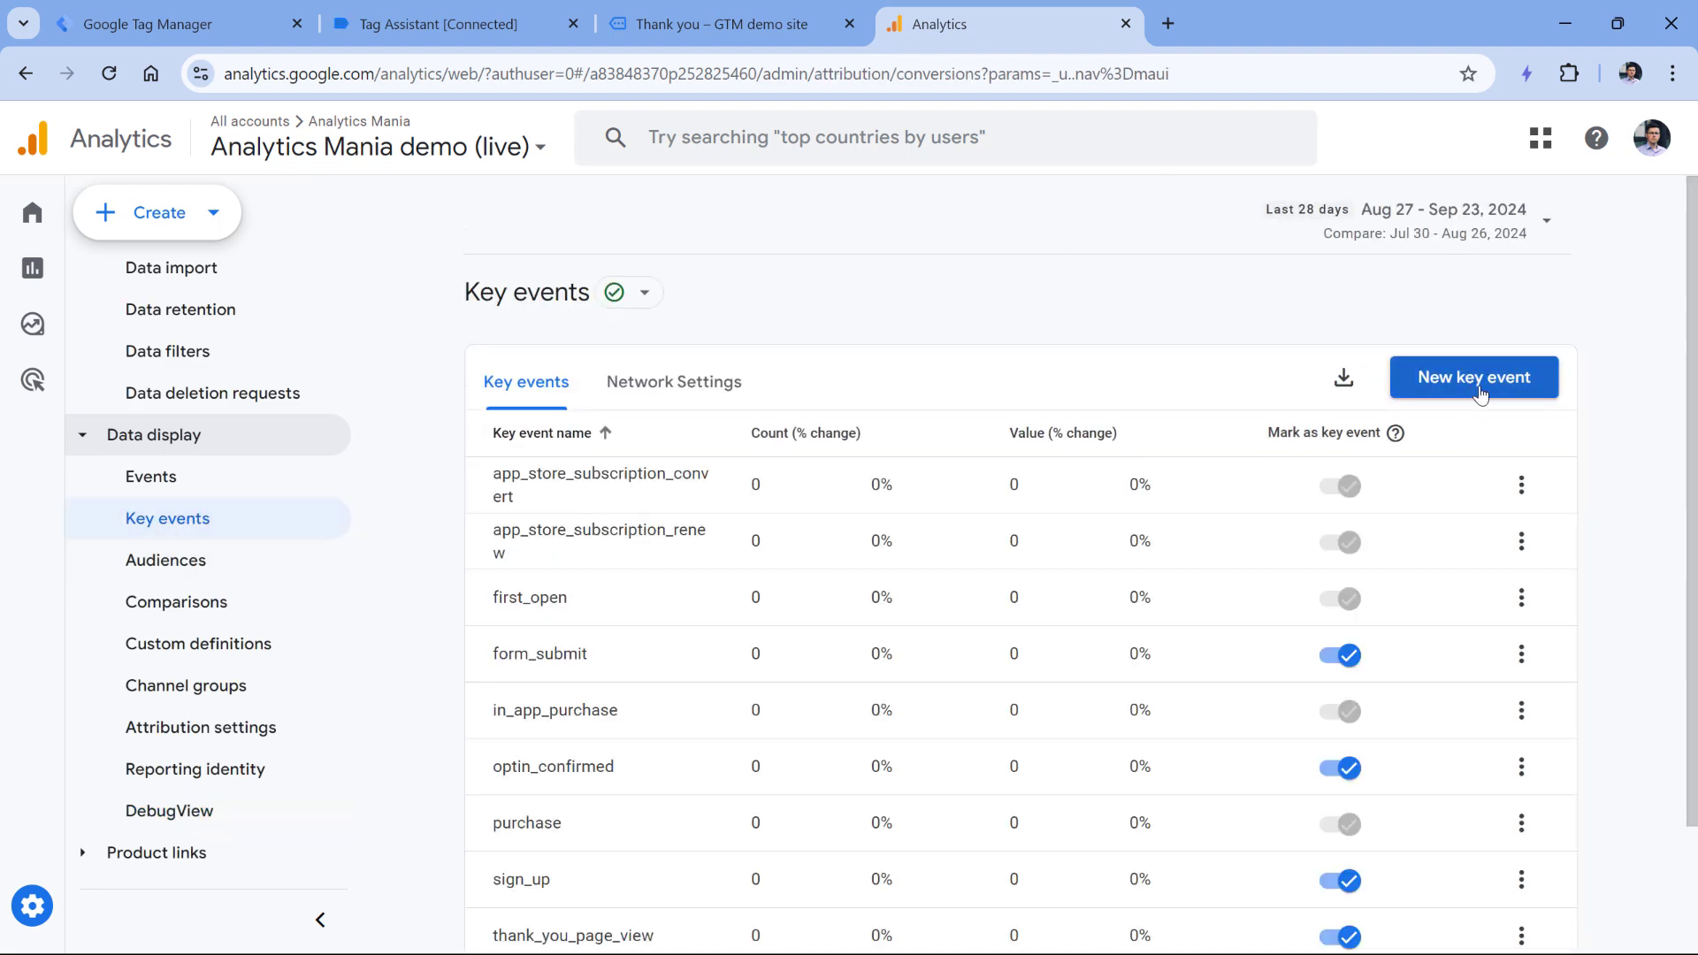
Step: Create a new key event named newsletter_signup and save it to the Key events list
left_click(1473, 377)
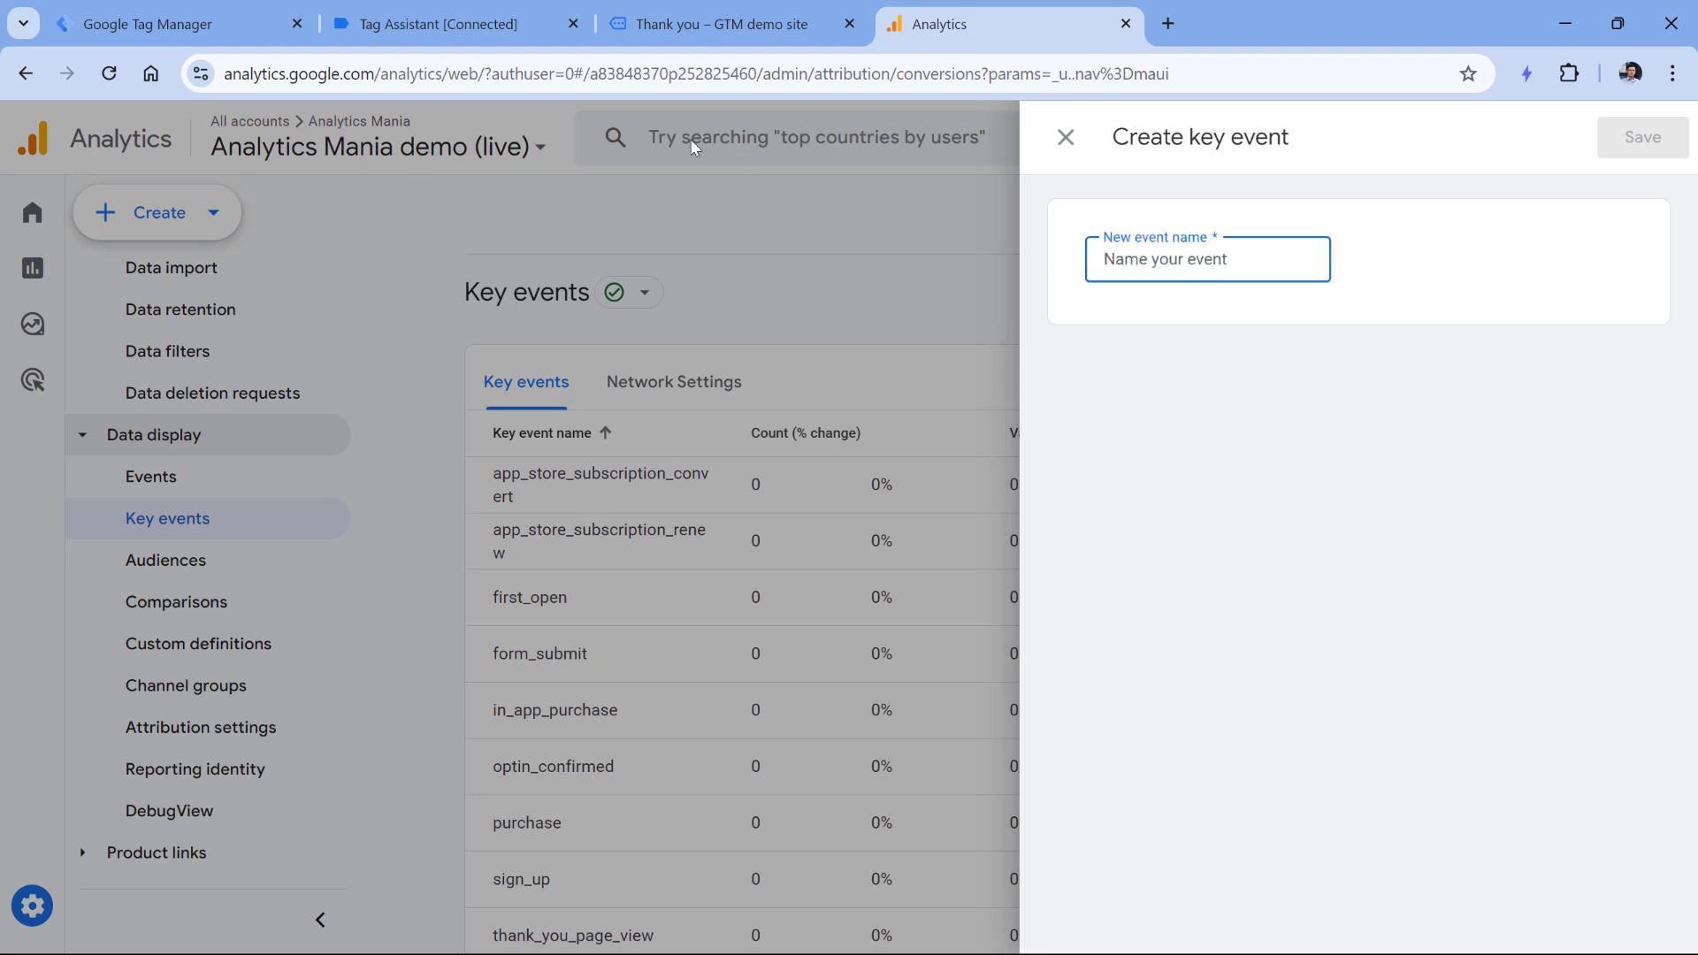
left_click(443, 24)
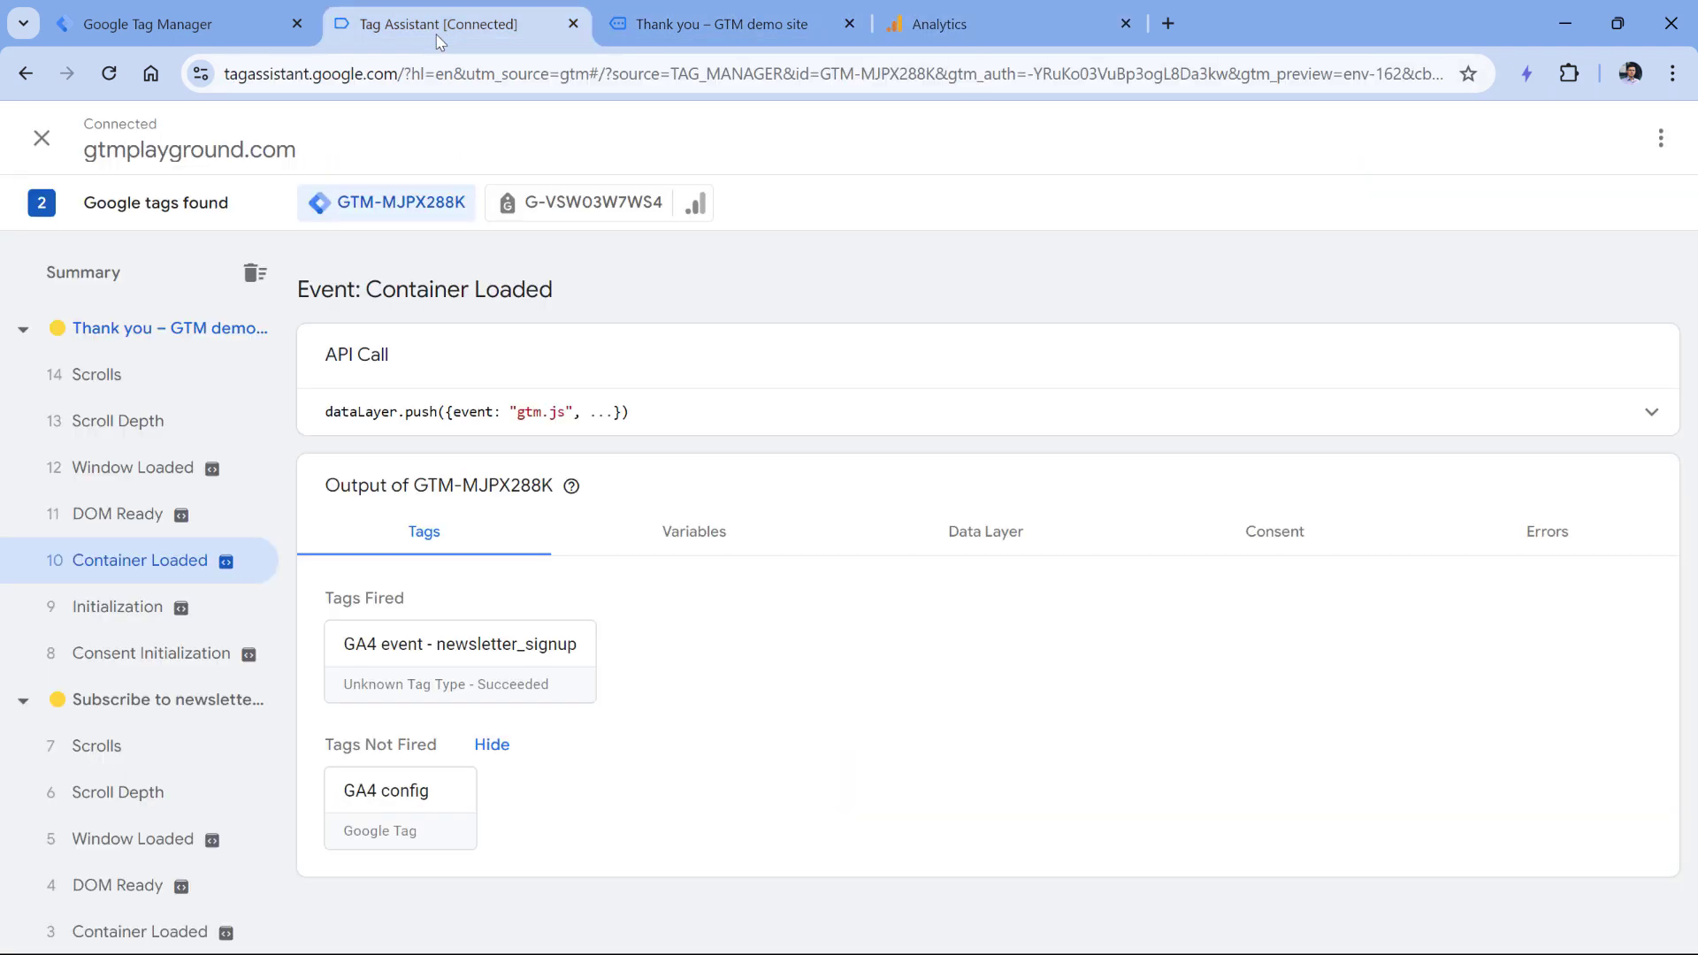
left_click(174, 24)
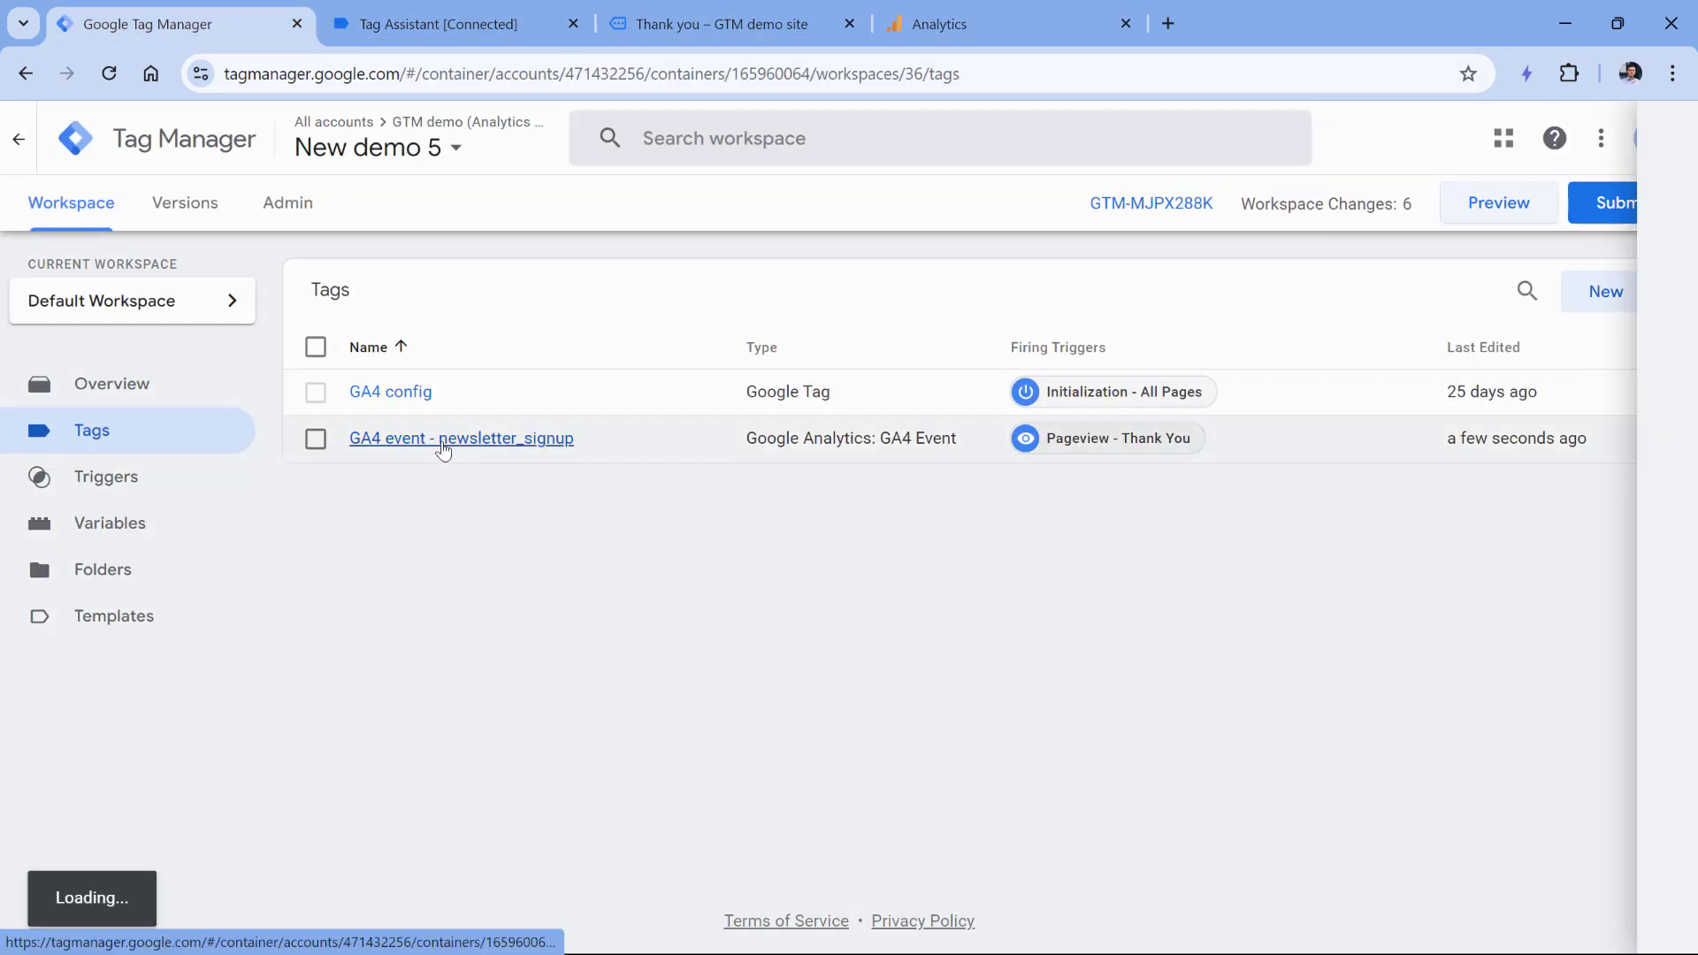
left_click(460, 438)
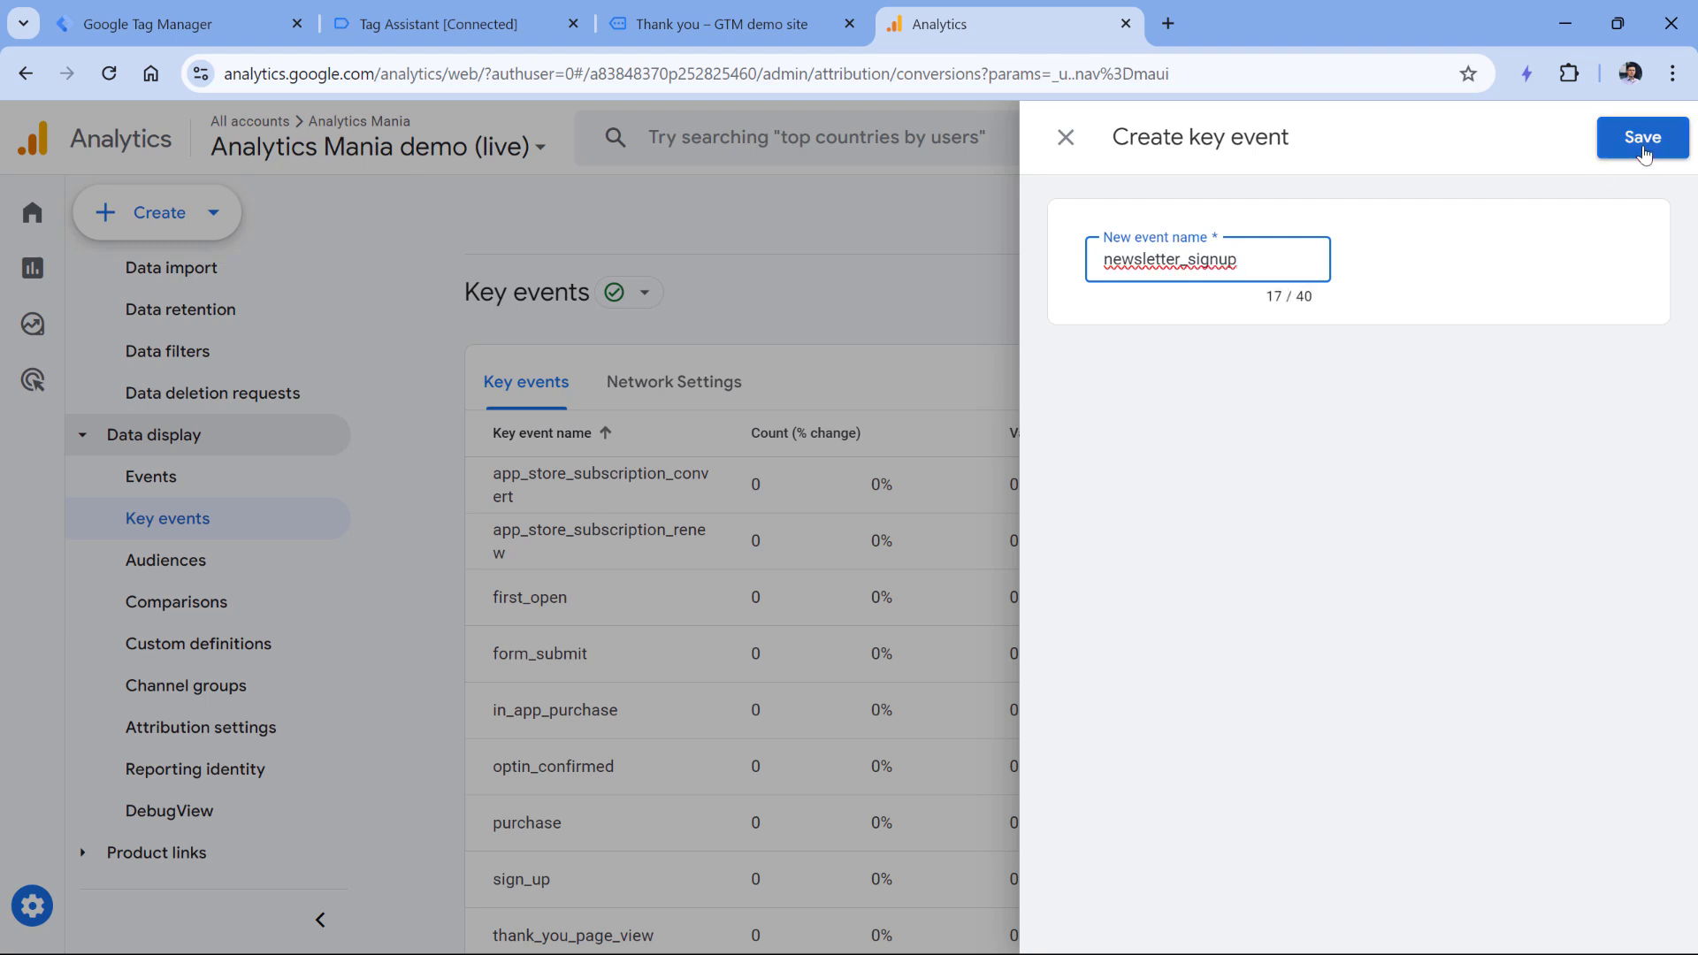
left_click(1642, 136)
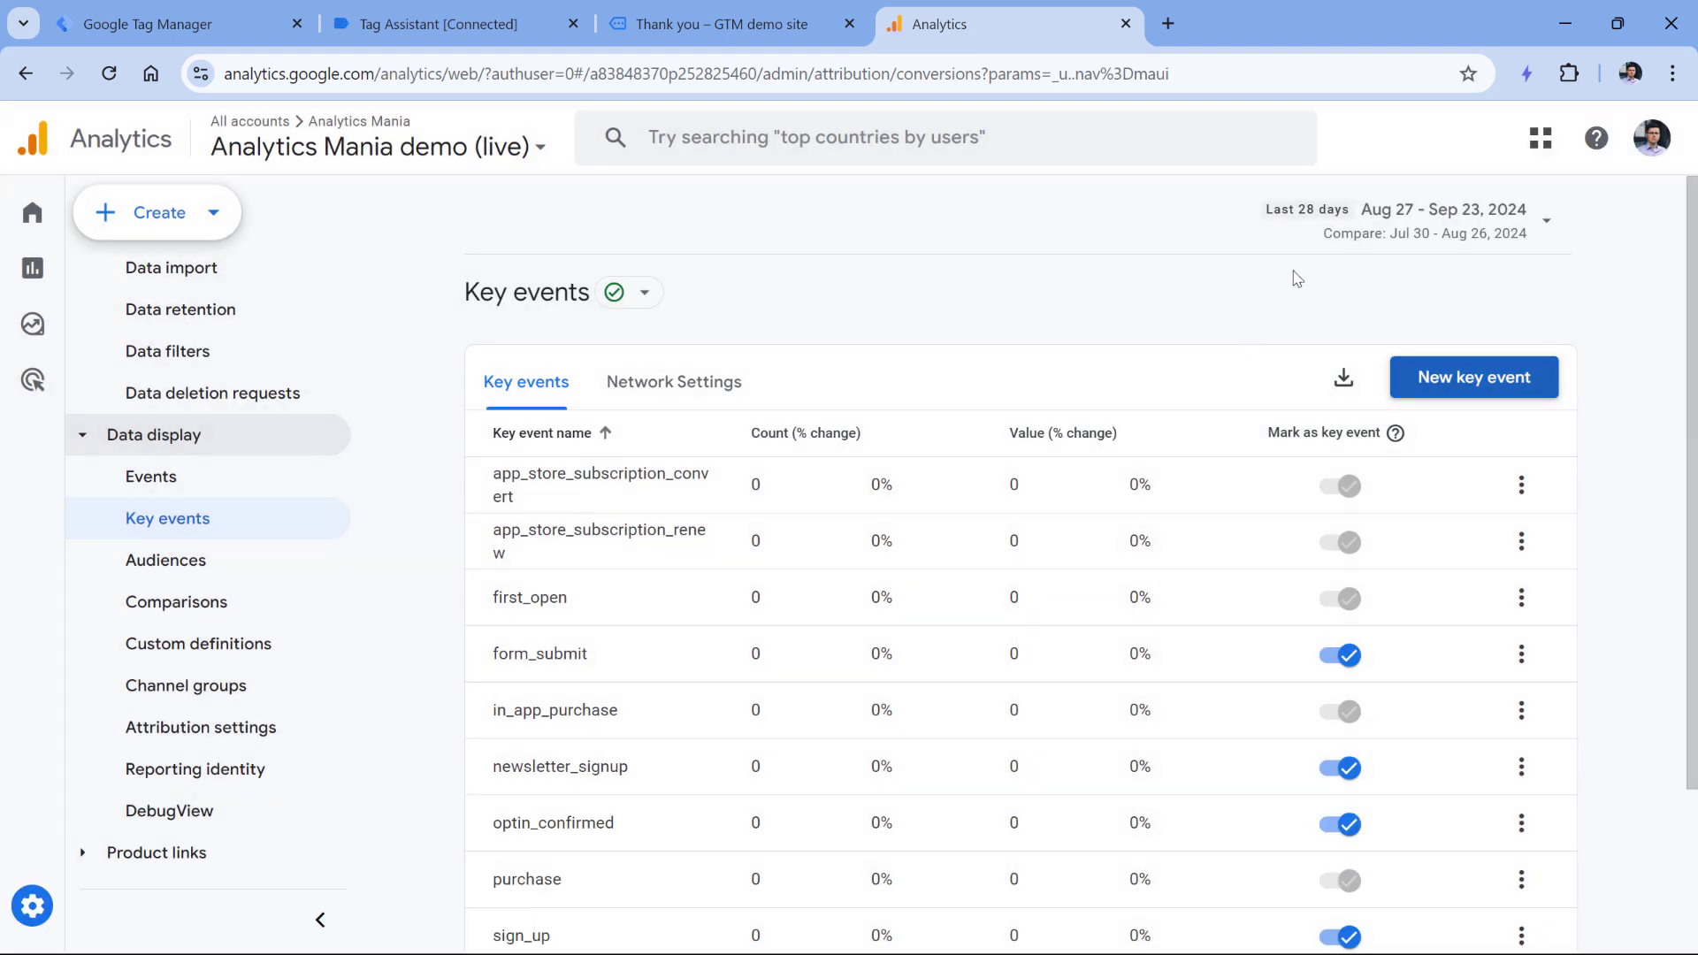
mouse_move(1495, 377)
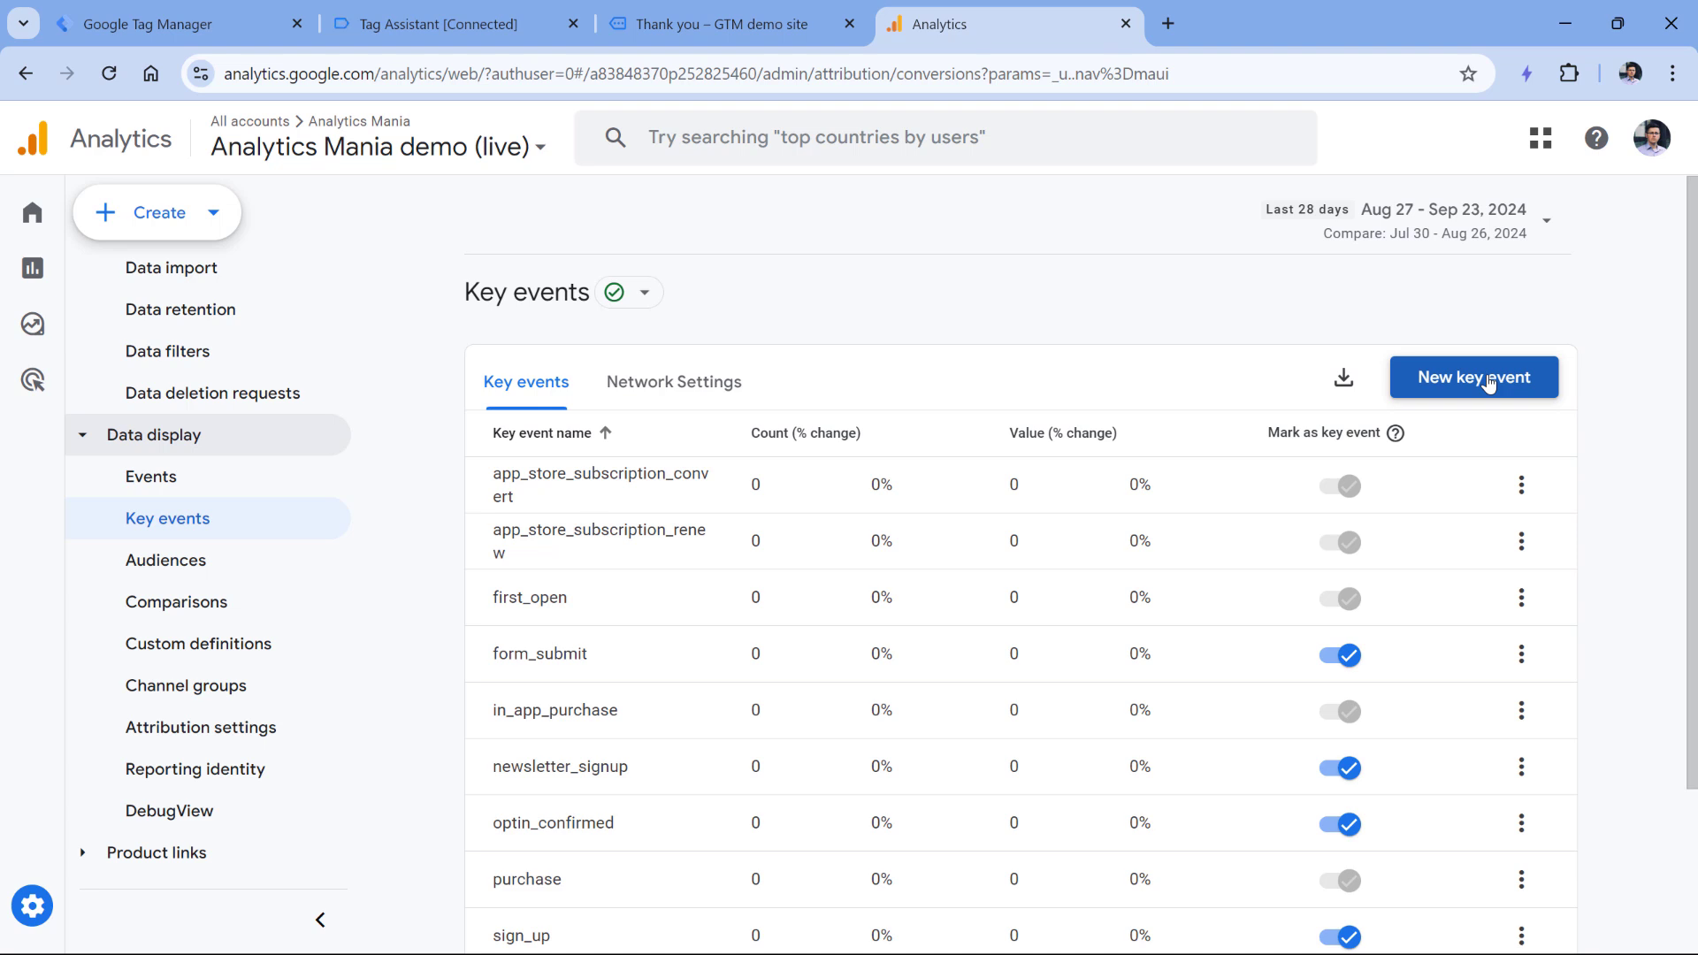
mouse_move(658, 325)
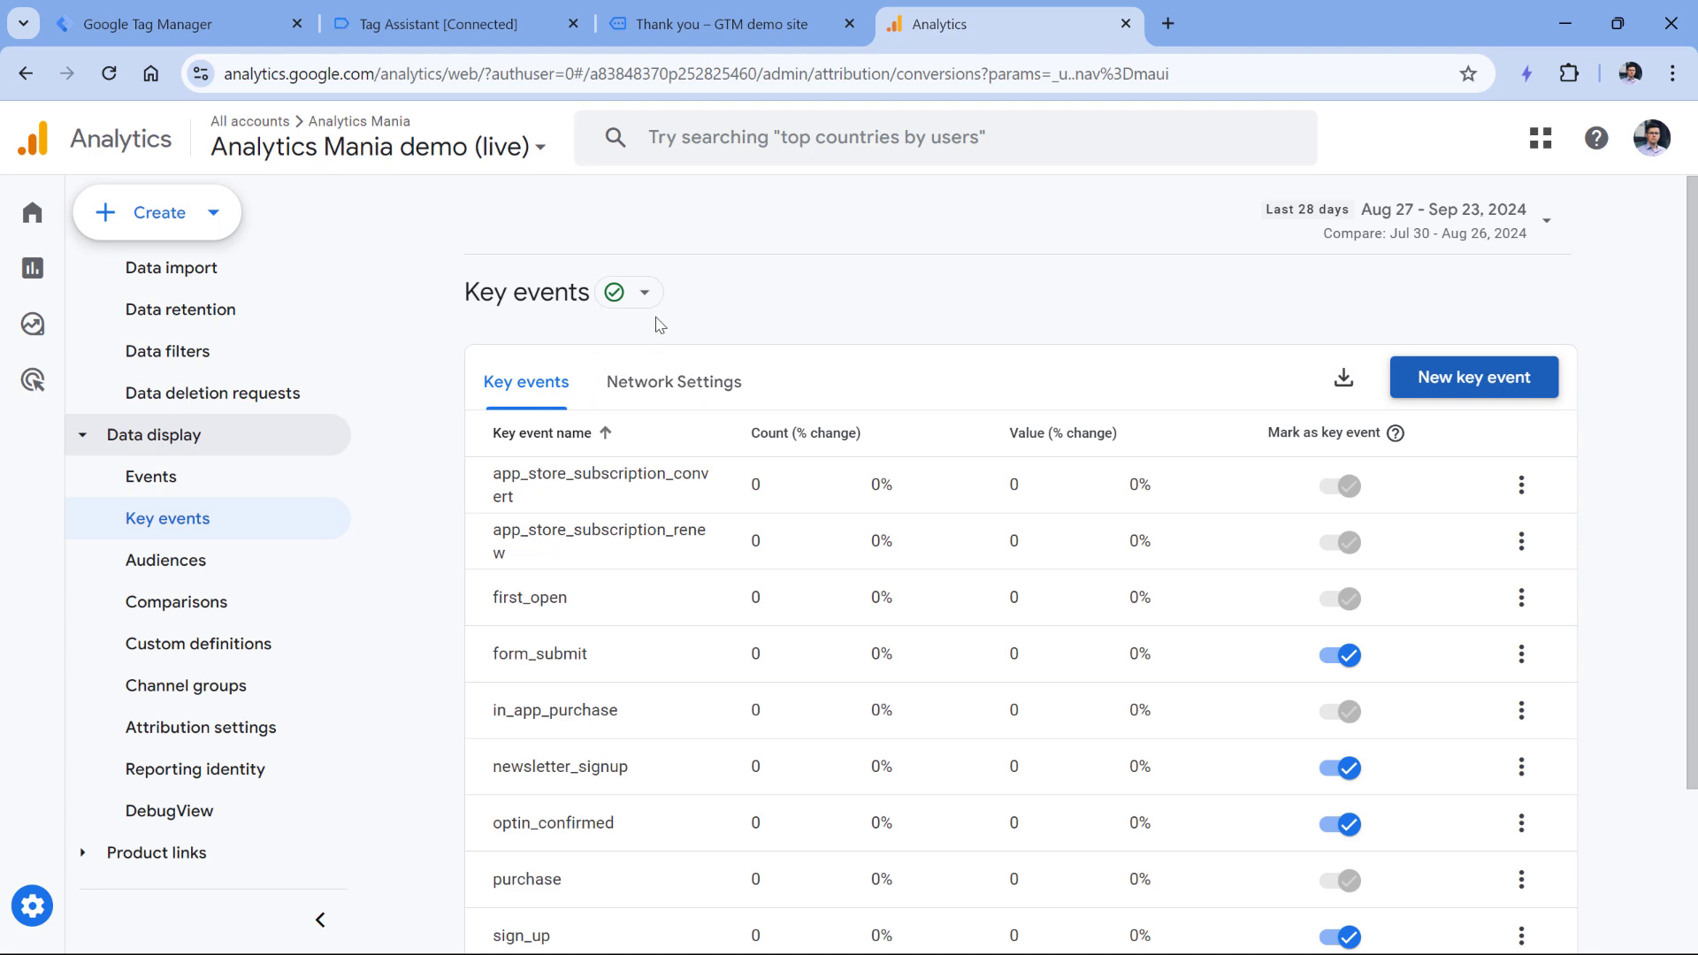
mouse_move(1473, 377)
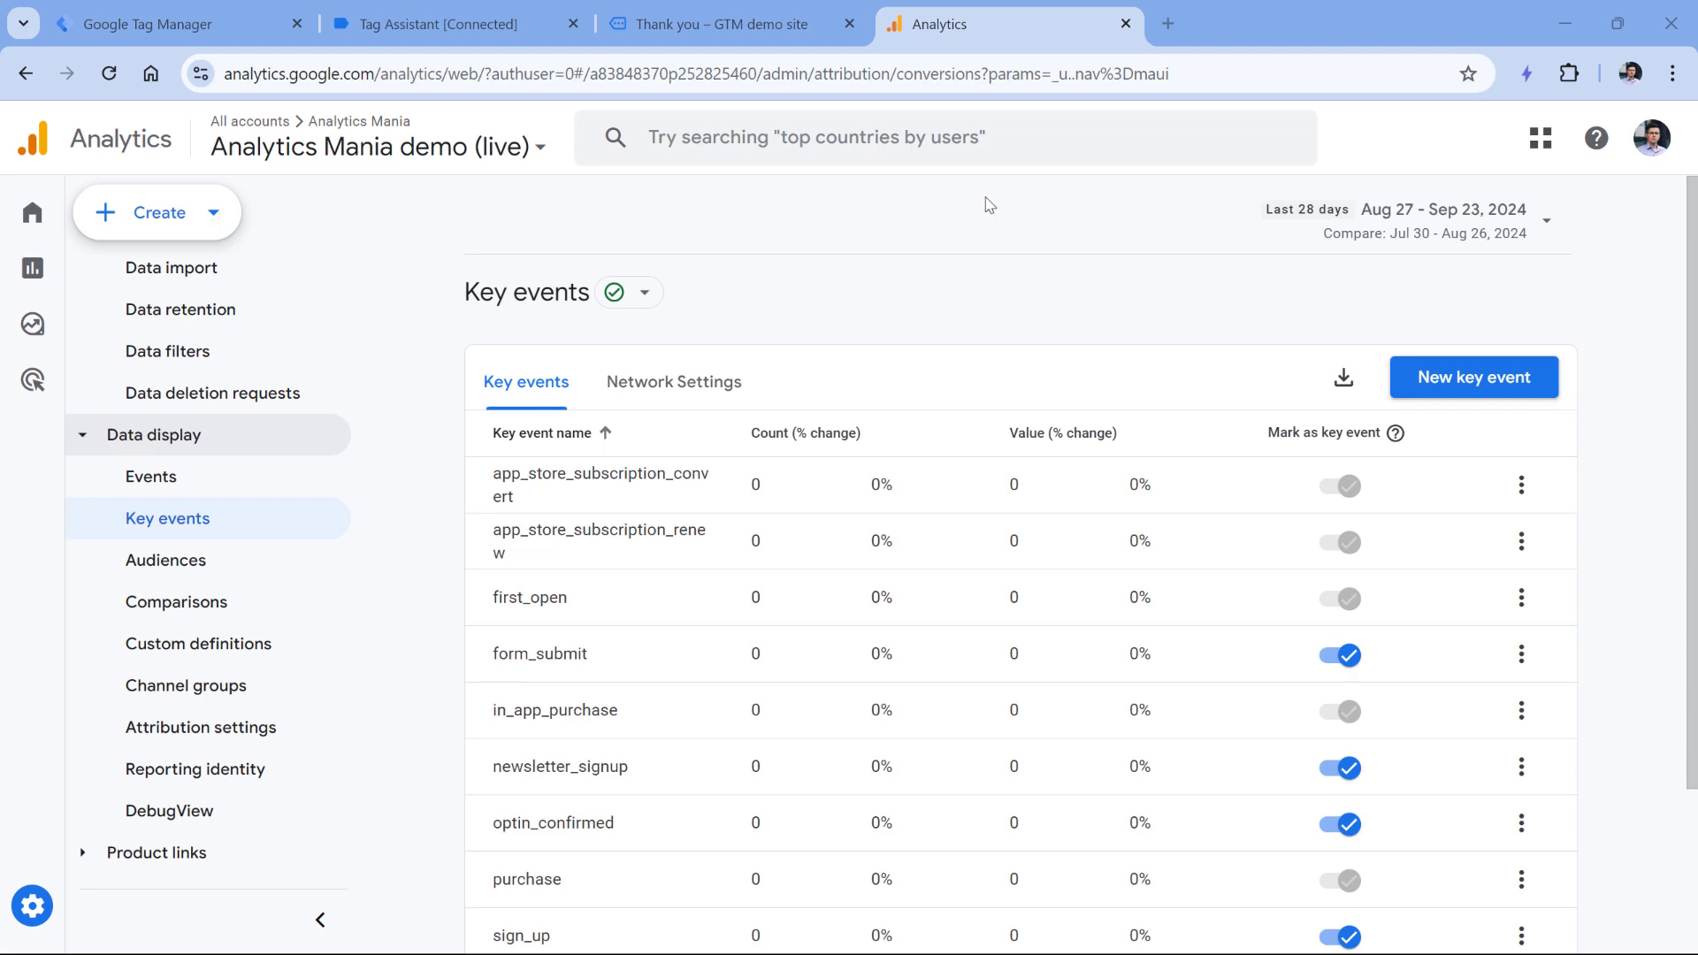
left_click(163, 24)
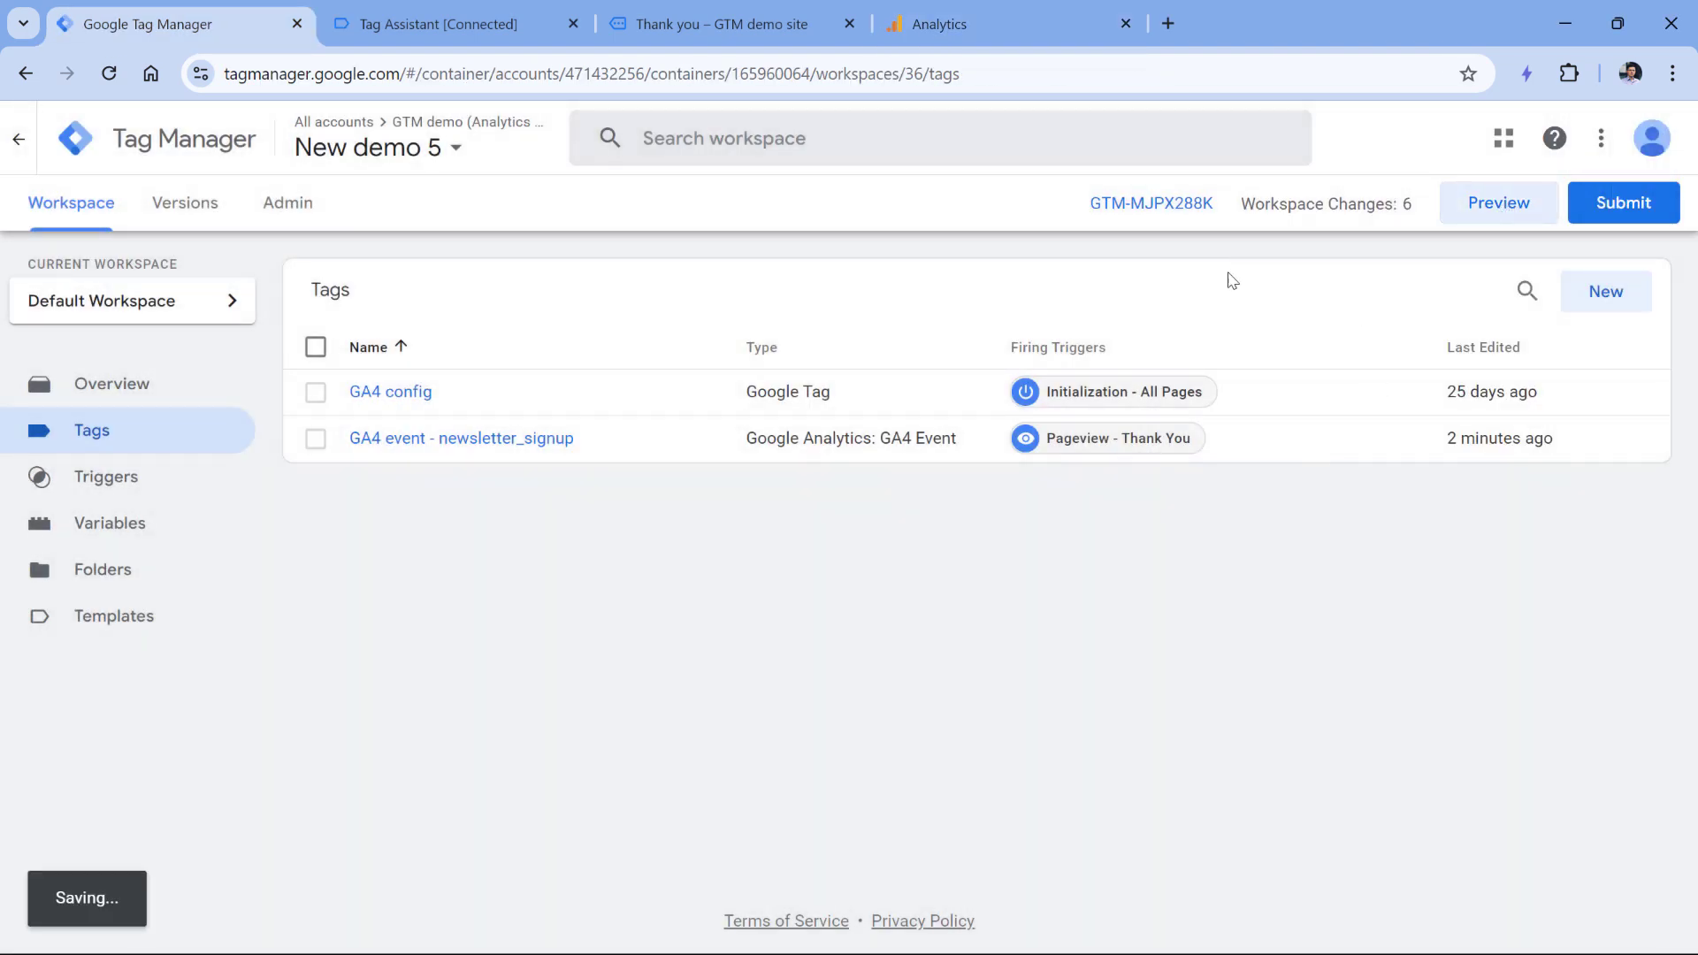
left_click(455, 24)
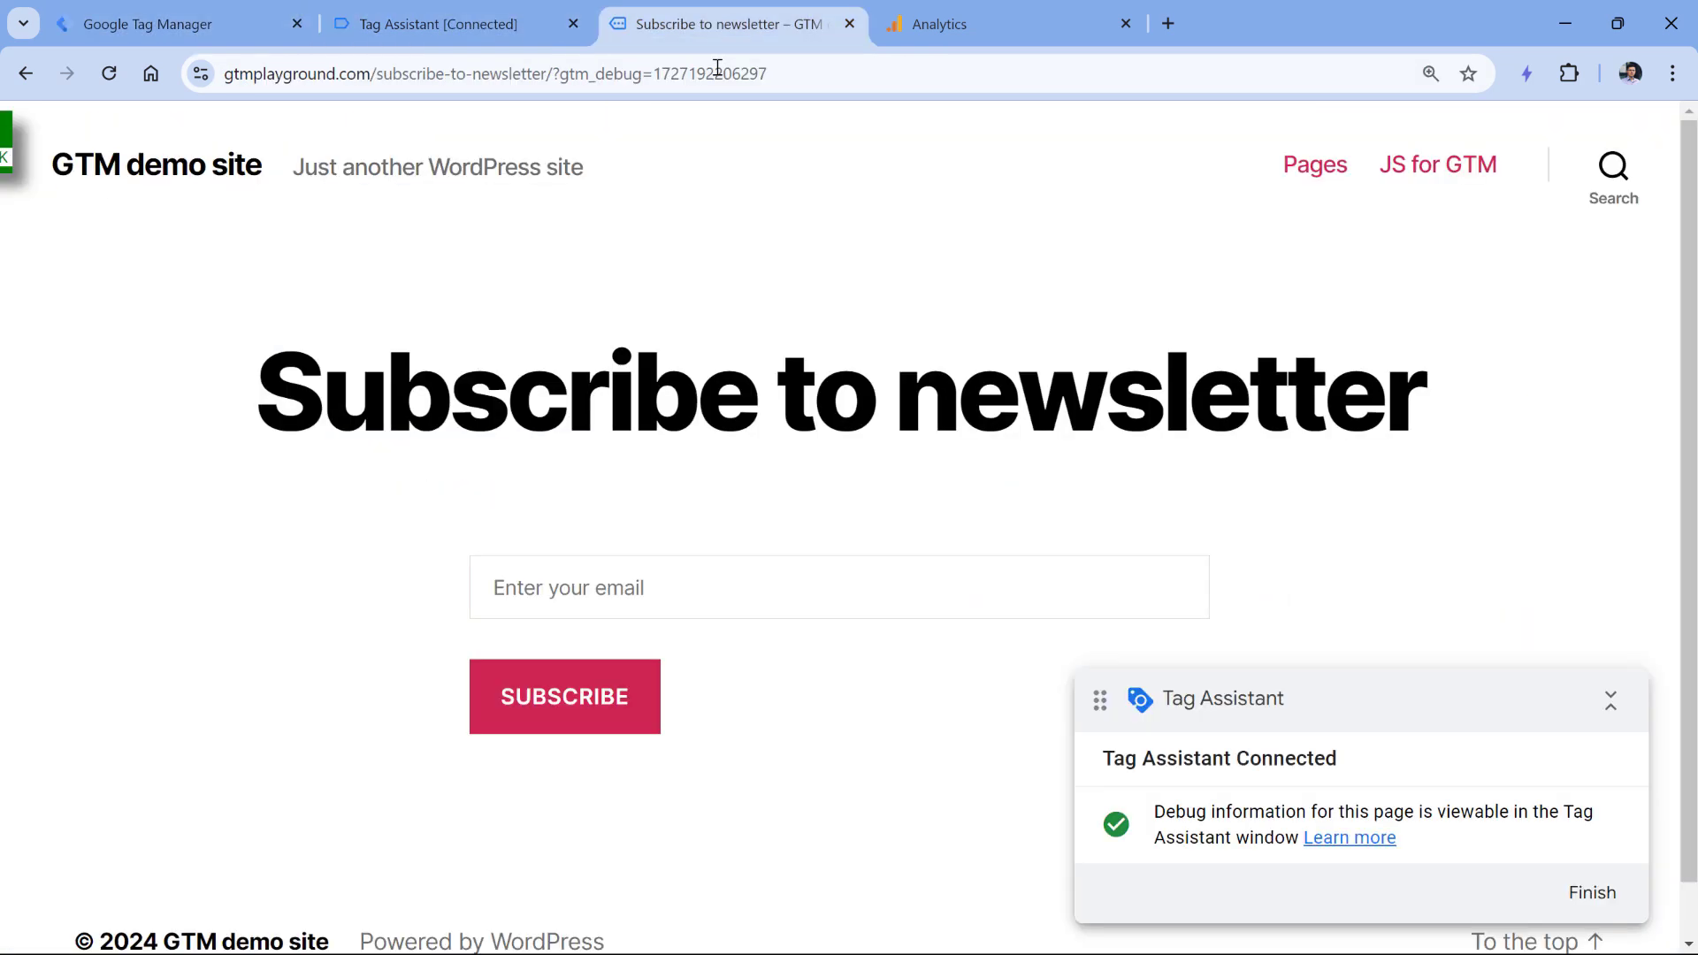
type("test@tes")
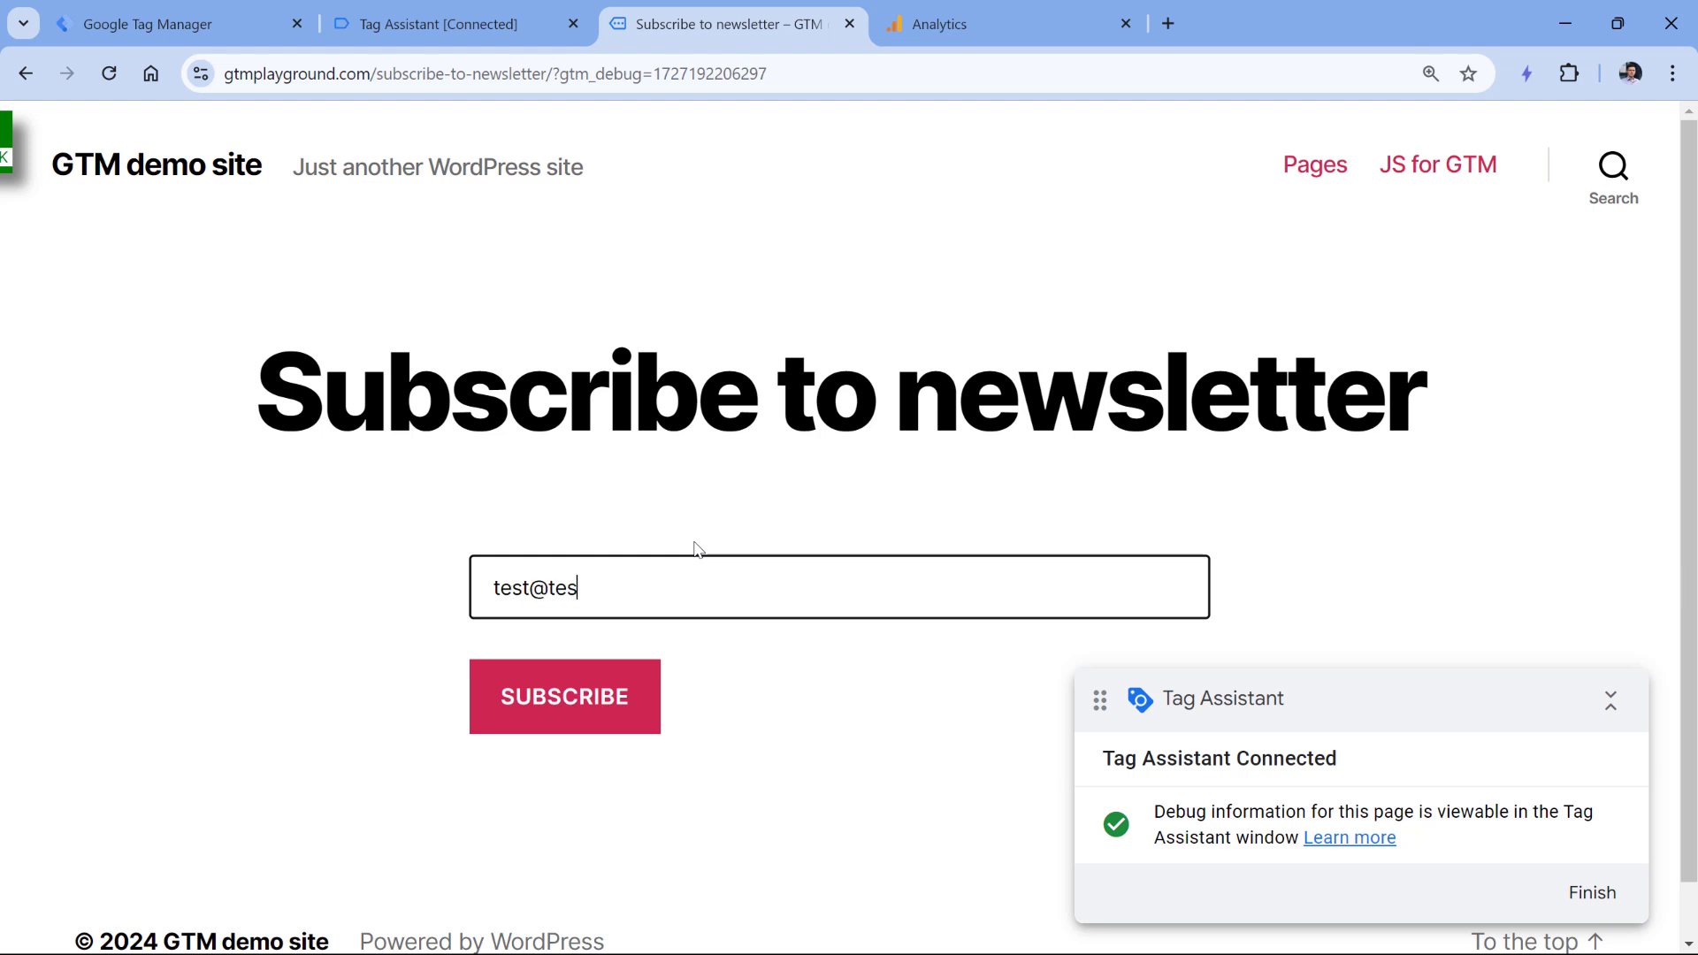
left_click(564, 696)
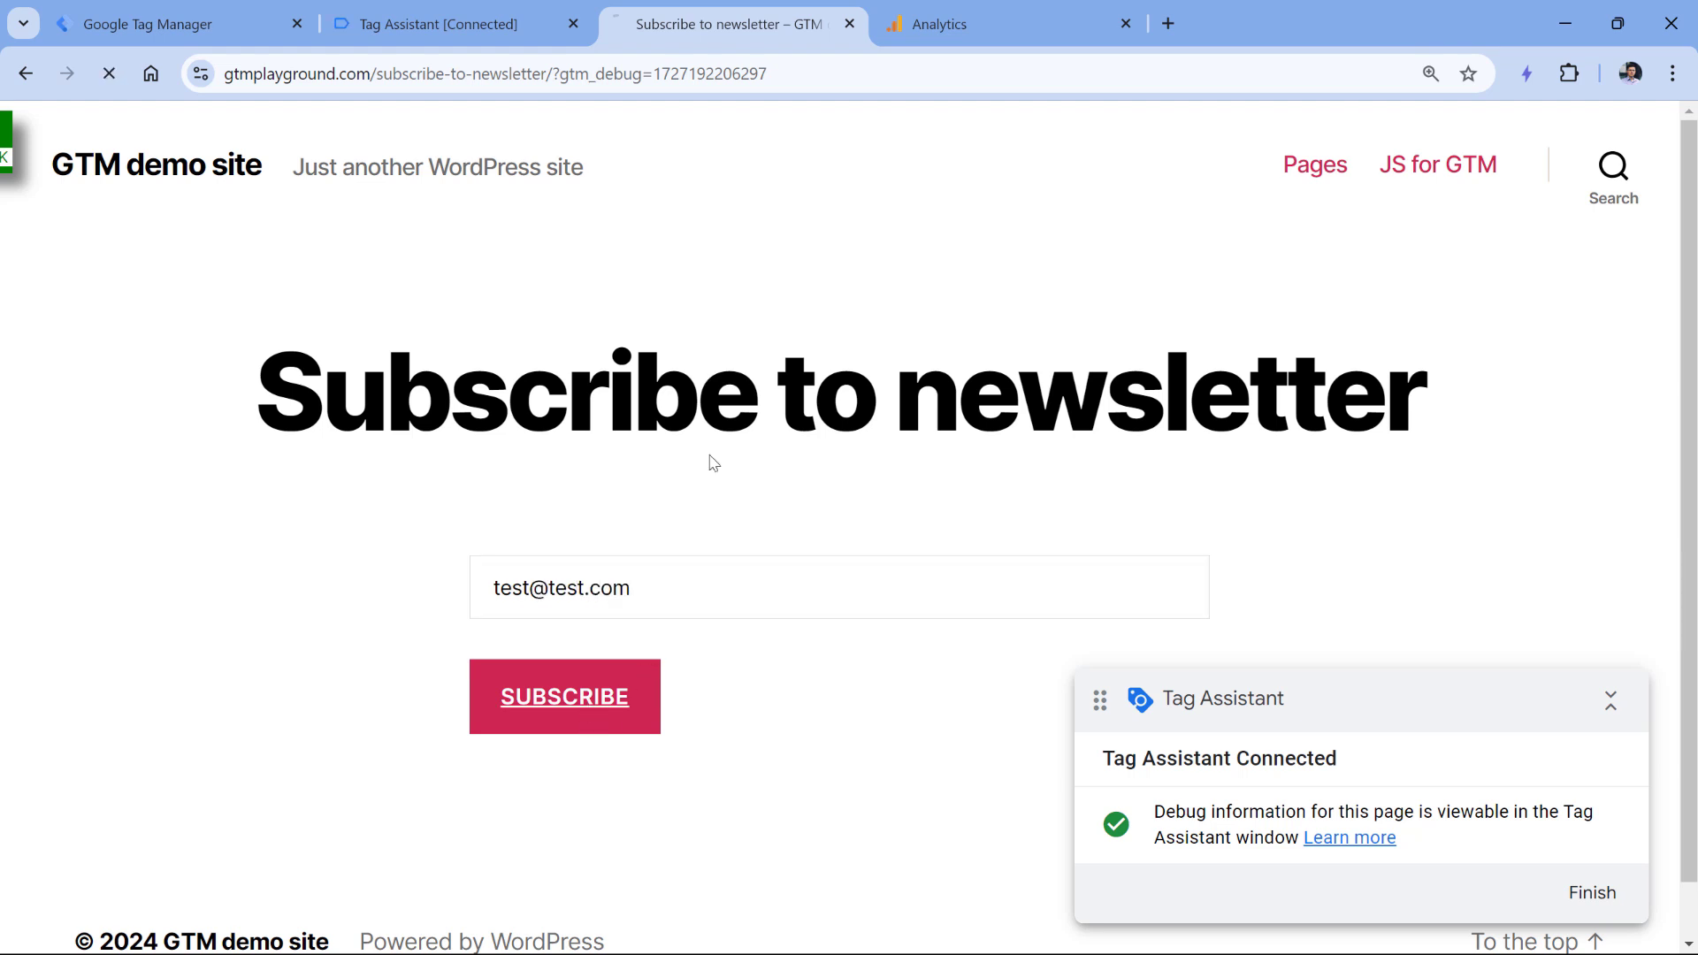
Step: In Tag Assistant, check the Thank you page's Container Loaded event for the newsletter_signup tag firing, then go to Analytics
left_click(564, 696)
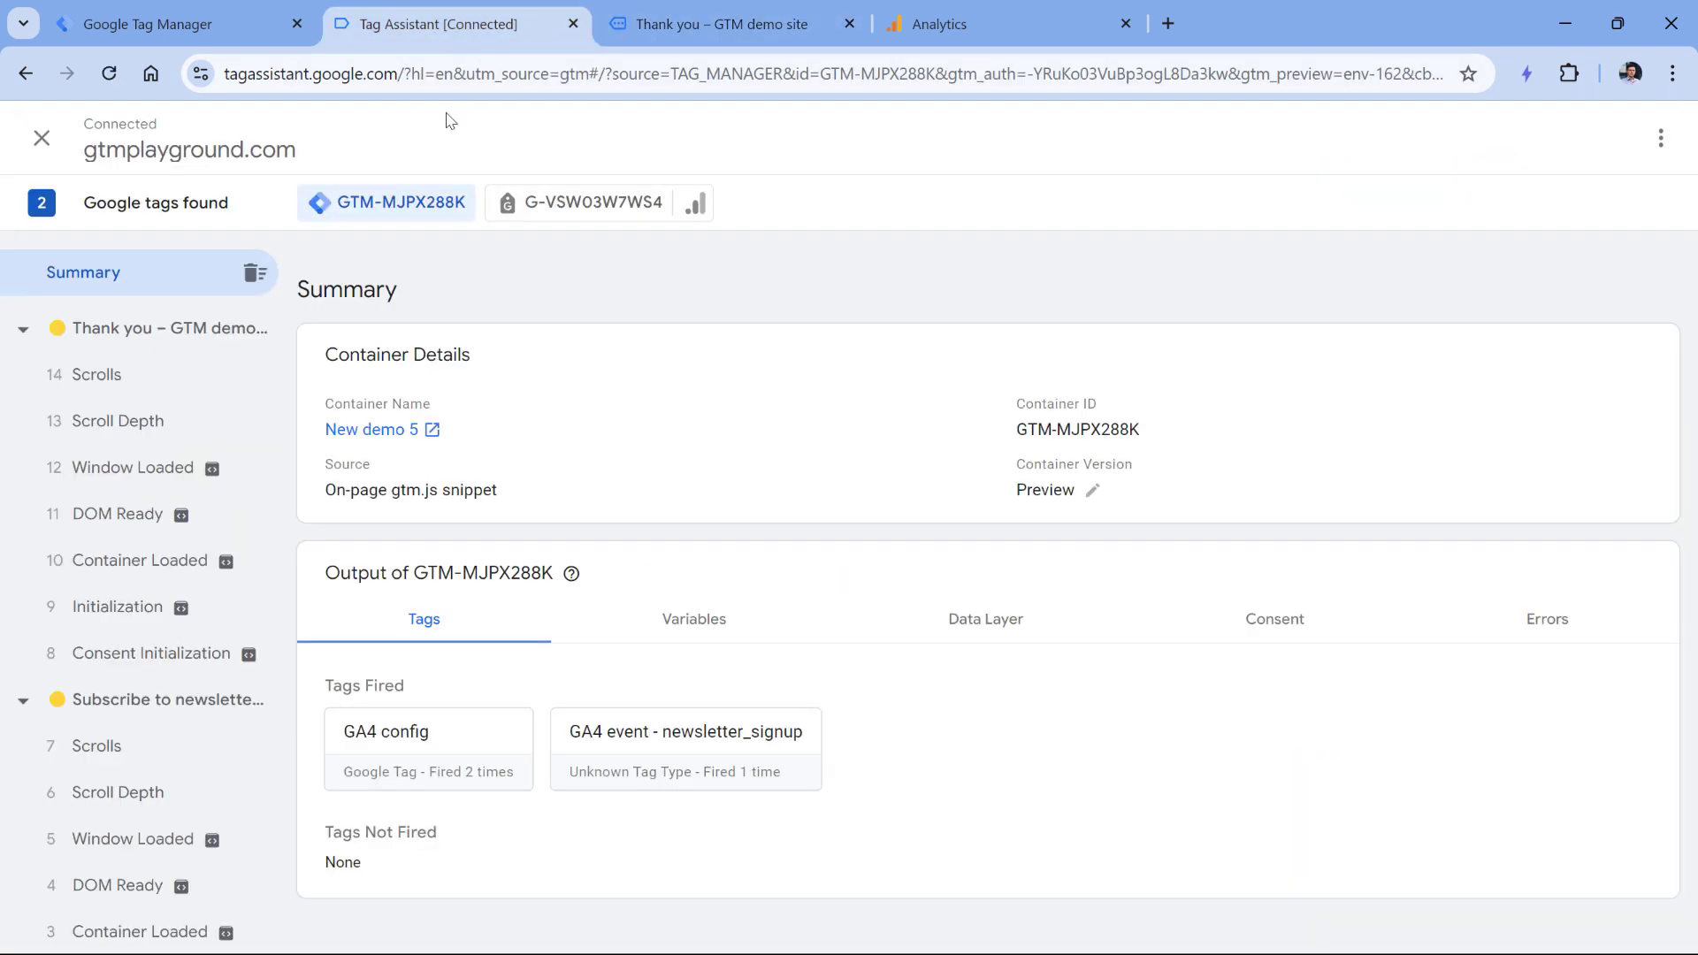
left_click(138, 560)
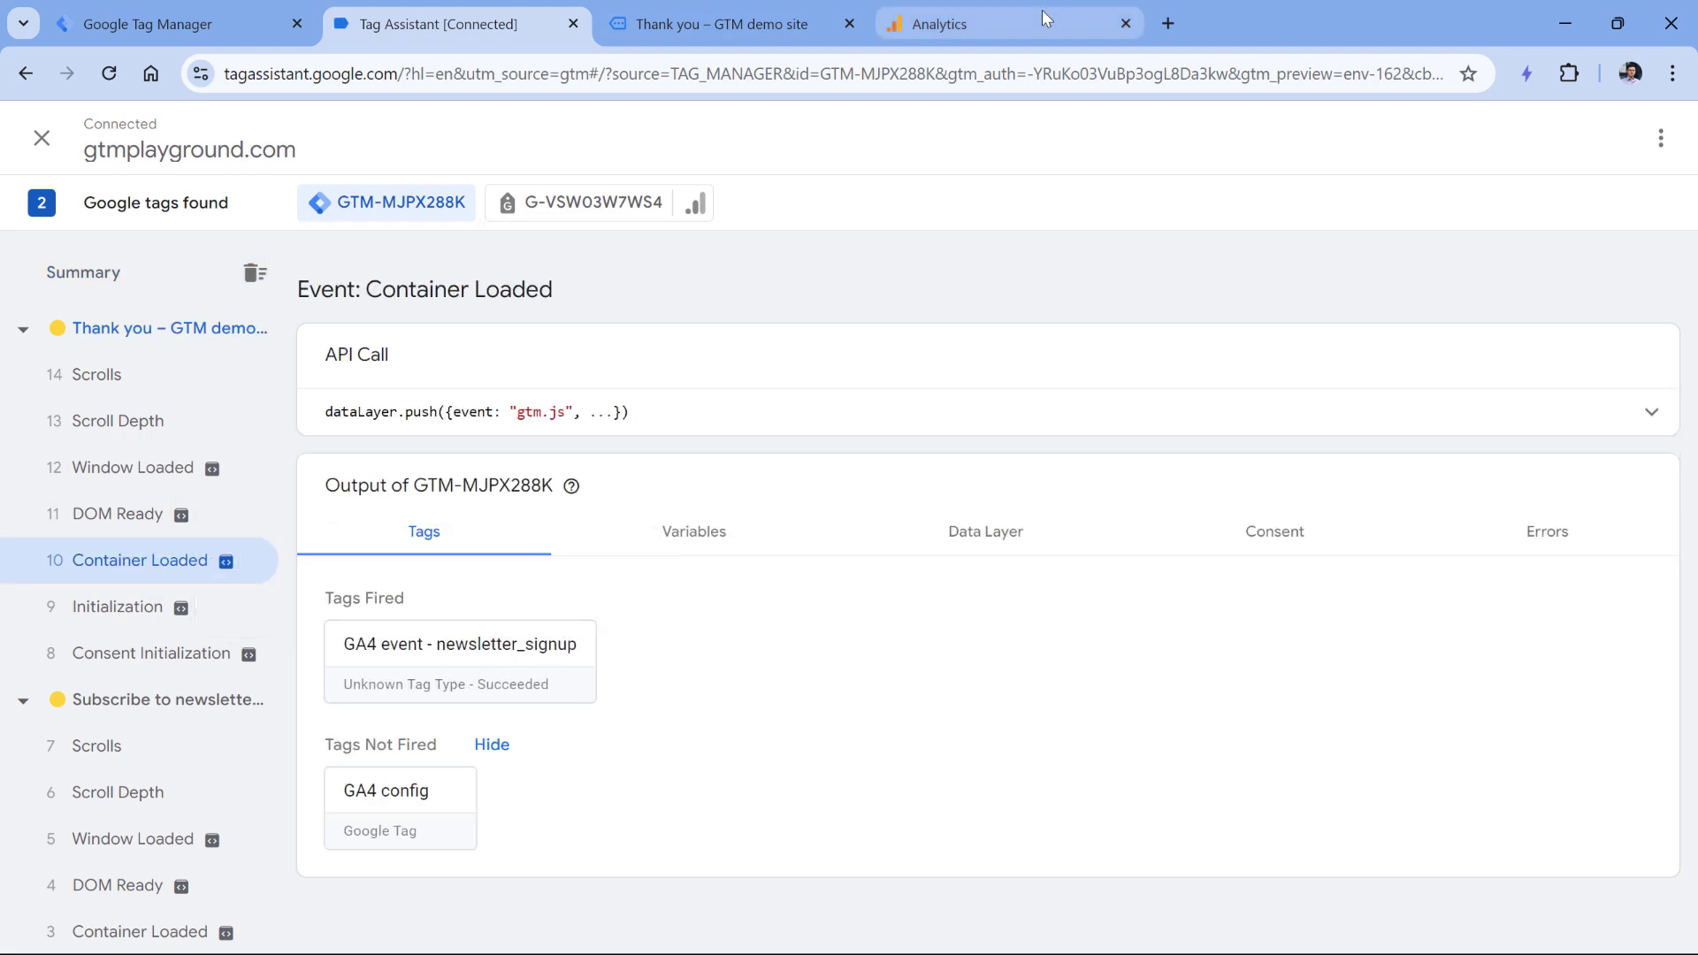
left_click(964, 24)
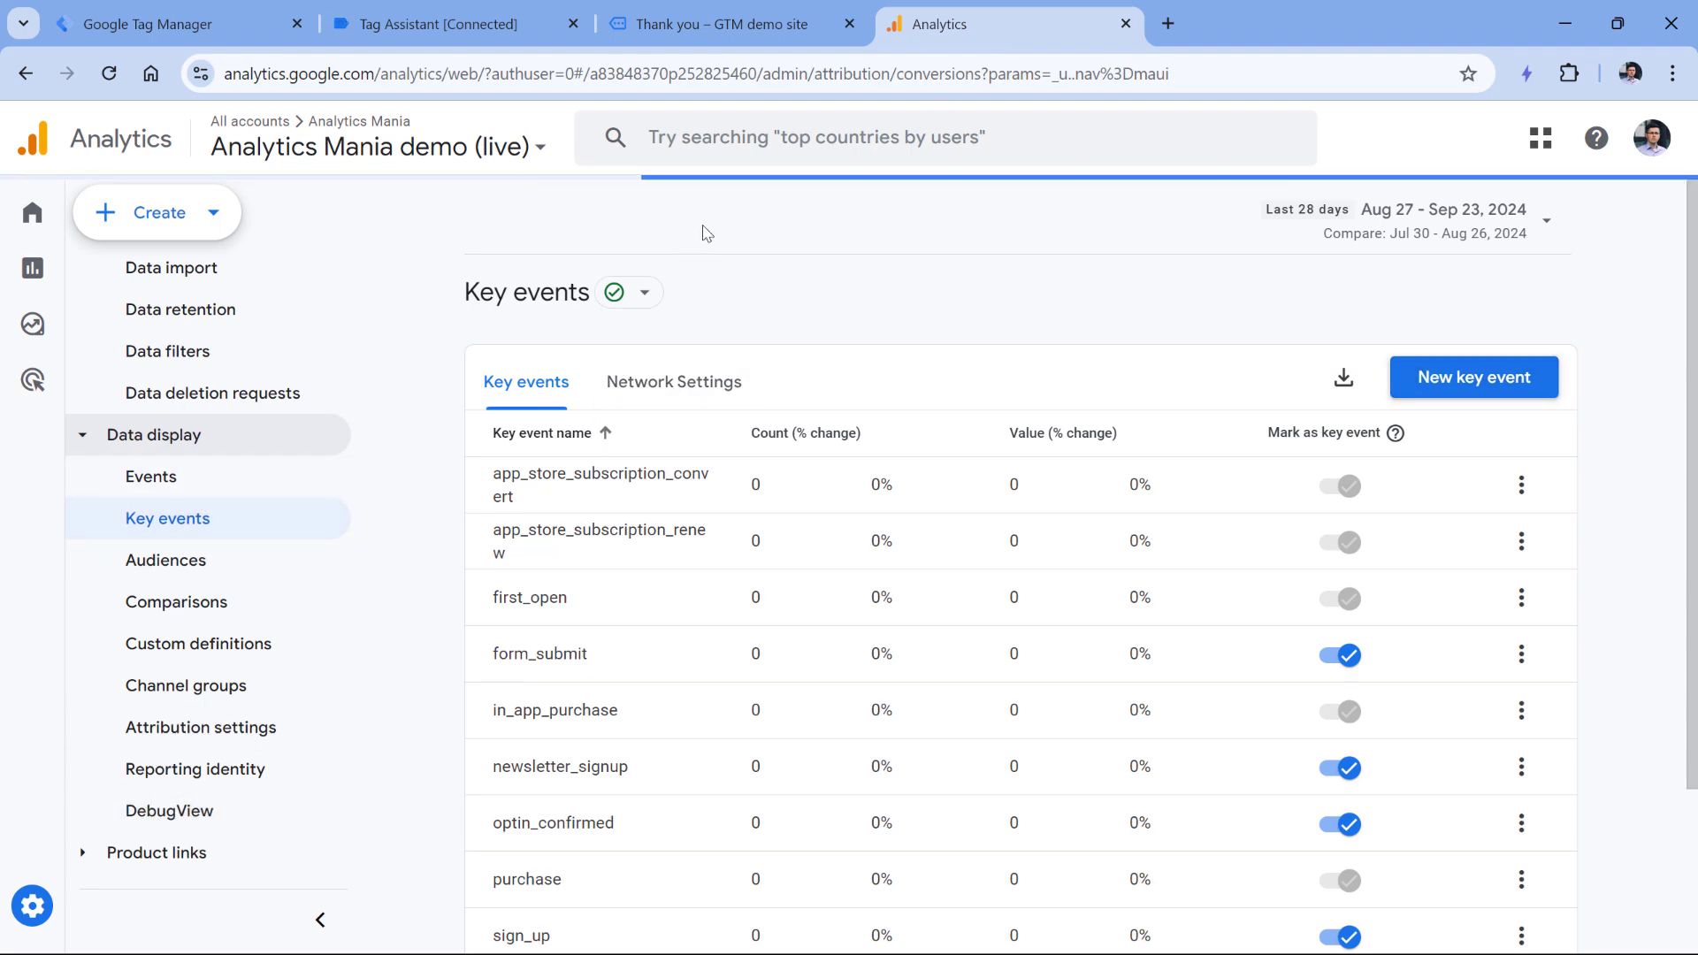
Step: Leave the Key events table and return to the Tag Manager workspace
left_click(169, 810)
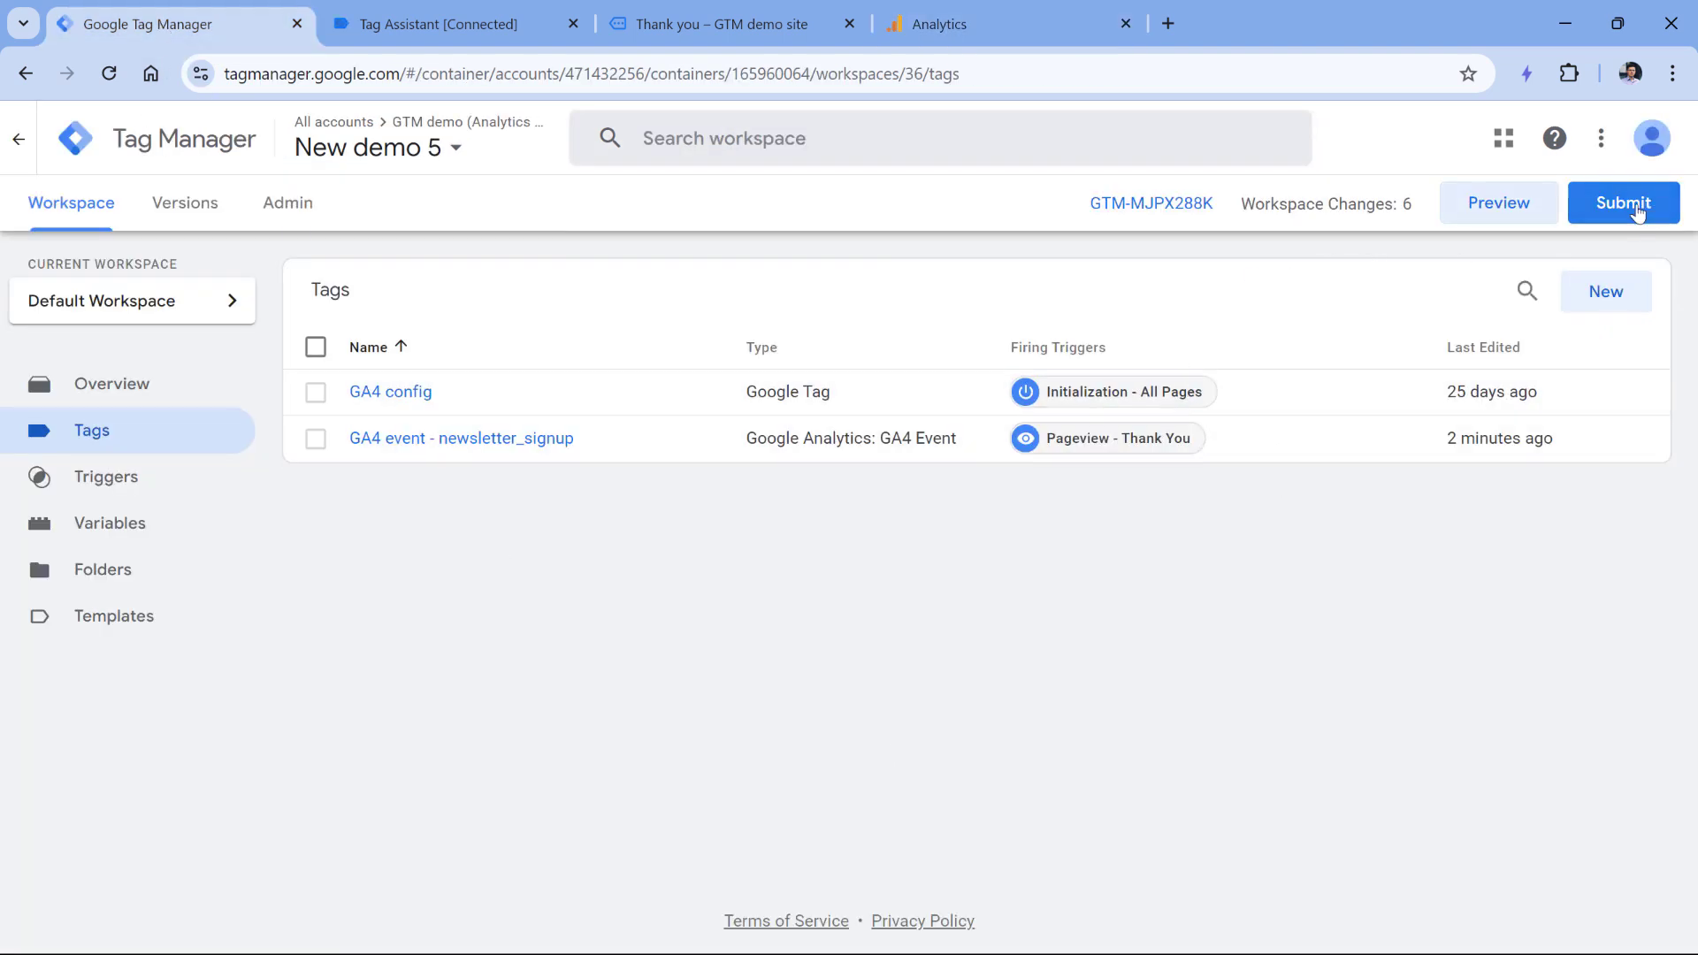
Step: Review the Submit Changes publishing form, close it unpublished, and bring up the demo site's Thank you page
left_click(1622, 203)
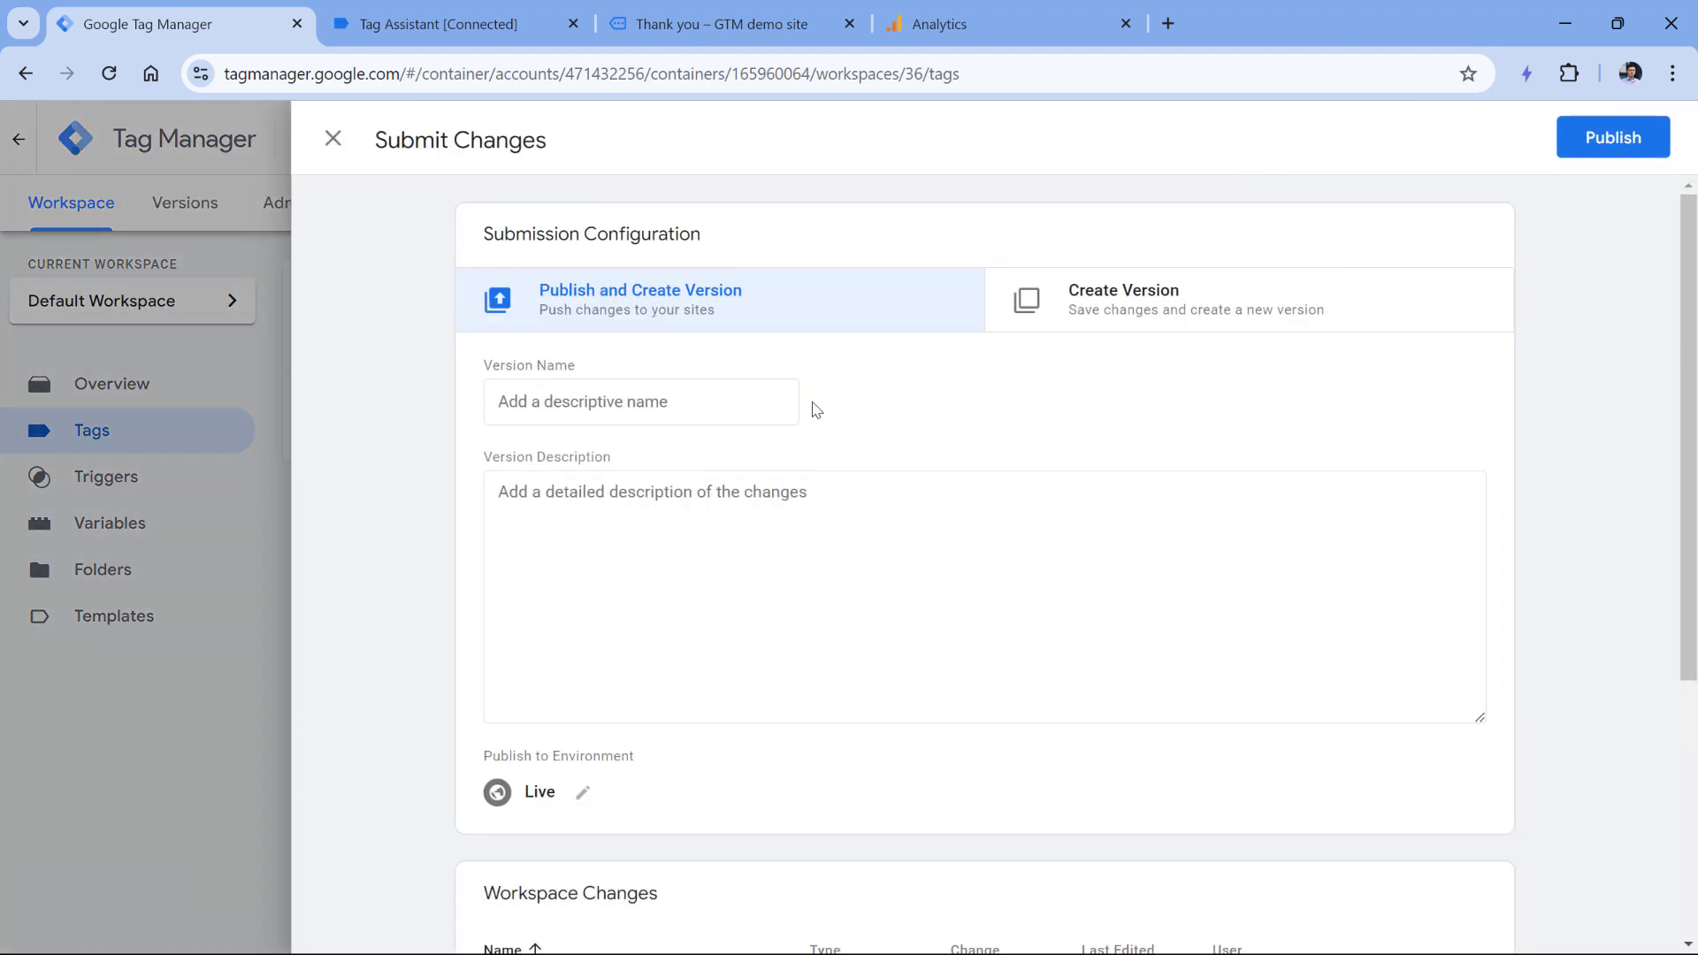
left_click(332, 139)
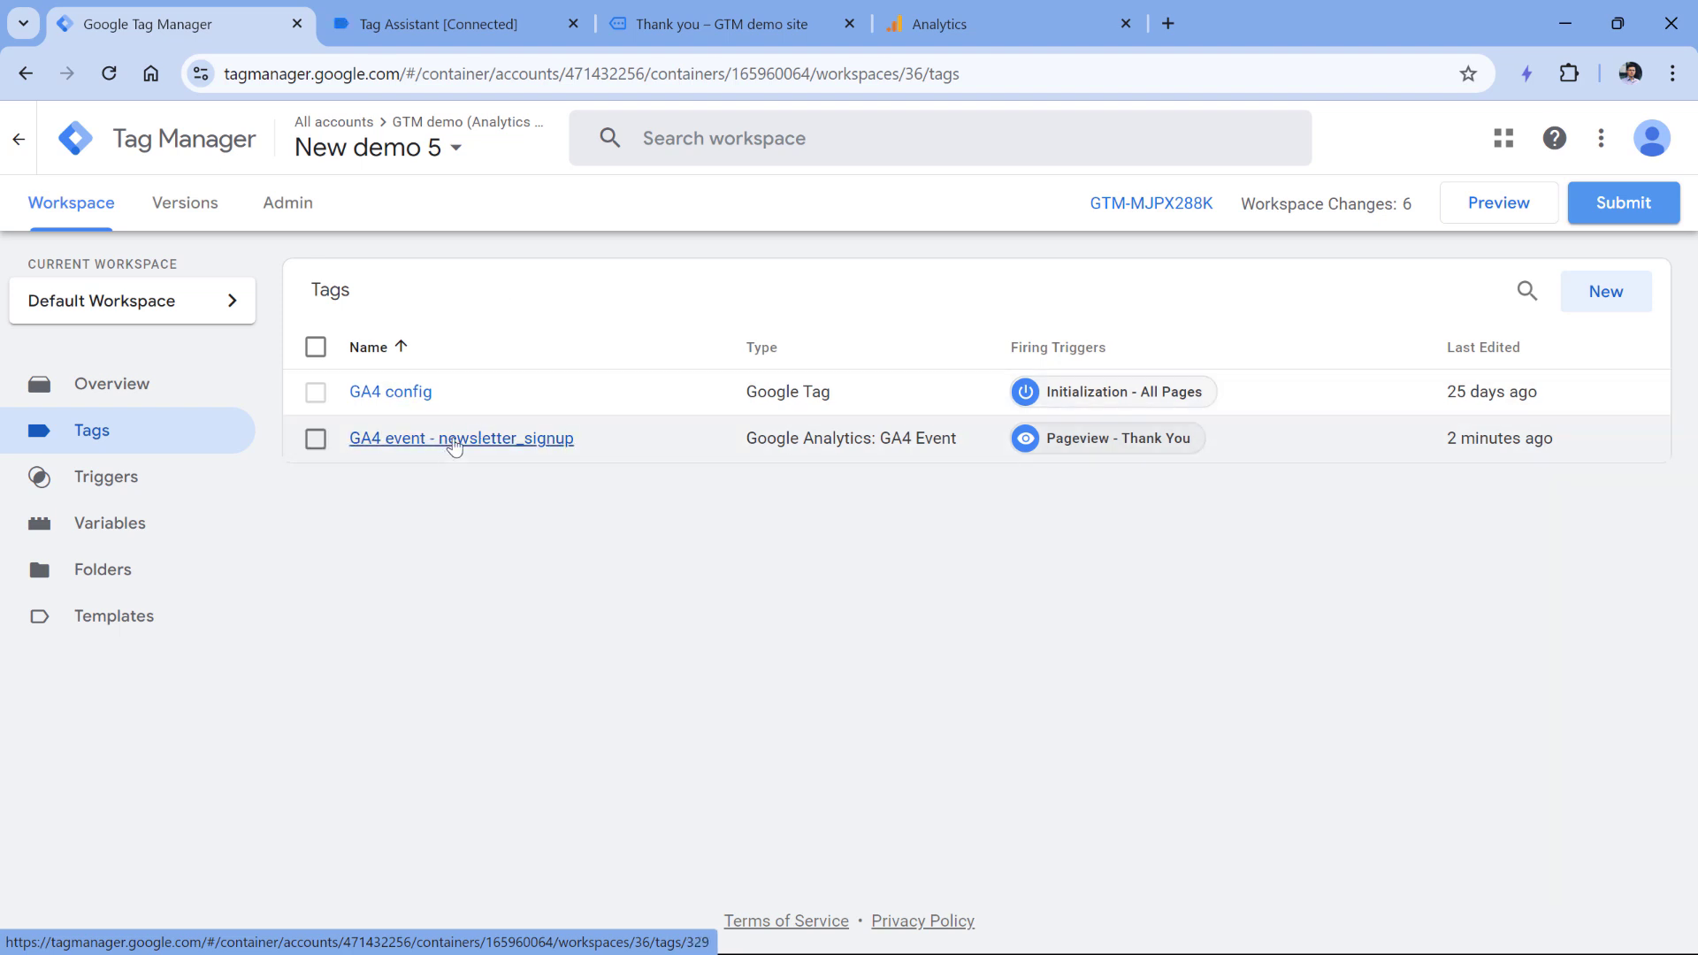
left_click(718, 24)
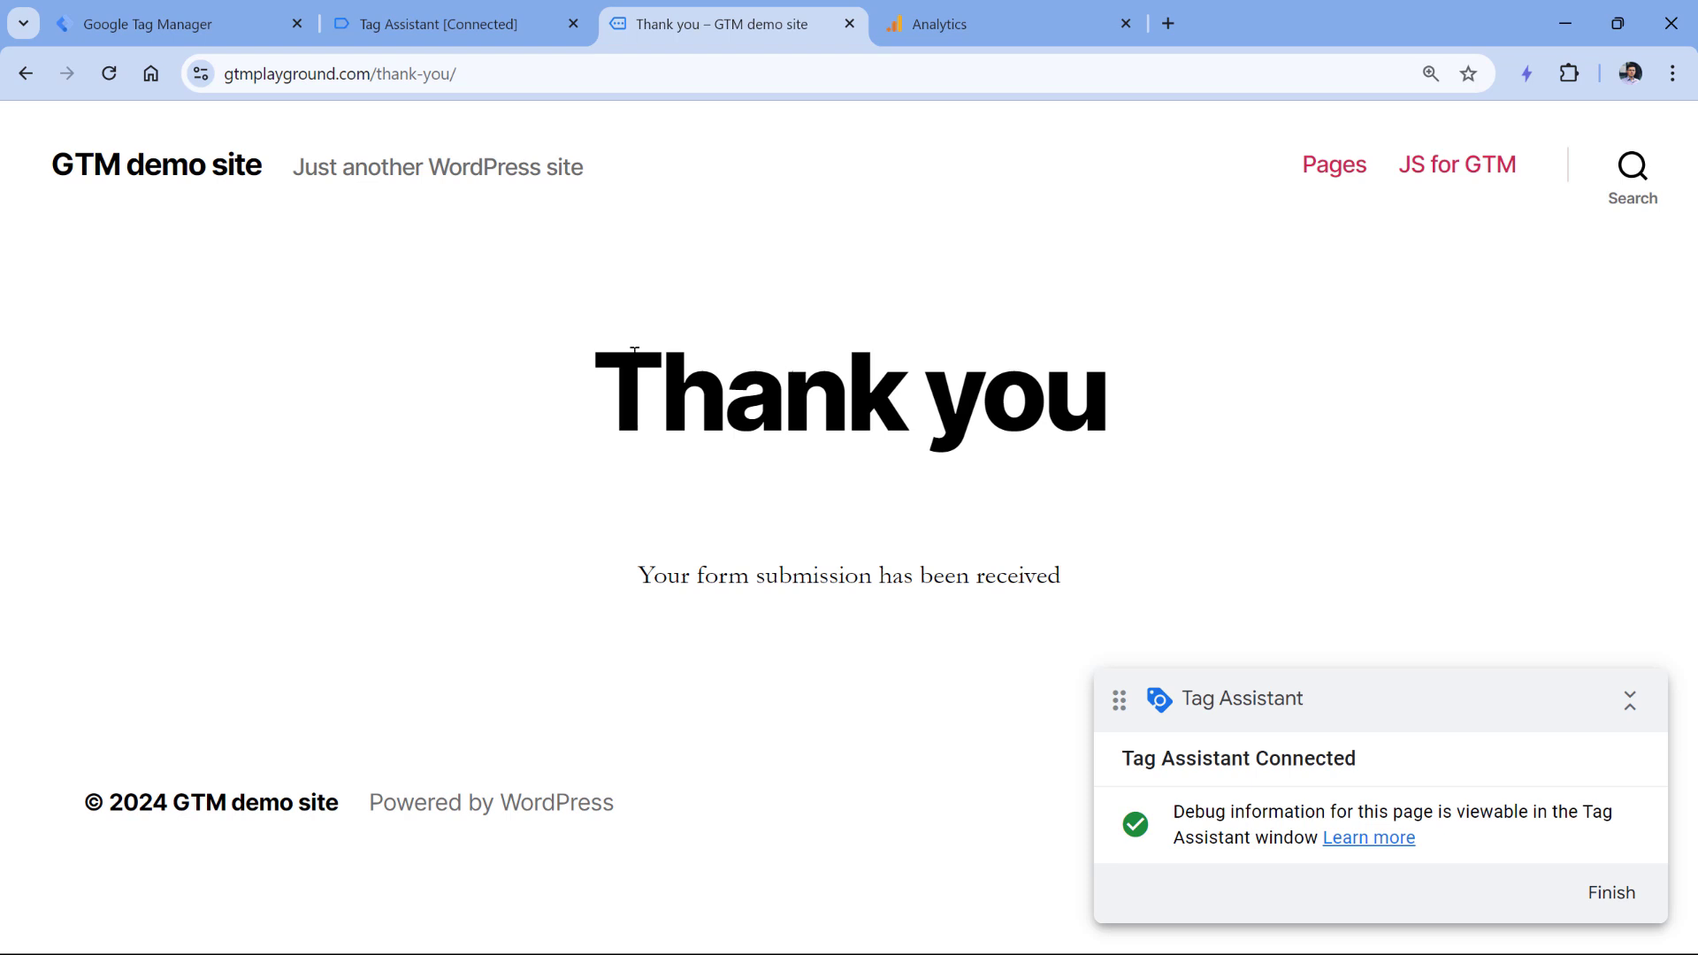
Step: Review the Tag Assistant debug output and Thank you page, then return to the Tag Manager tags list
left_click(456, 24)
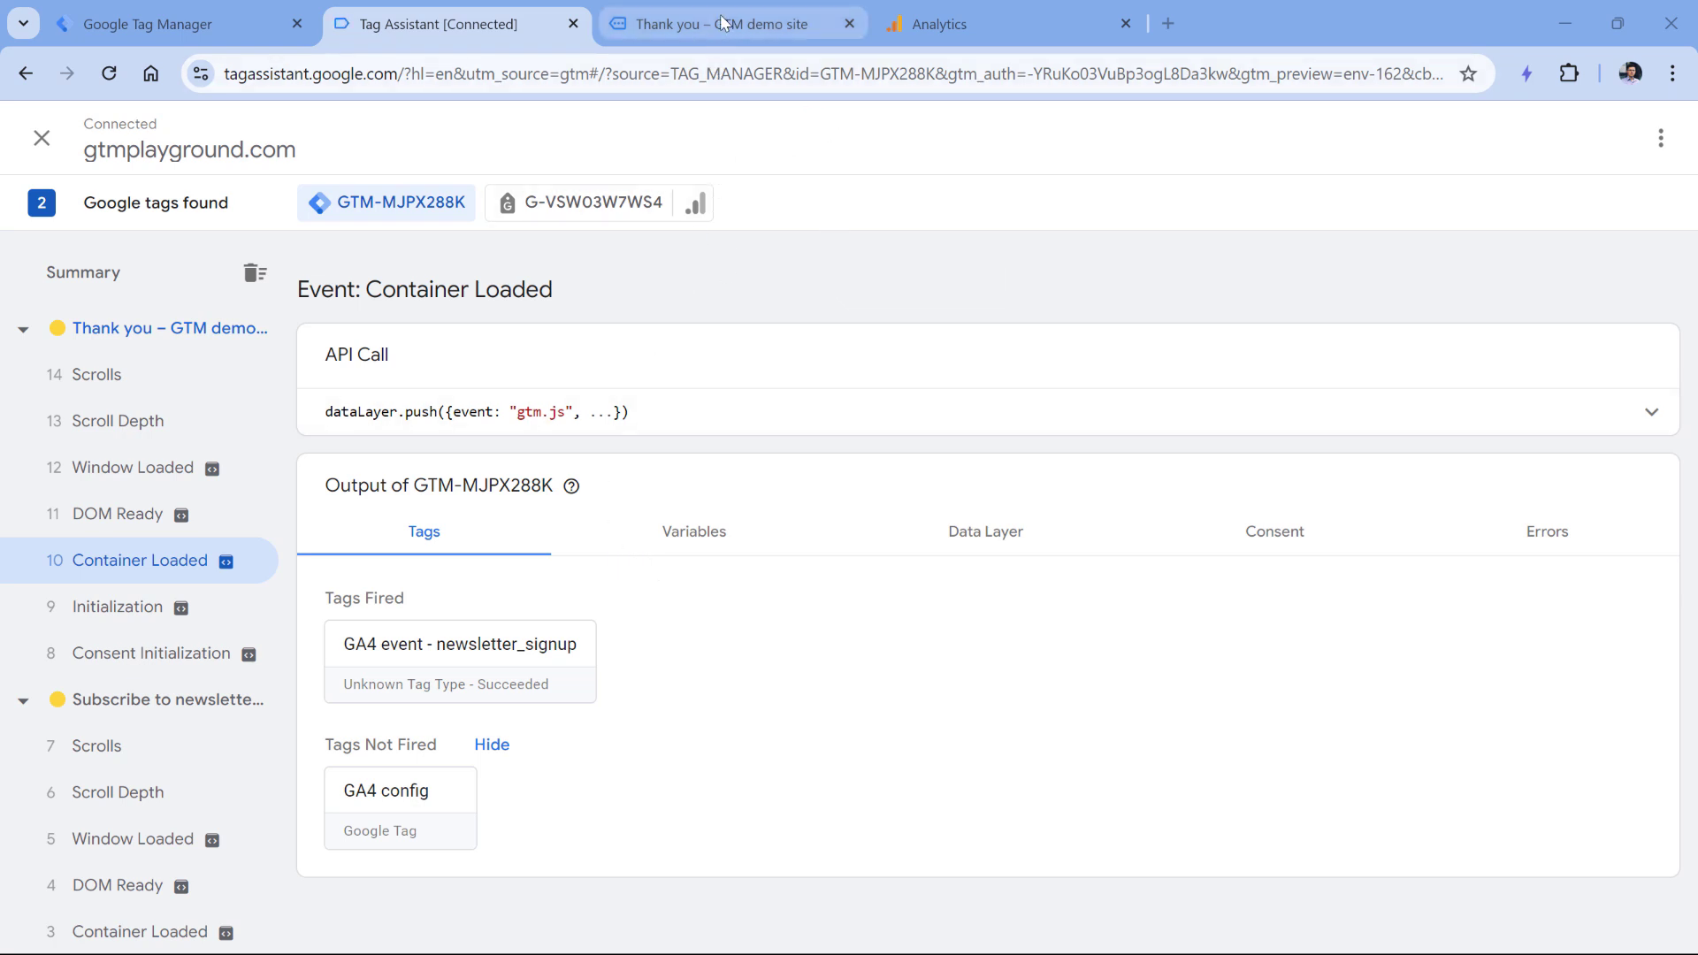
left_click(715, 24)
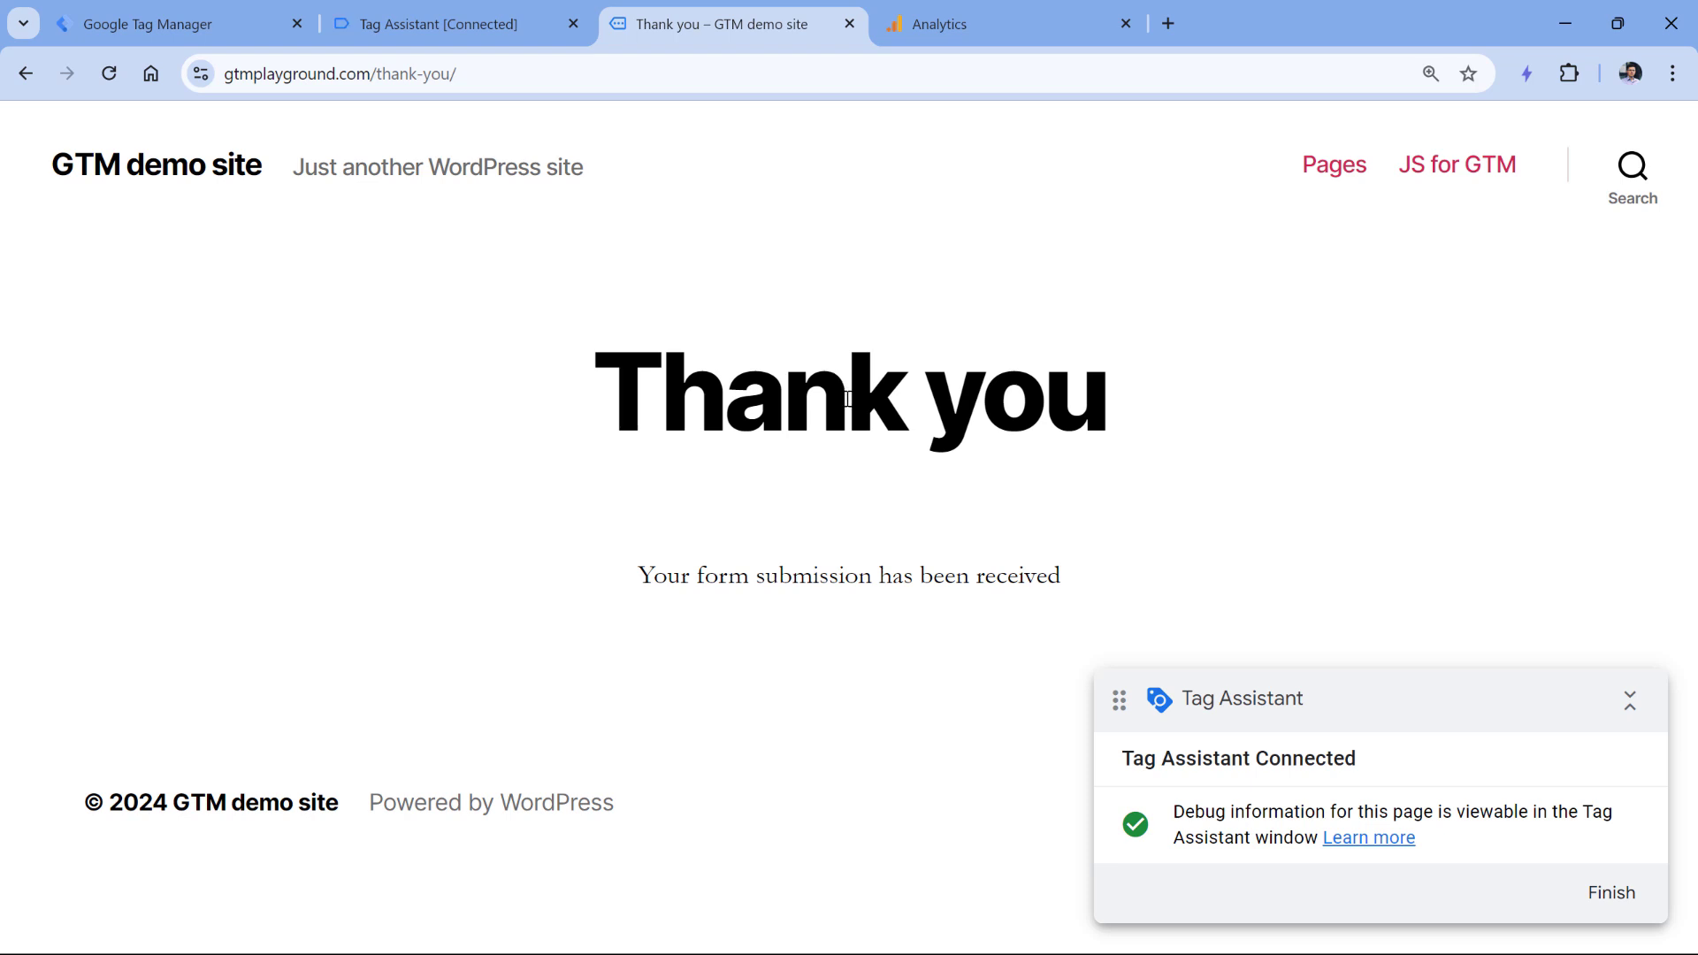
left_click(988, 23)
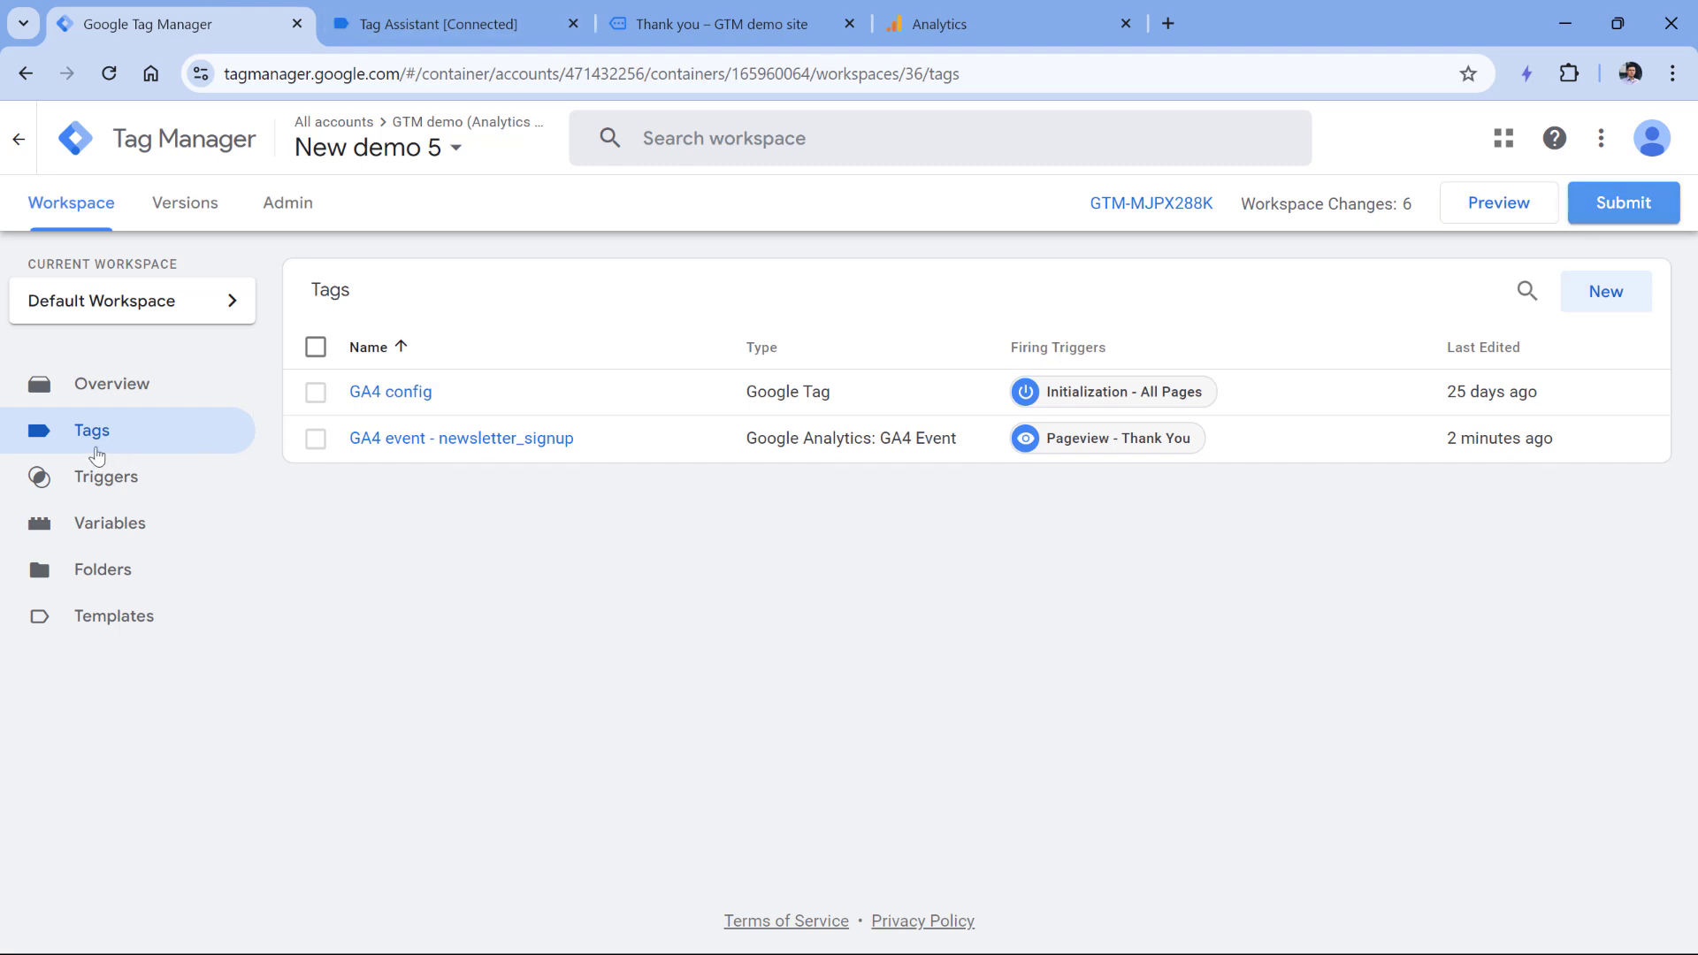
Step: Start a new tag and choose Google Ads Conversion Tracking as its type
left_click(1606, 291)
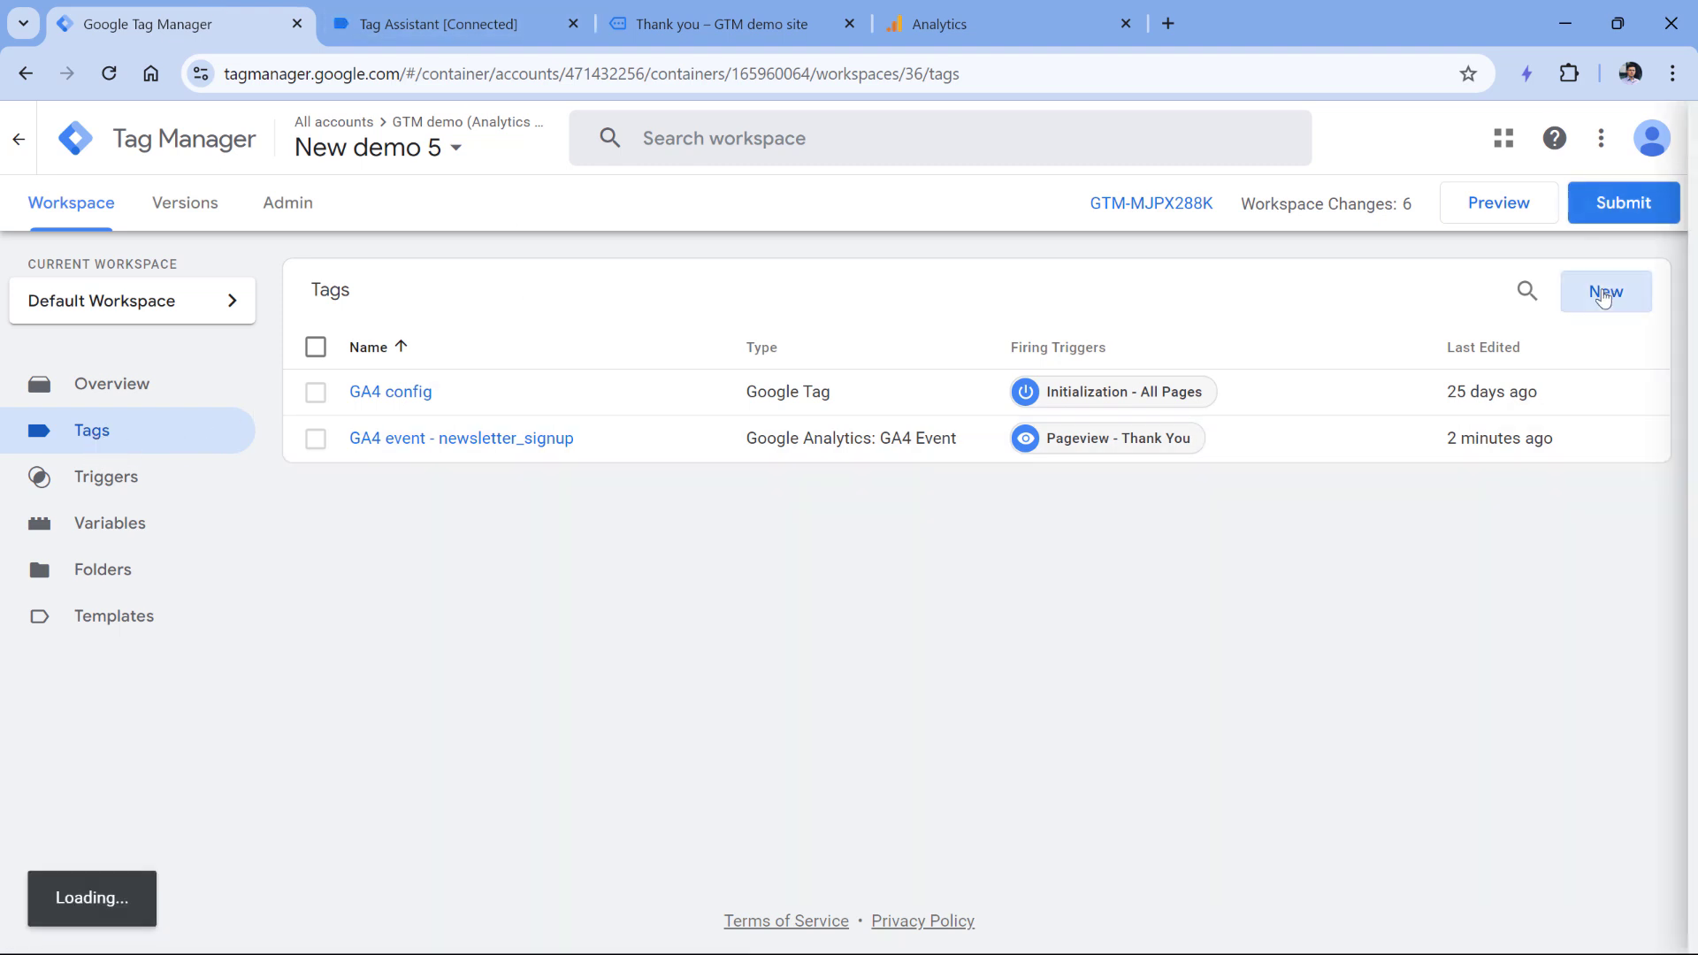
left_click(1605, 293)
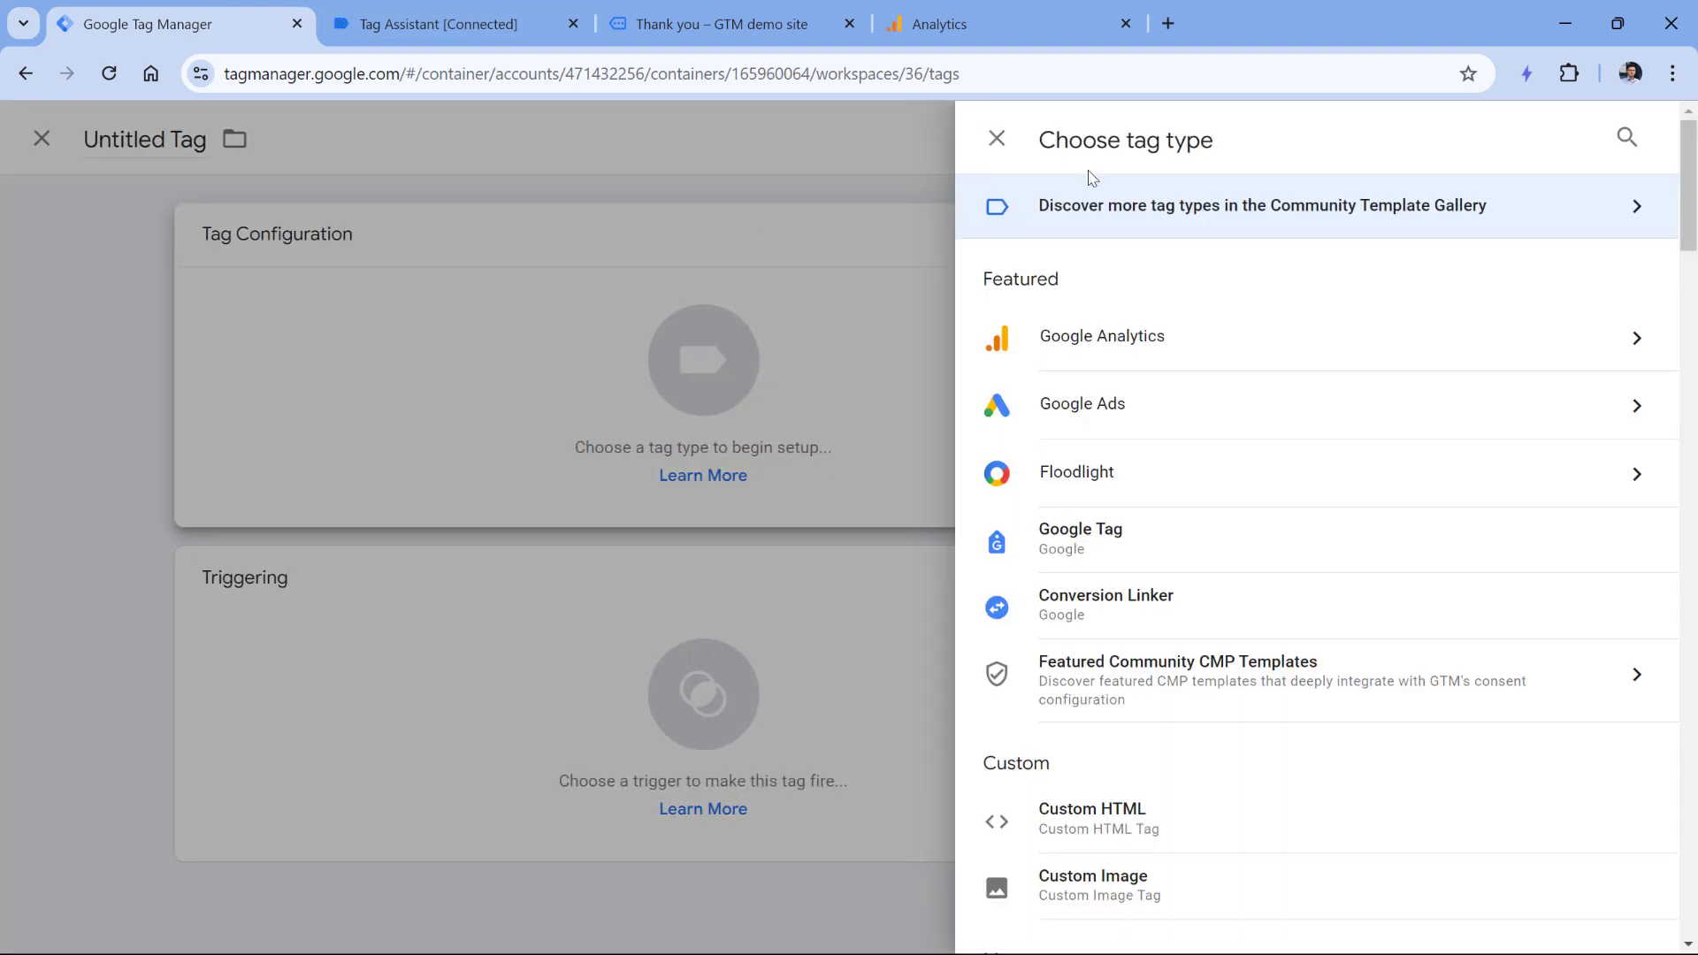
left_click(1081, 404)
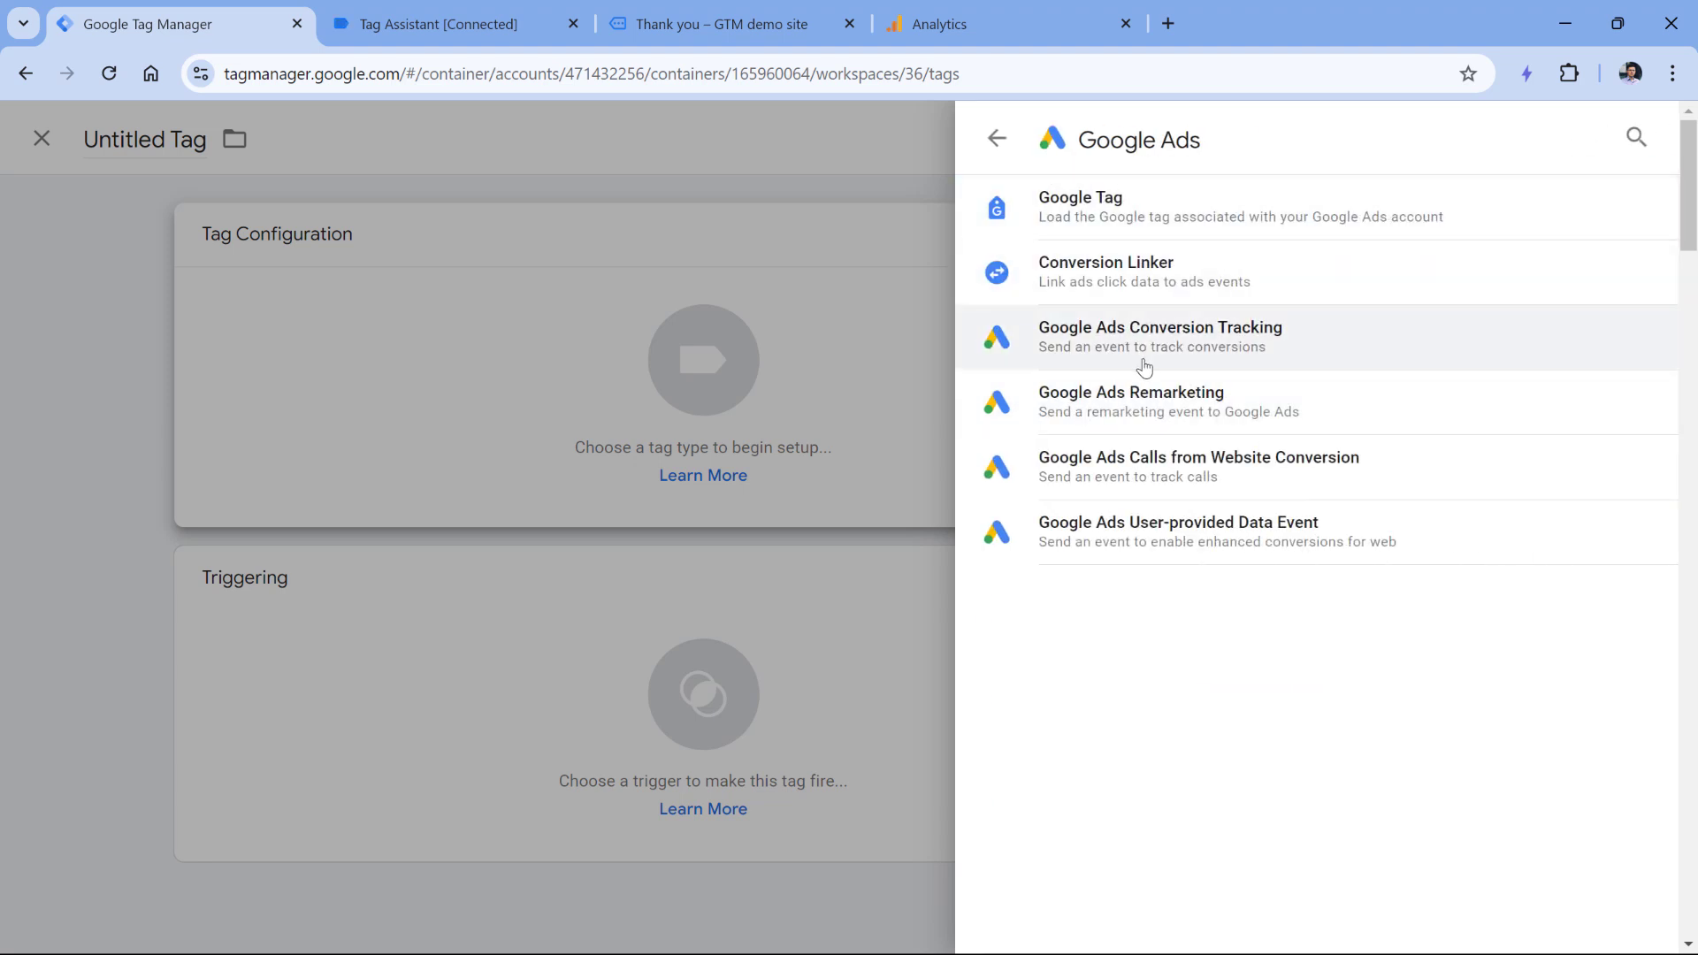
left_click(1162, 336)
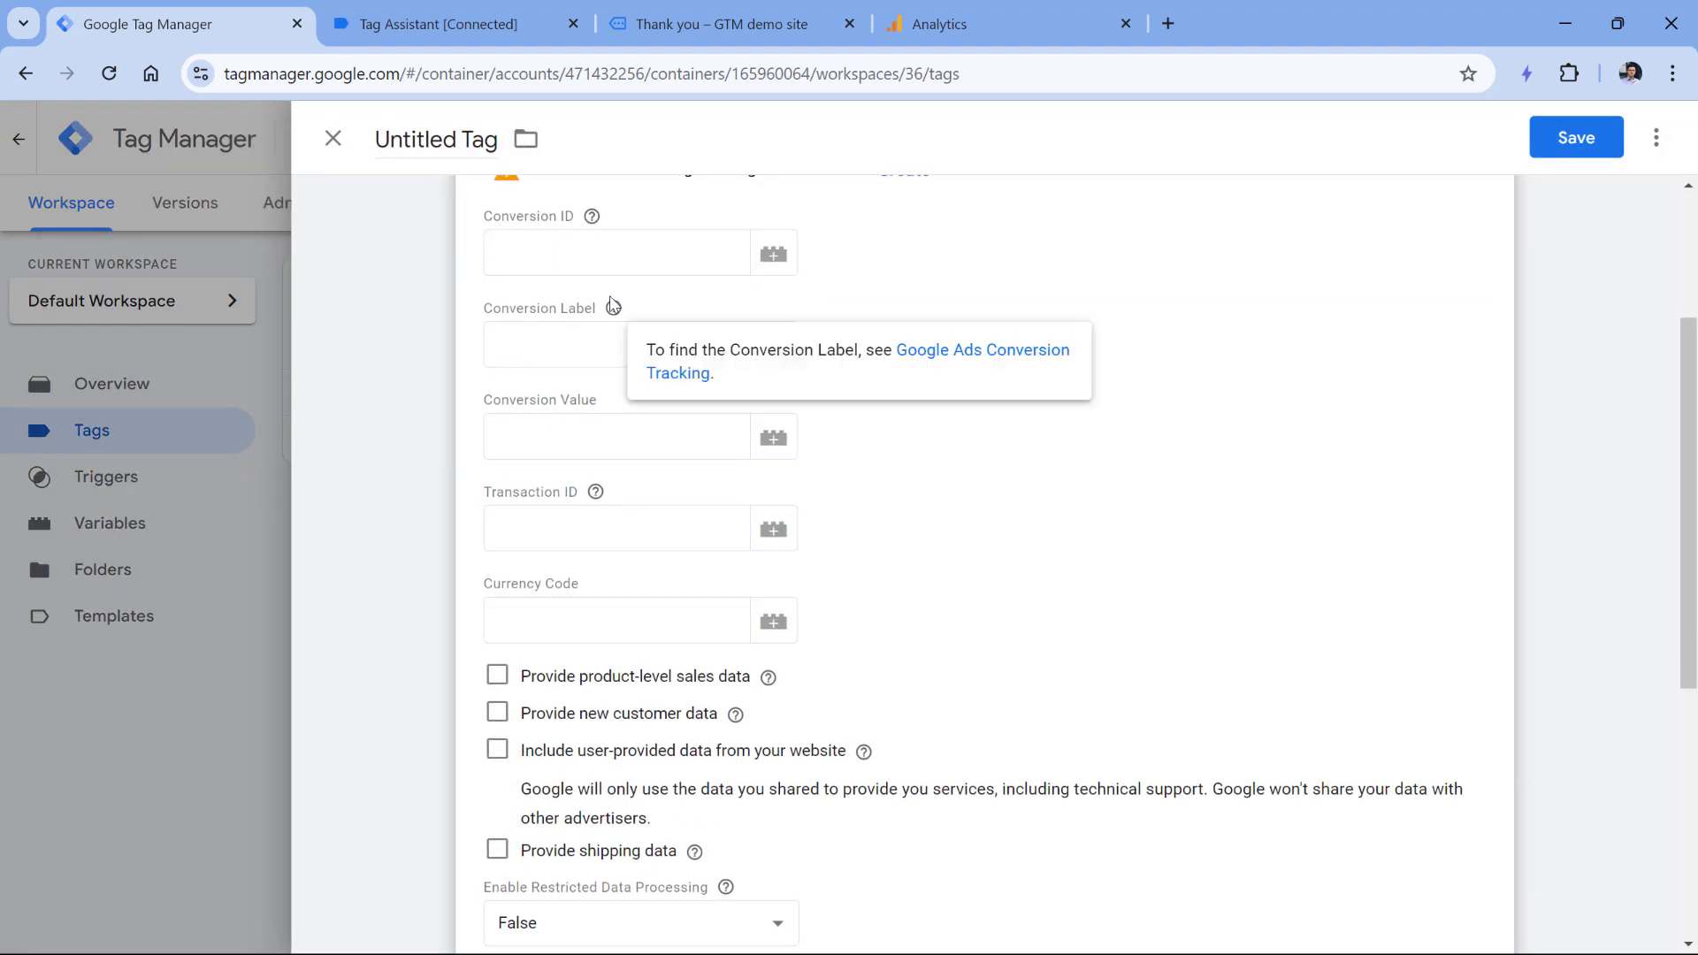
mouse_move(616, 423)
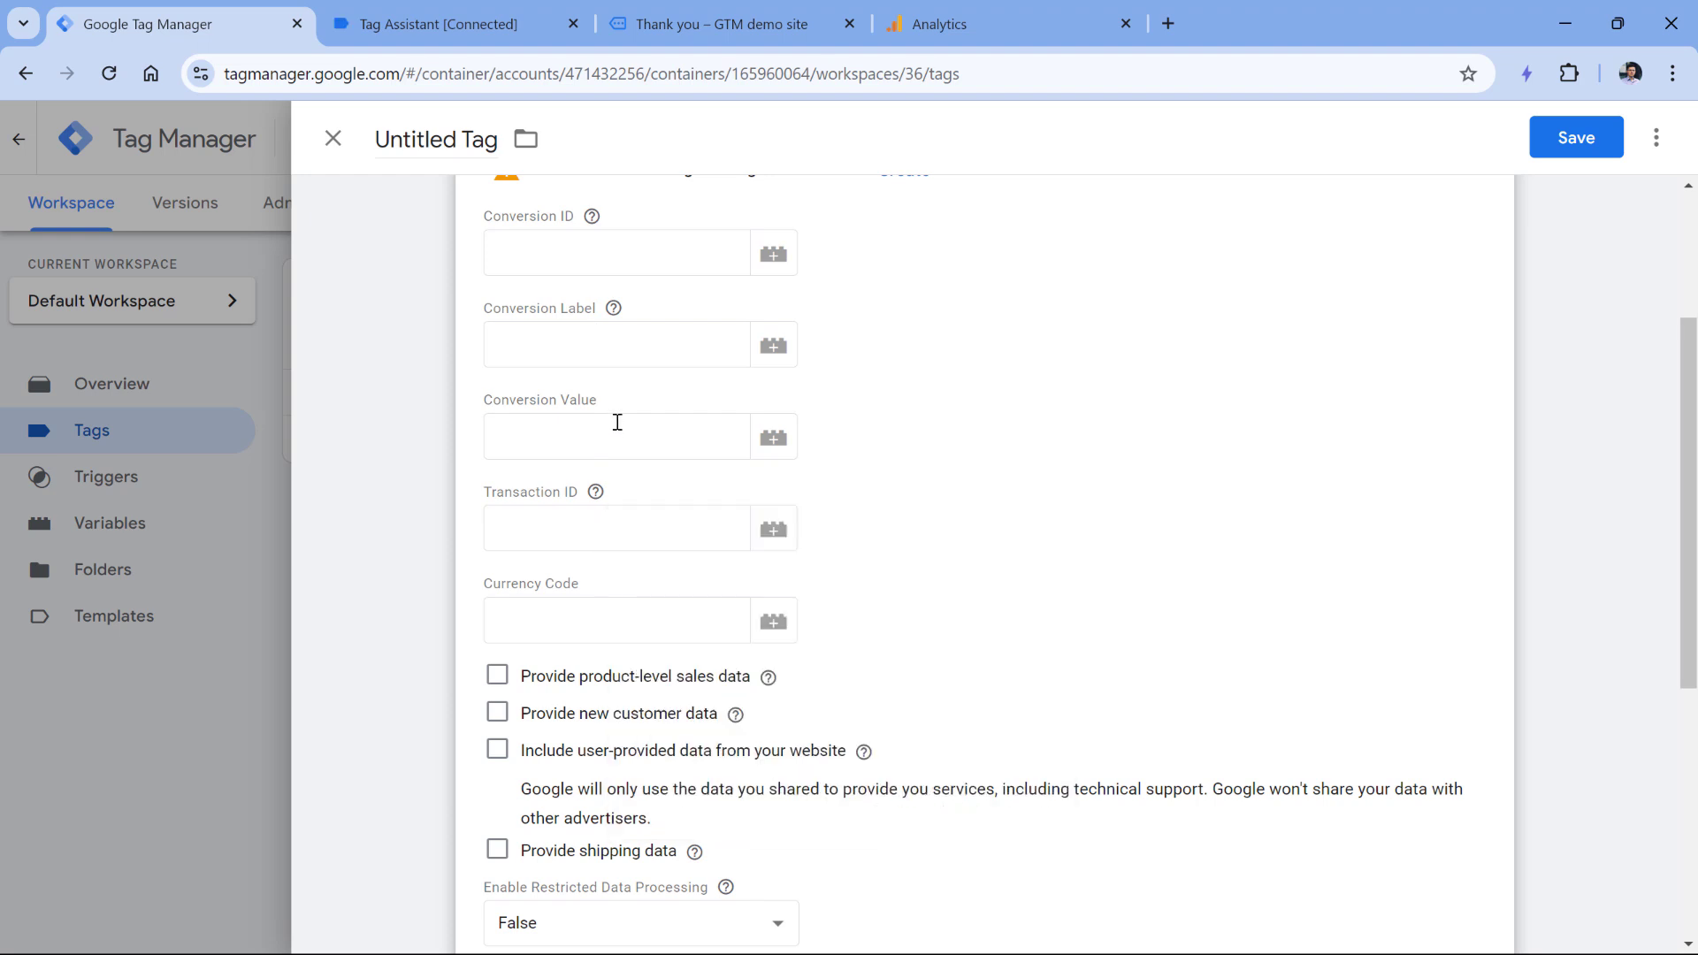